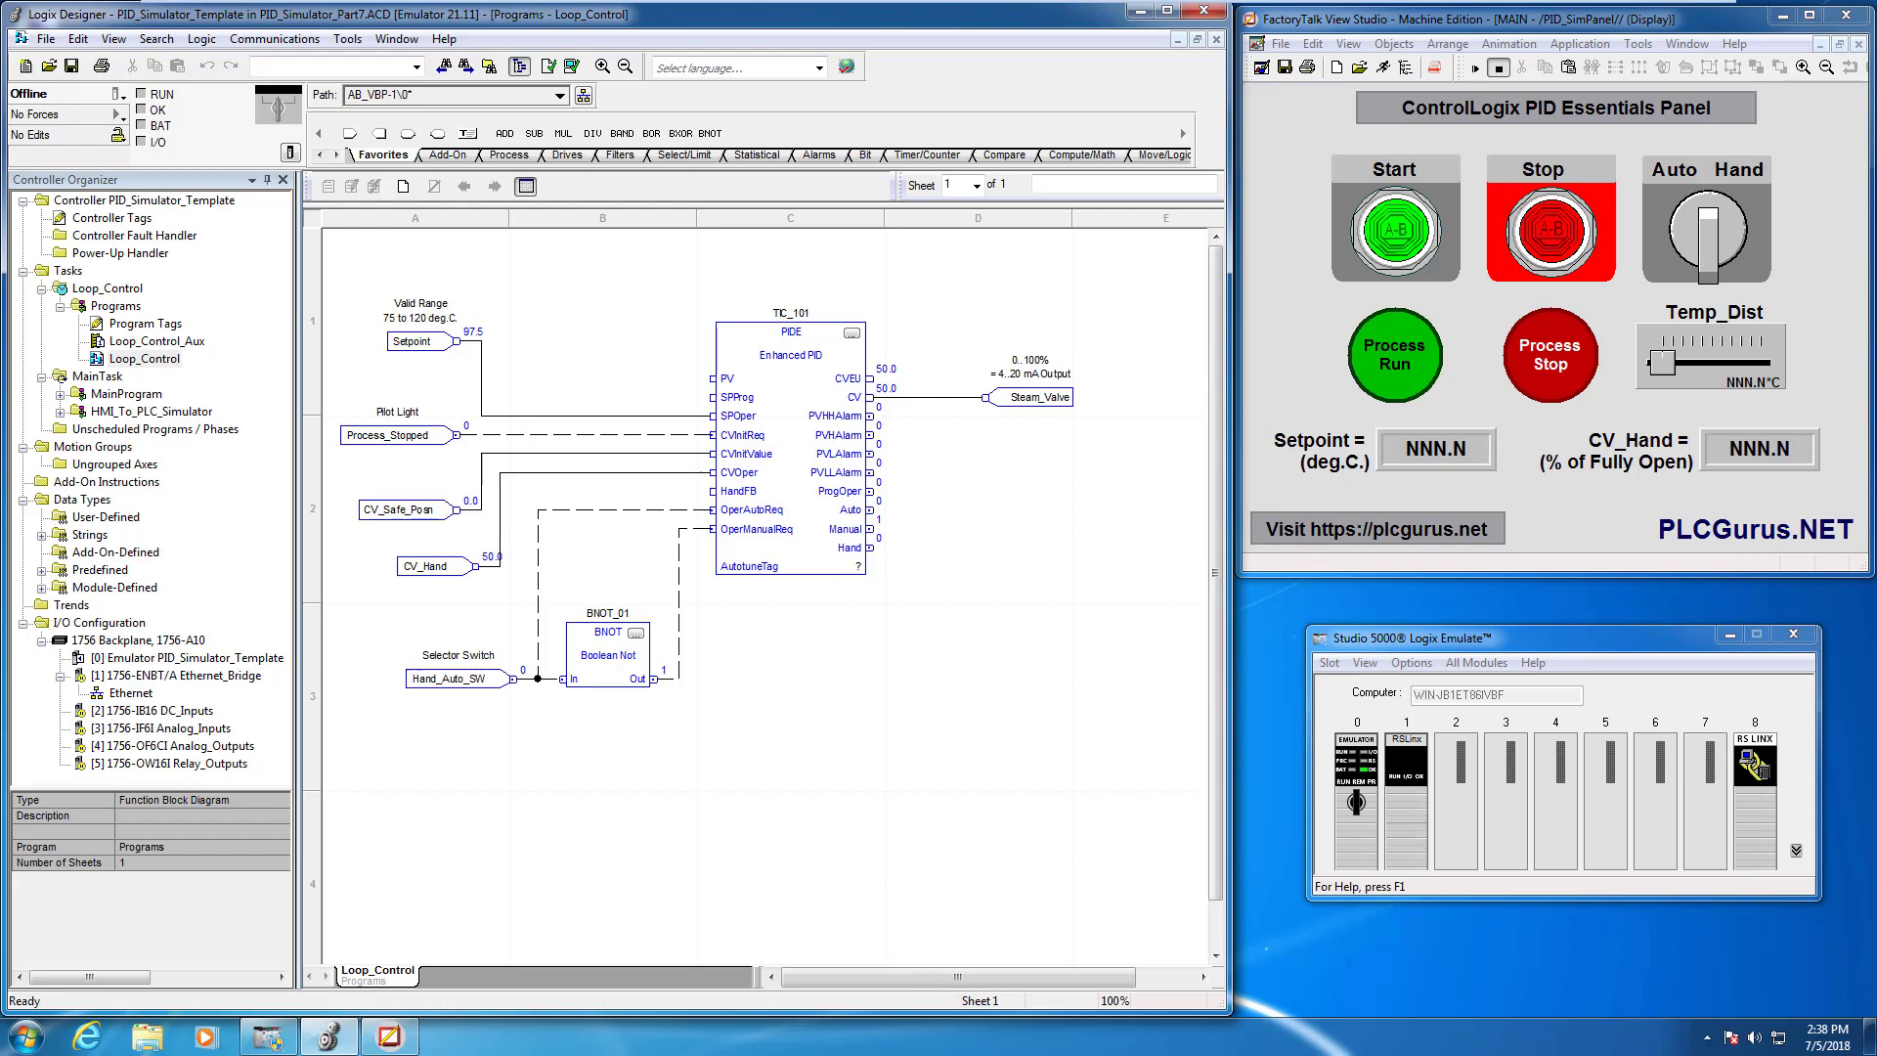
pyautogui.moveTo(585, 477)
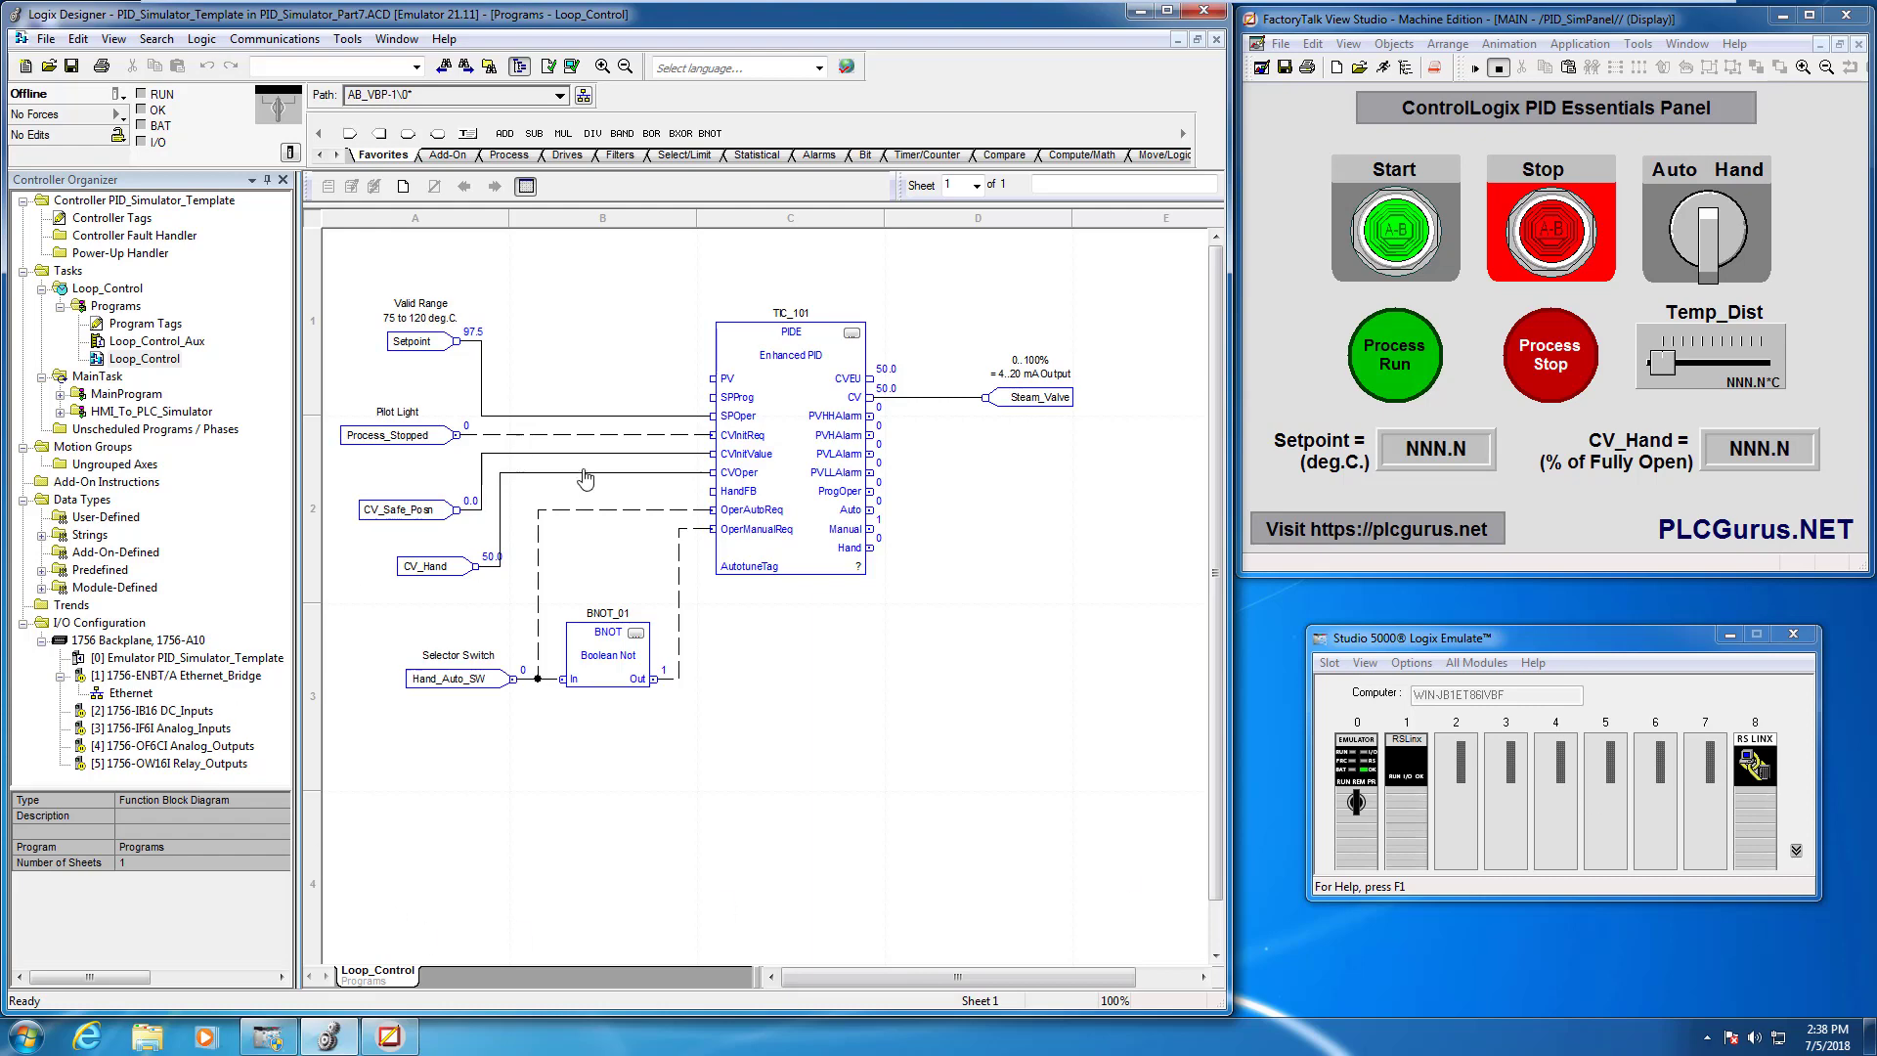
pyautogui.moveTo(641, 432)
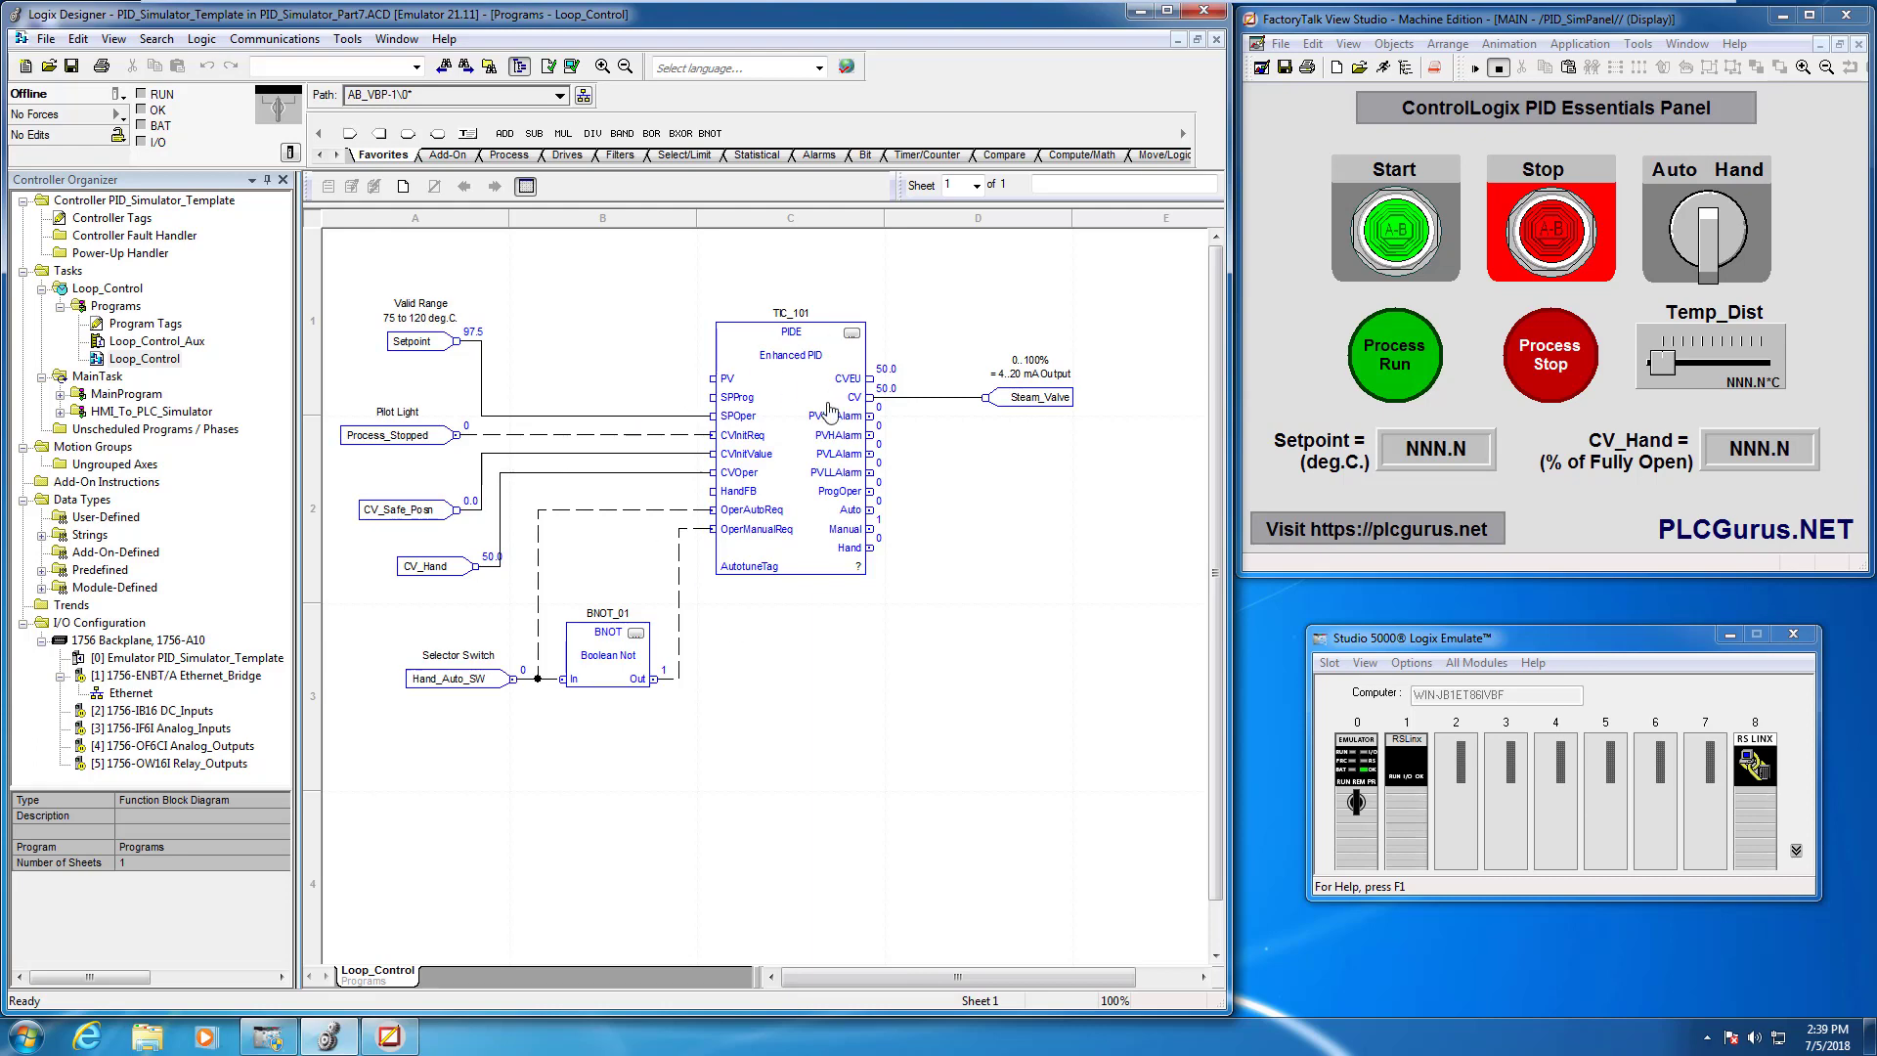
pyautogui.moveTo(1451, 231)
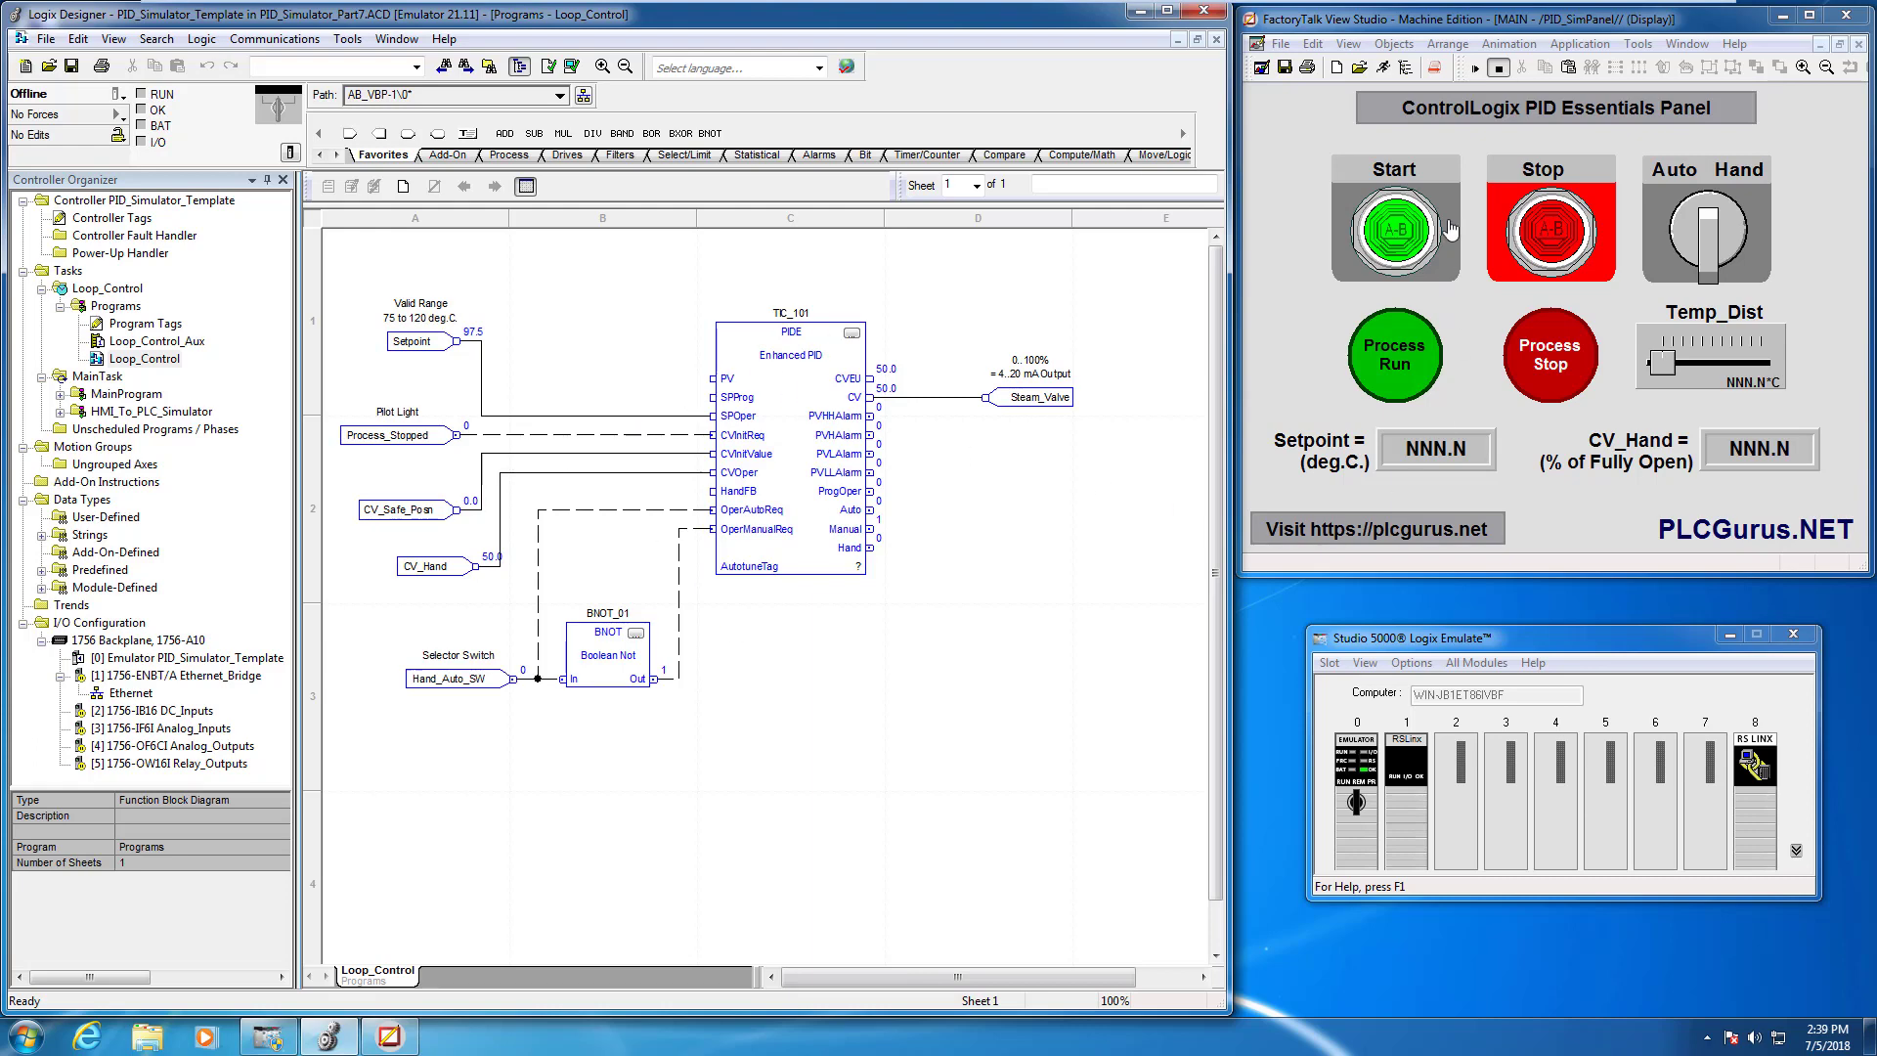
pyautogui.moveTo(1455, 305)
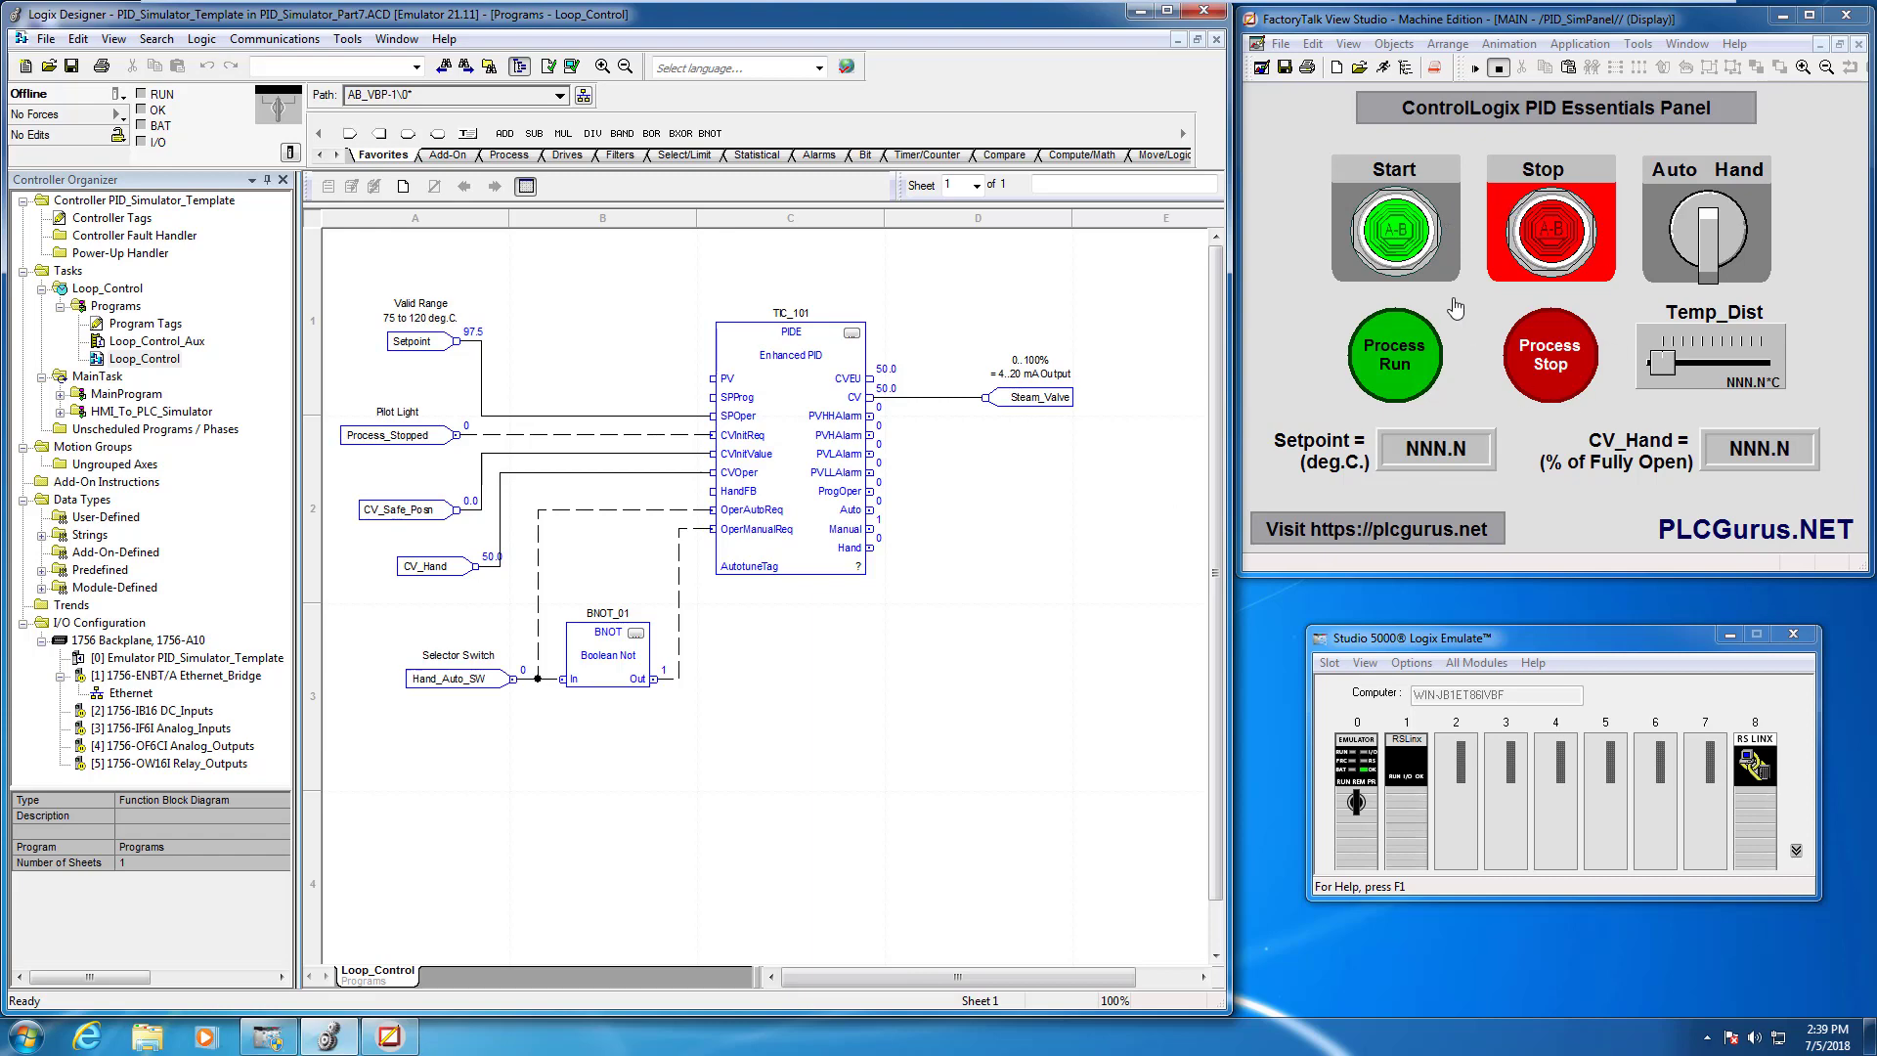
pyautogui.moveTo(1488, 337)
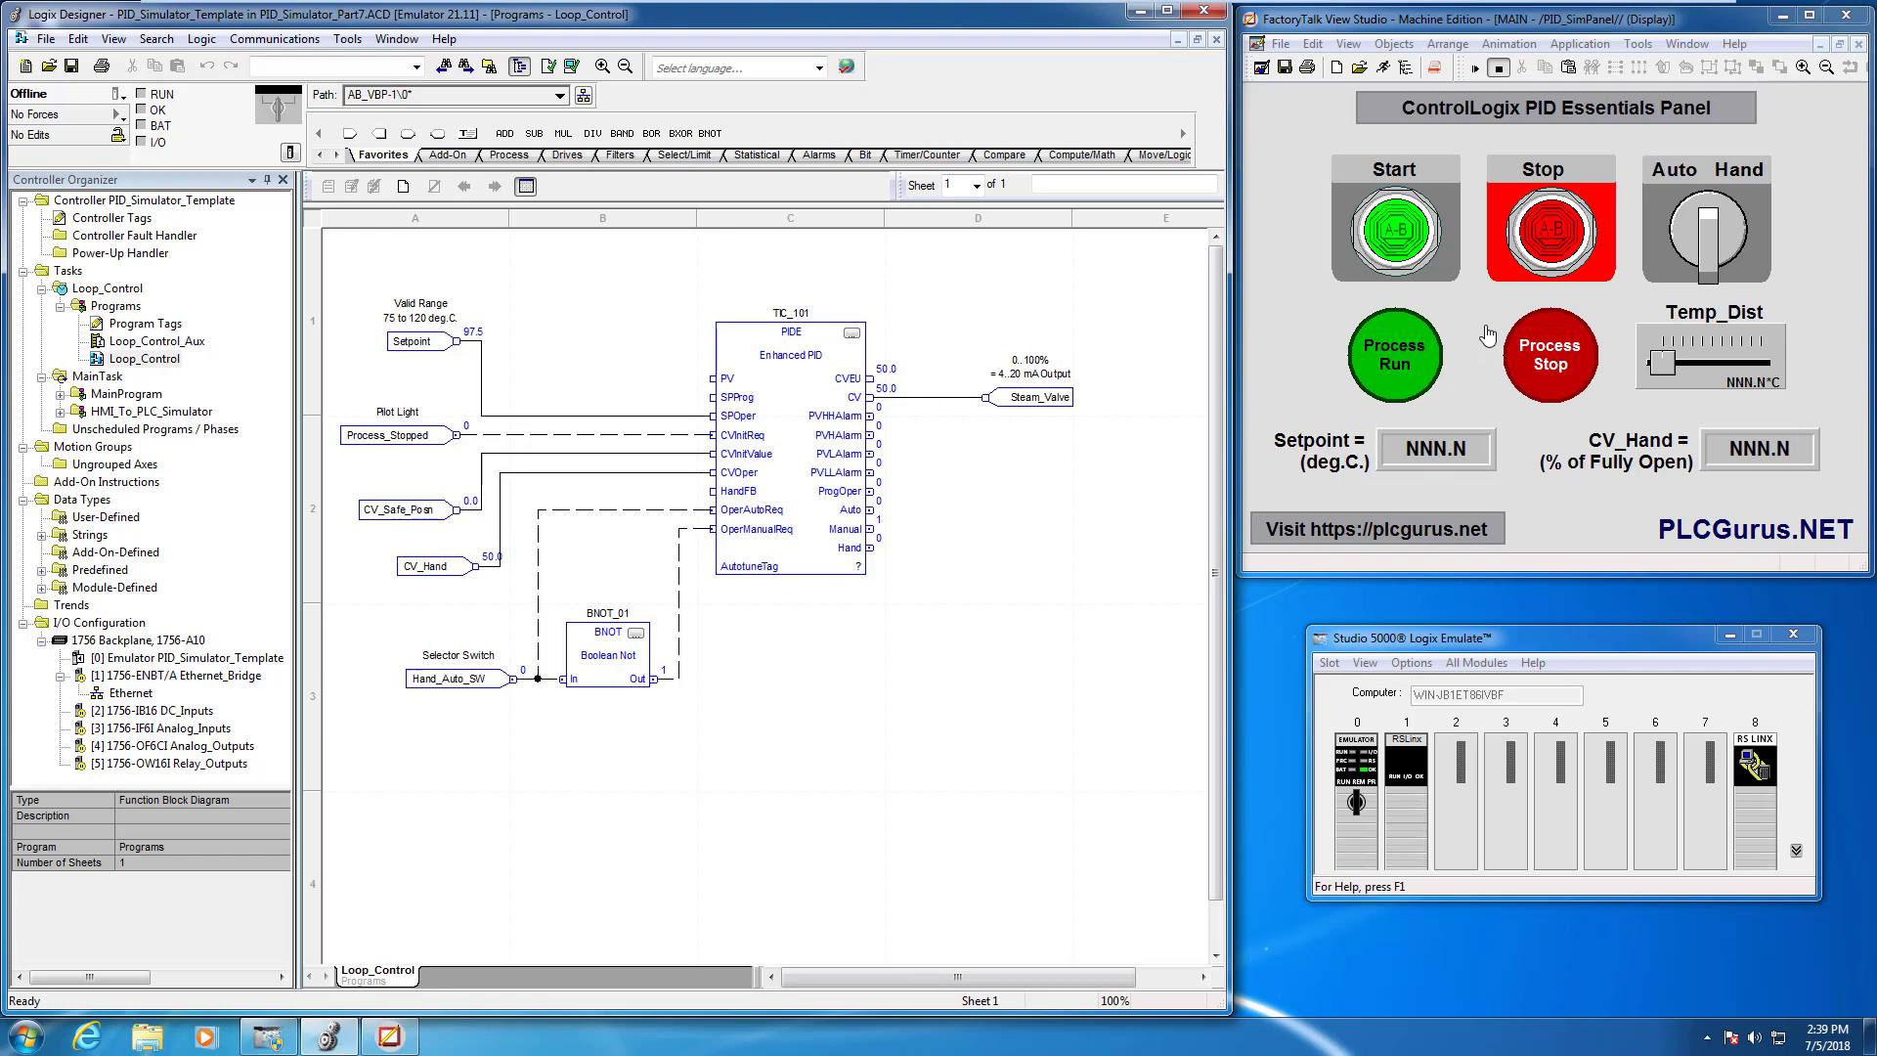
pyautogui.moveTo(1458, 301)
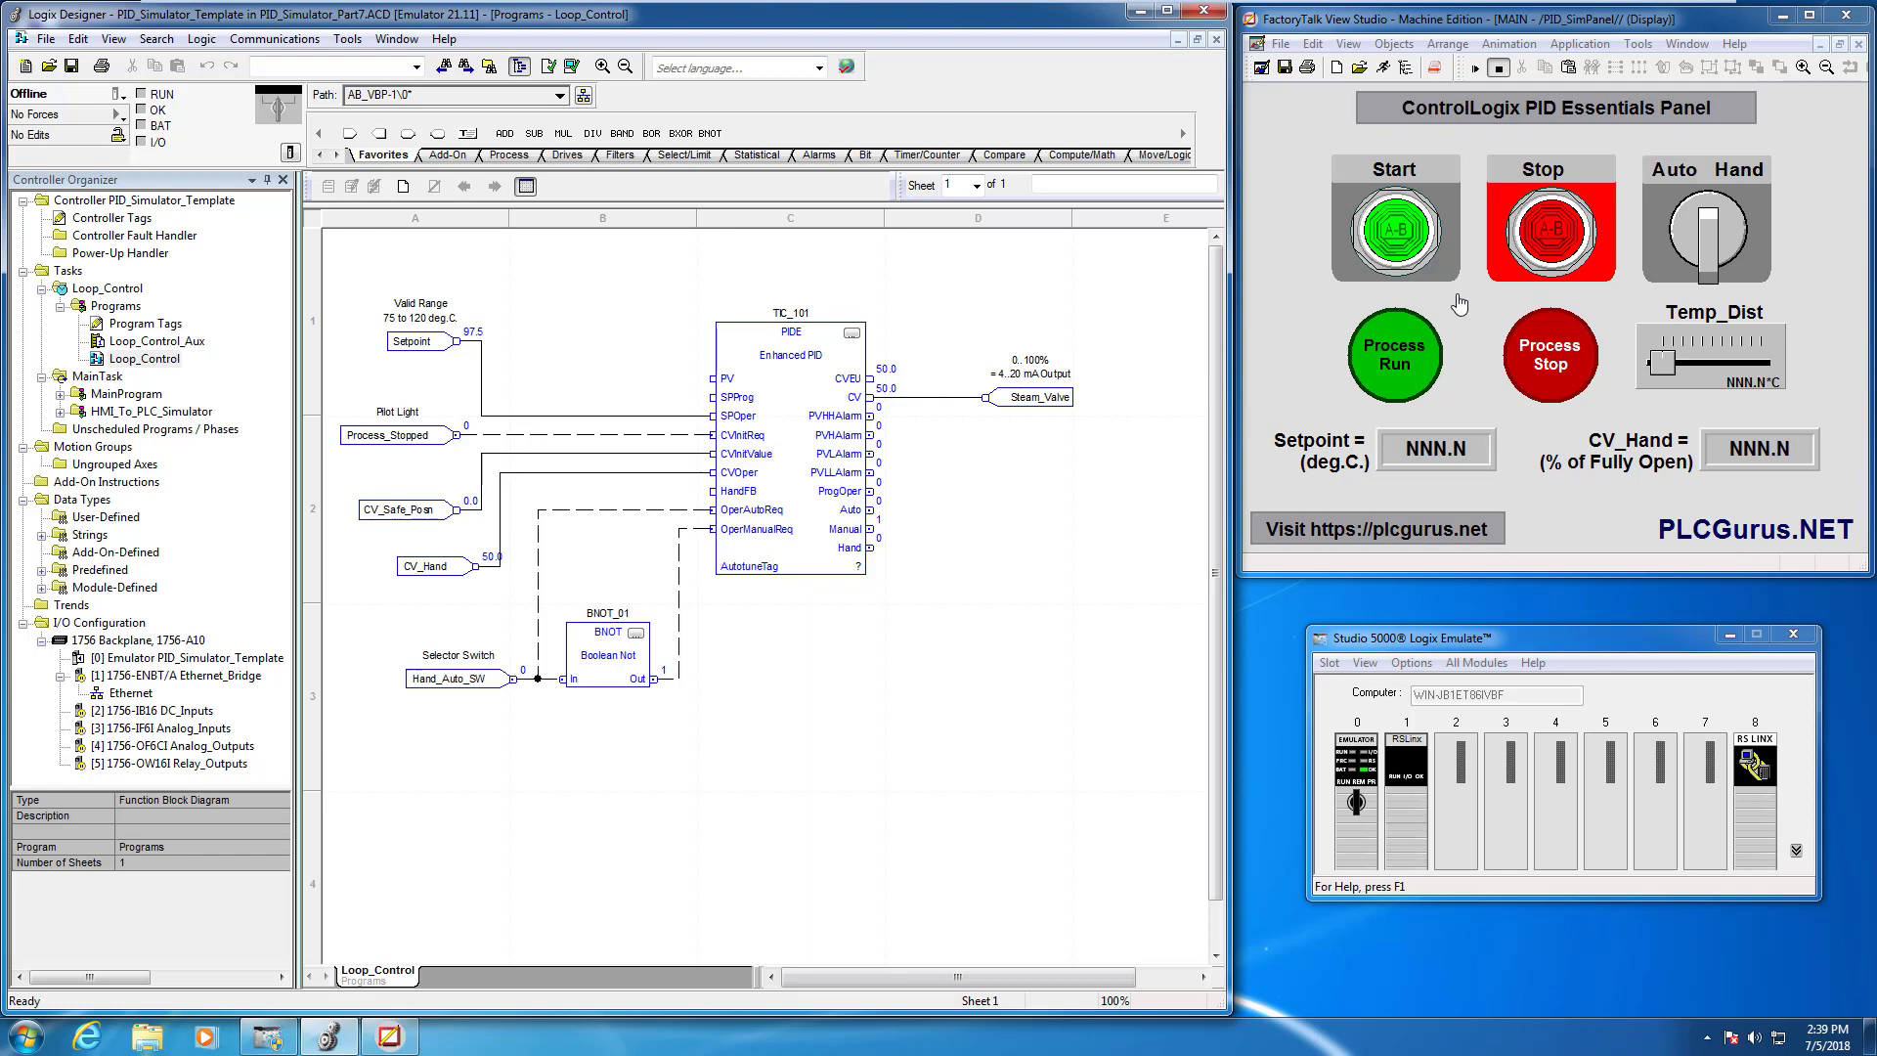
pyautogui.moveTo(473, 427)
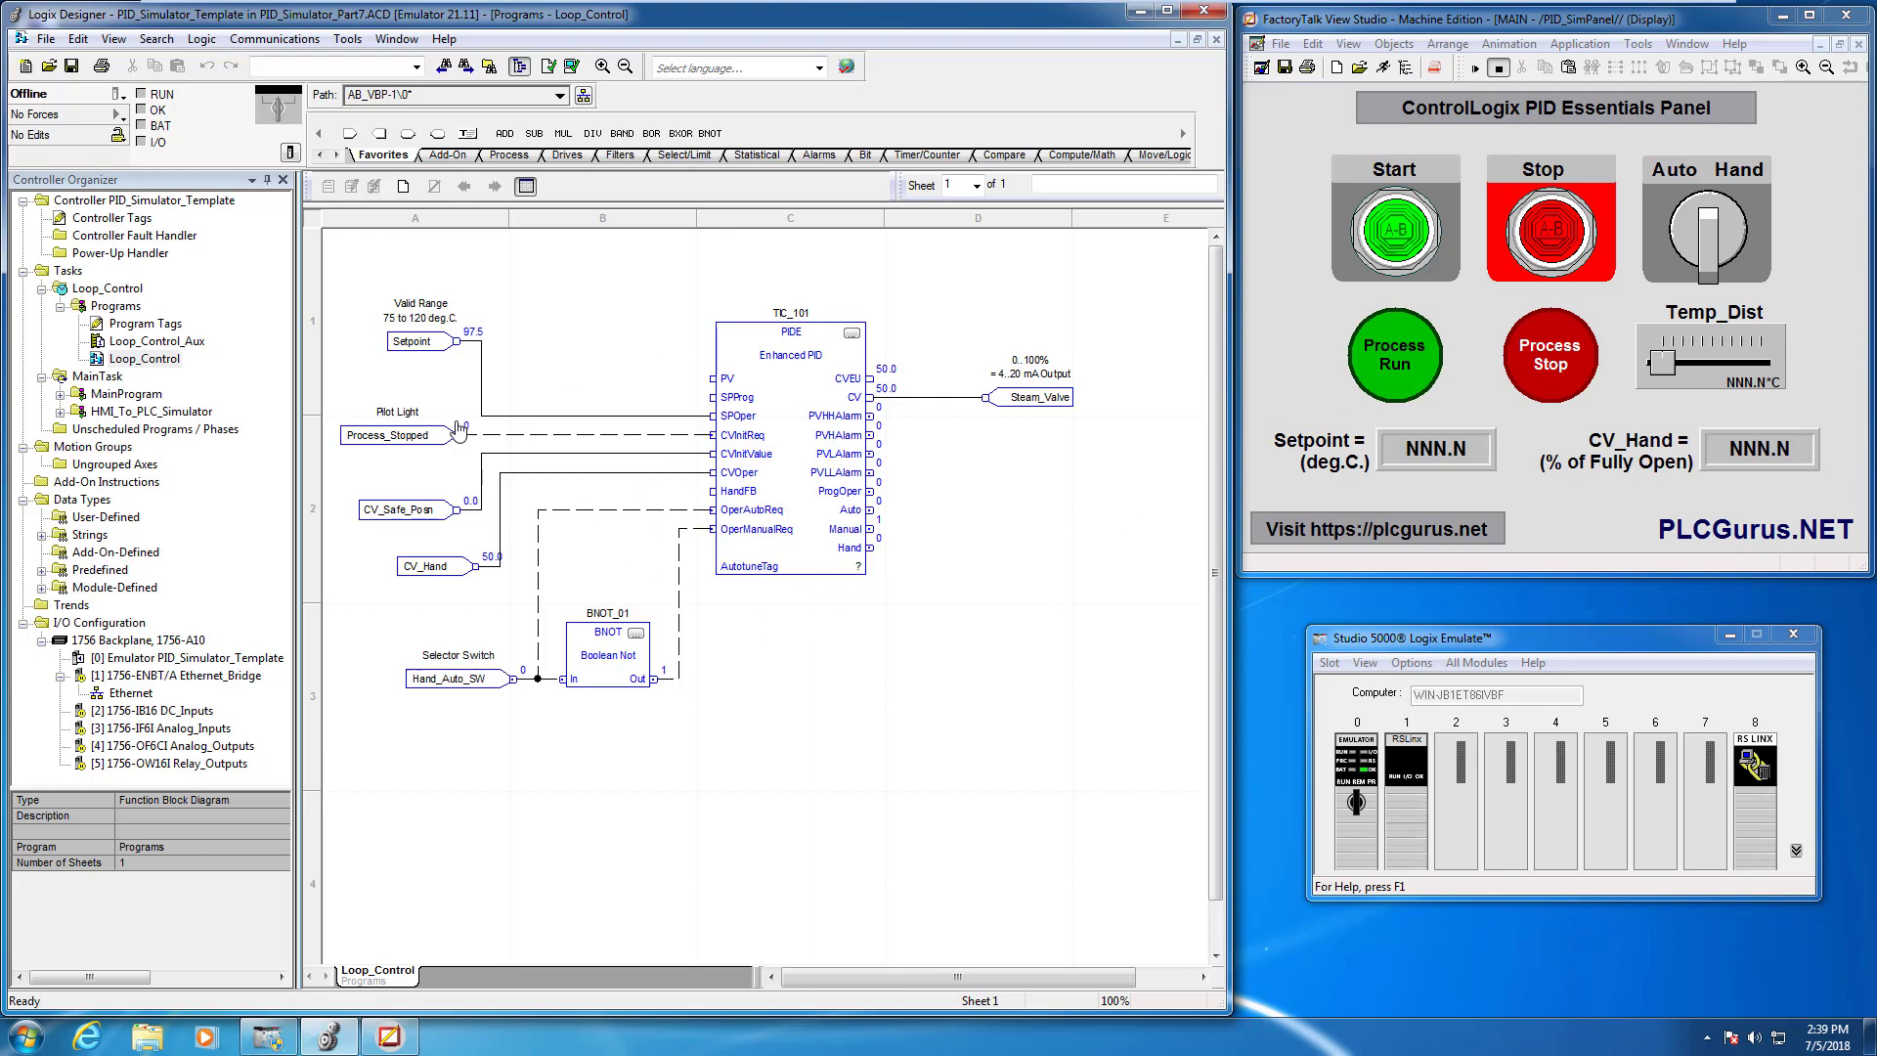
pyautogui.moveTo(612, 512)
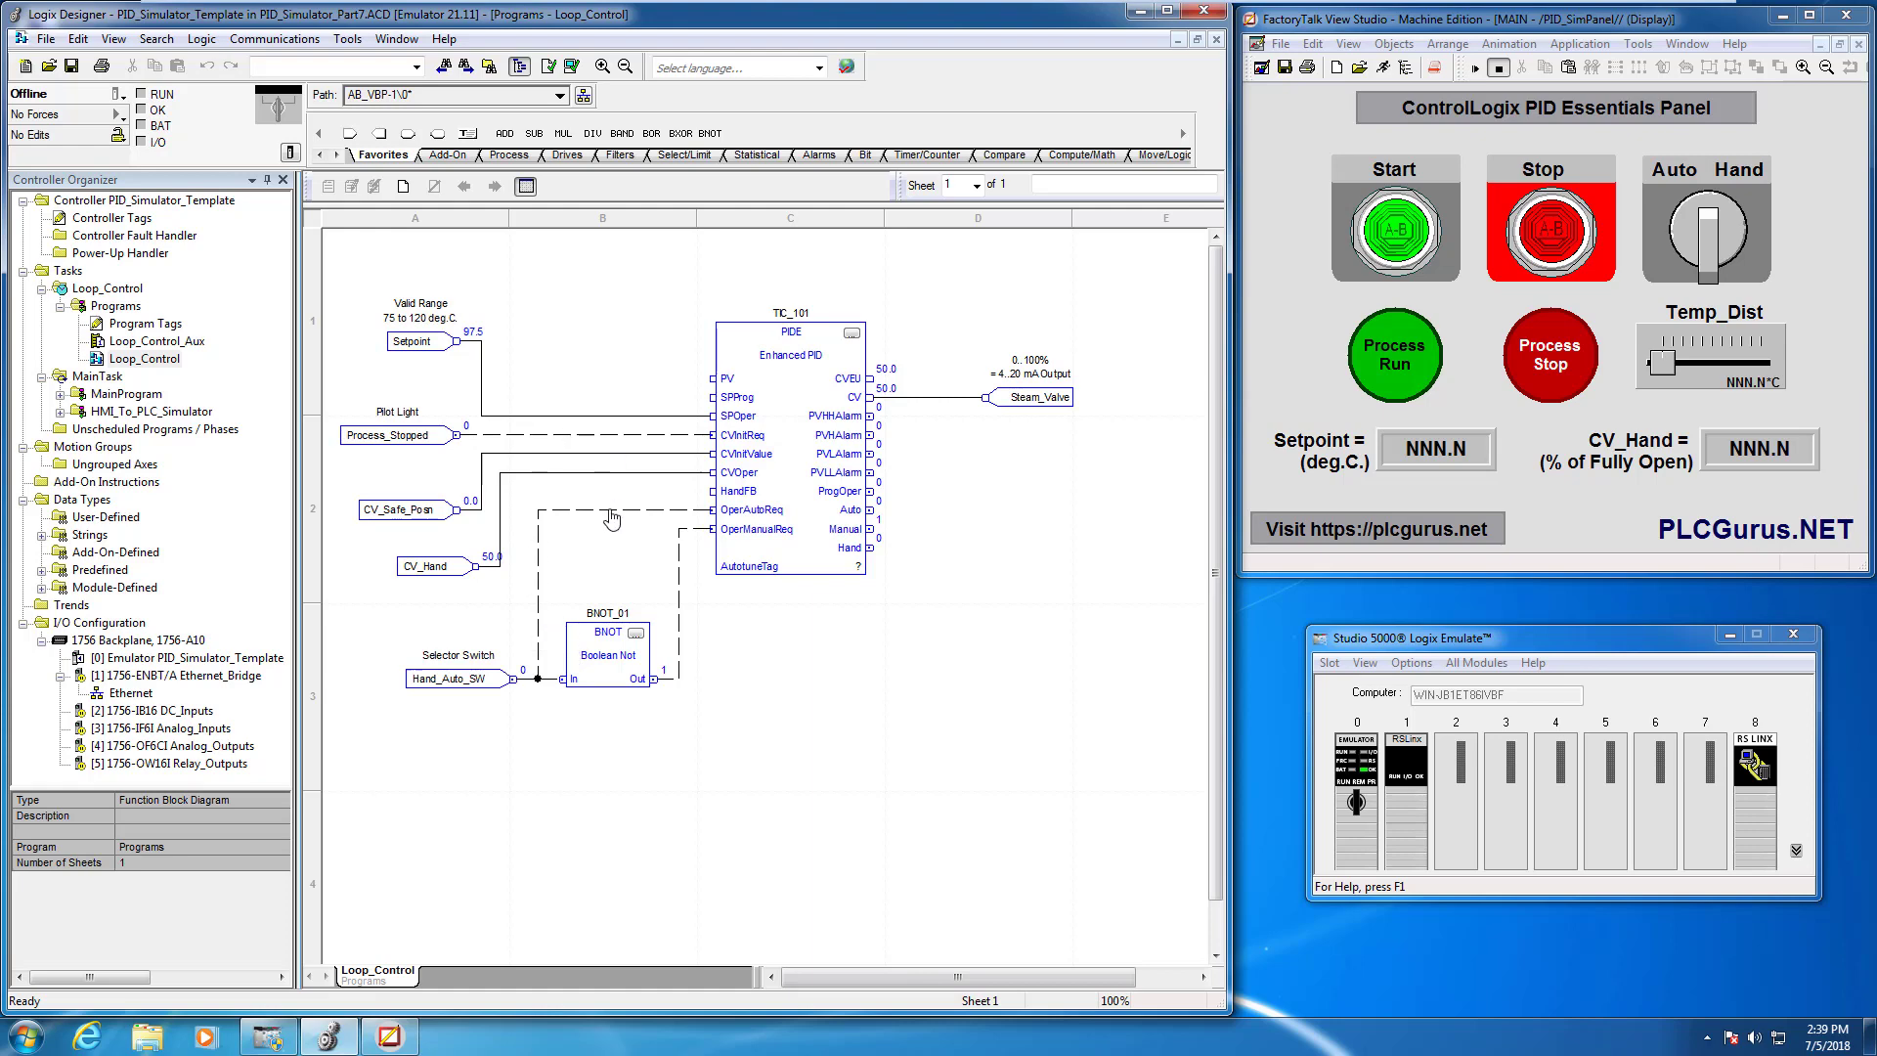
pyautogui.moveTo(923, 479)
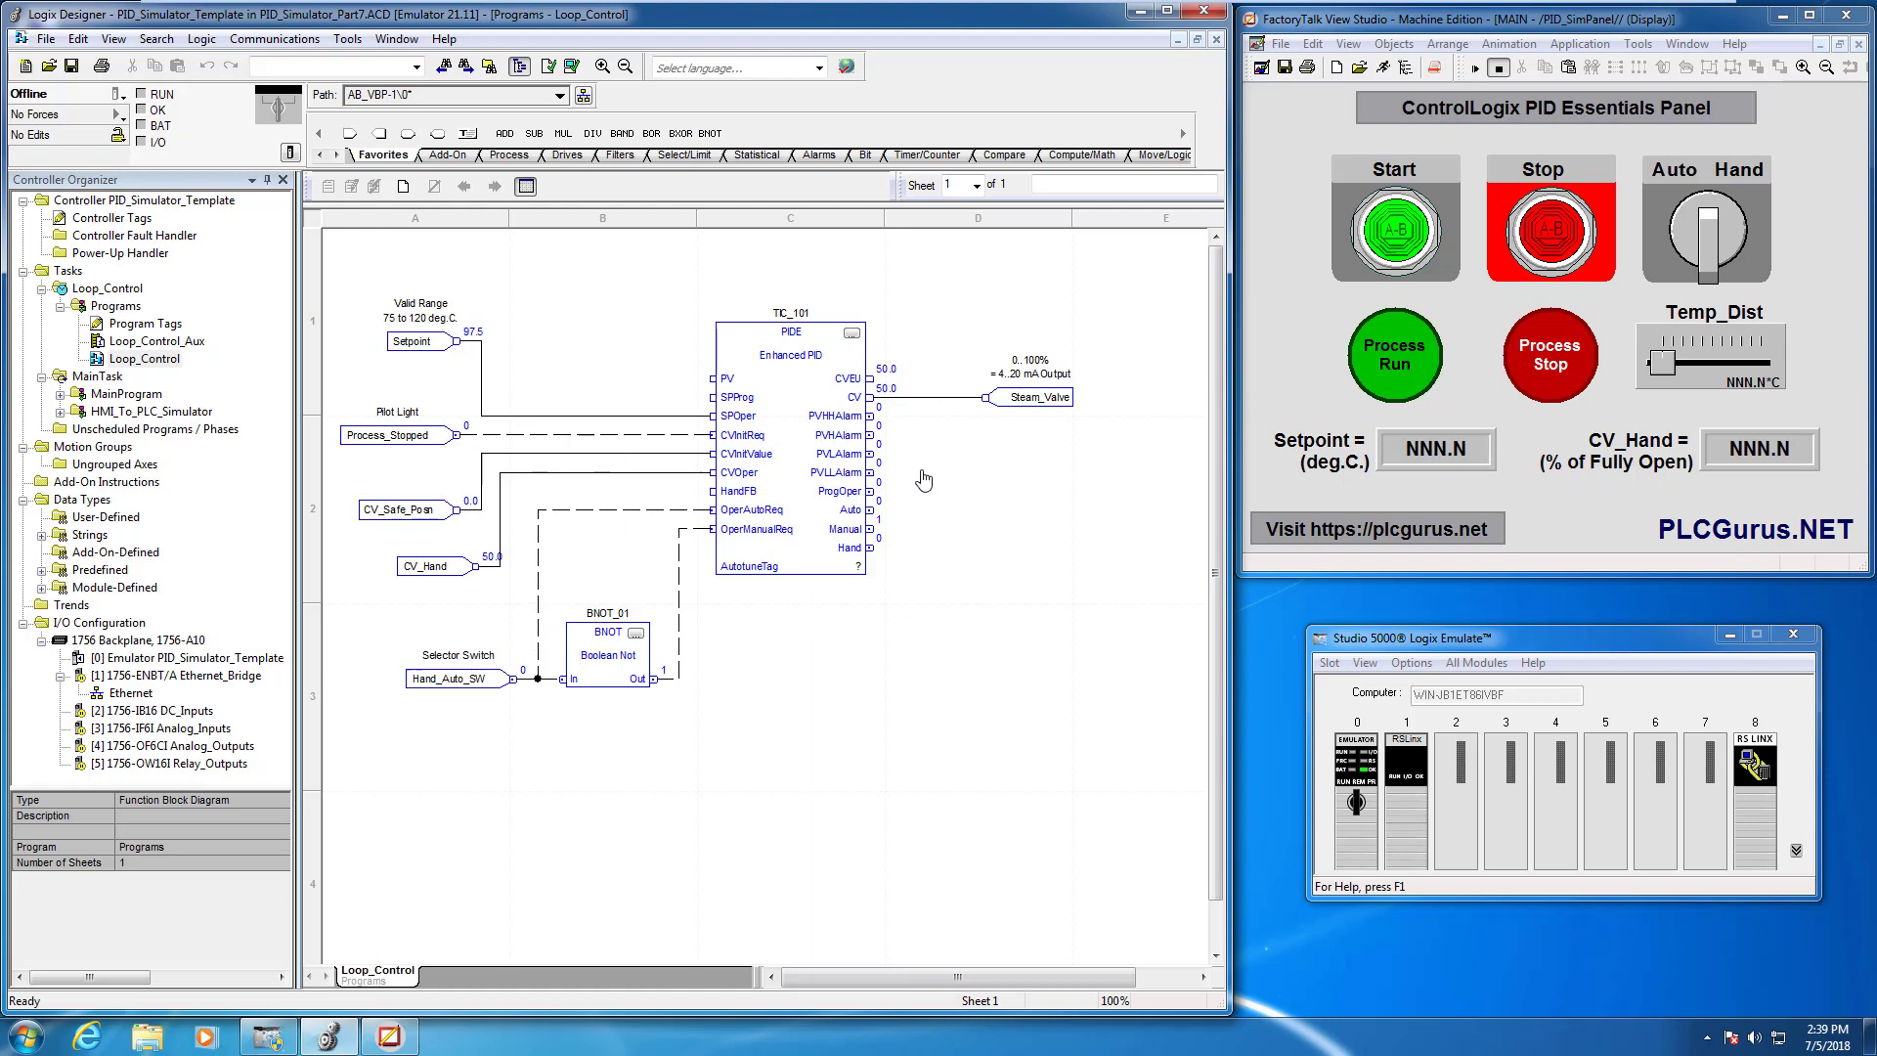
pyautogui.moveTo(915, 413)
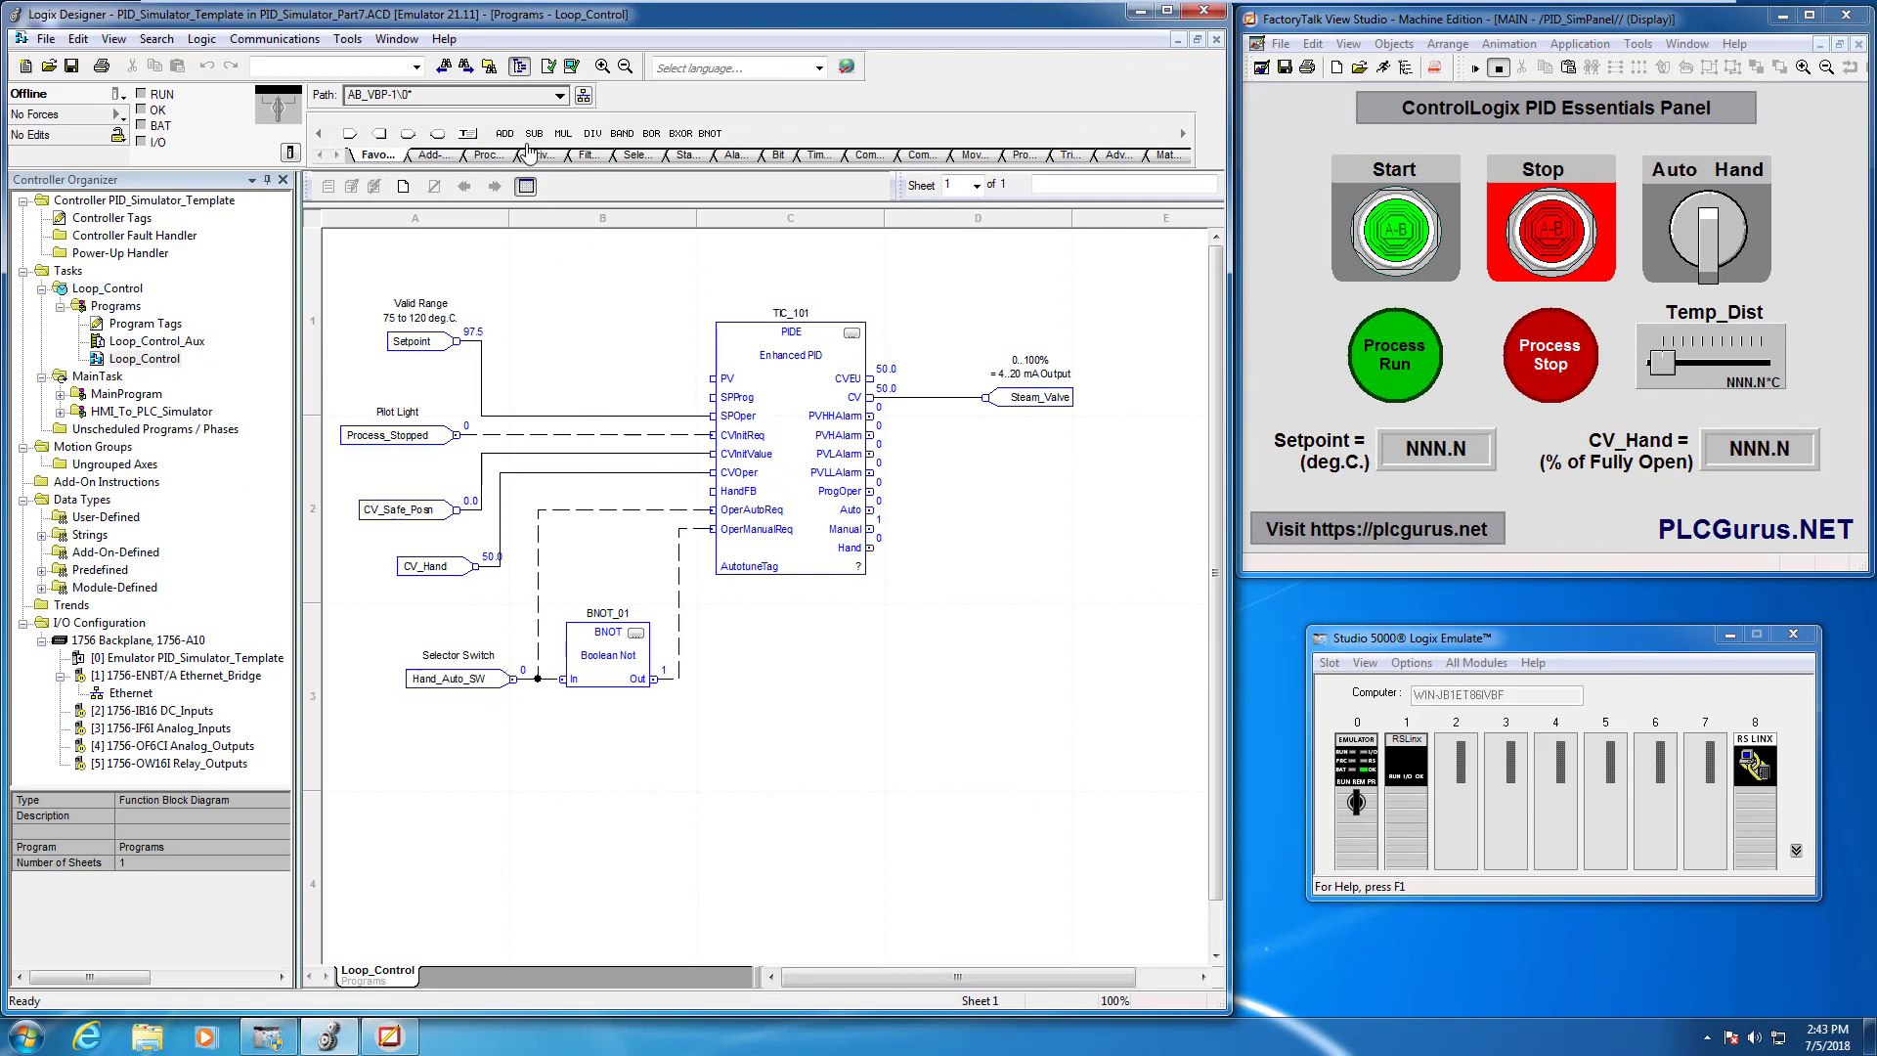
# Place an SCL Scale block from the Process group below the Hand_Auto_SW selector input
pyautogui.click(487, 155)
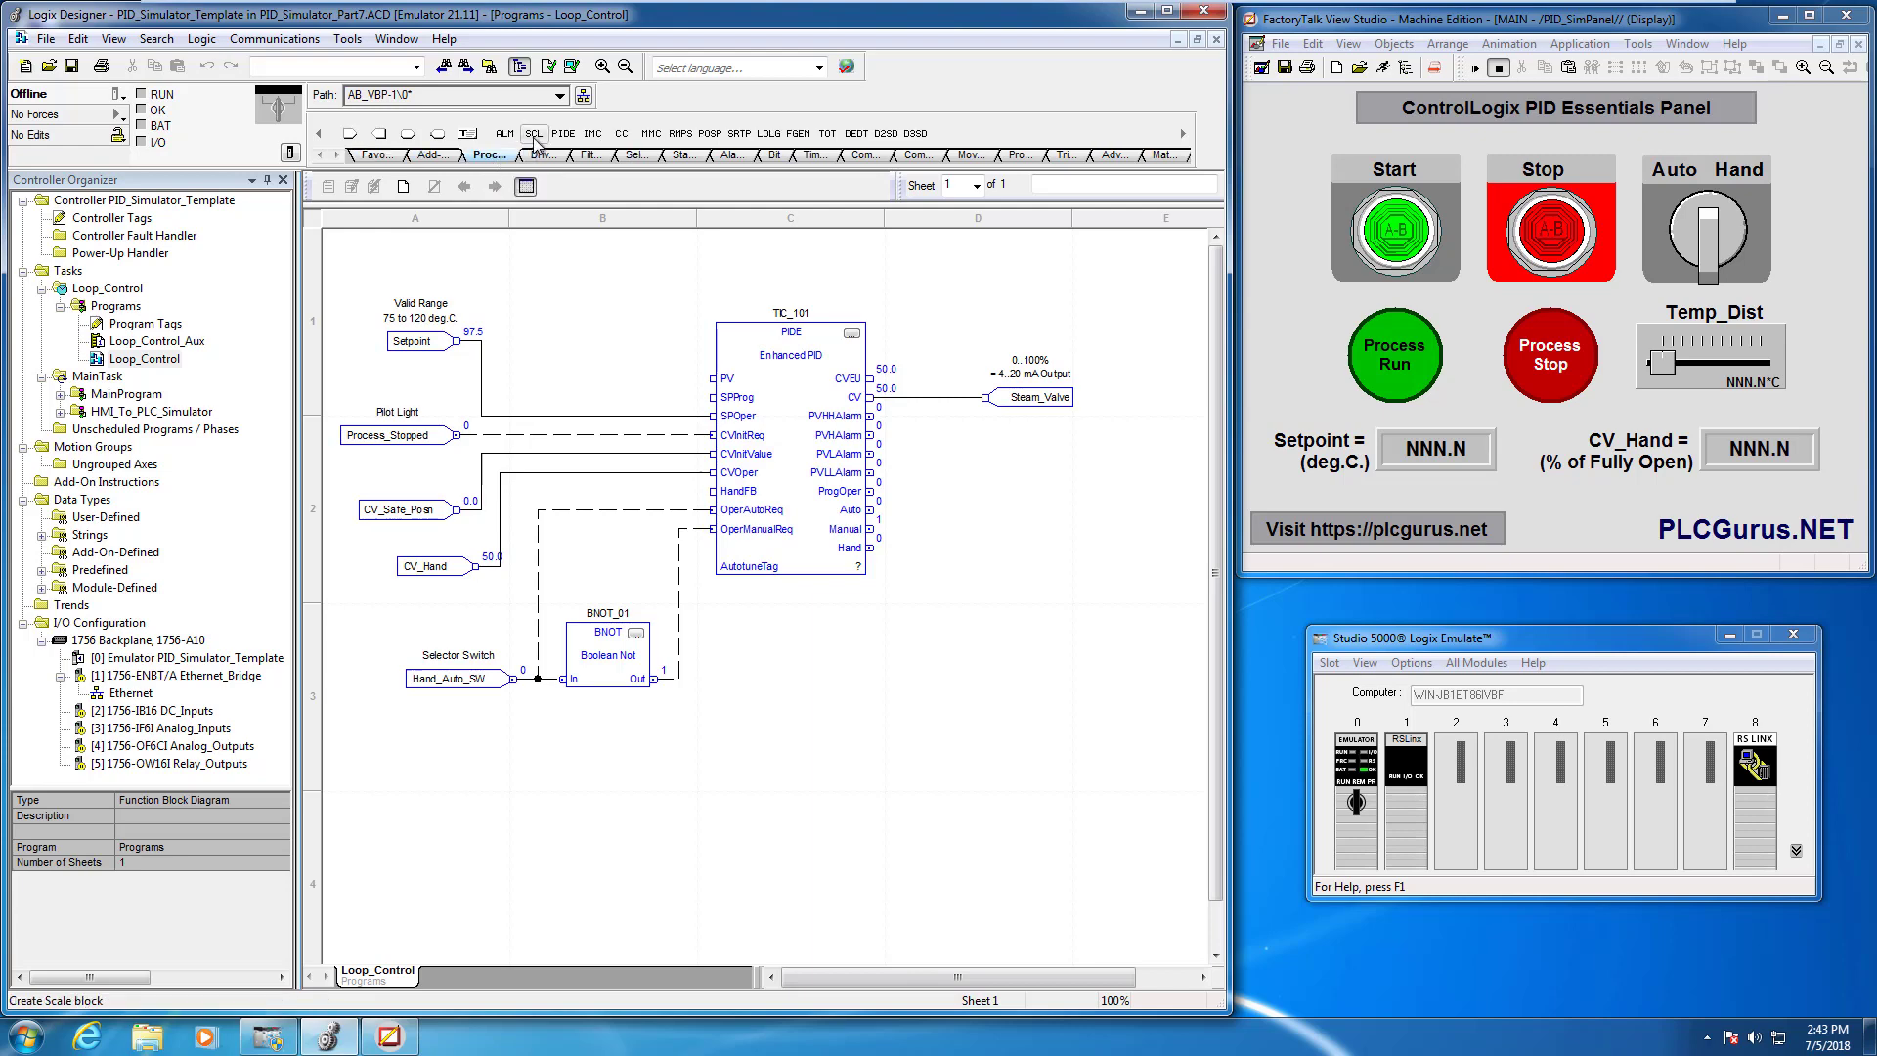
pyautogui.click(534, 133)
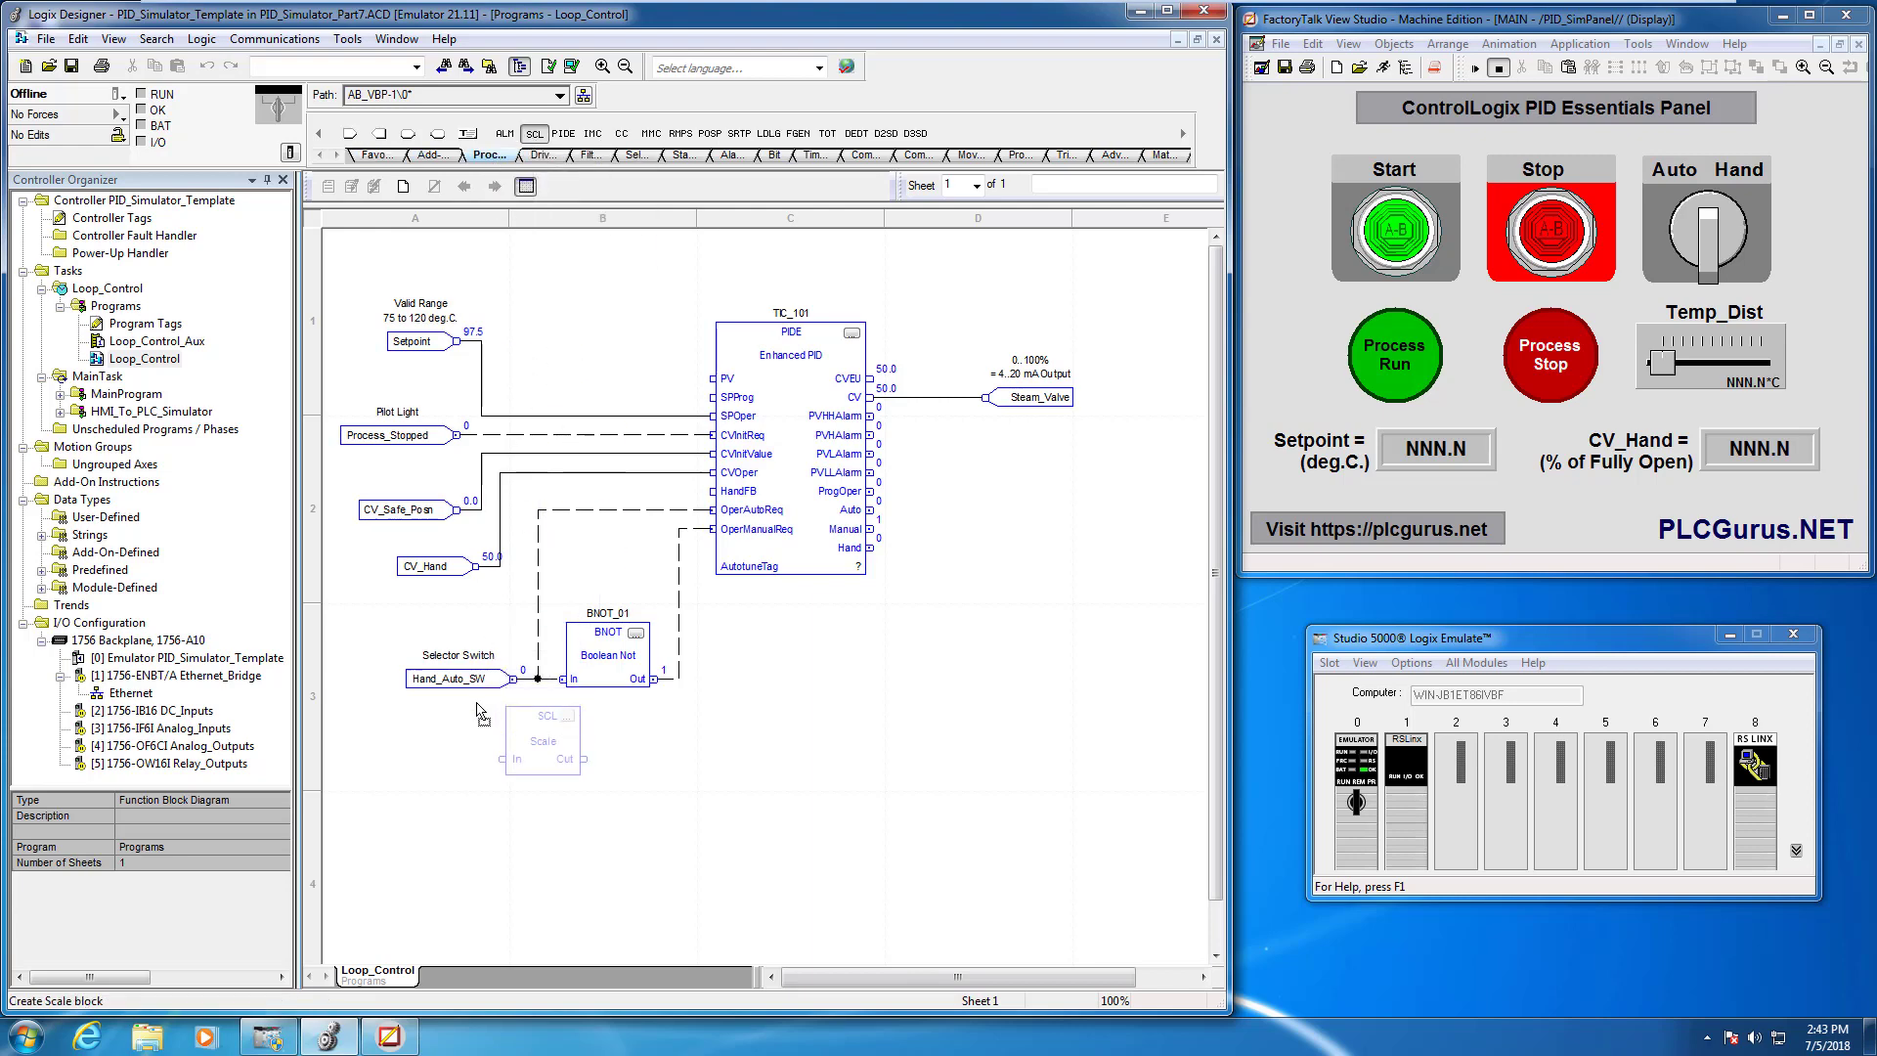
pyautogui.moveTo(541, 737); pyautogui.dragTo(485, 796)
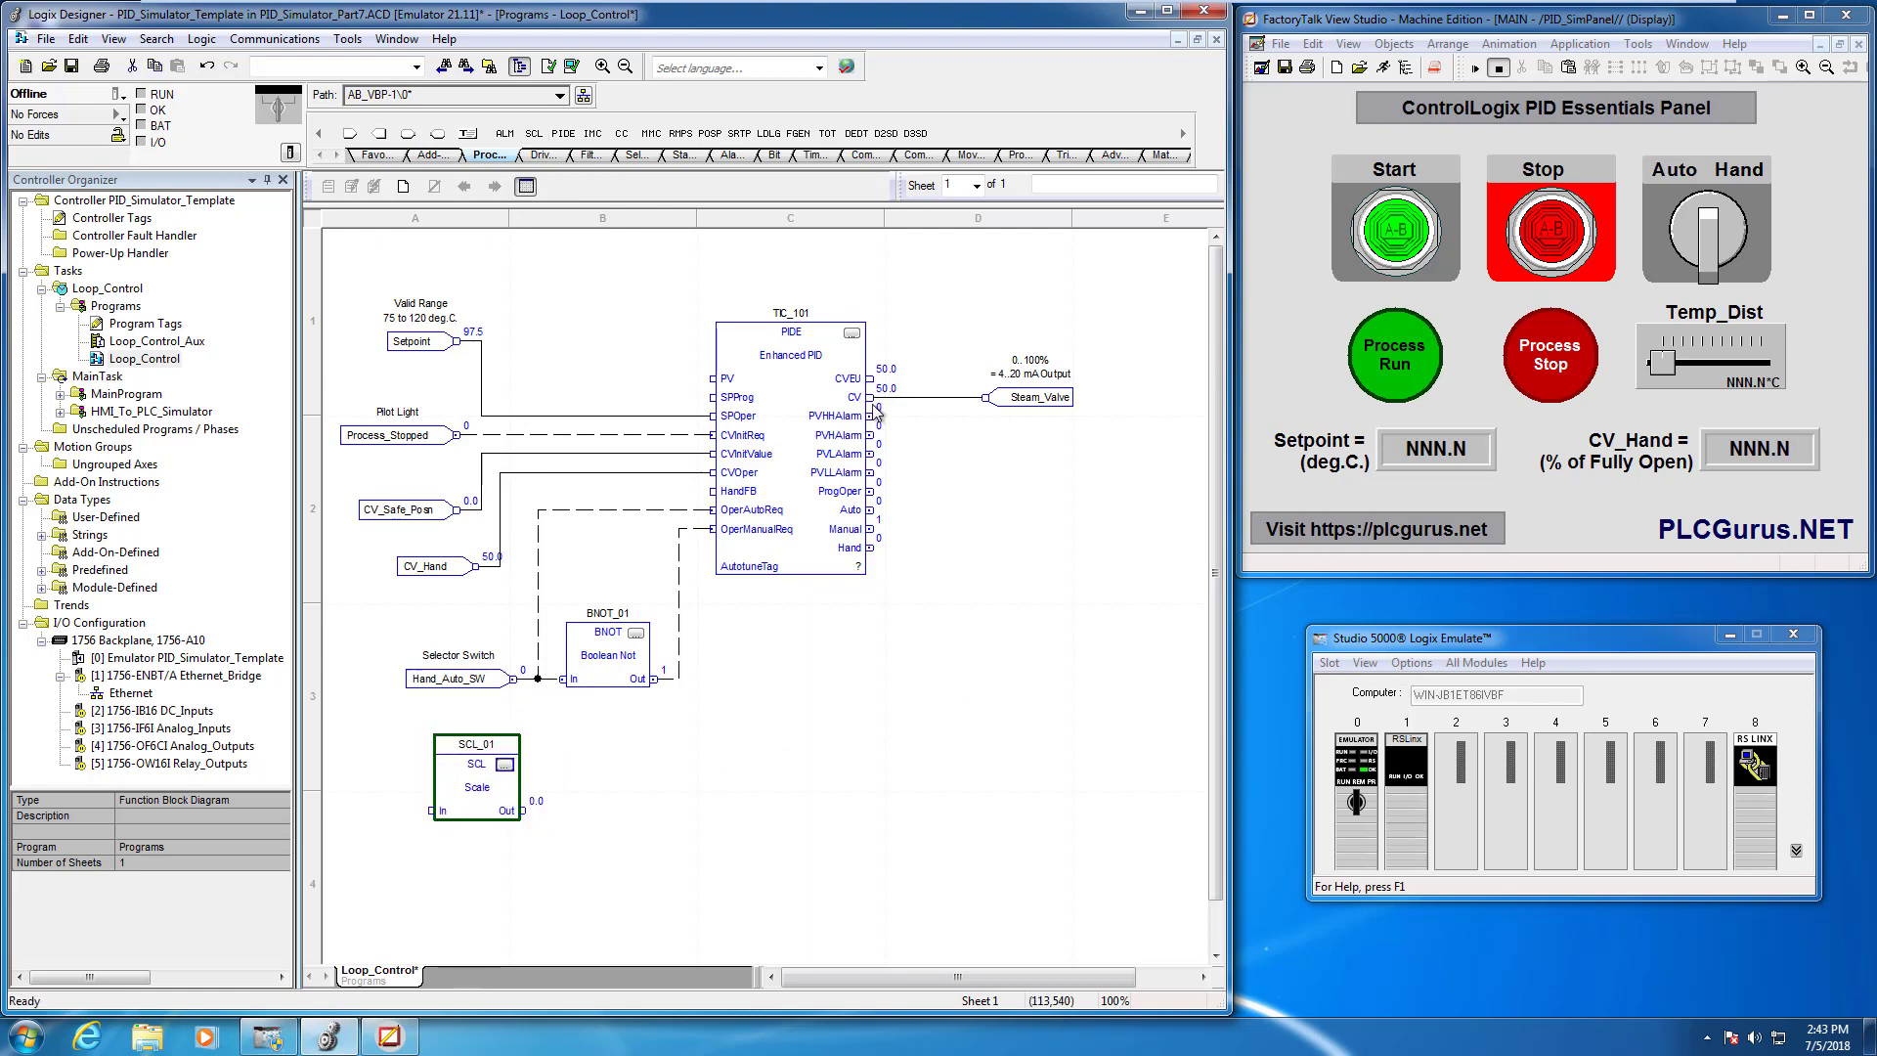
pyautogui.moveTo(860, 397)
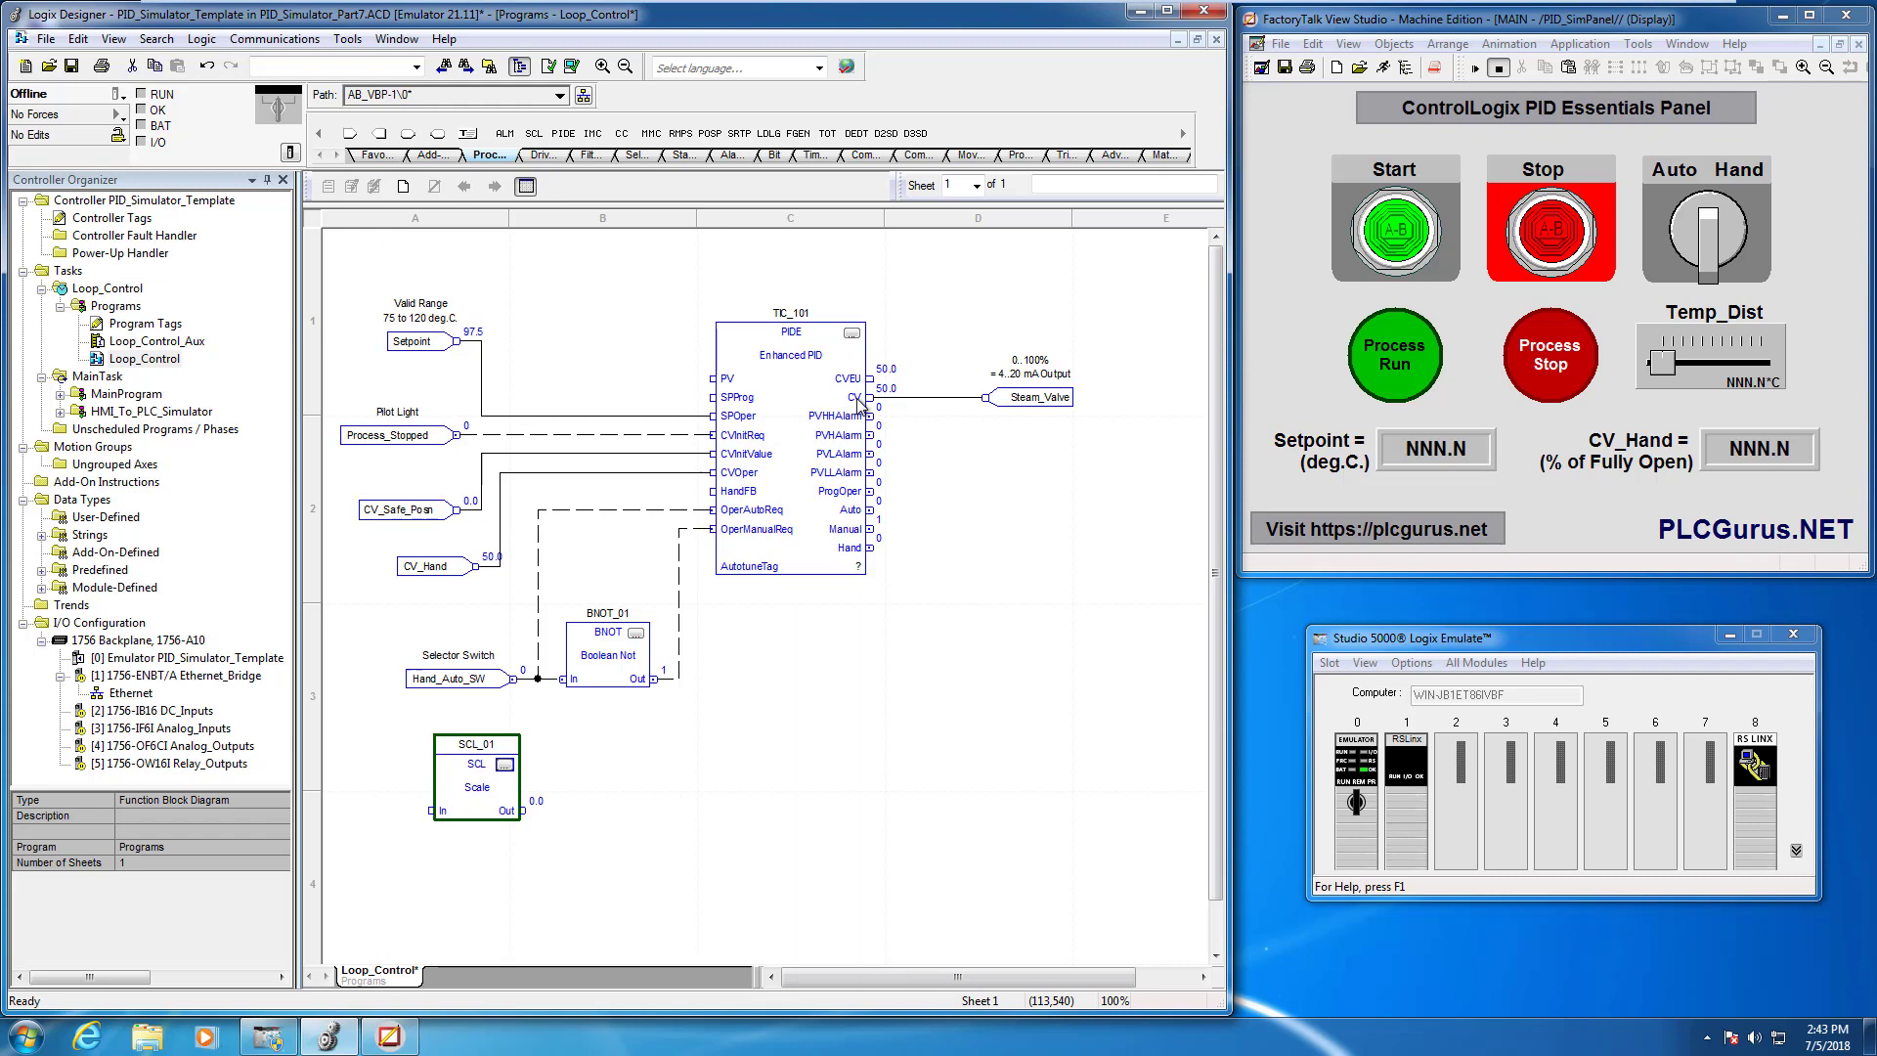
pyautogui.moveTo(825, 381)
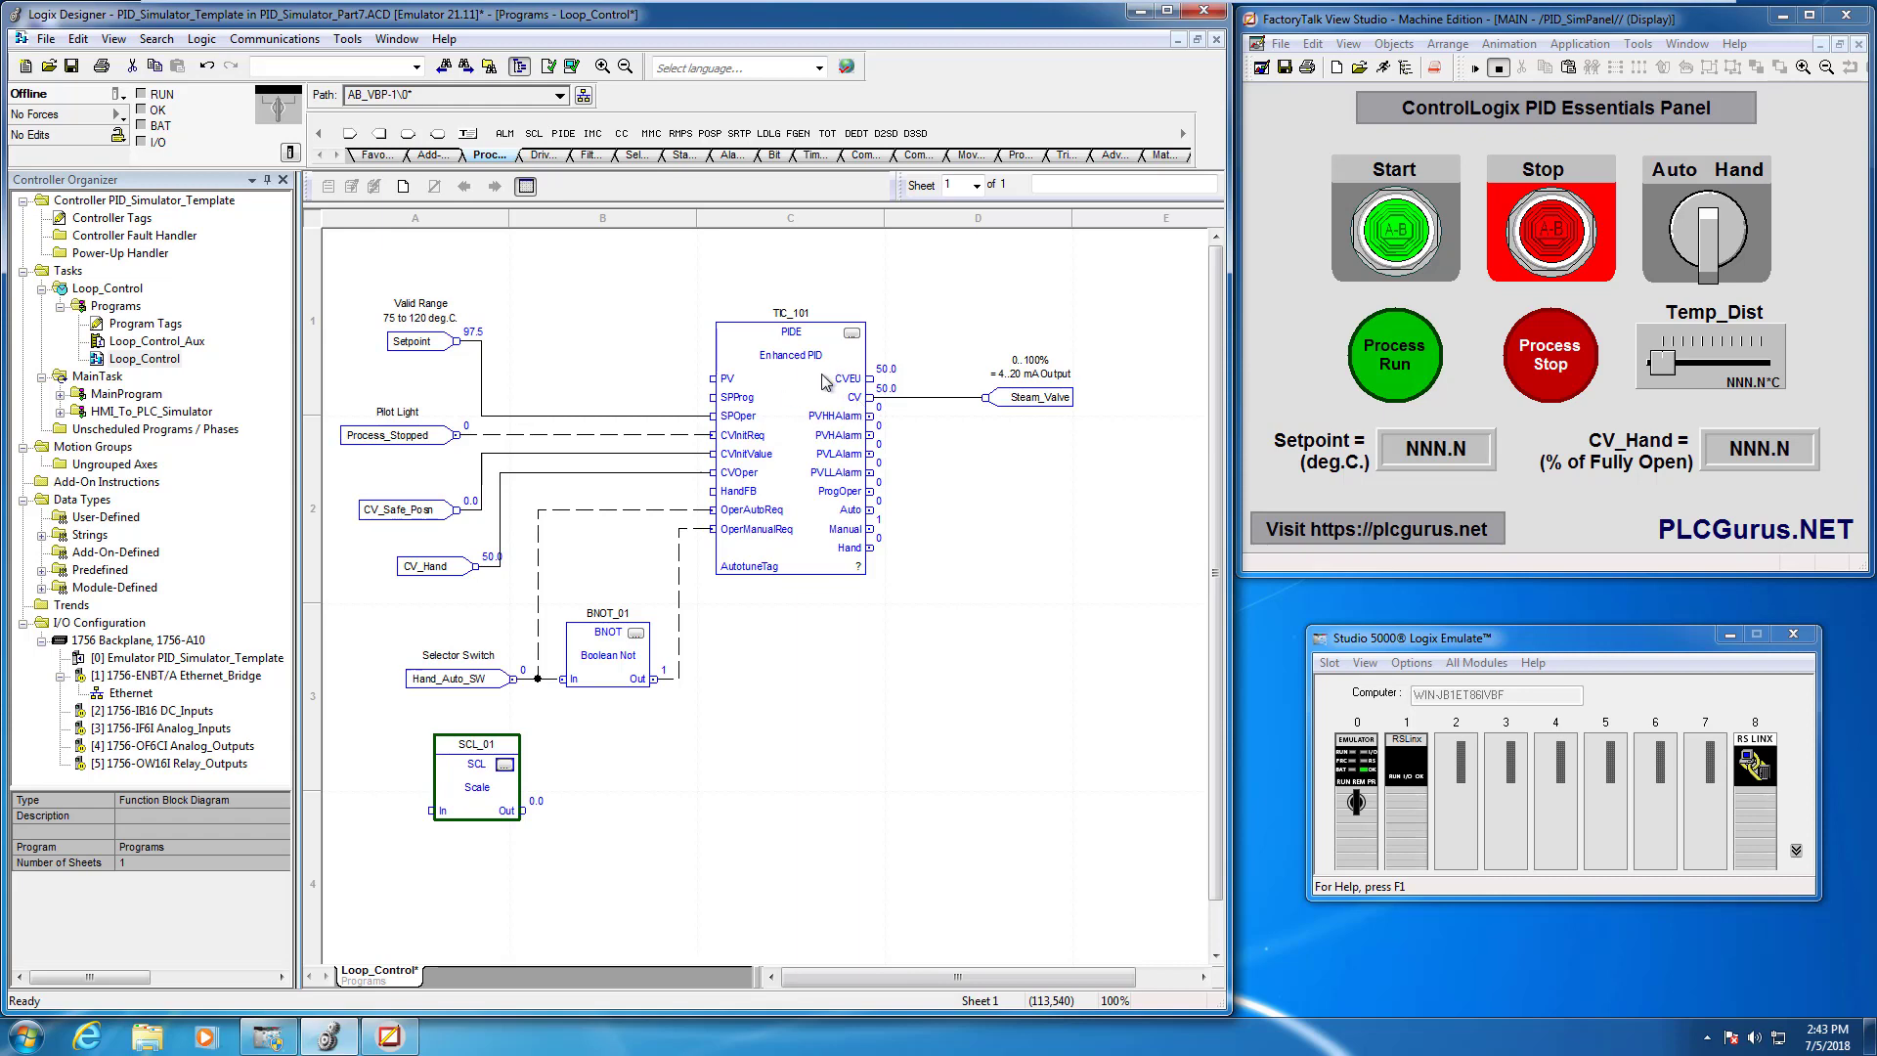
pyautogui.moveTo(833, 387)
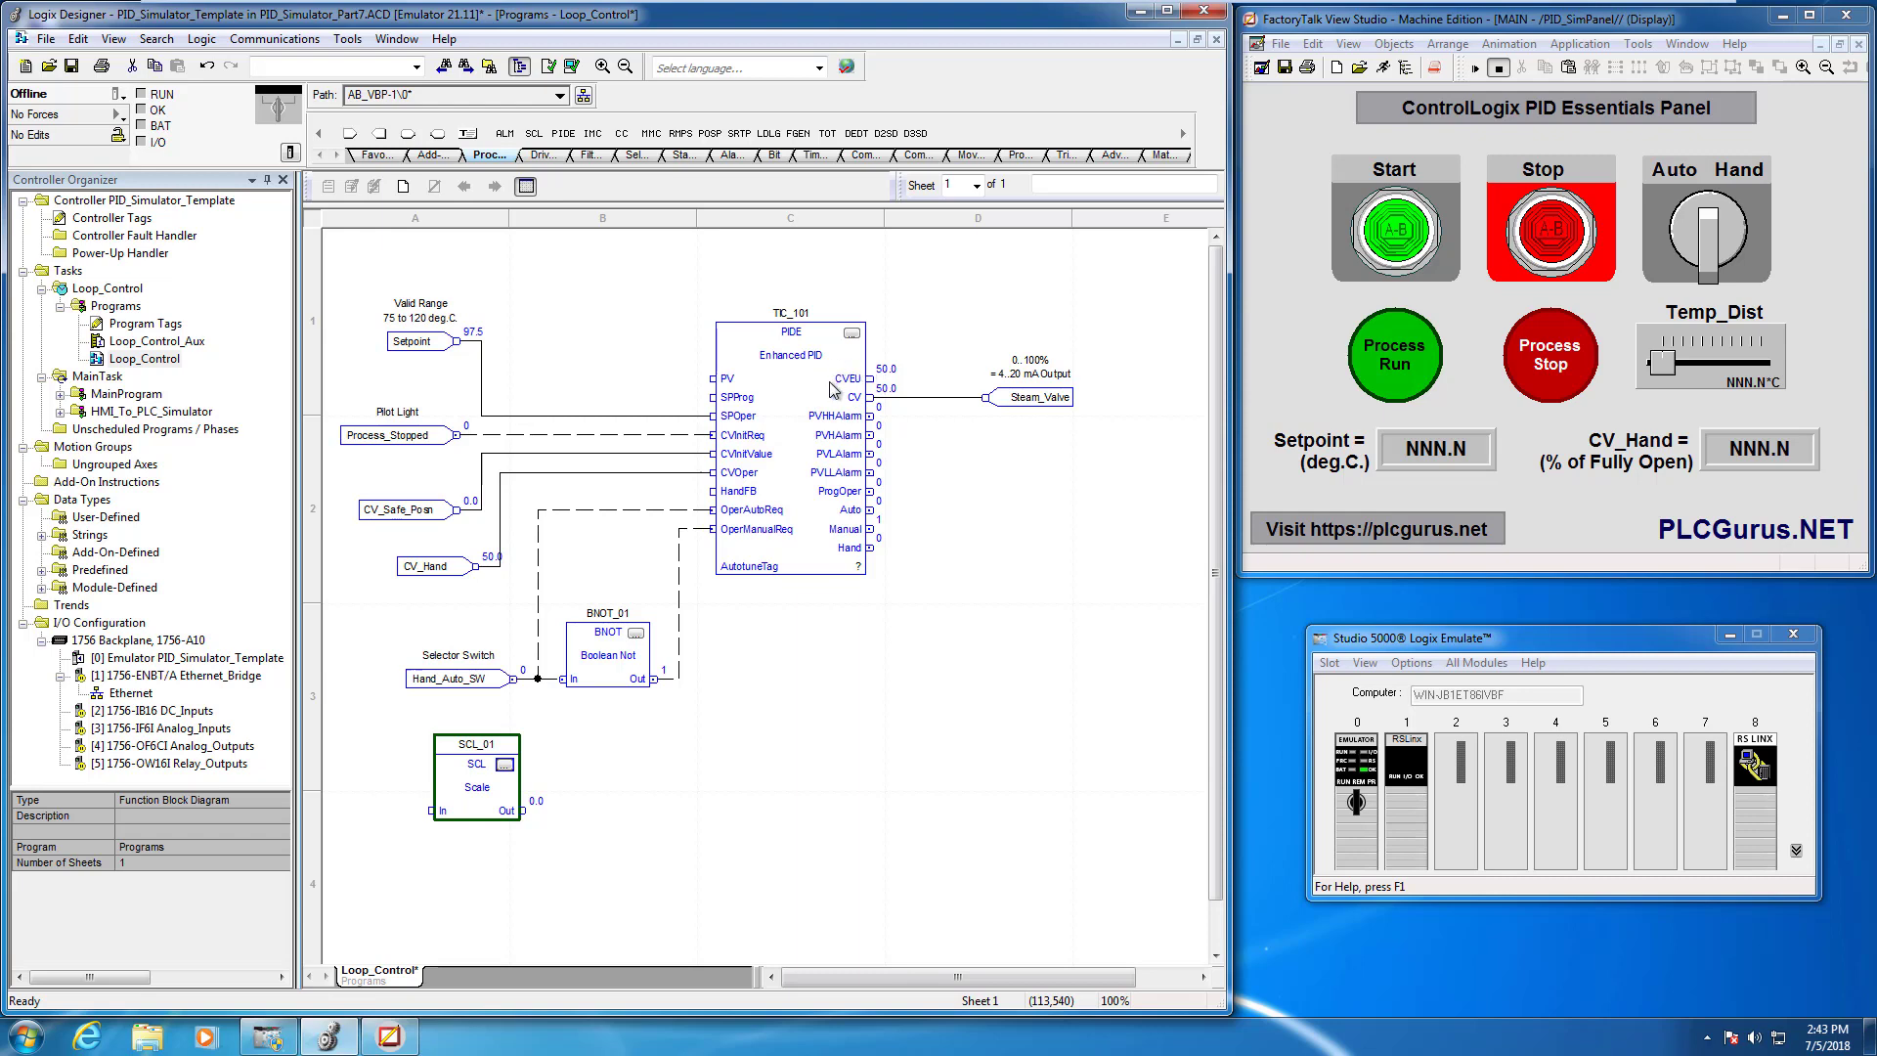
pyautogui.moveTo(876, 391)
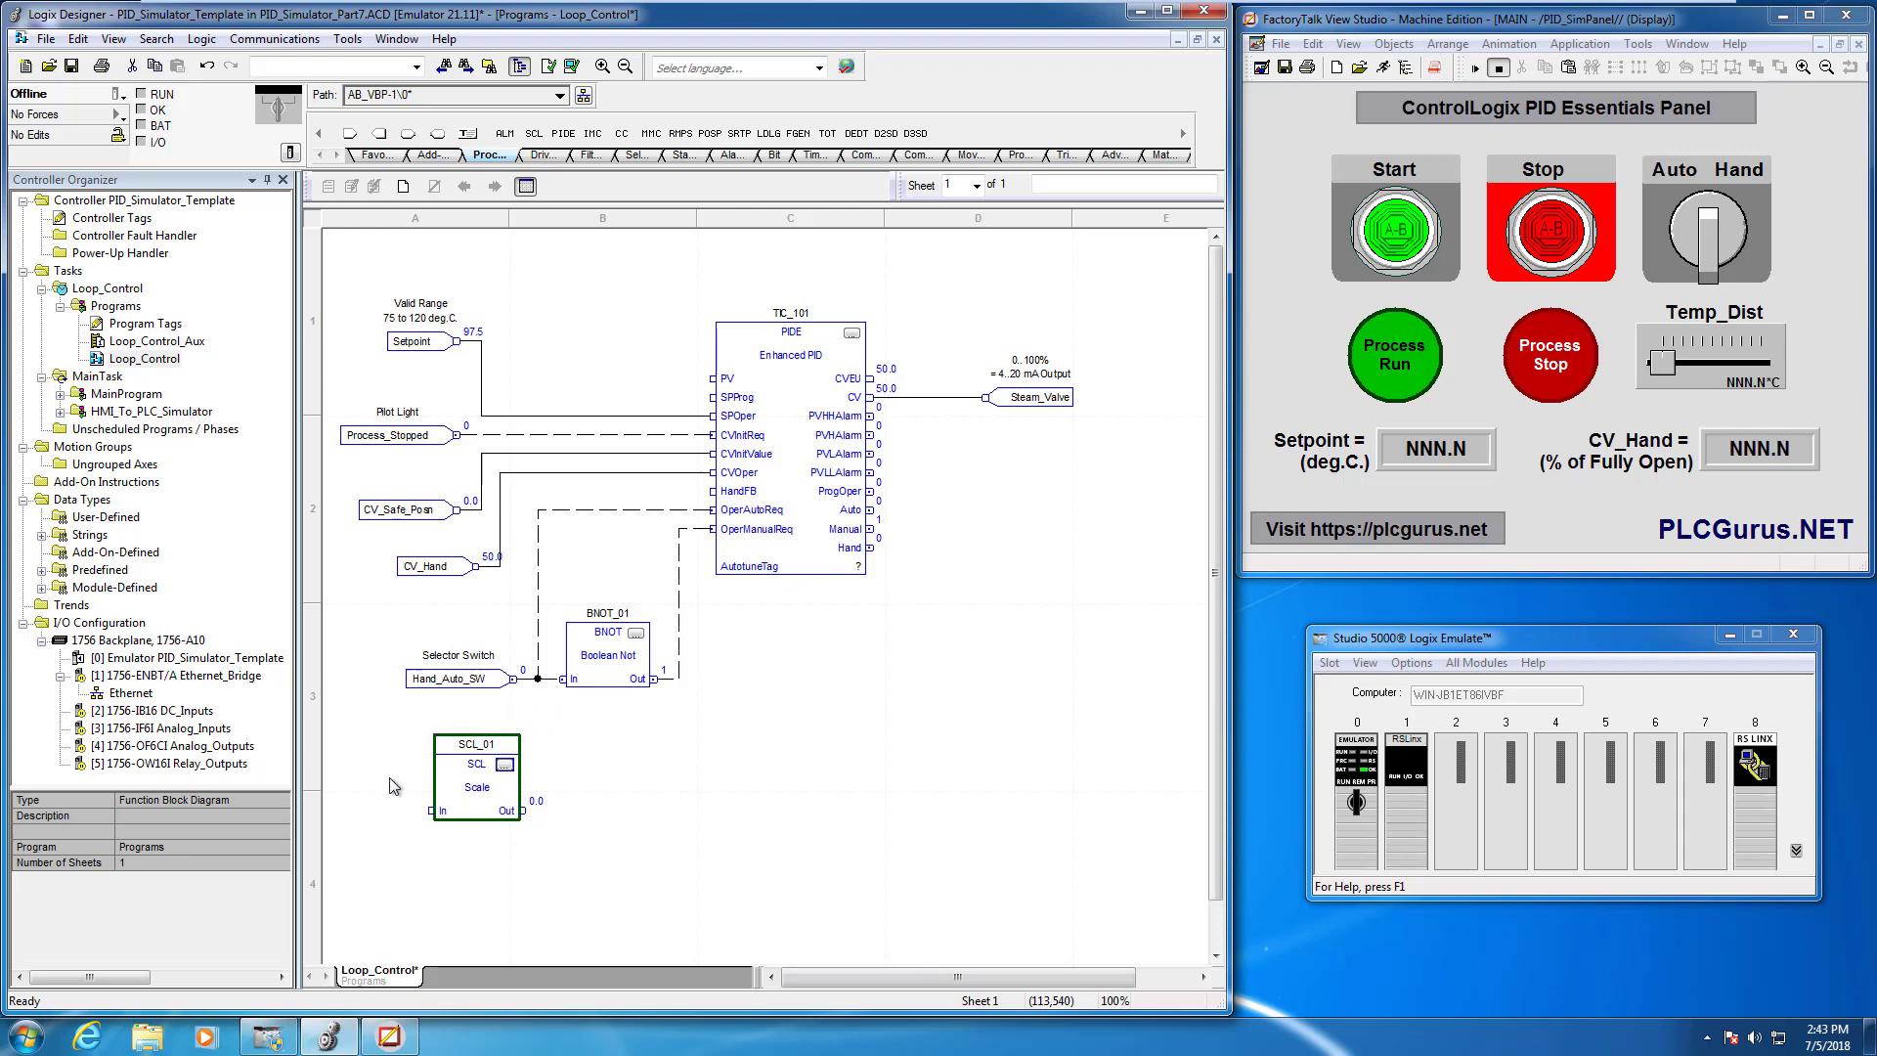
pyautogui.moveTo(581, 797)
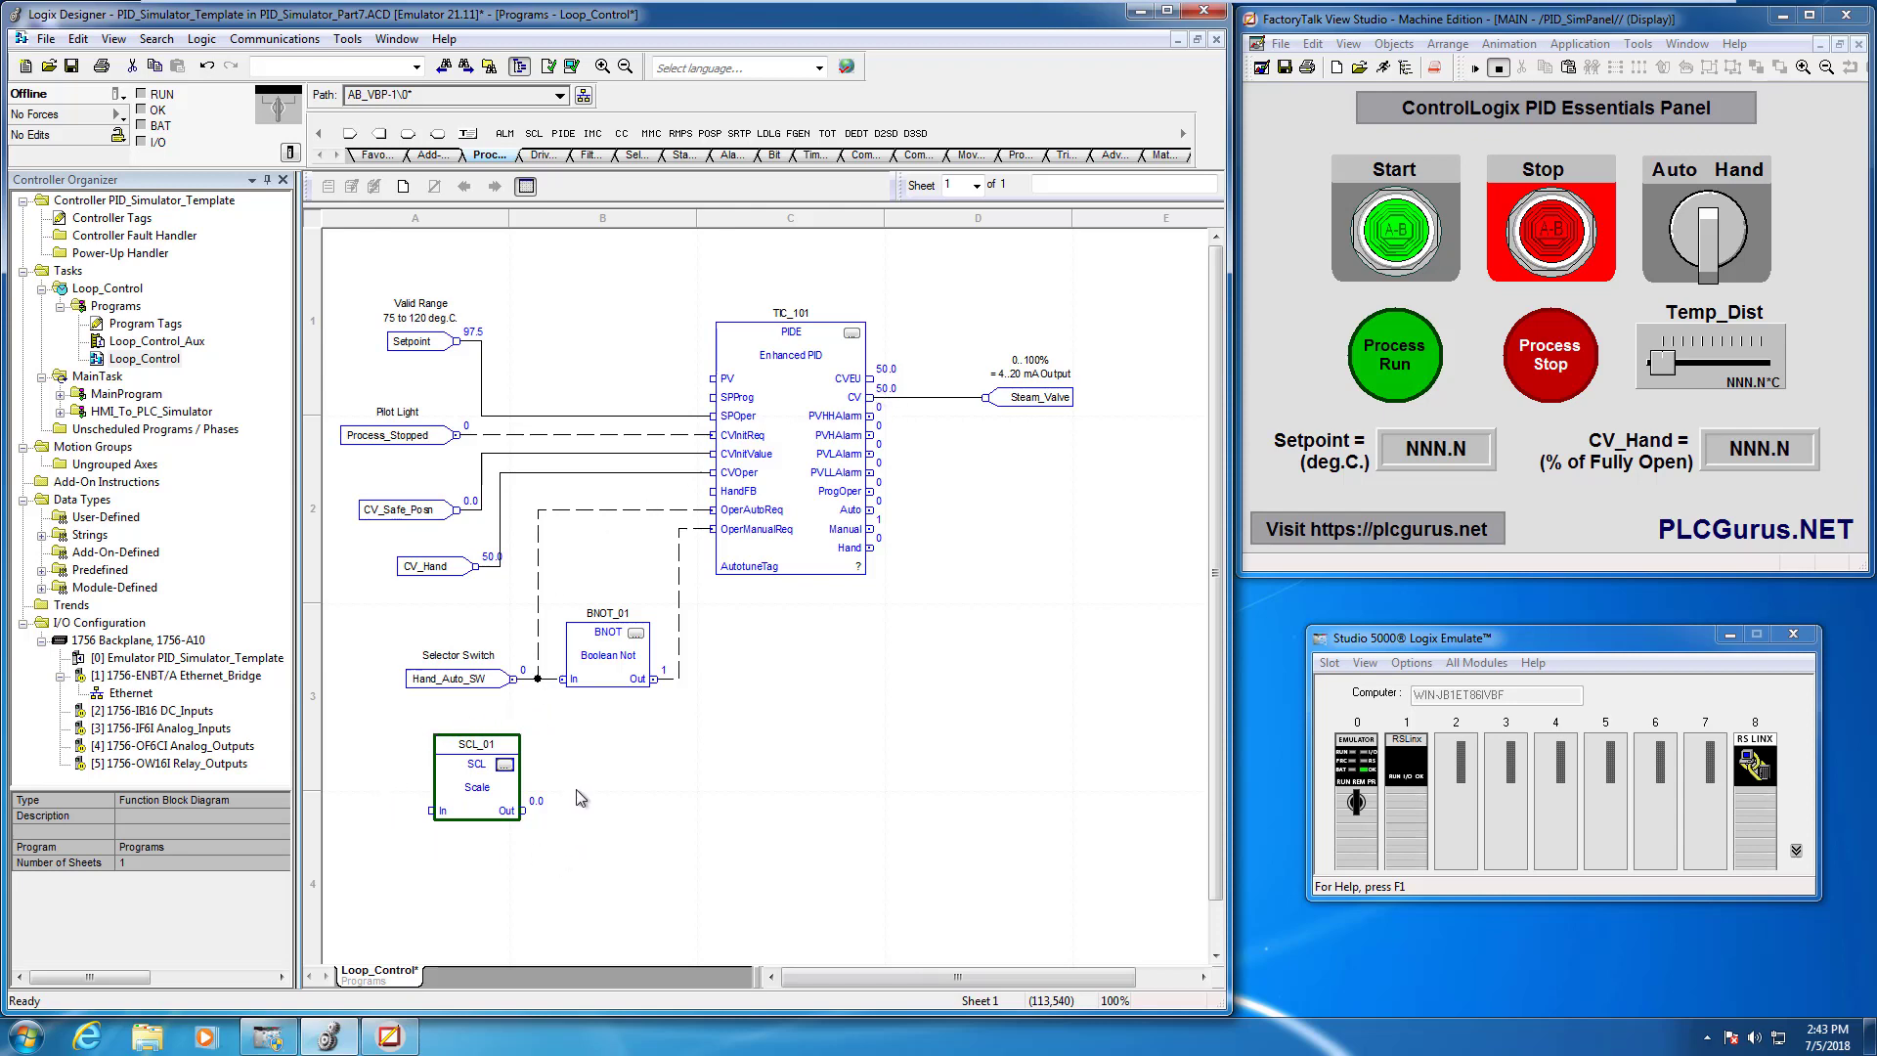
pyautogui.moveTo(543, 739)
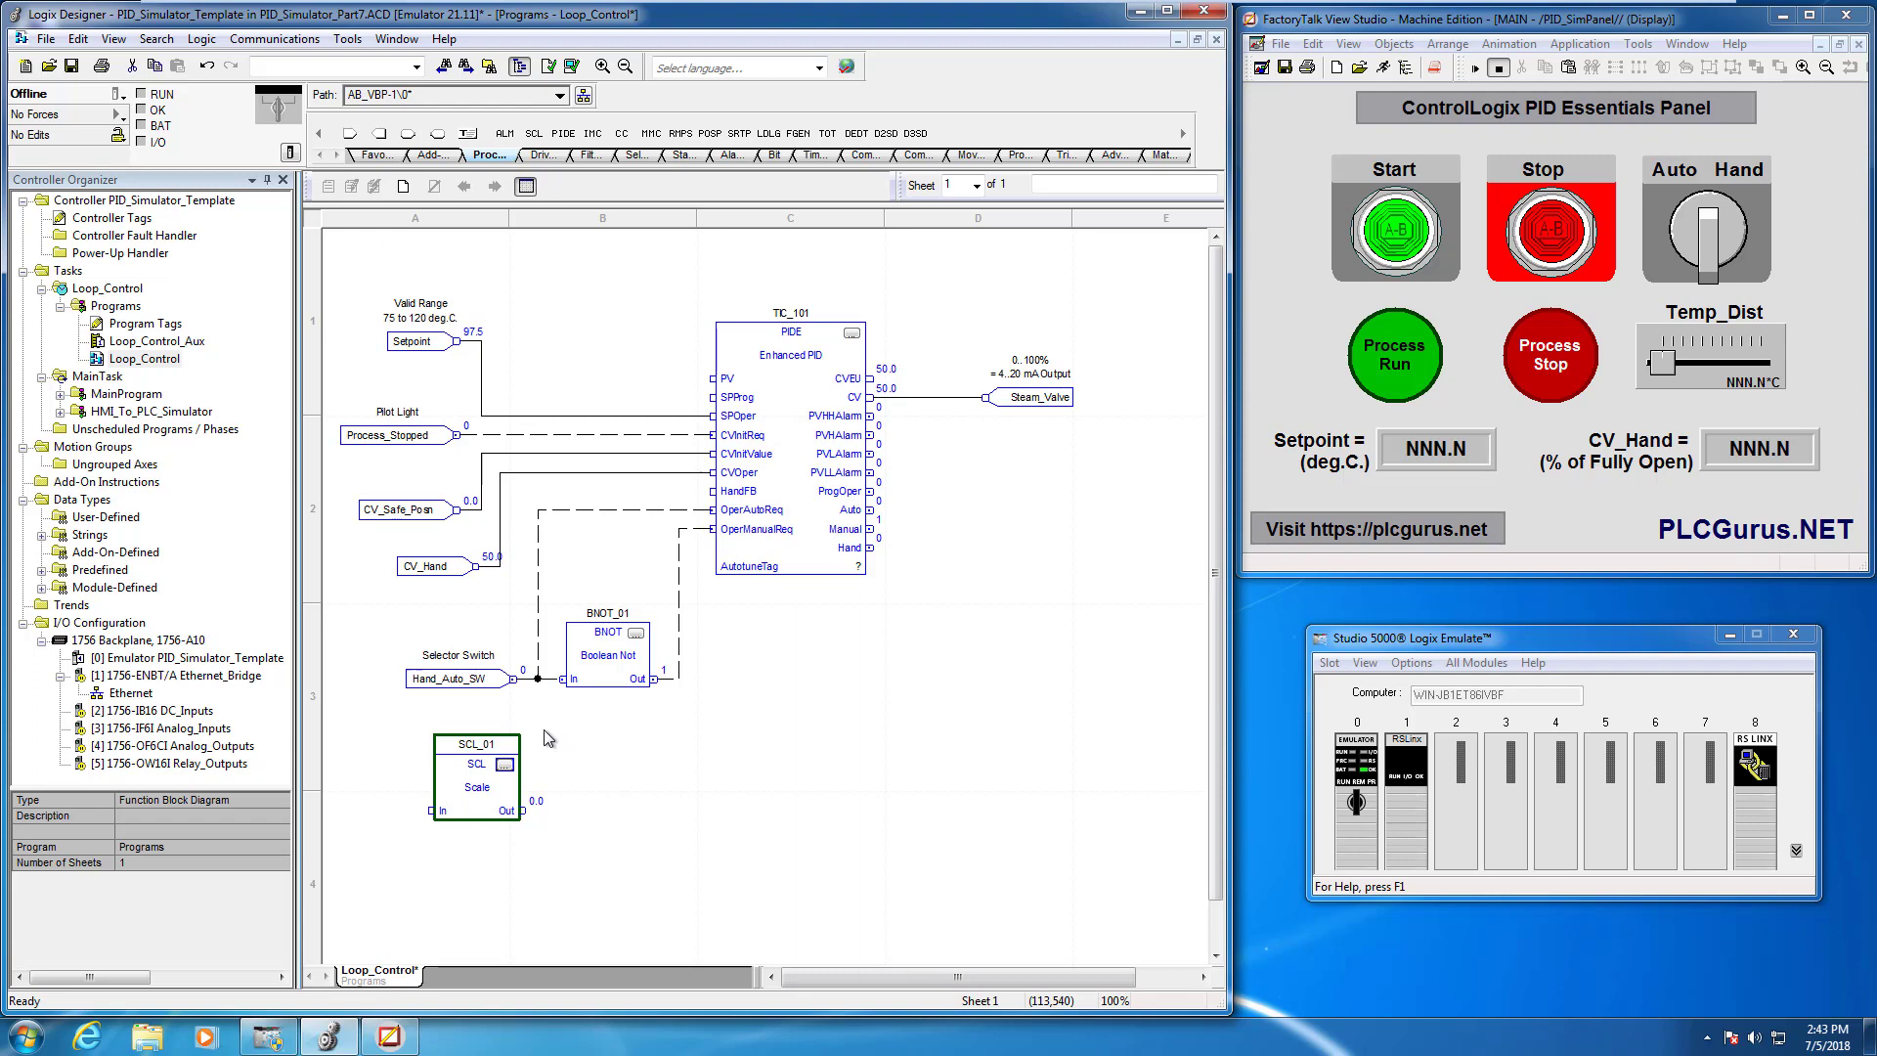
pyautogui.moveTo(823, 575)
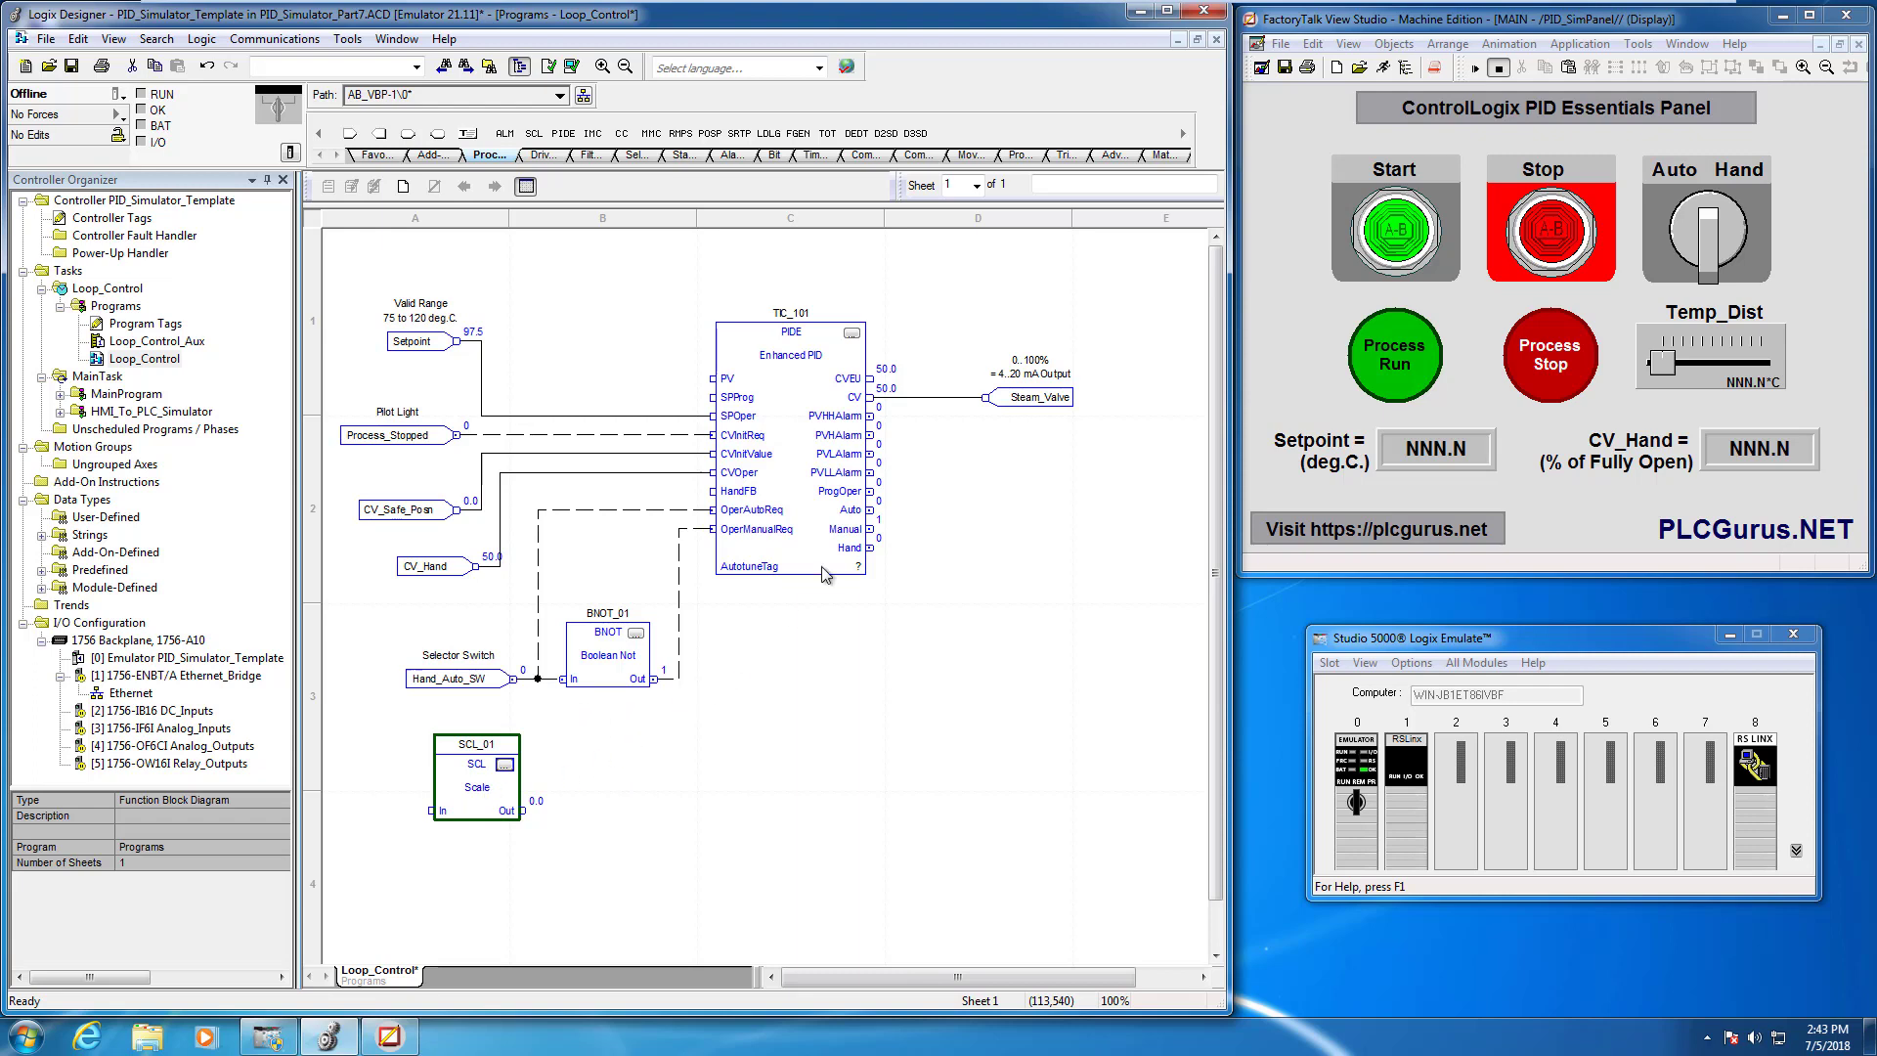
pyautogui.moveTo(872, 377)
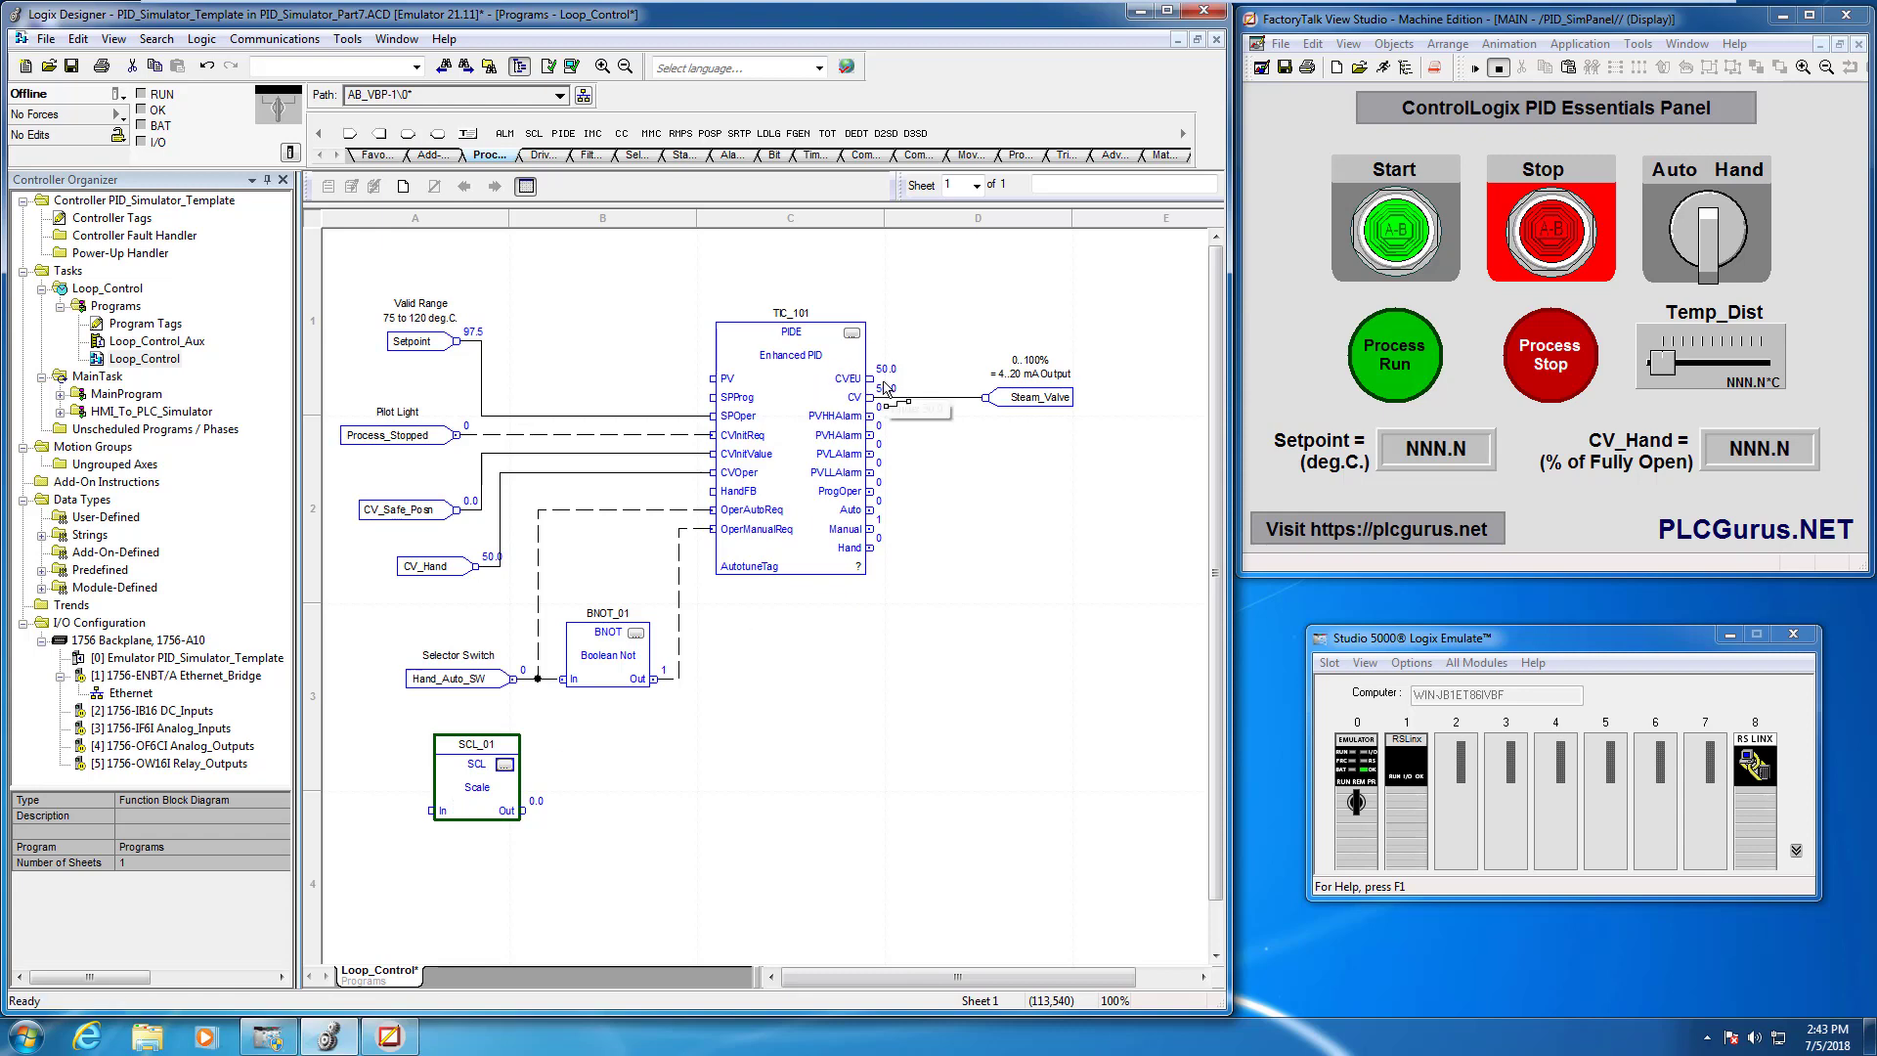
pyautogui.moveTo(848, 337)
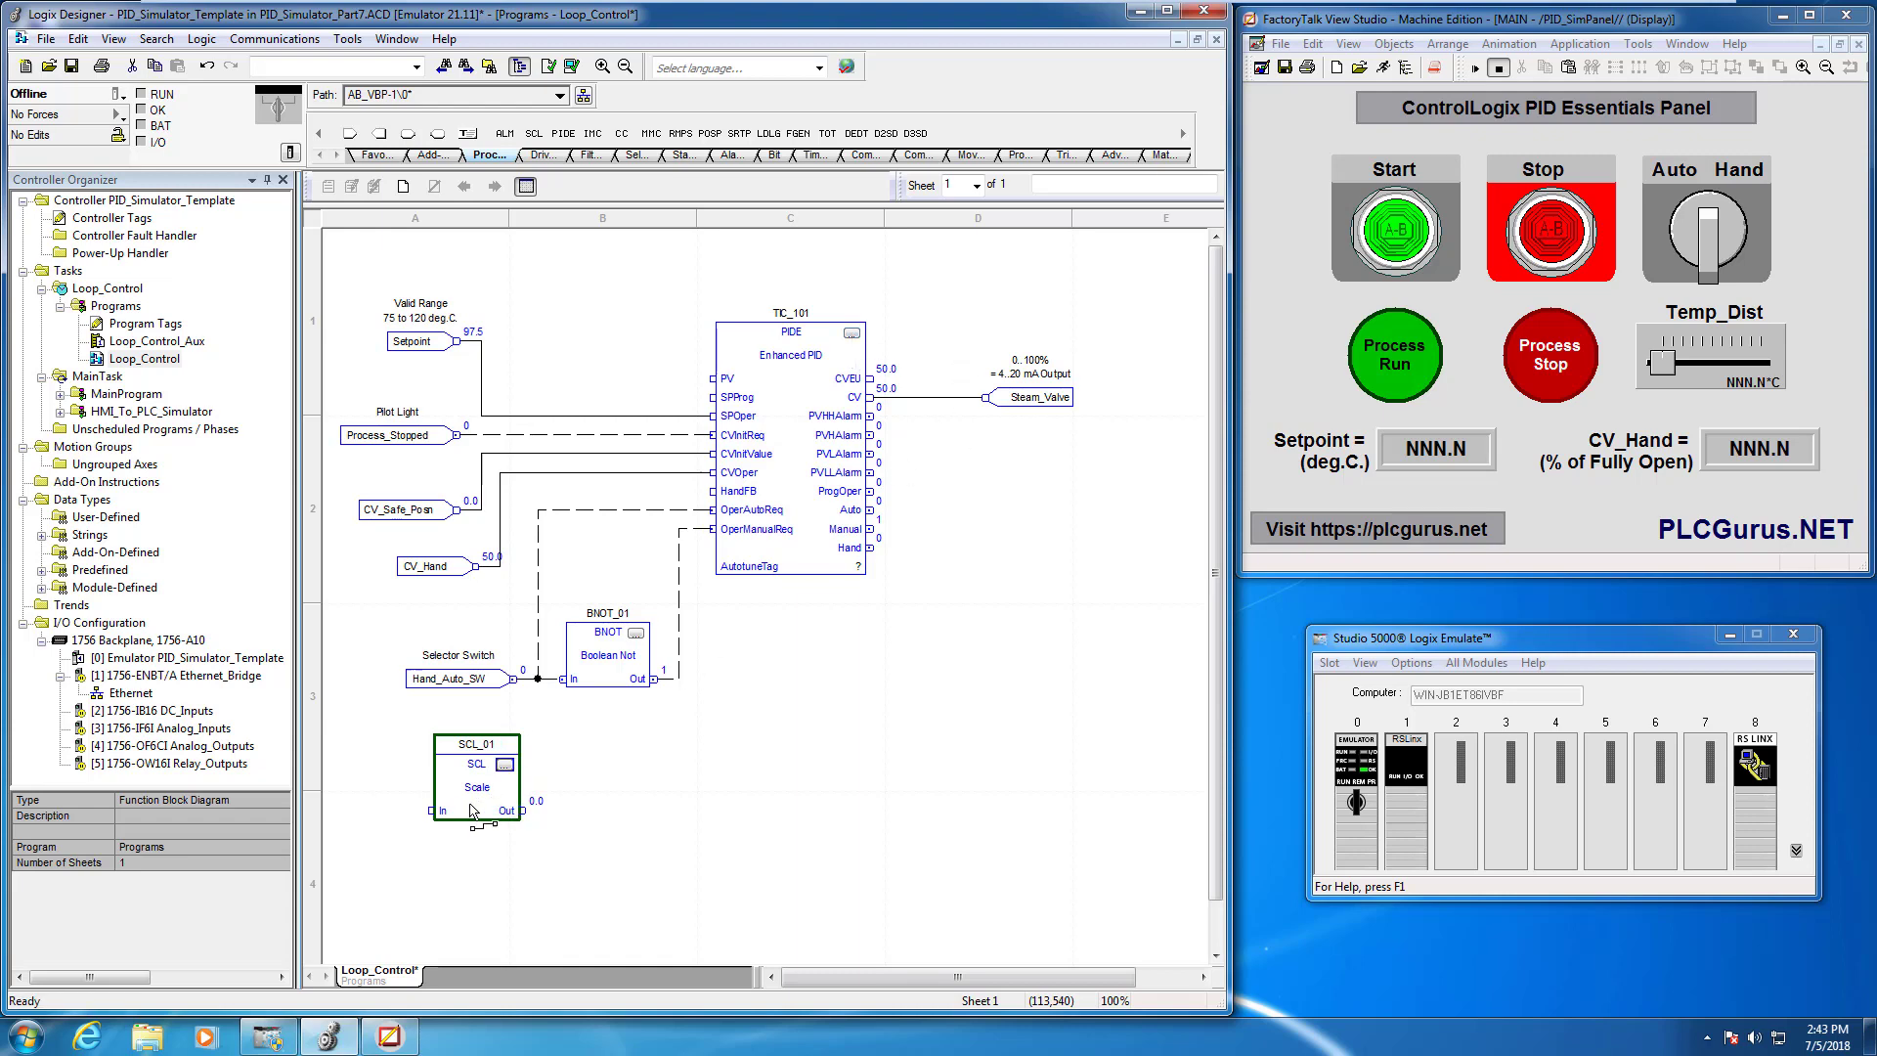
pyautogui.moveTo(582, 798)
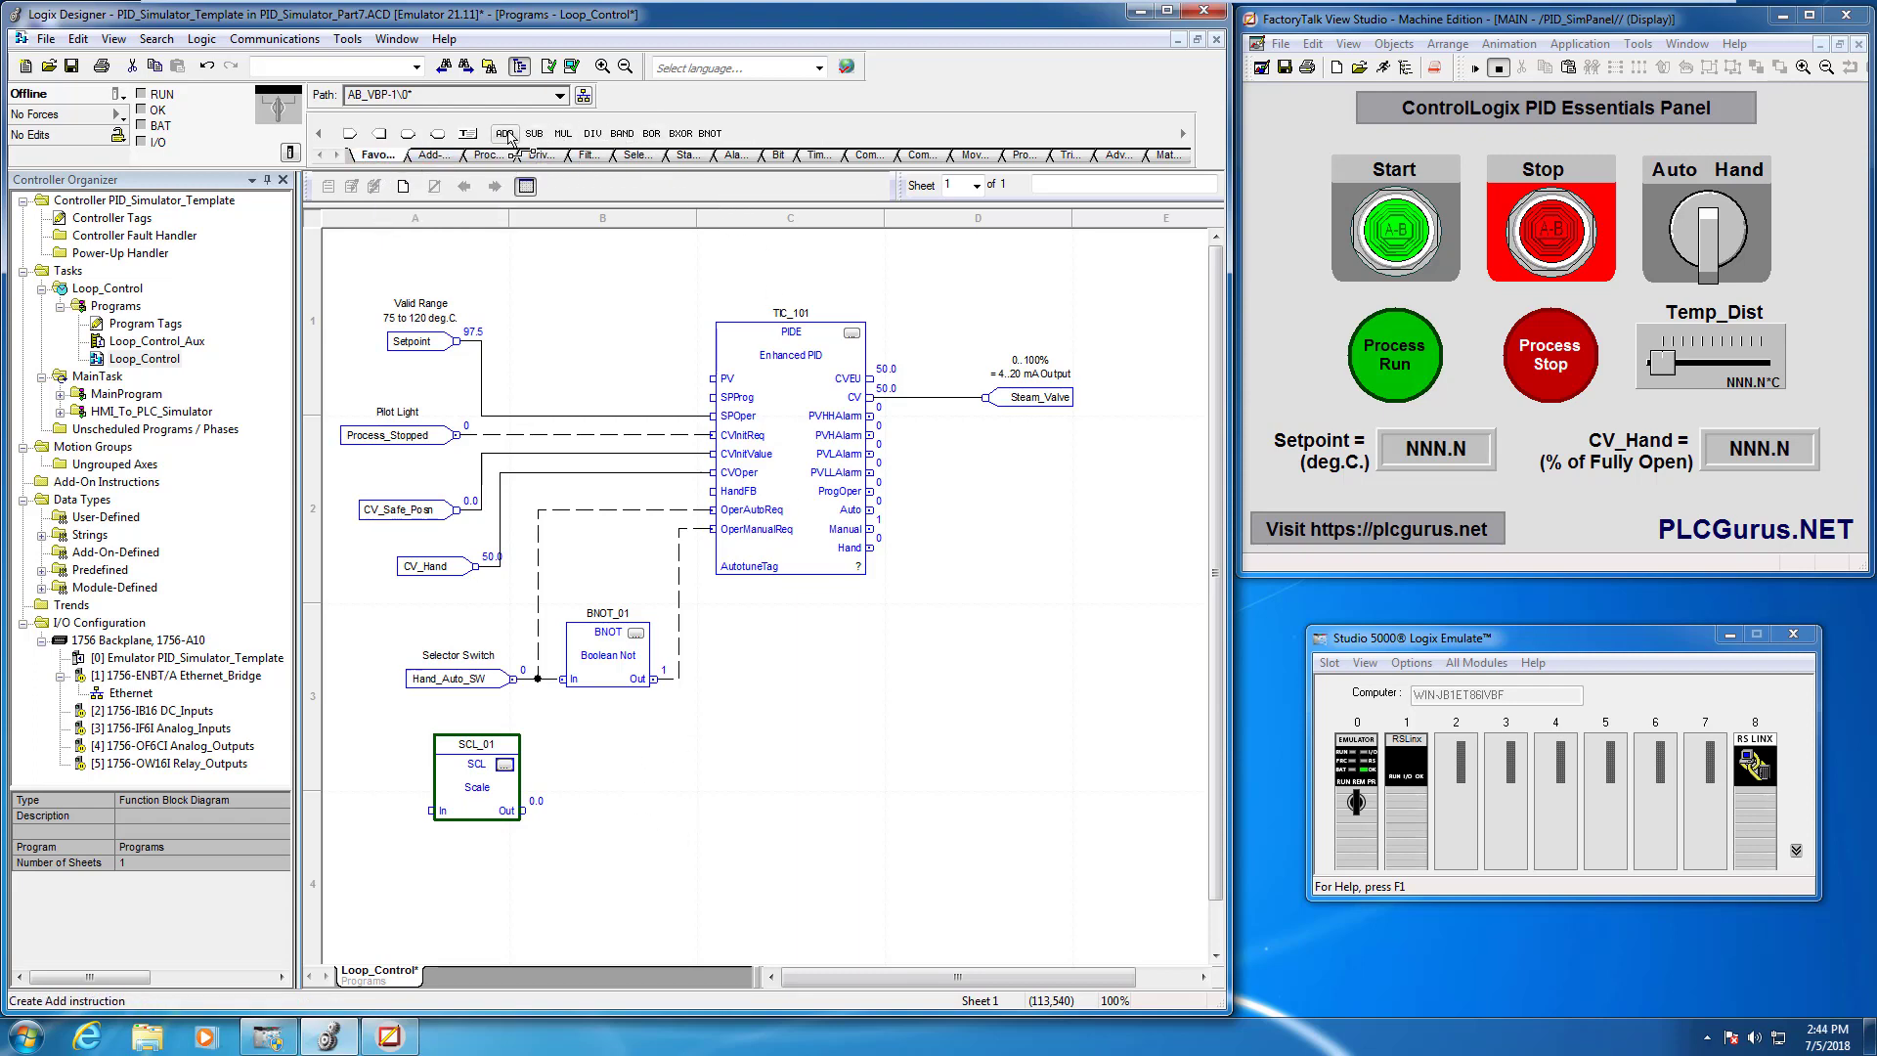
# Place ADD, DEDT and LDLG blocks in a row to the right of SCL_01
pyautogui.click(505, 133)
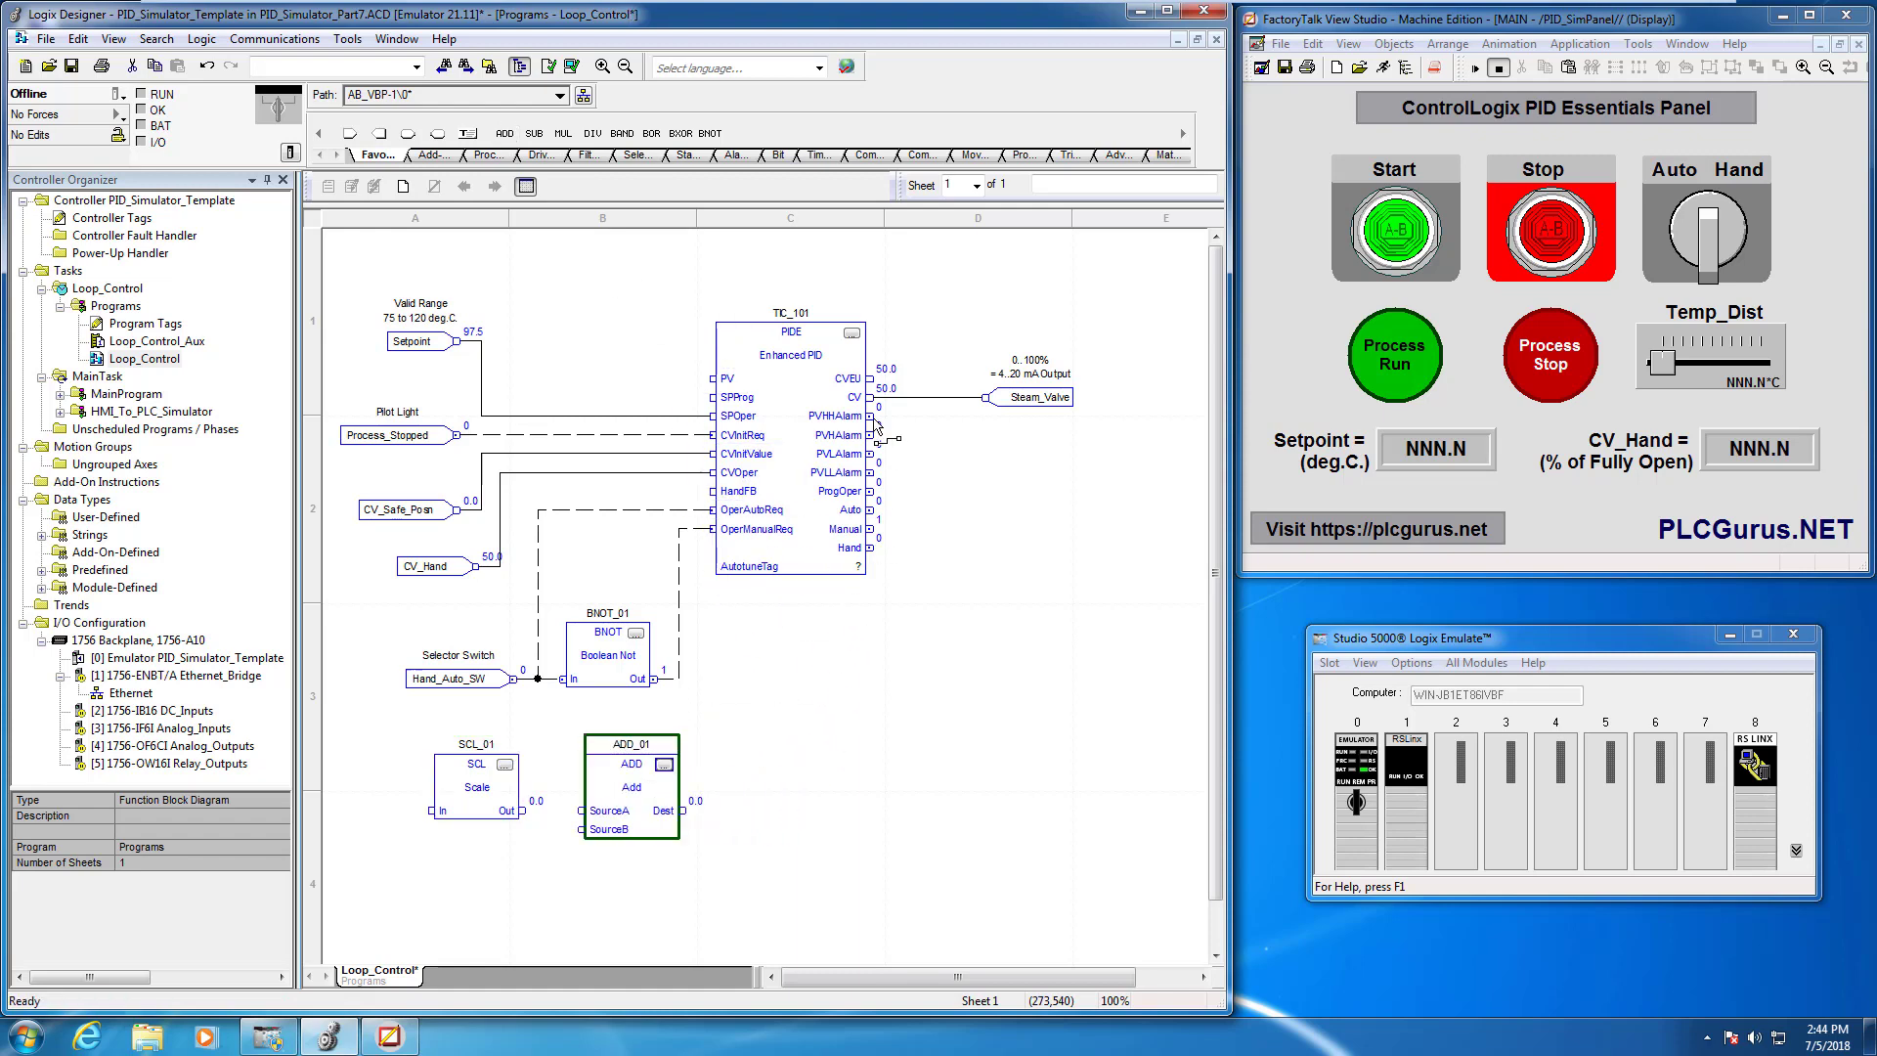
pyautogui.click(485, 154)
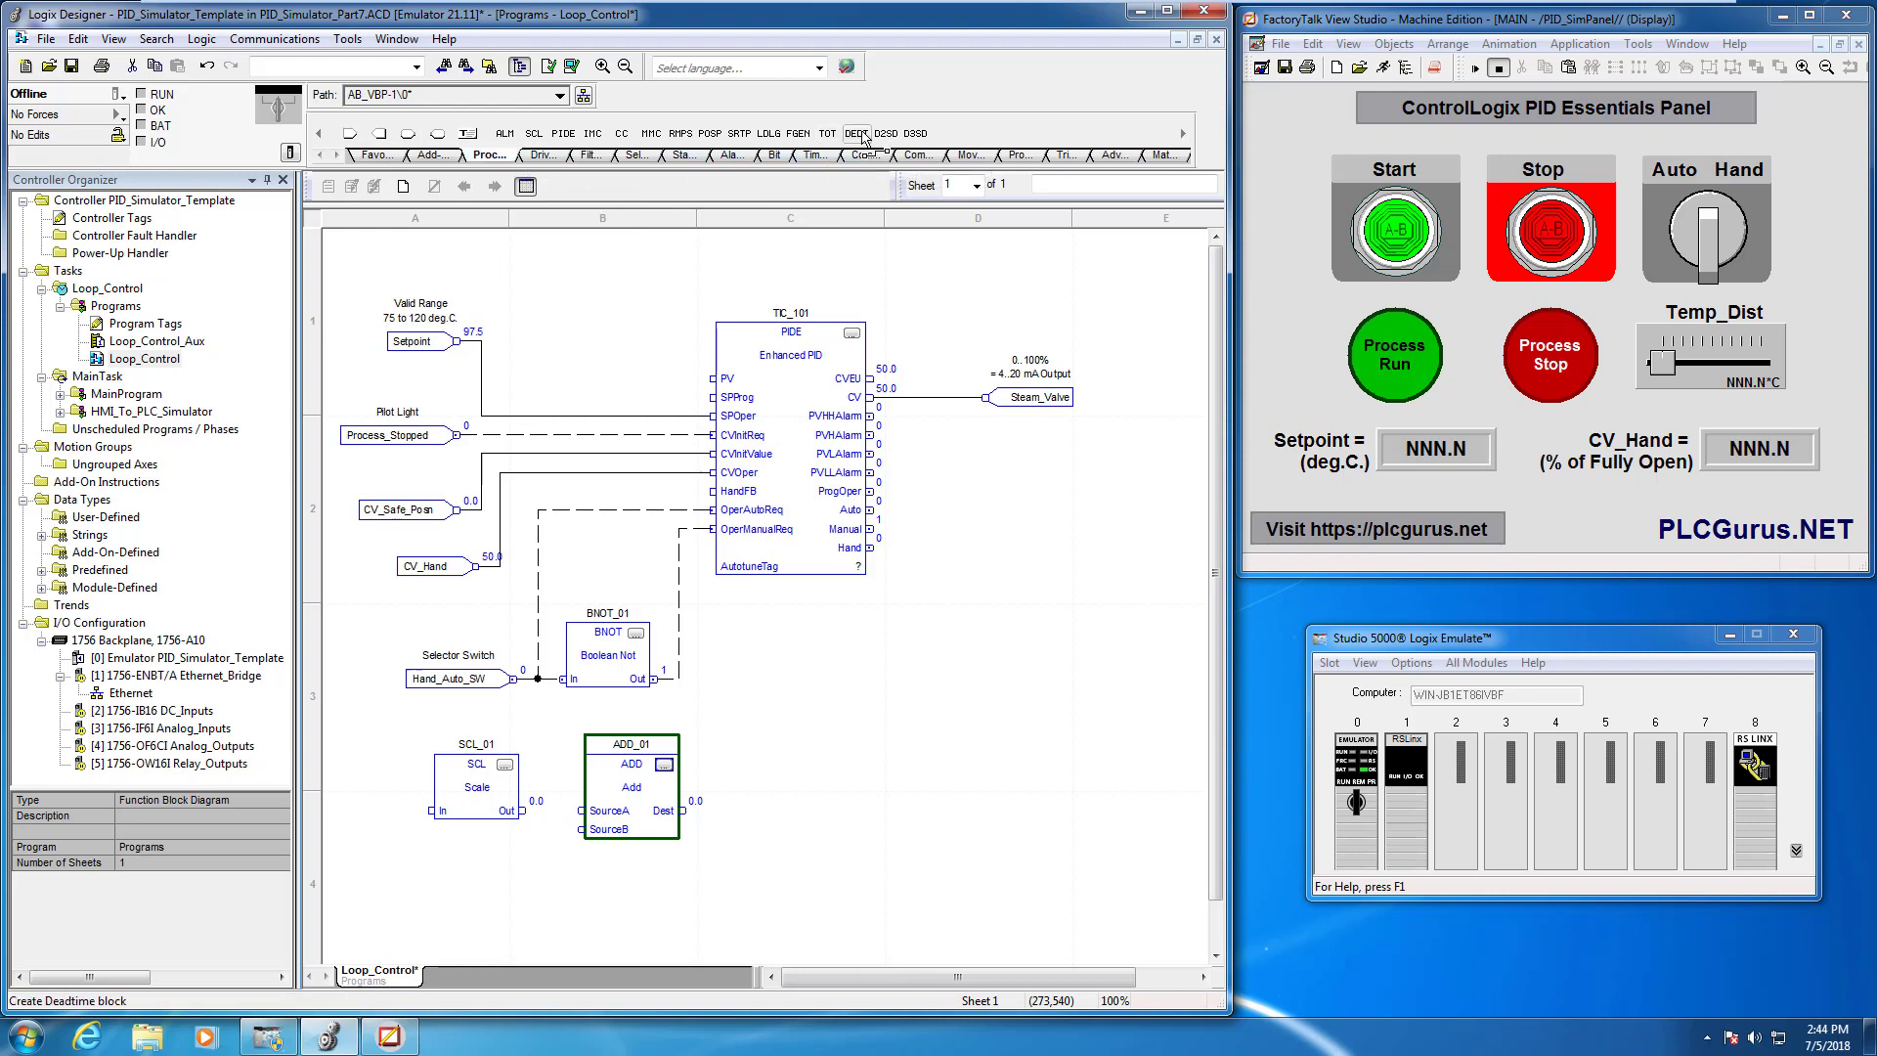
pyautogui.moveTo(854, 132)
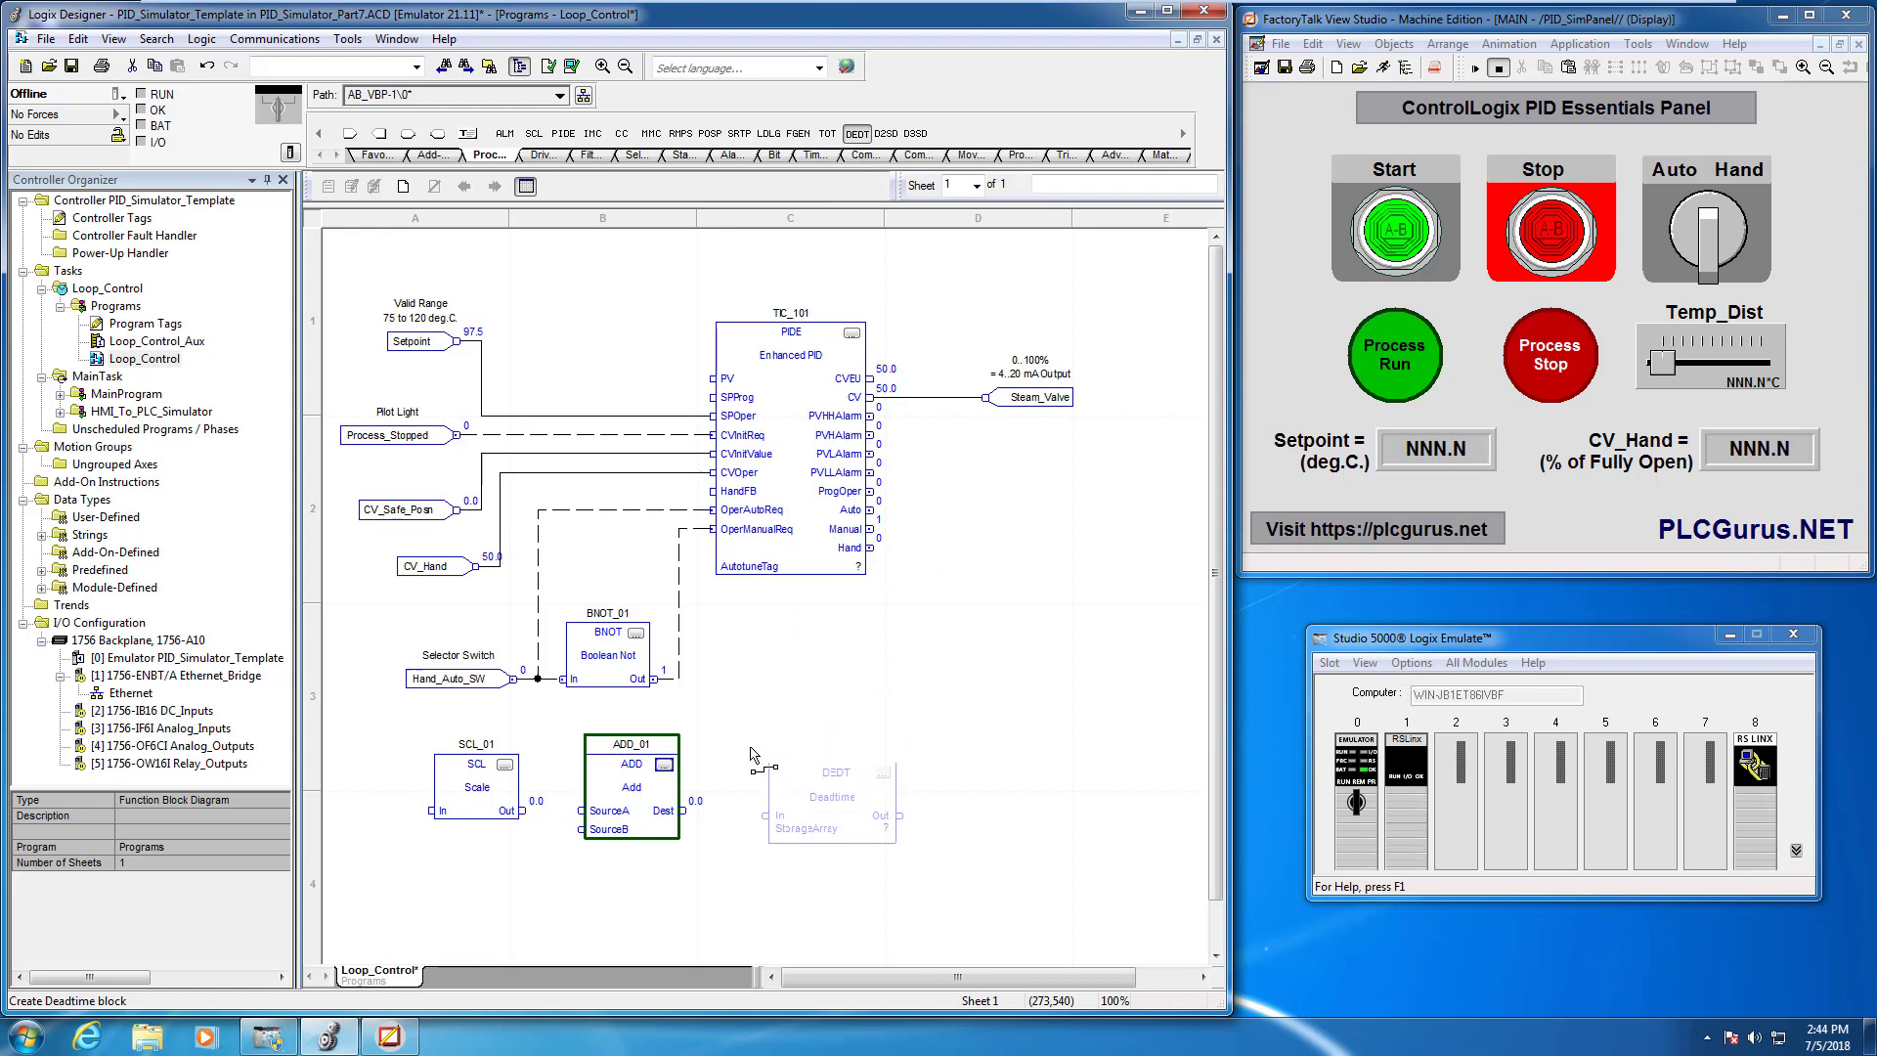
pyautogui.click(809, 788)
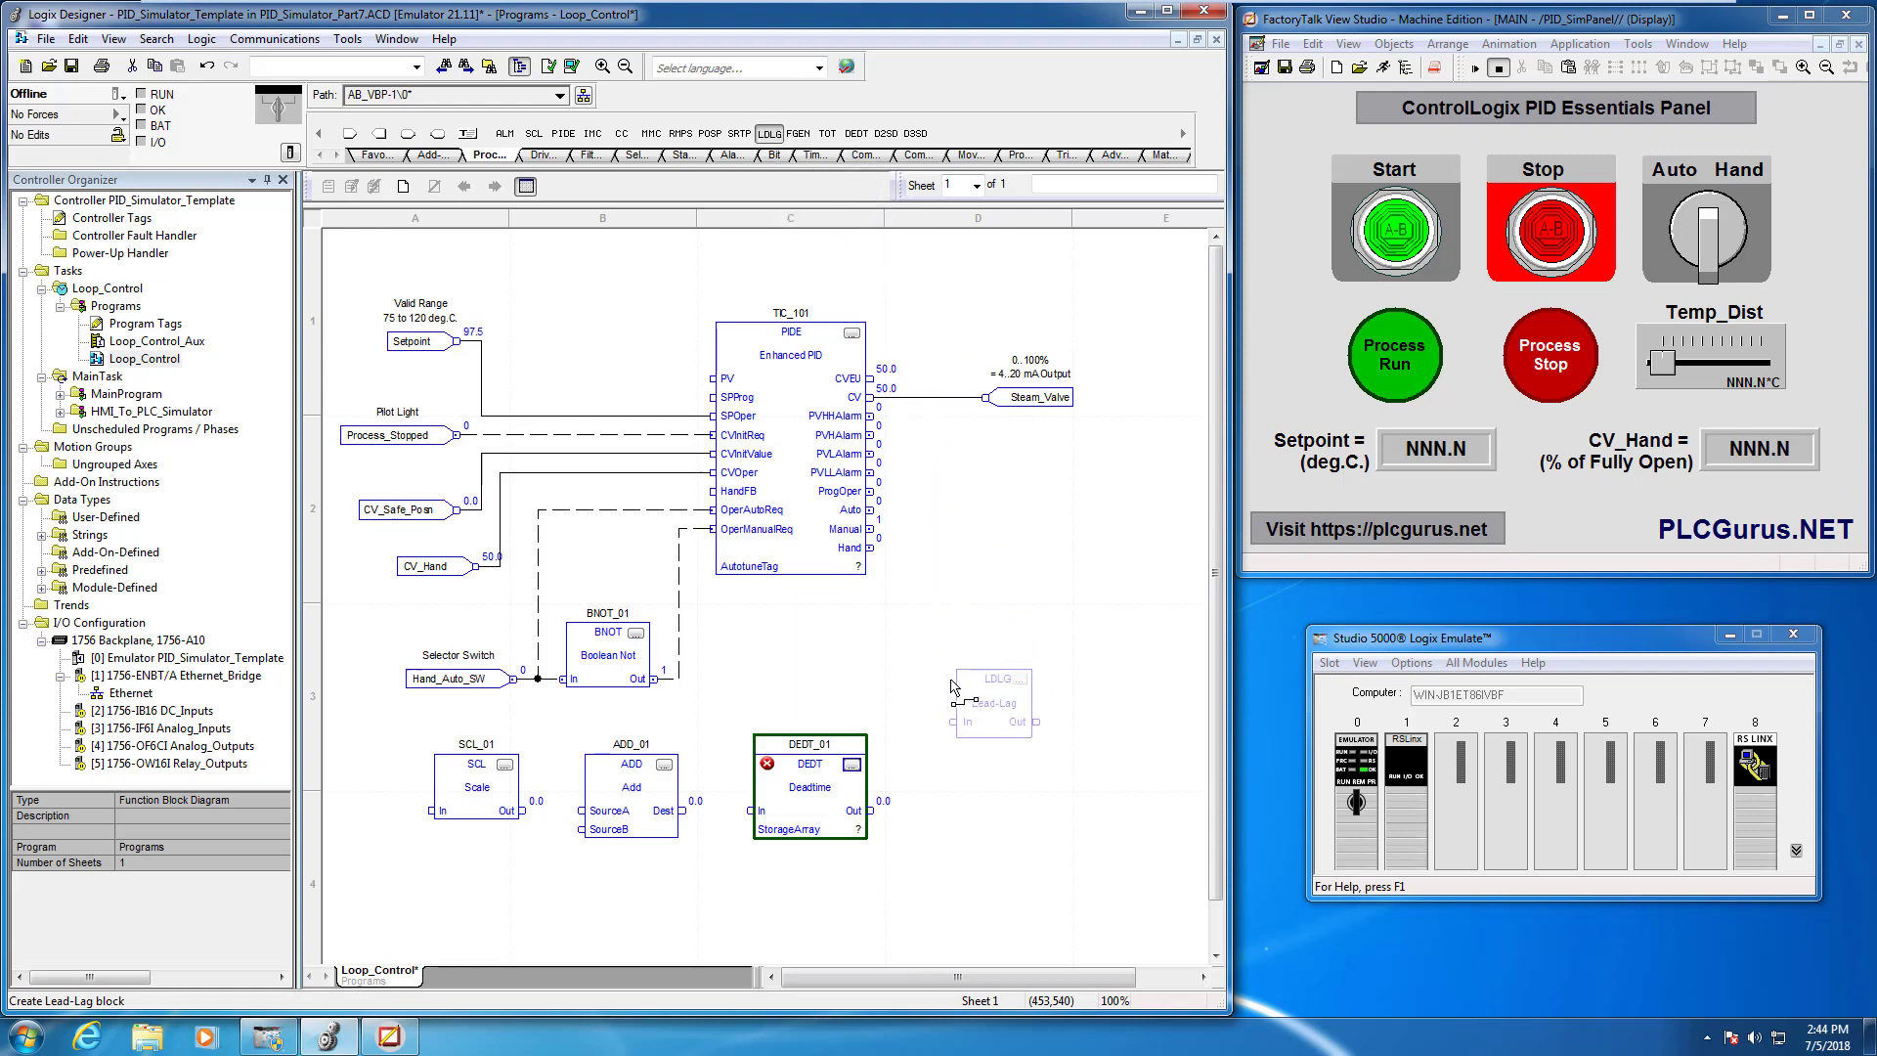
pyautogui.moveTo(991, 683); pyautogui.dragTo(1009, 790)
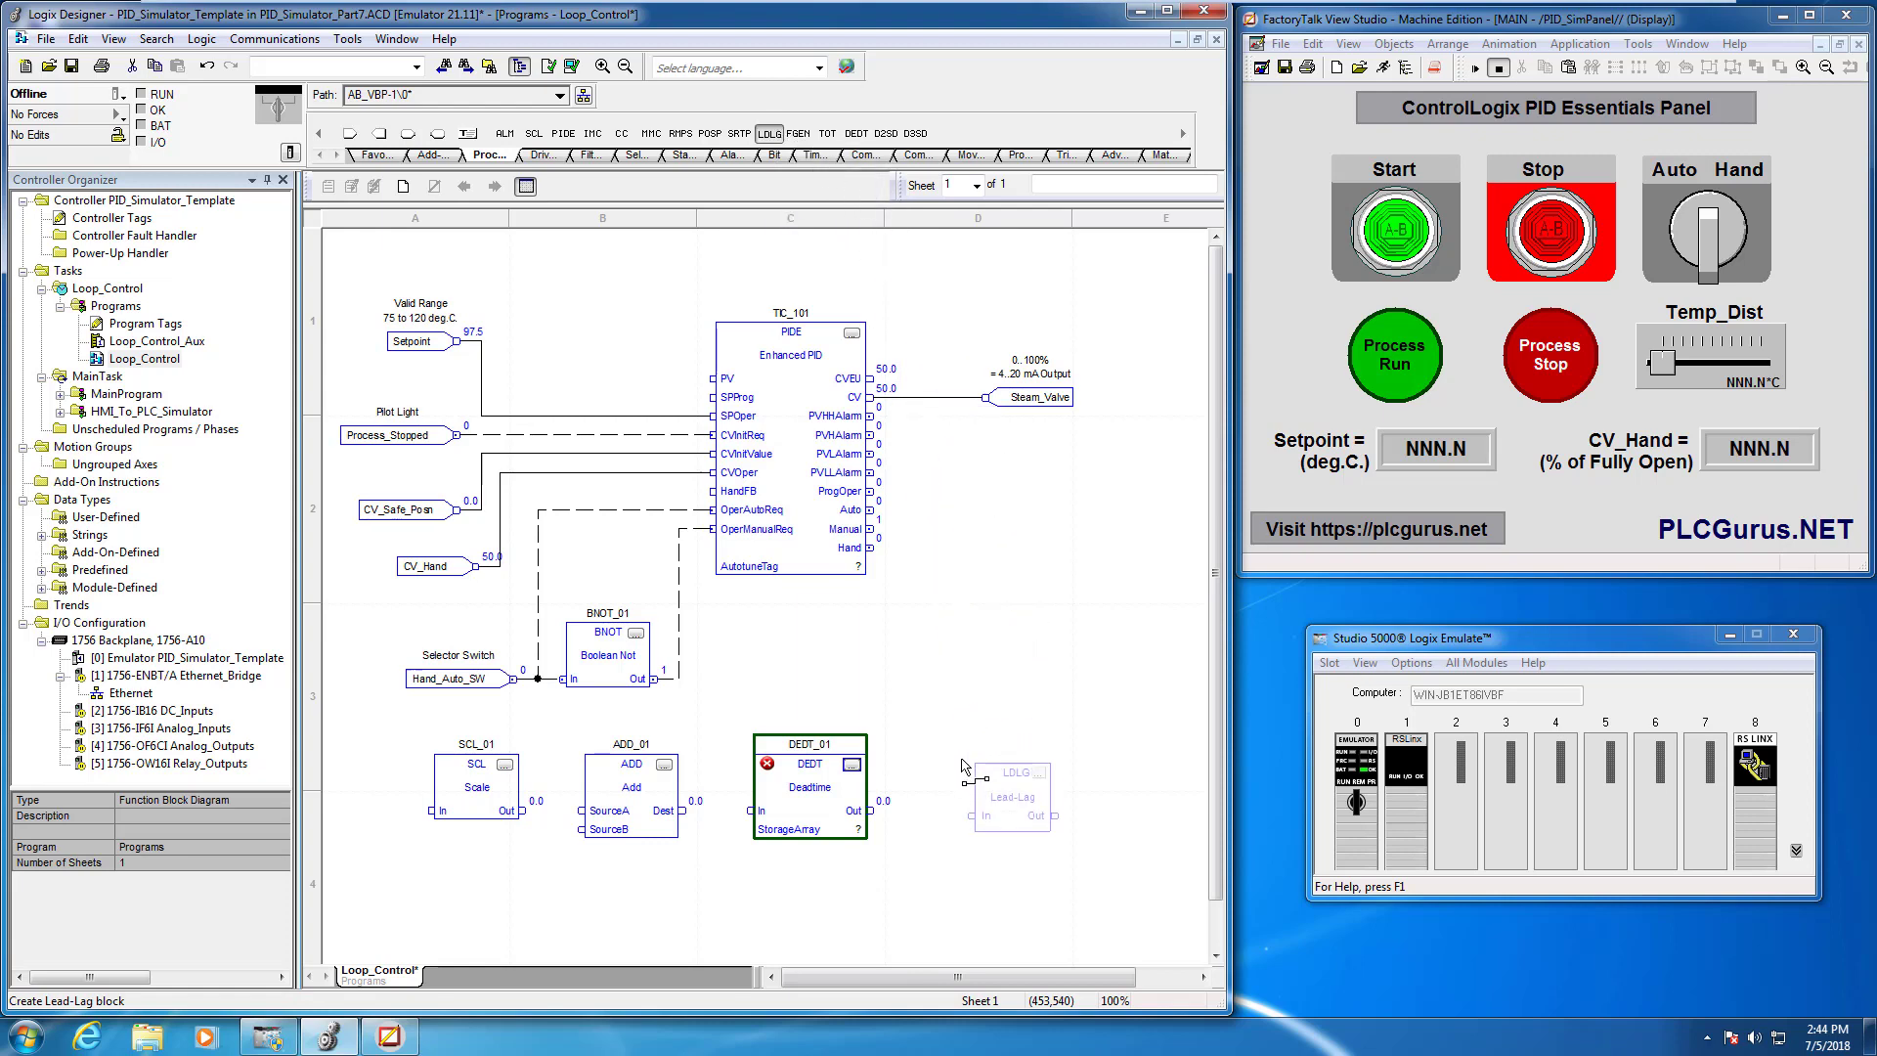
pyautogui.click(1005, 776)
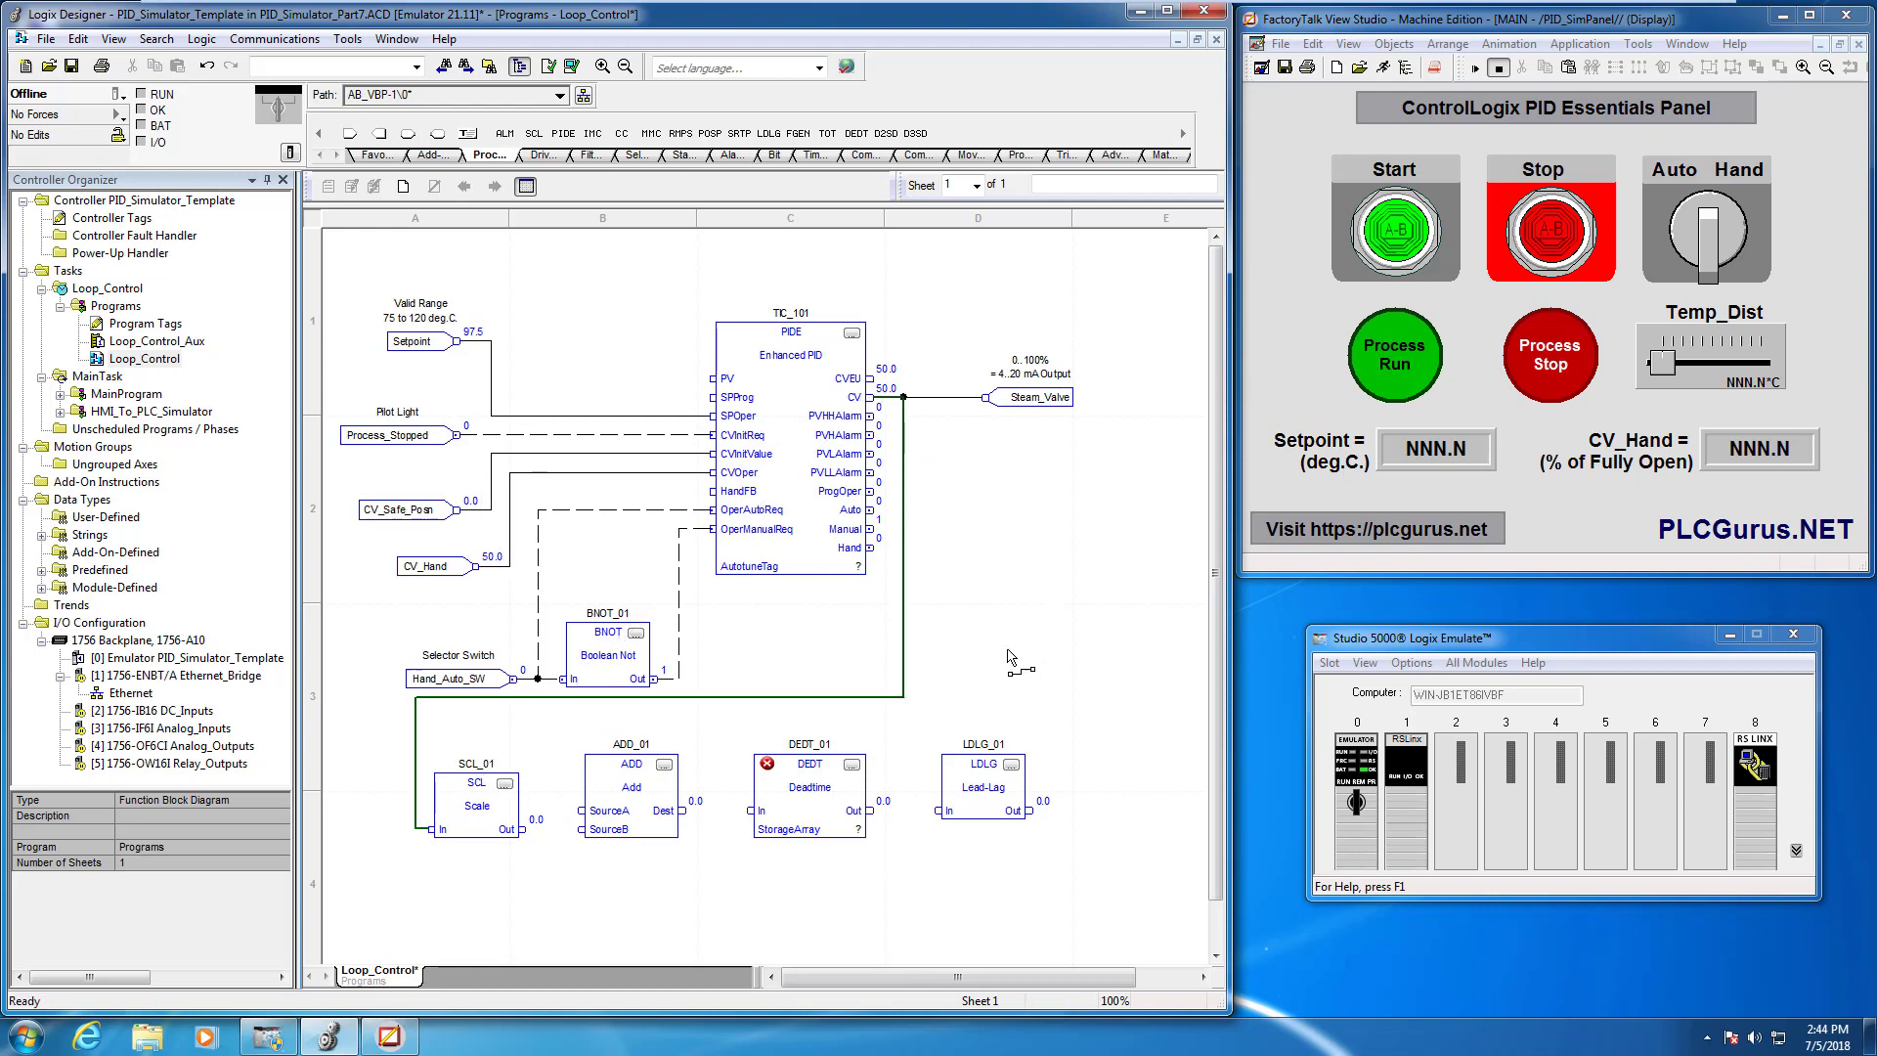
pyautogui.moveTo(715, 829)
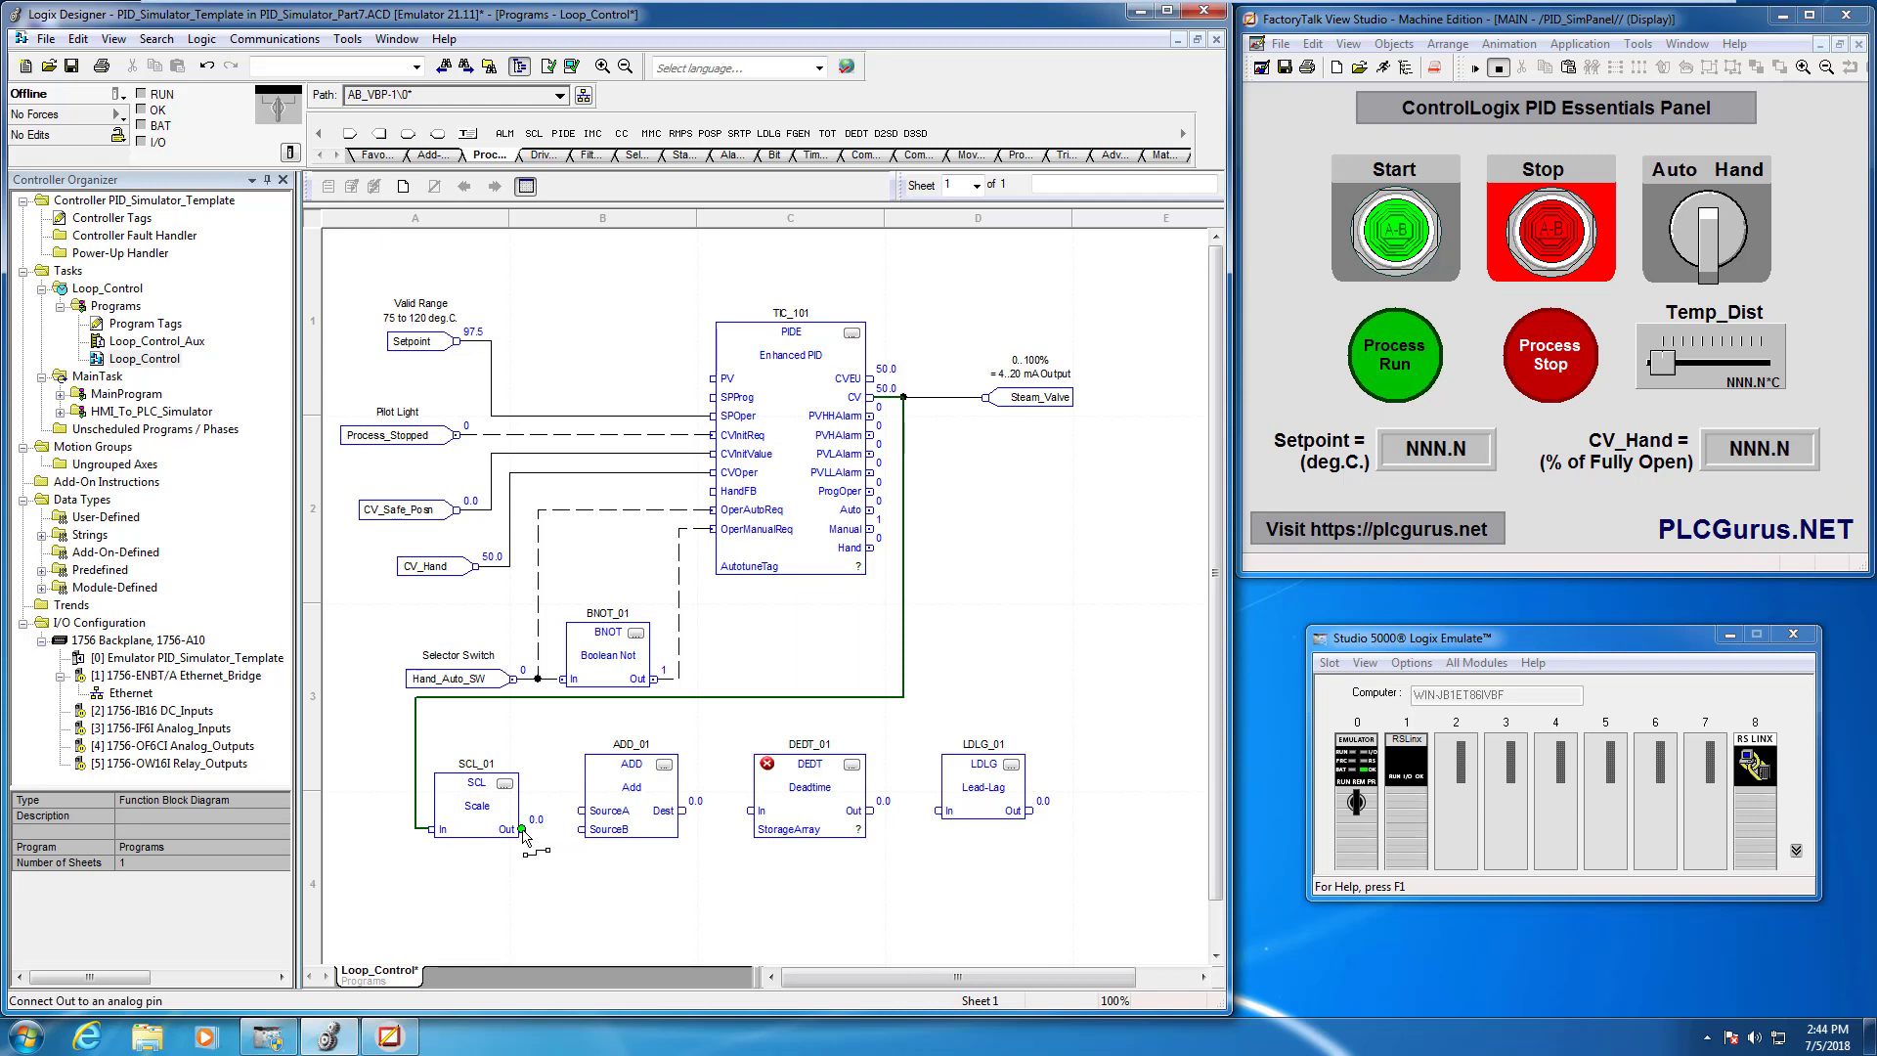
# Wire the SCL_01 output into ADD_01 SourceB
pyautogui.moveTo(521, 829); pyautogui.dragTo(585, 829)
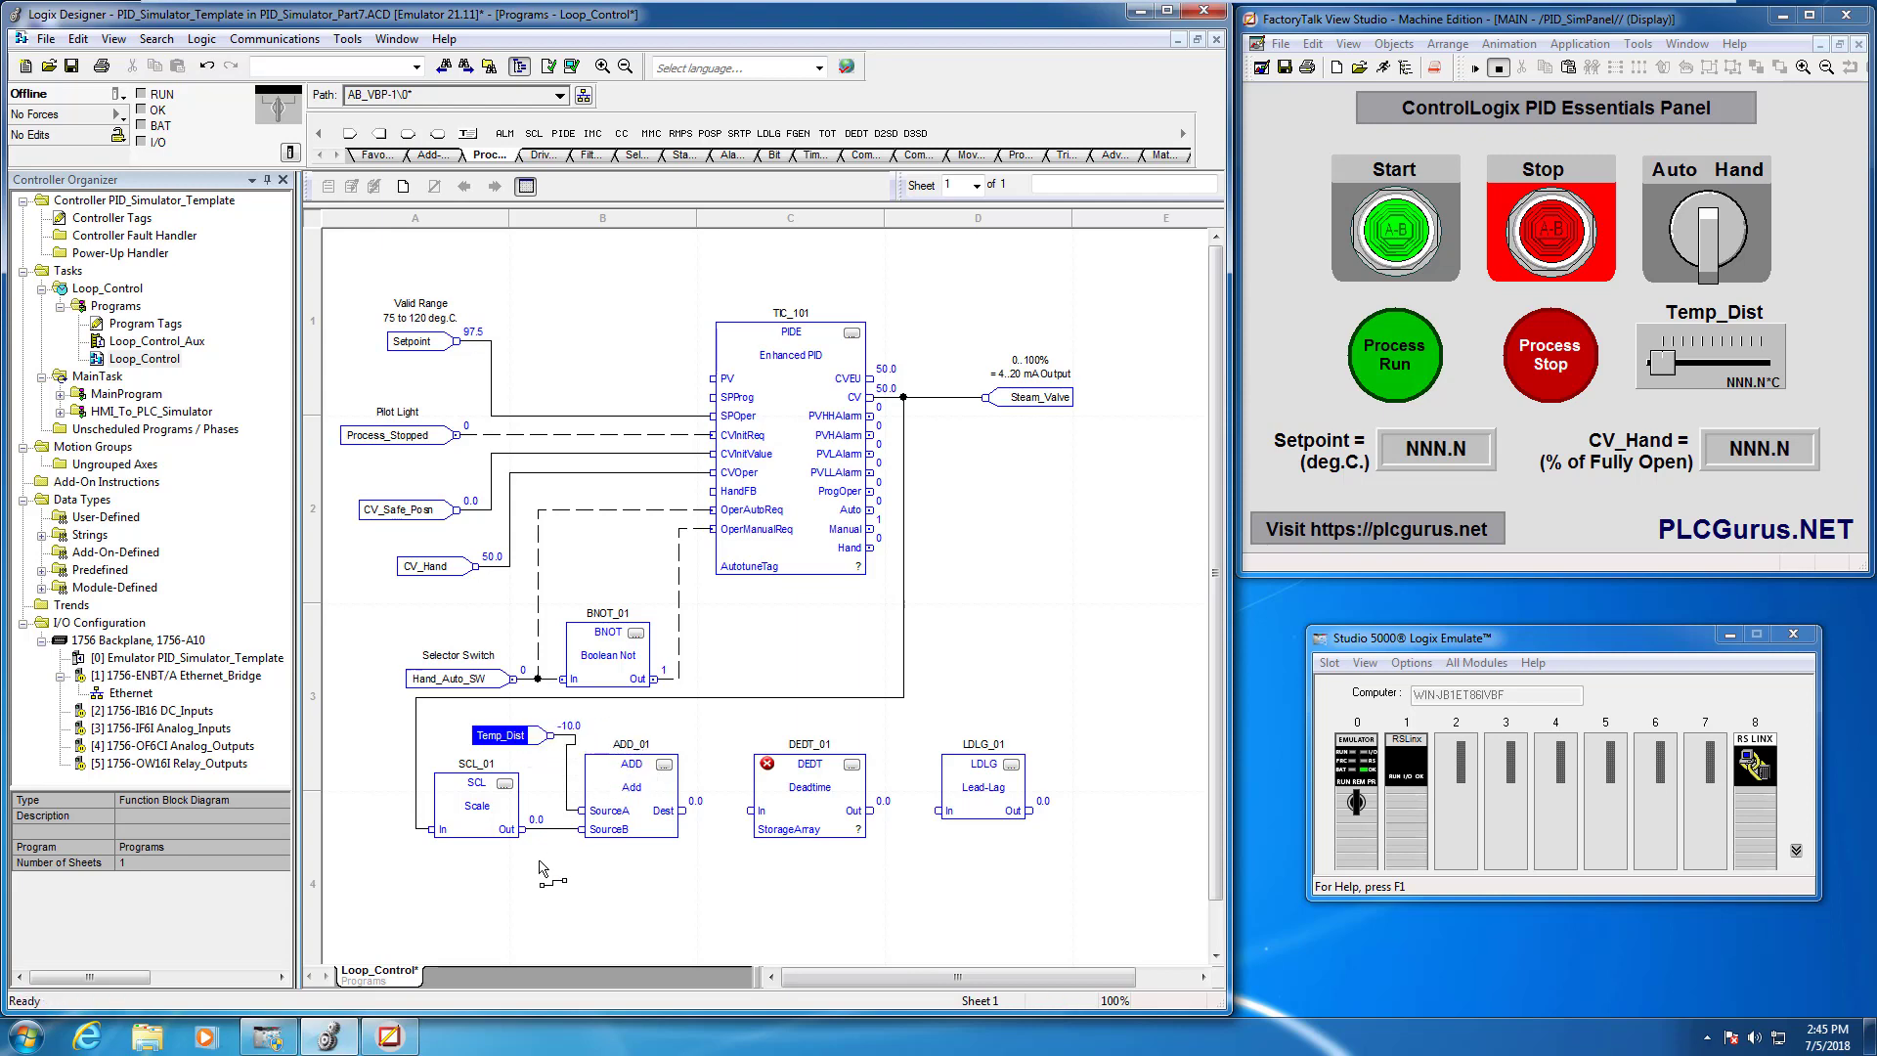
pyautogui.moveTo(571, 847)
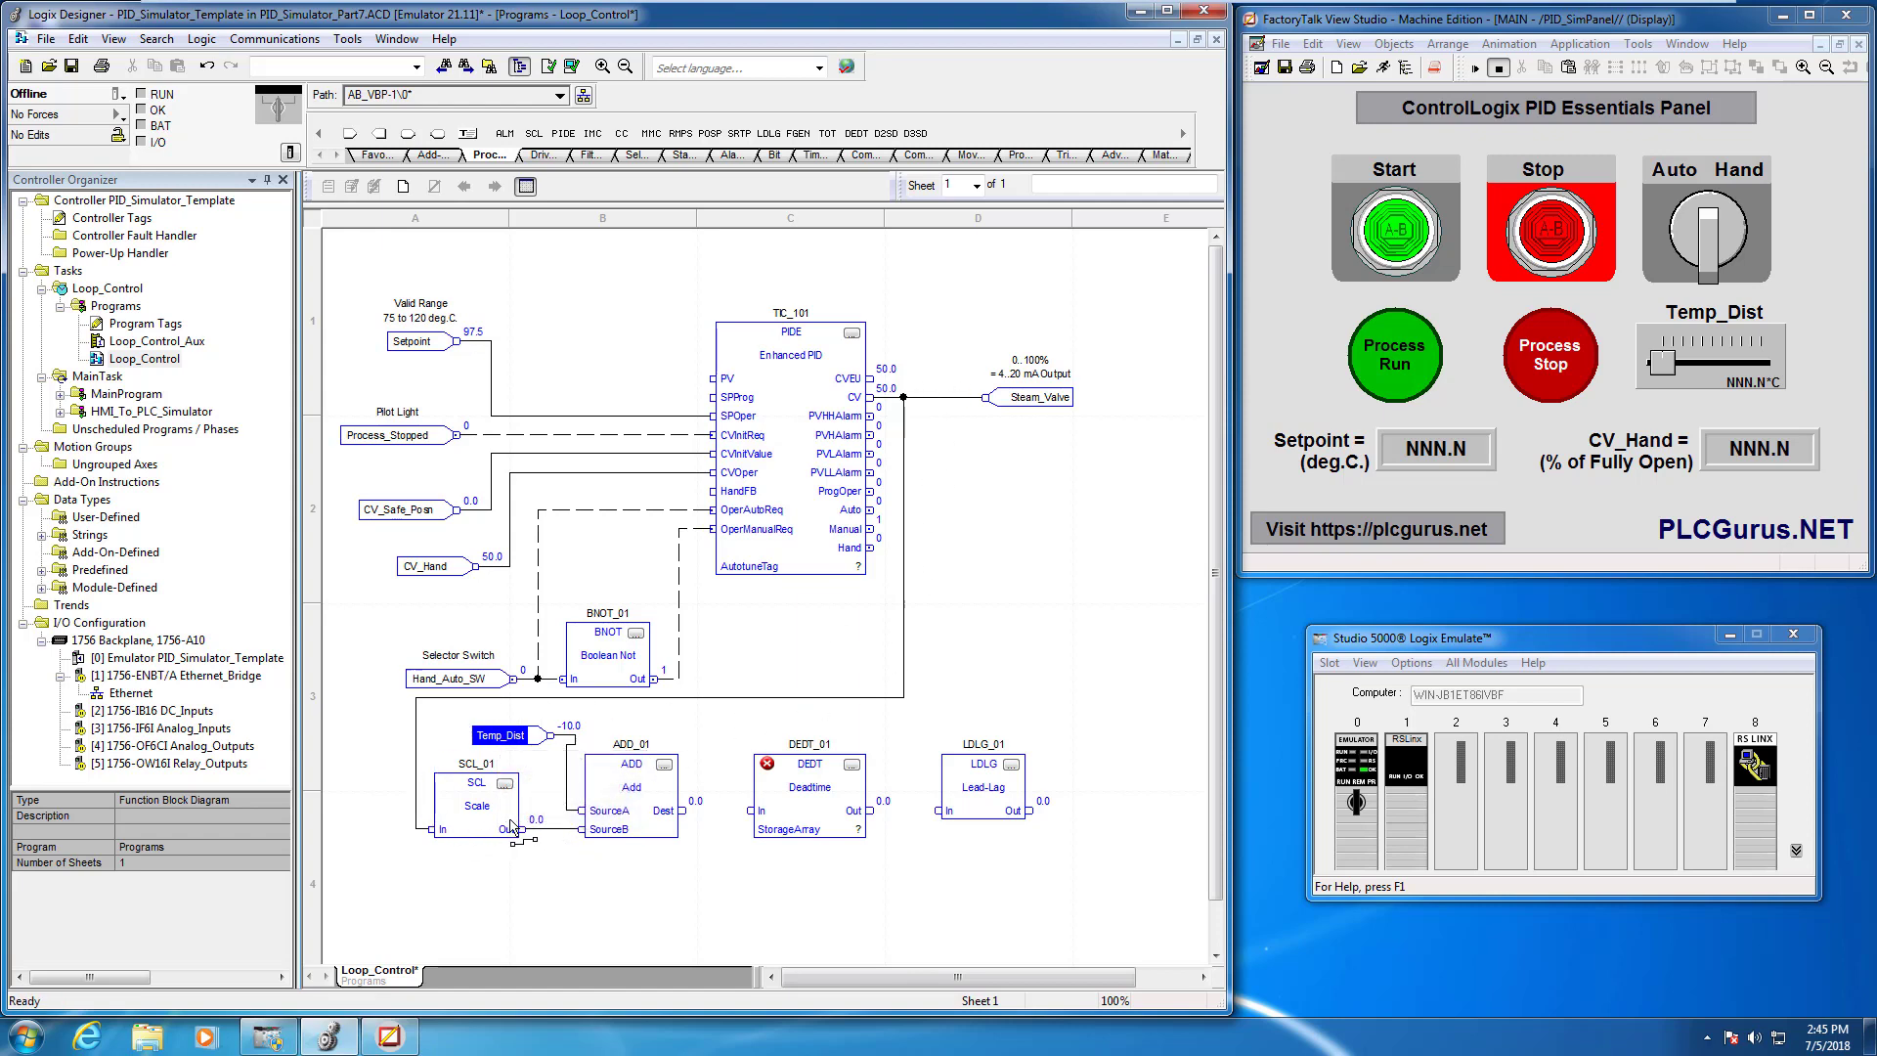
pyautogui.moveTo(891, 403)
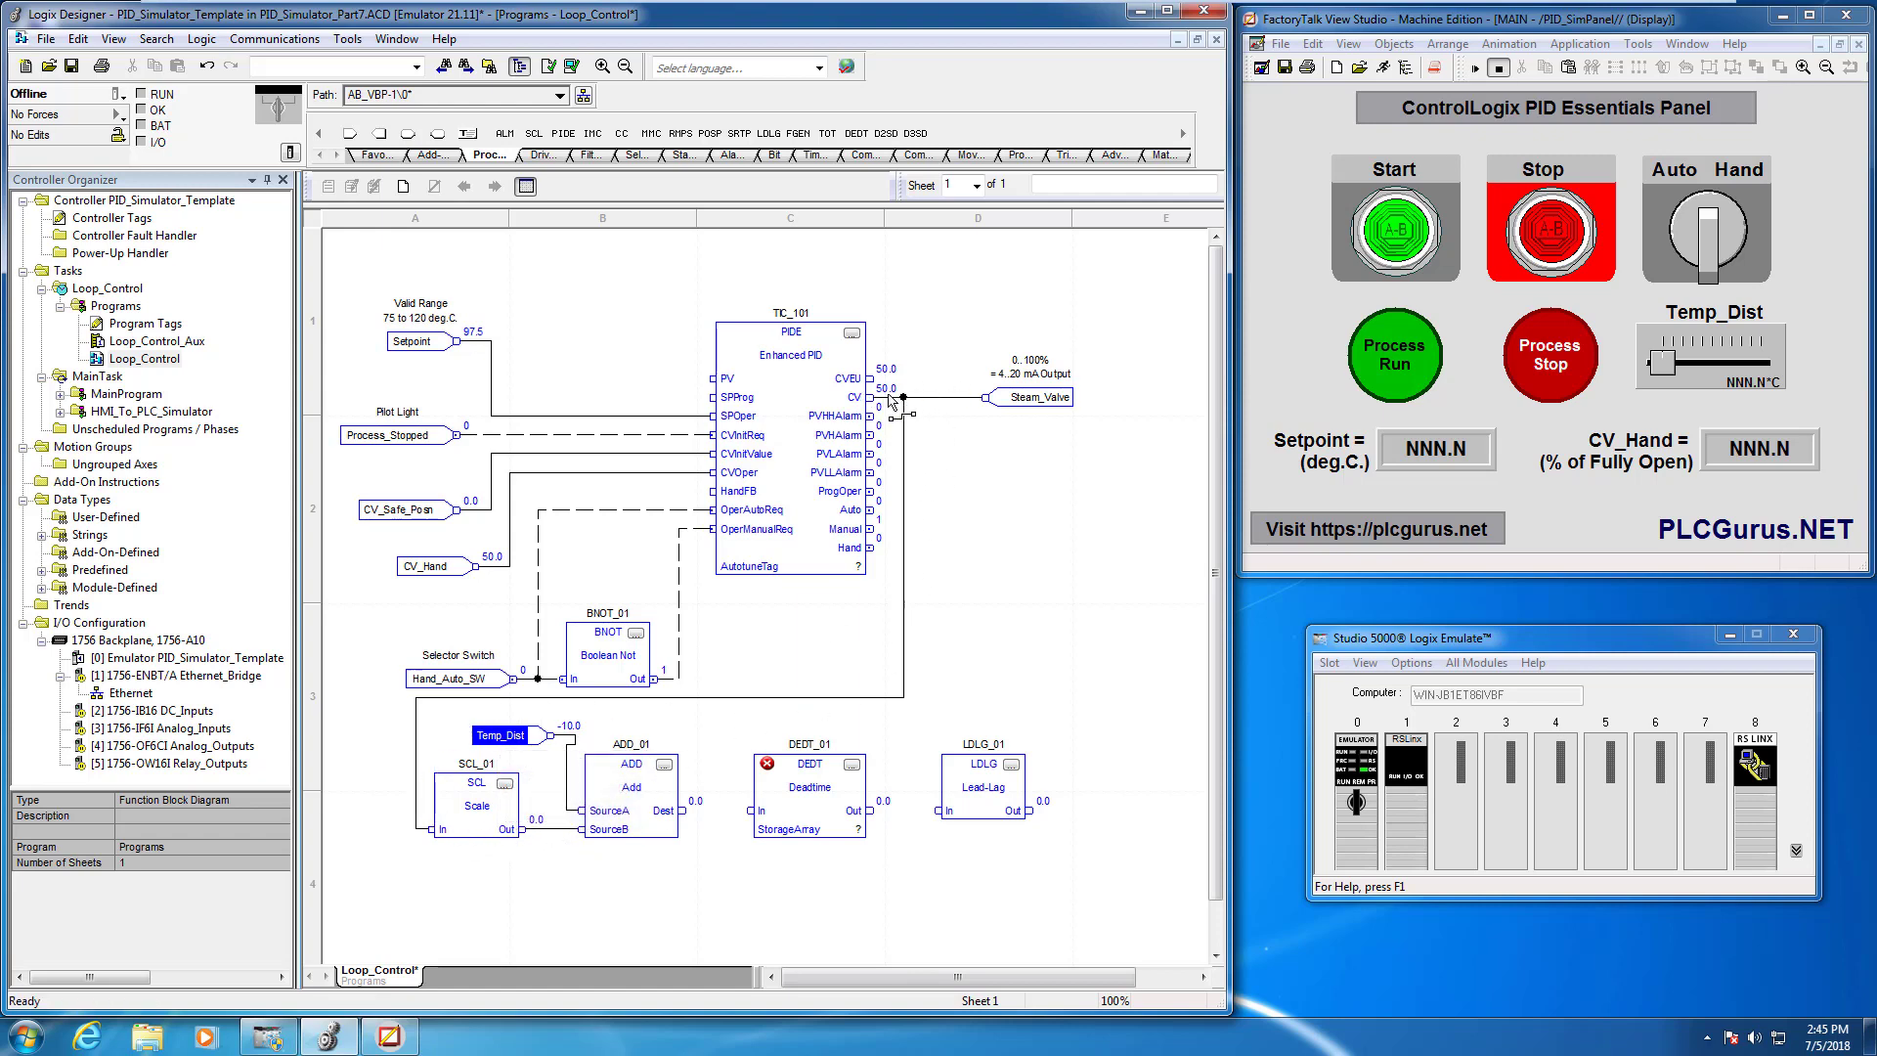
pyautogui.moveTo(900, 399)
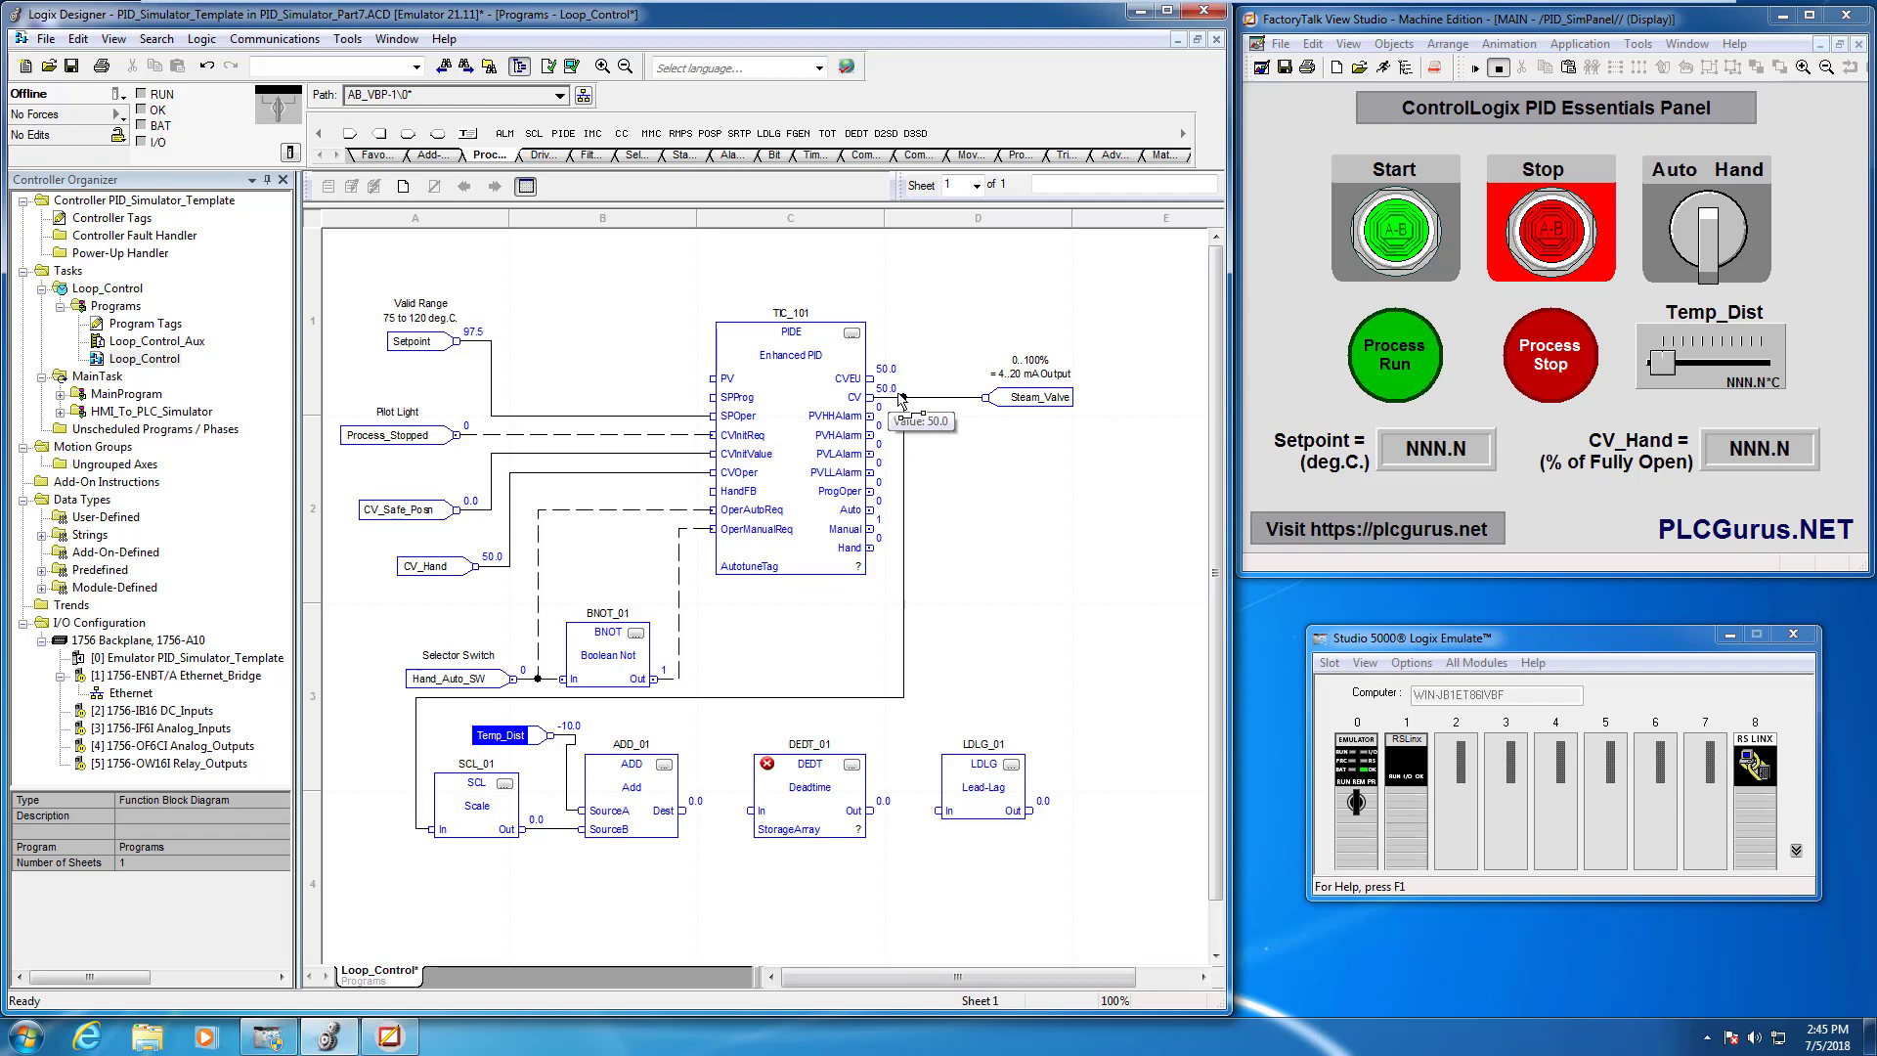
pyautogui.moveTo(860, 413)
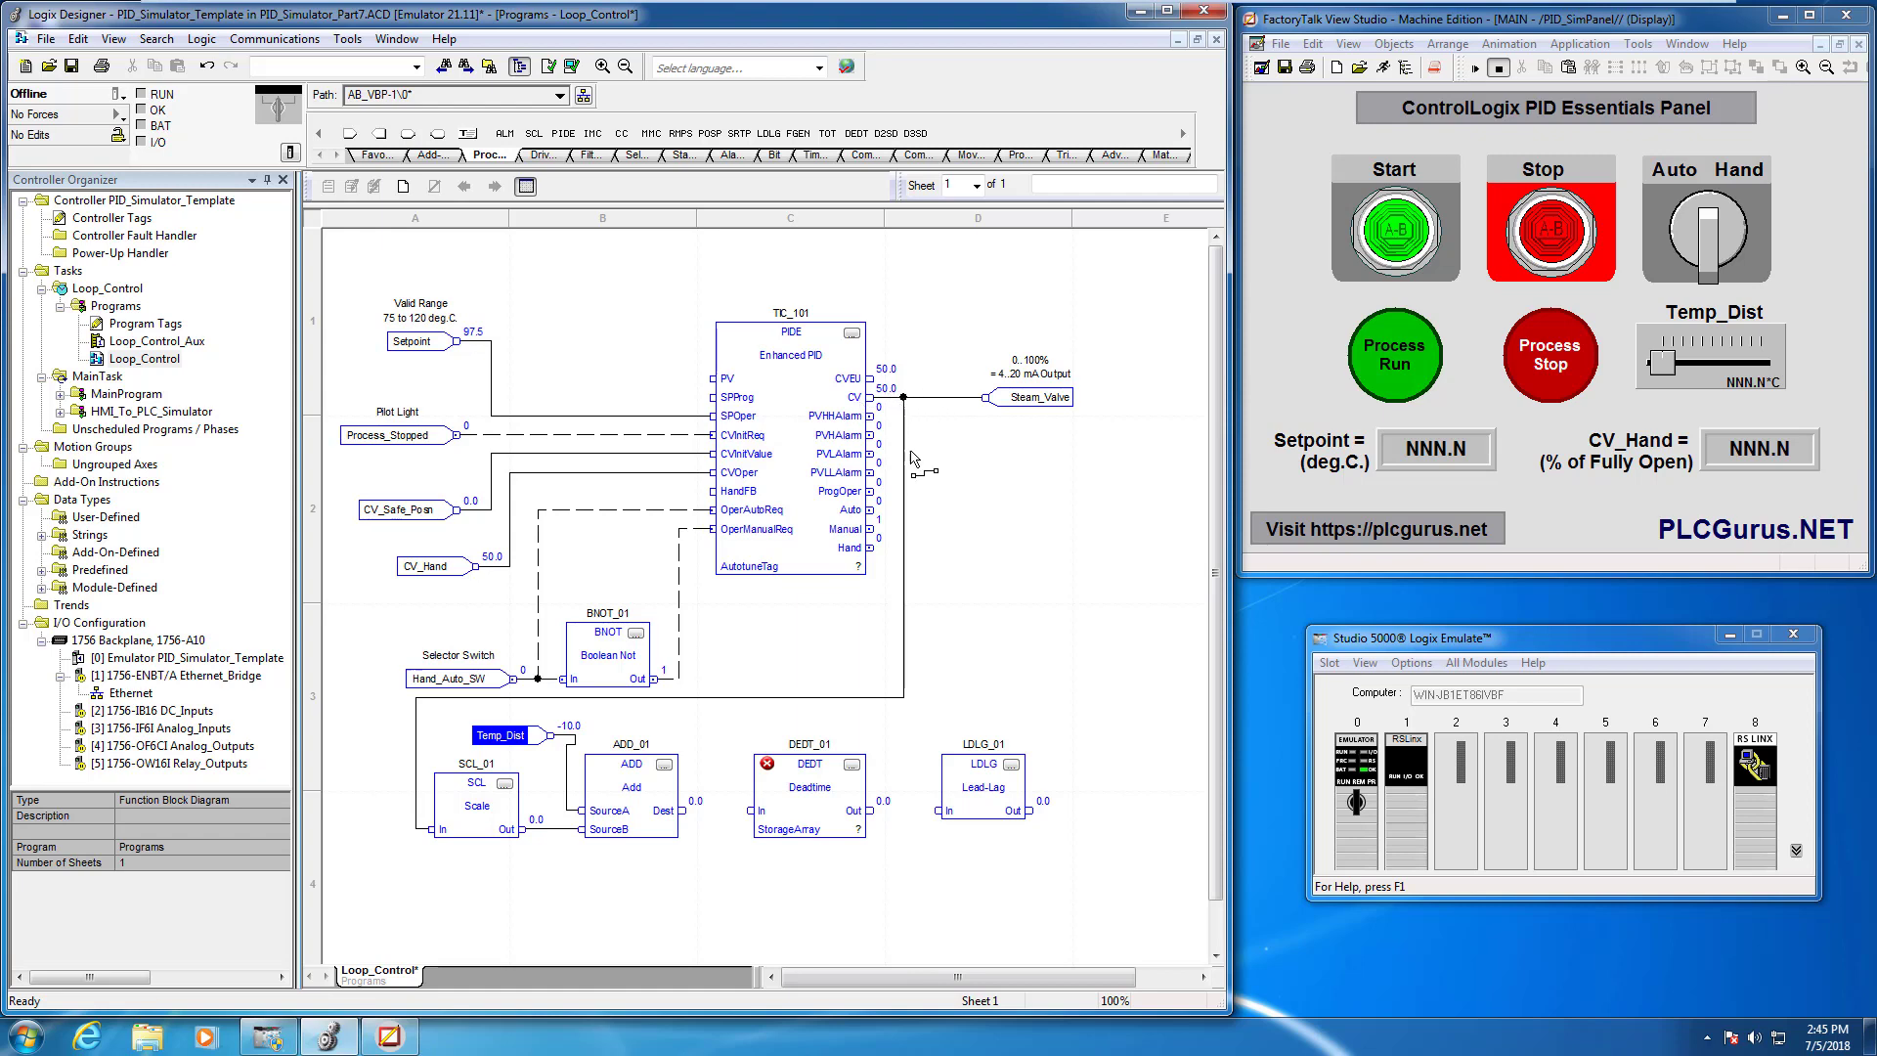
pyautogui.moveTo(493, 829)
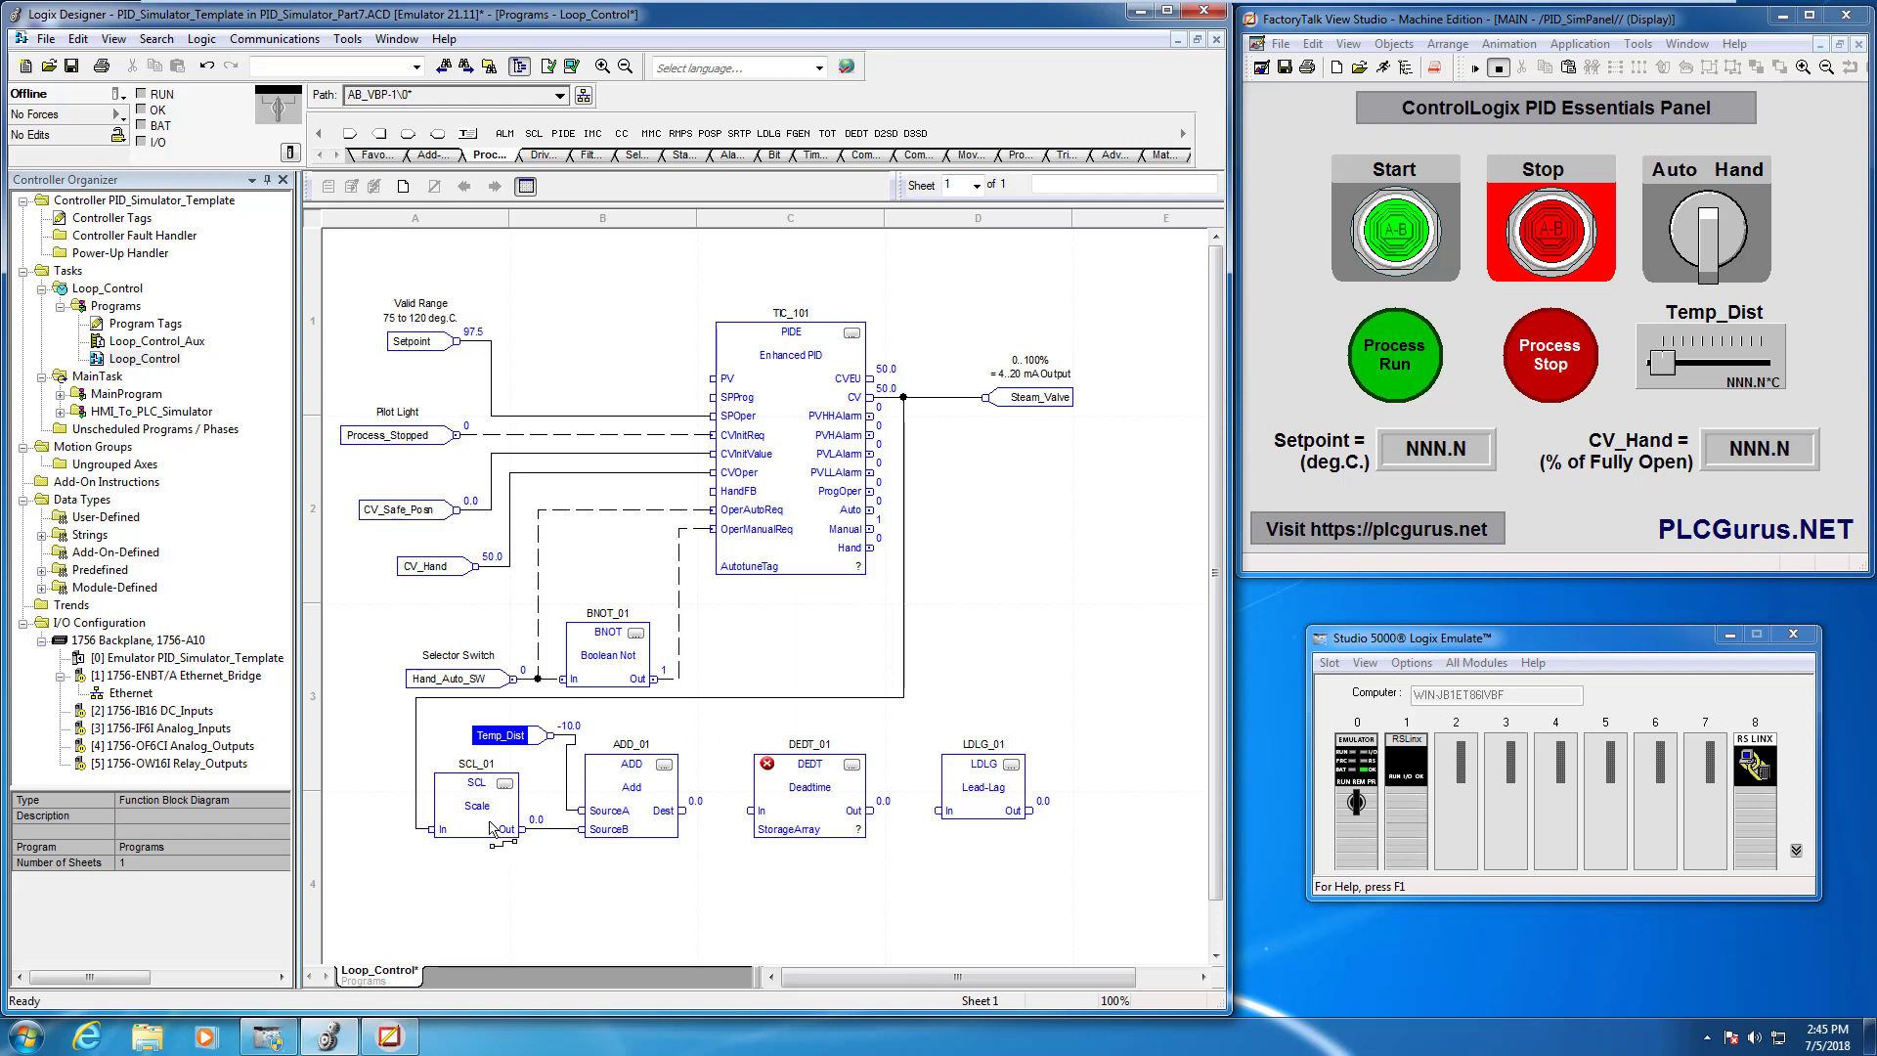
pyautogui.moveTo(426, 331)
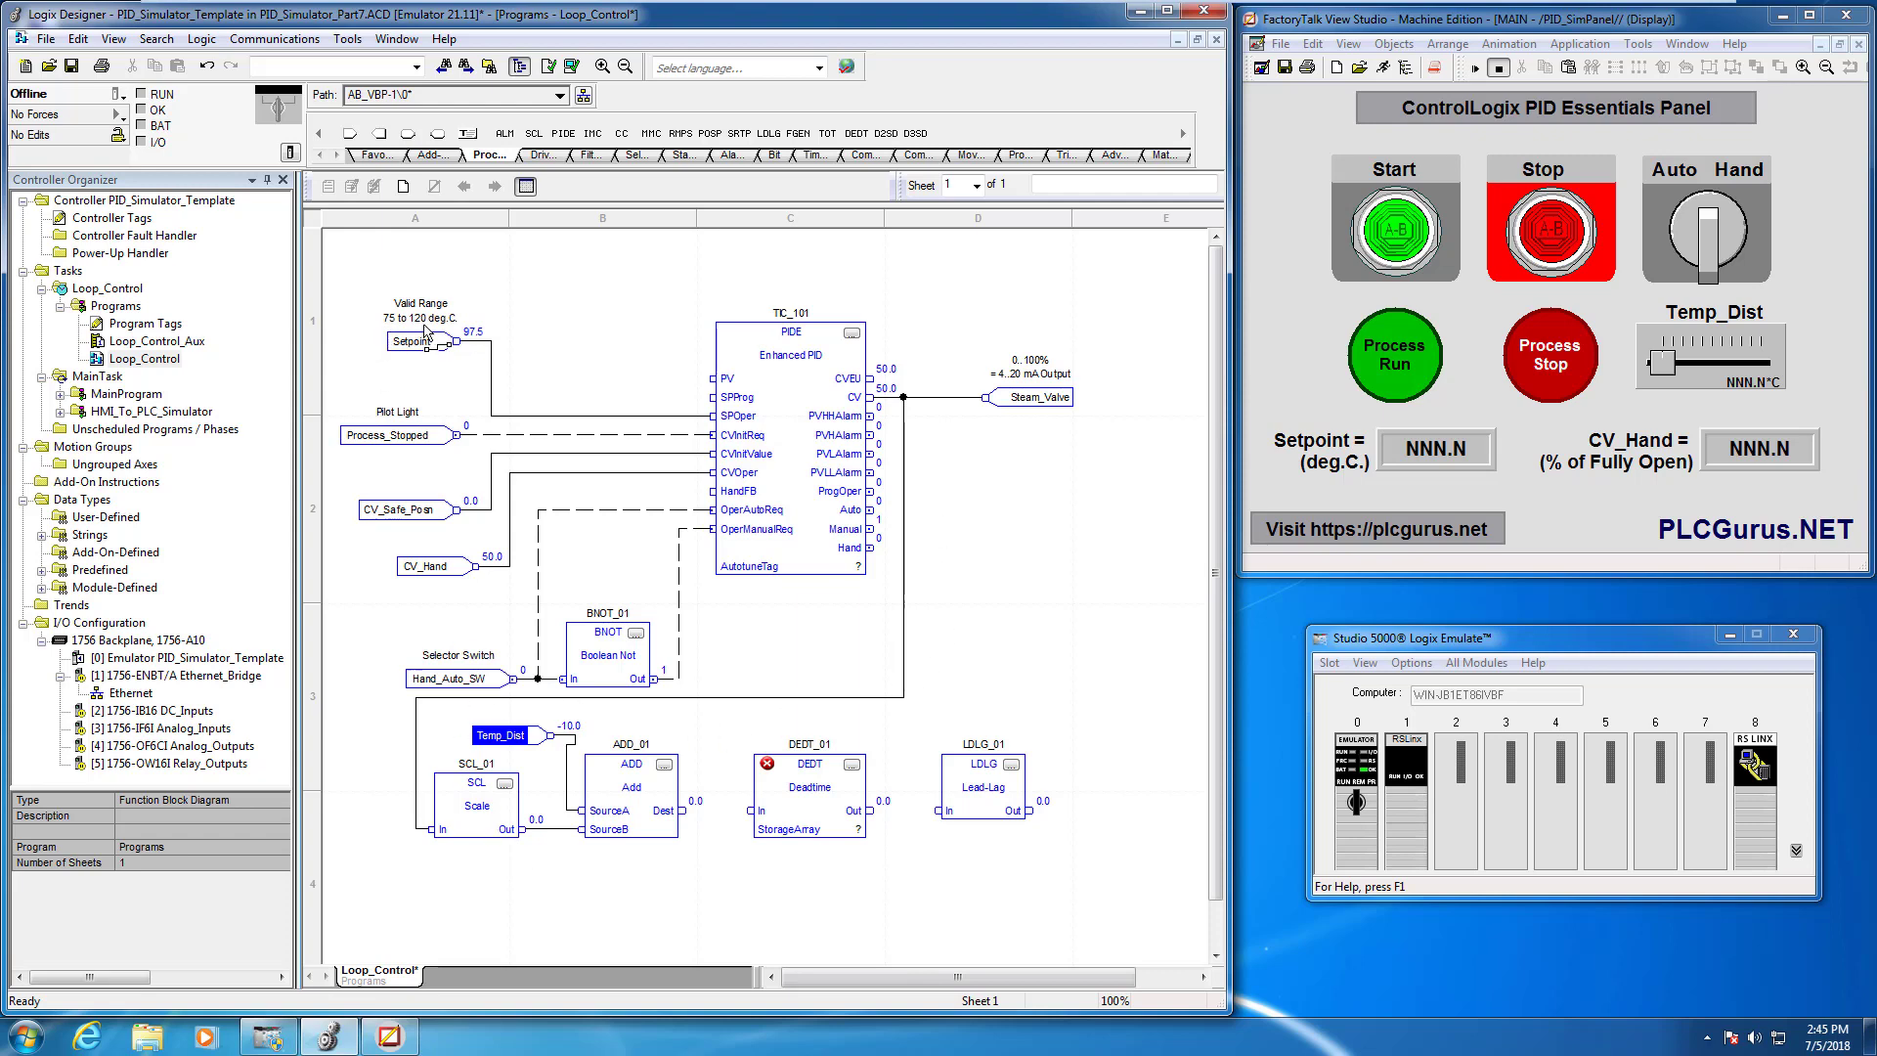
pyautogui.moveTo(528, 819)
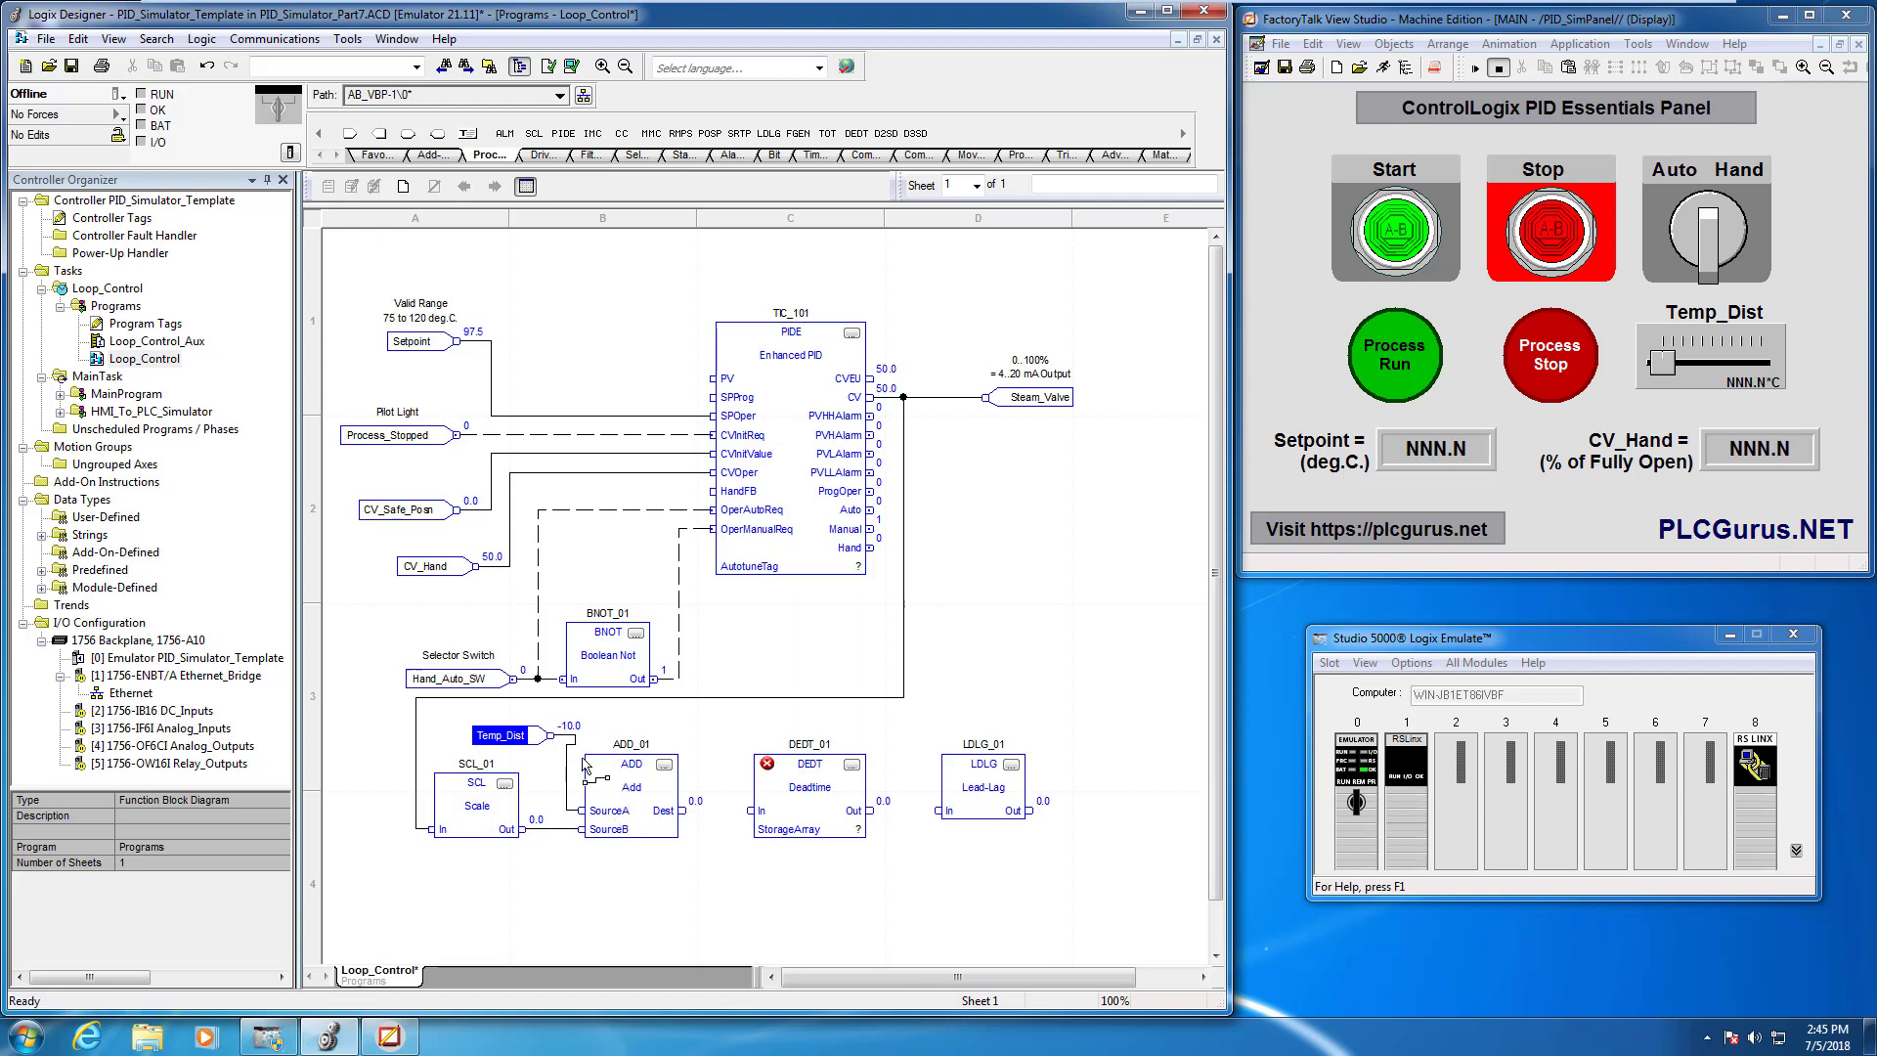
pyautogui.moveTo(585, 726)
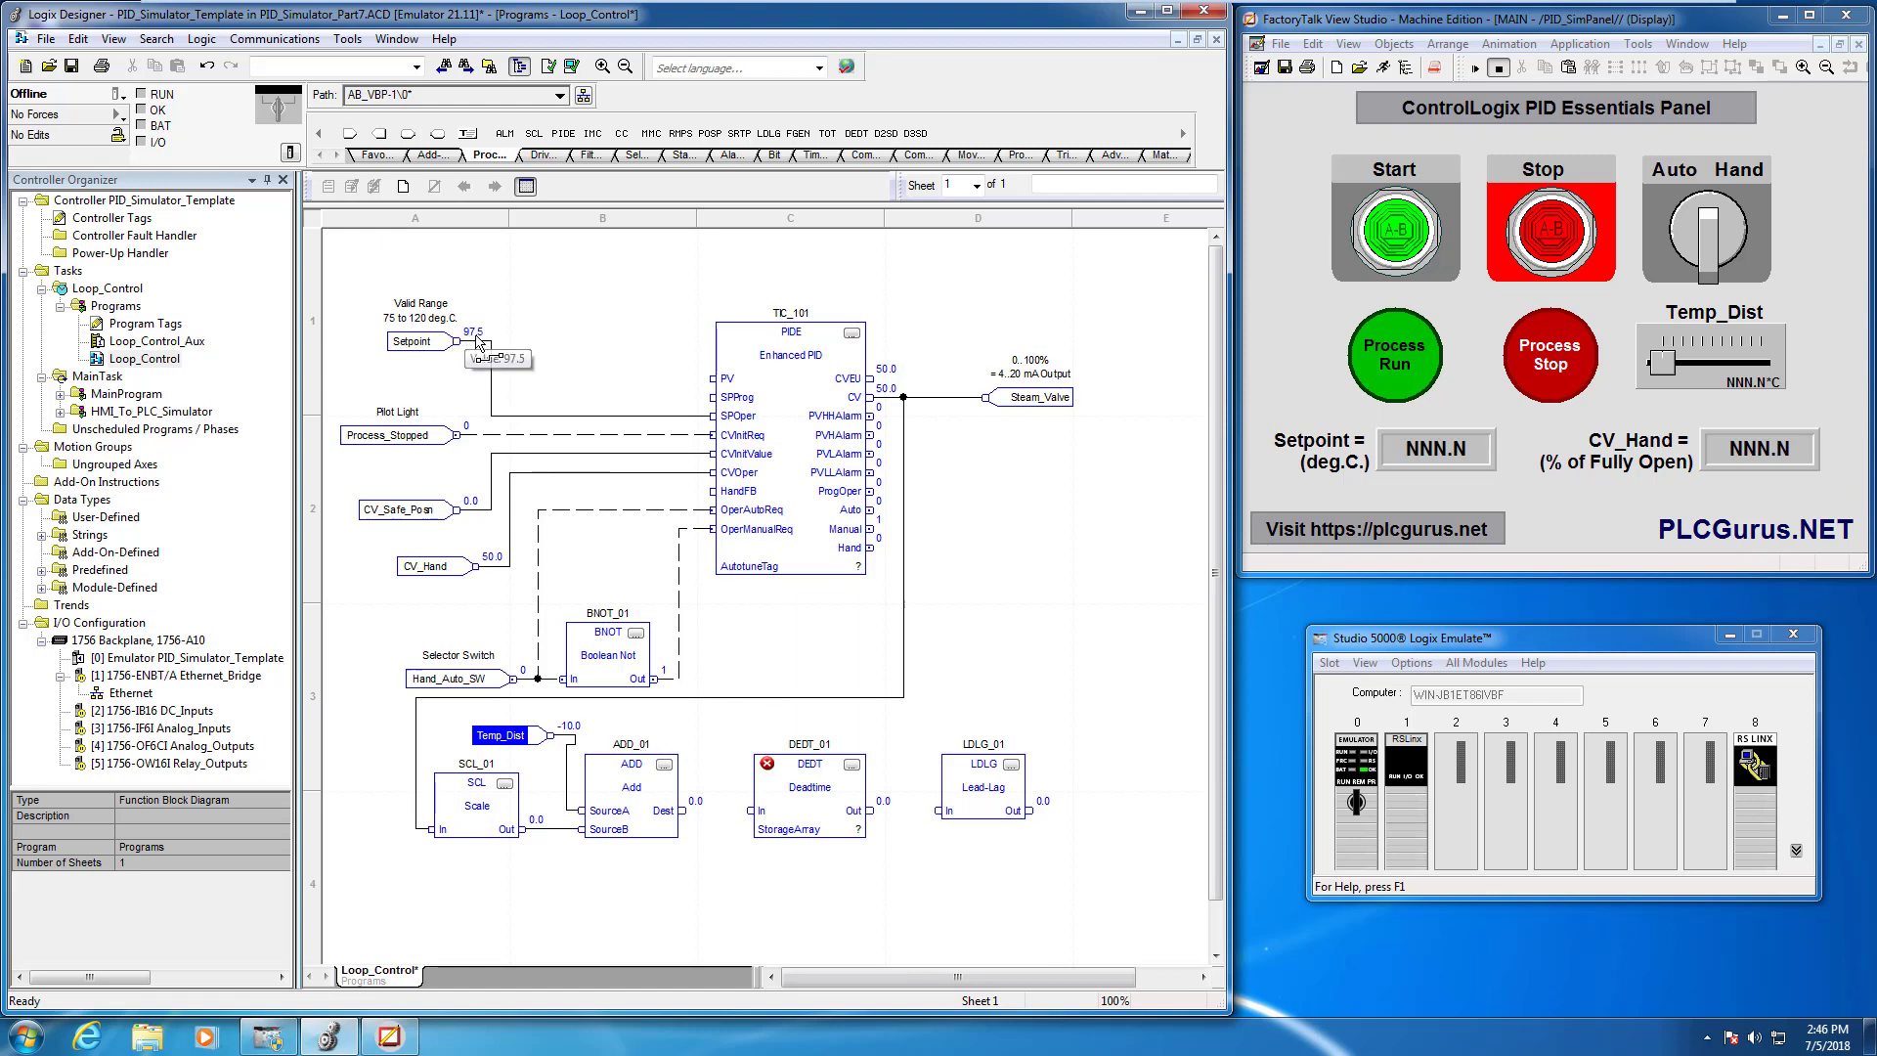
pyautogui.moveTo(475, 345)
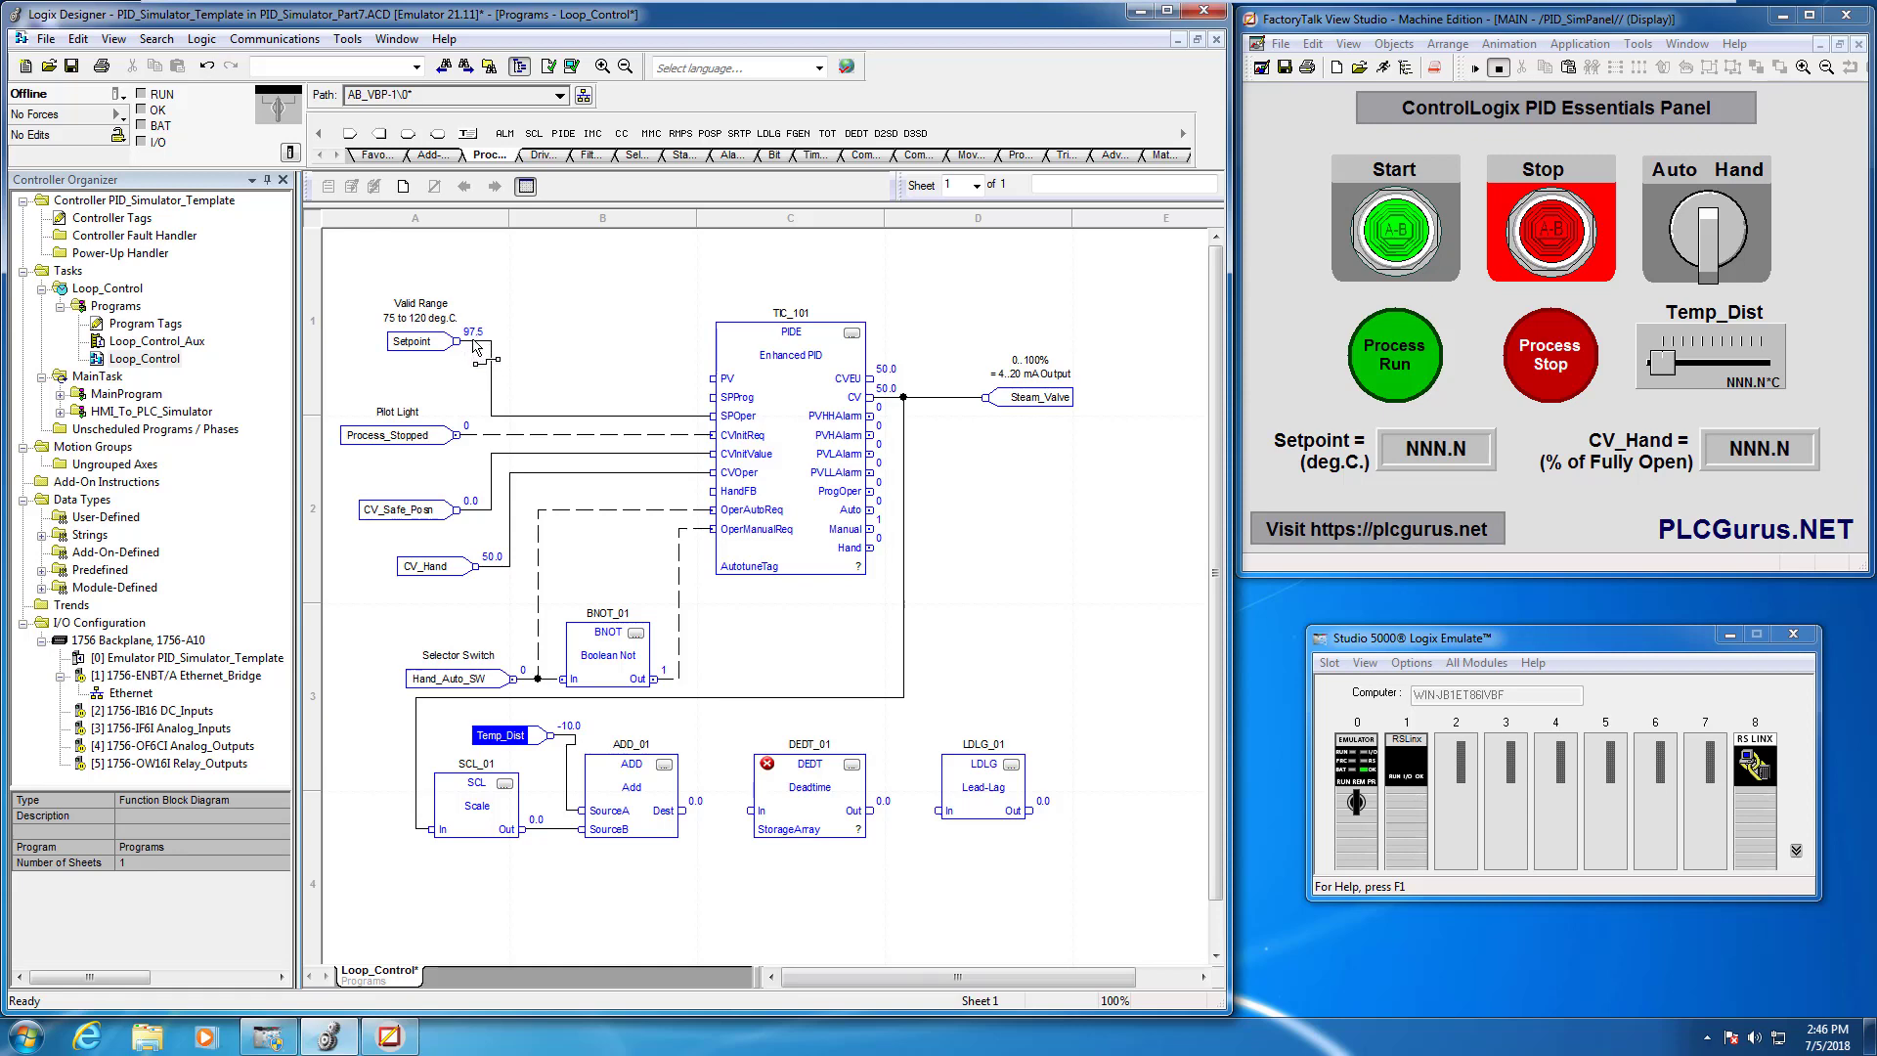
pyautogui.moveTo(539, 368)
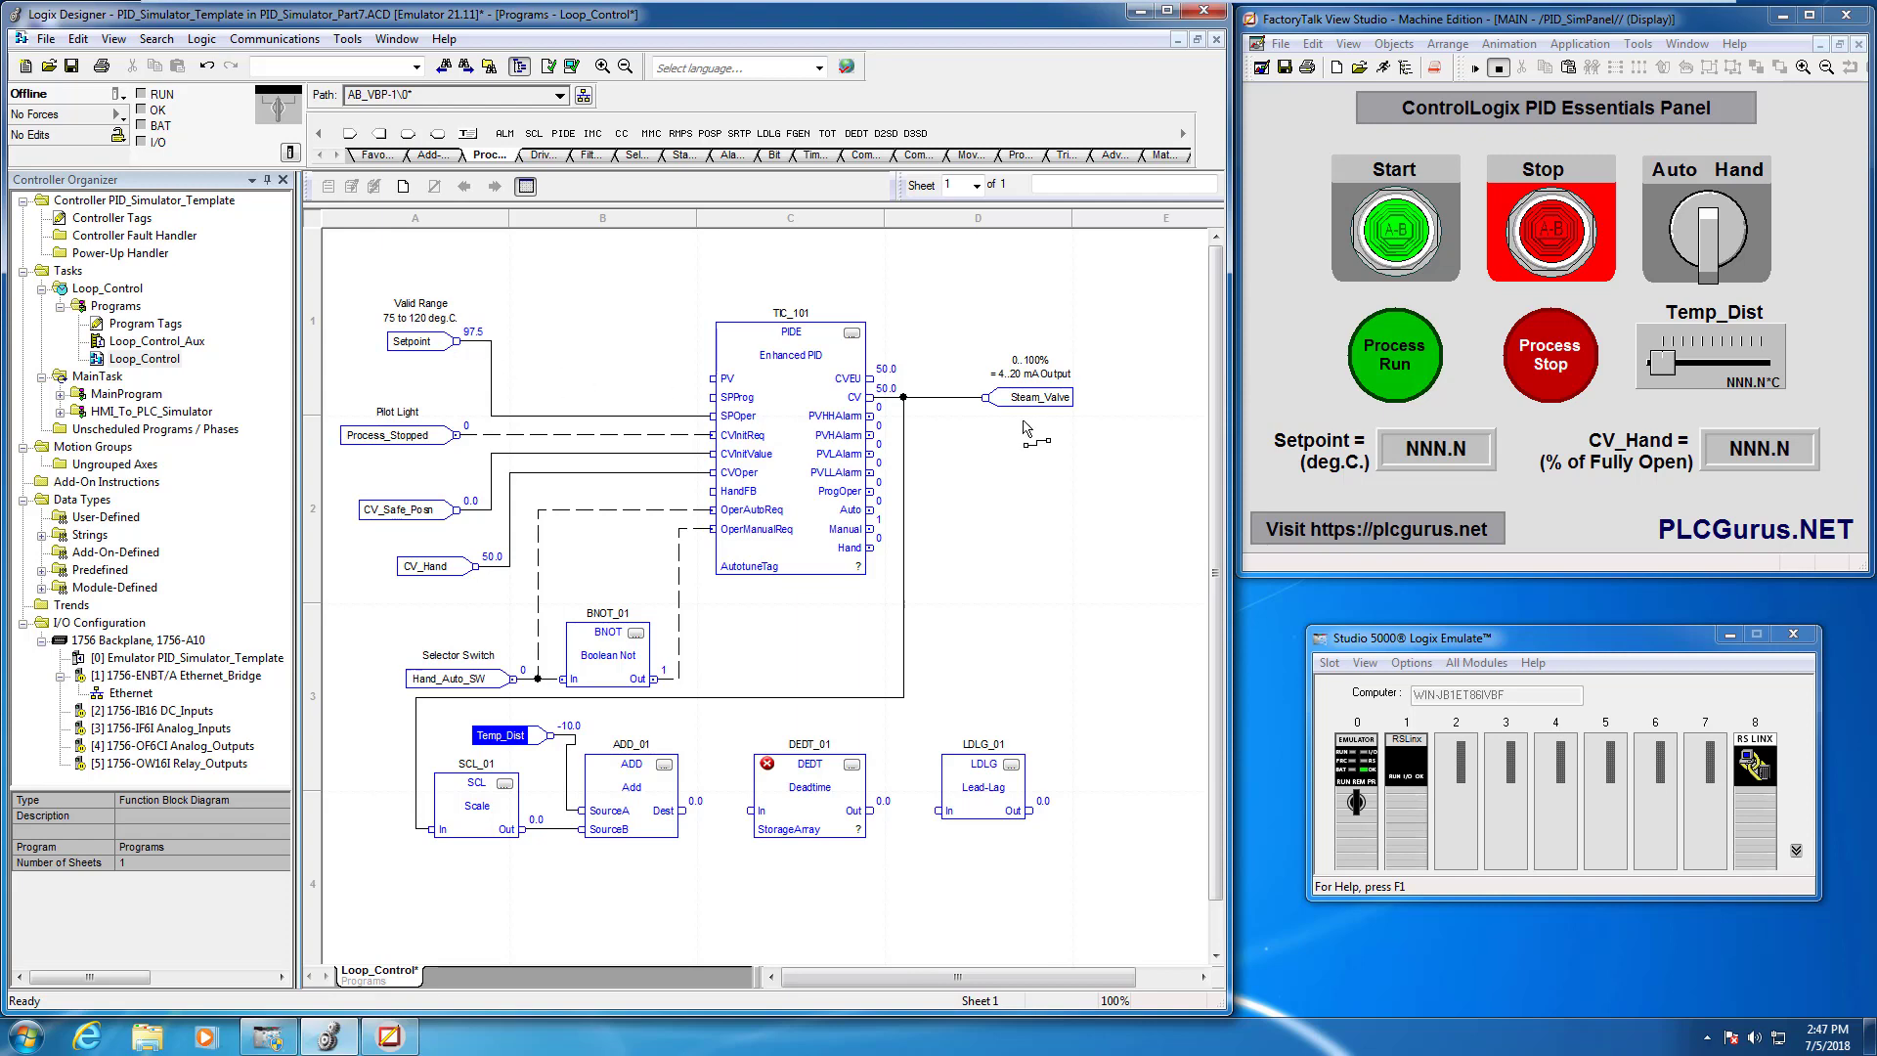
pyautogui.moveTo(1044, 415)
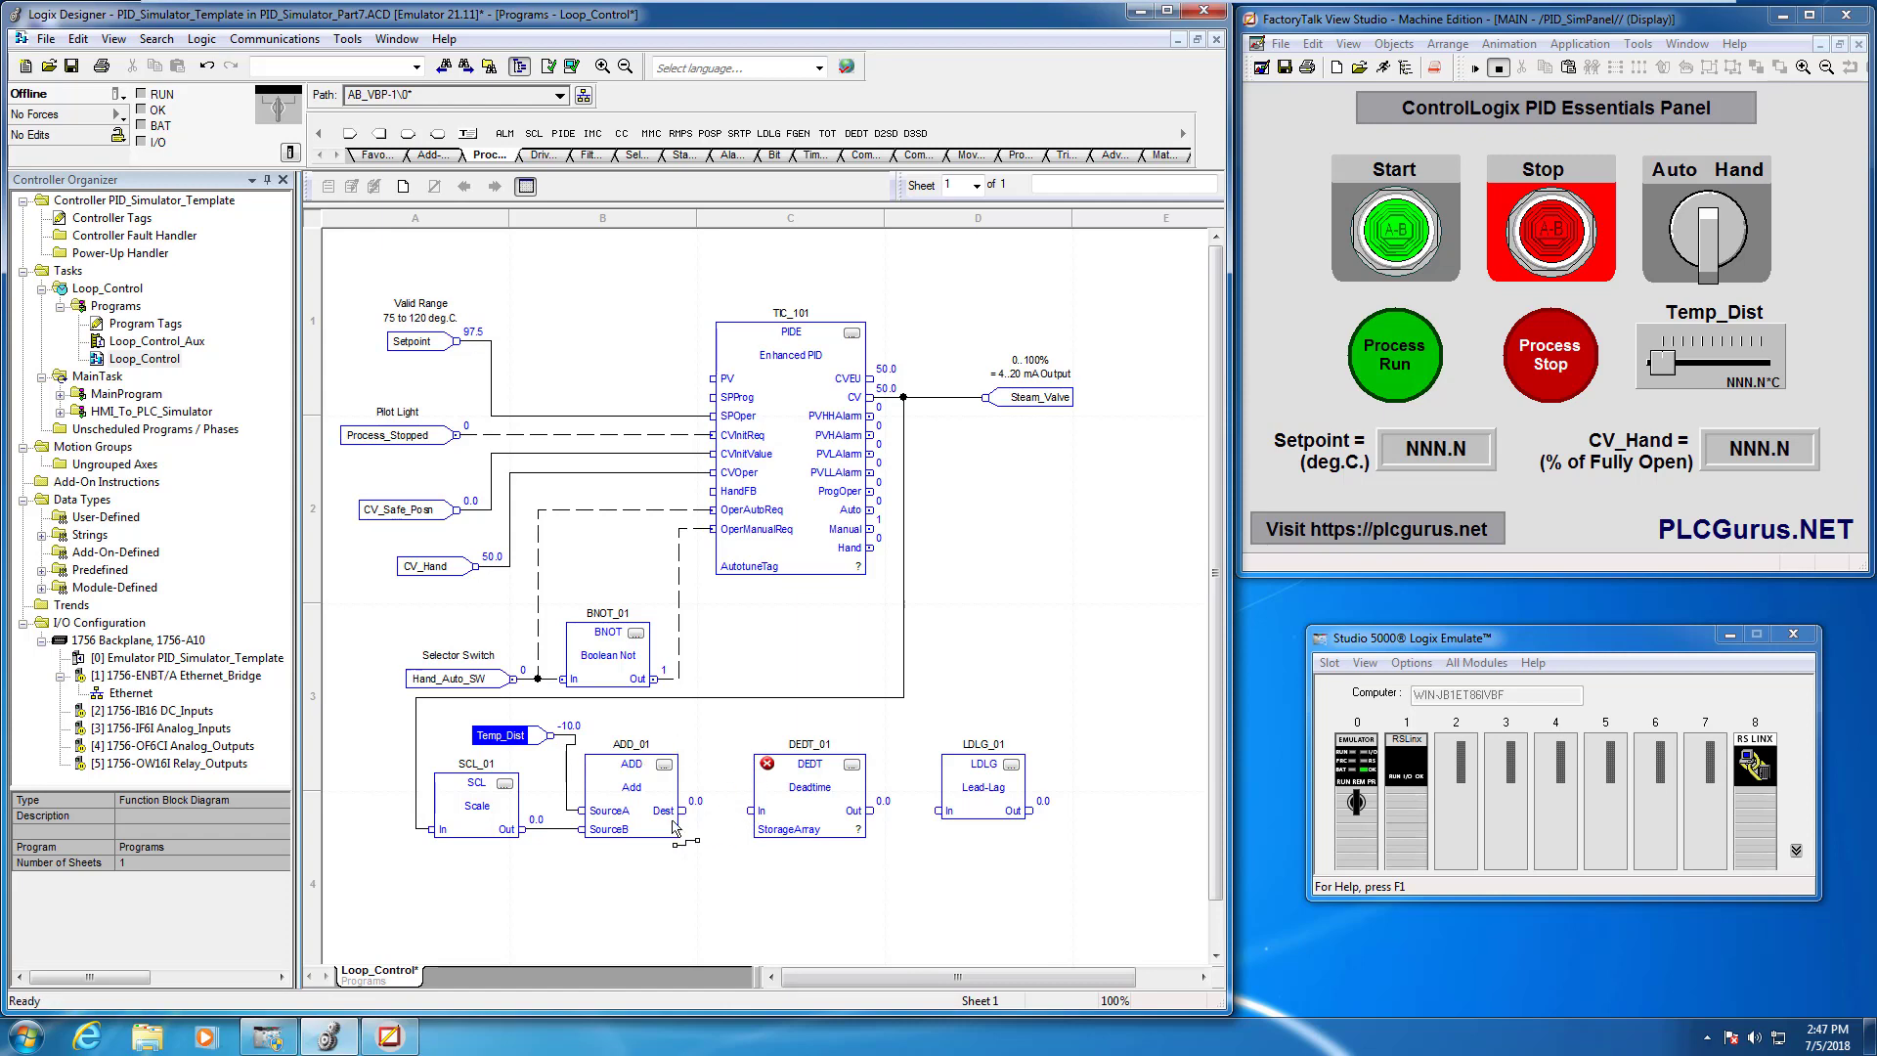
pyautogui.moveTo(681, 817)
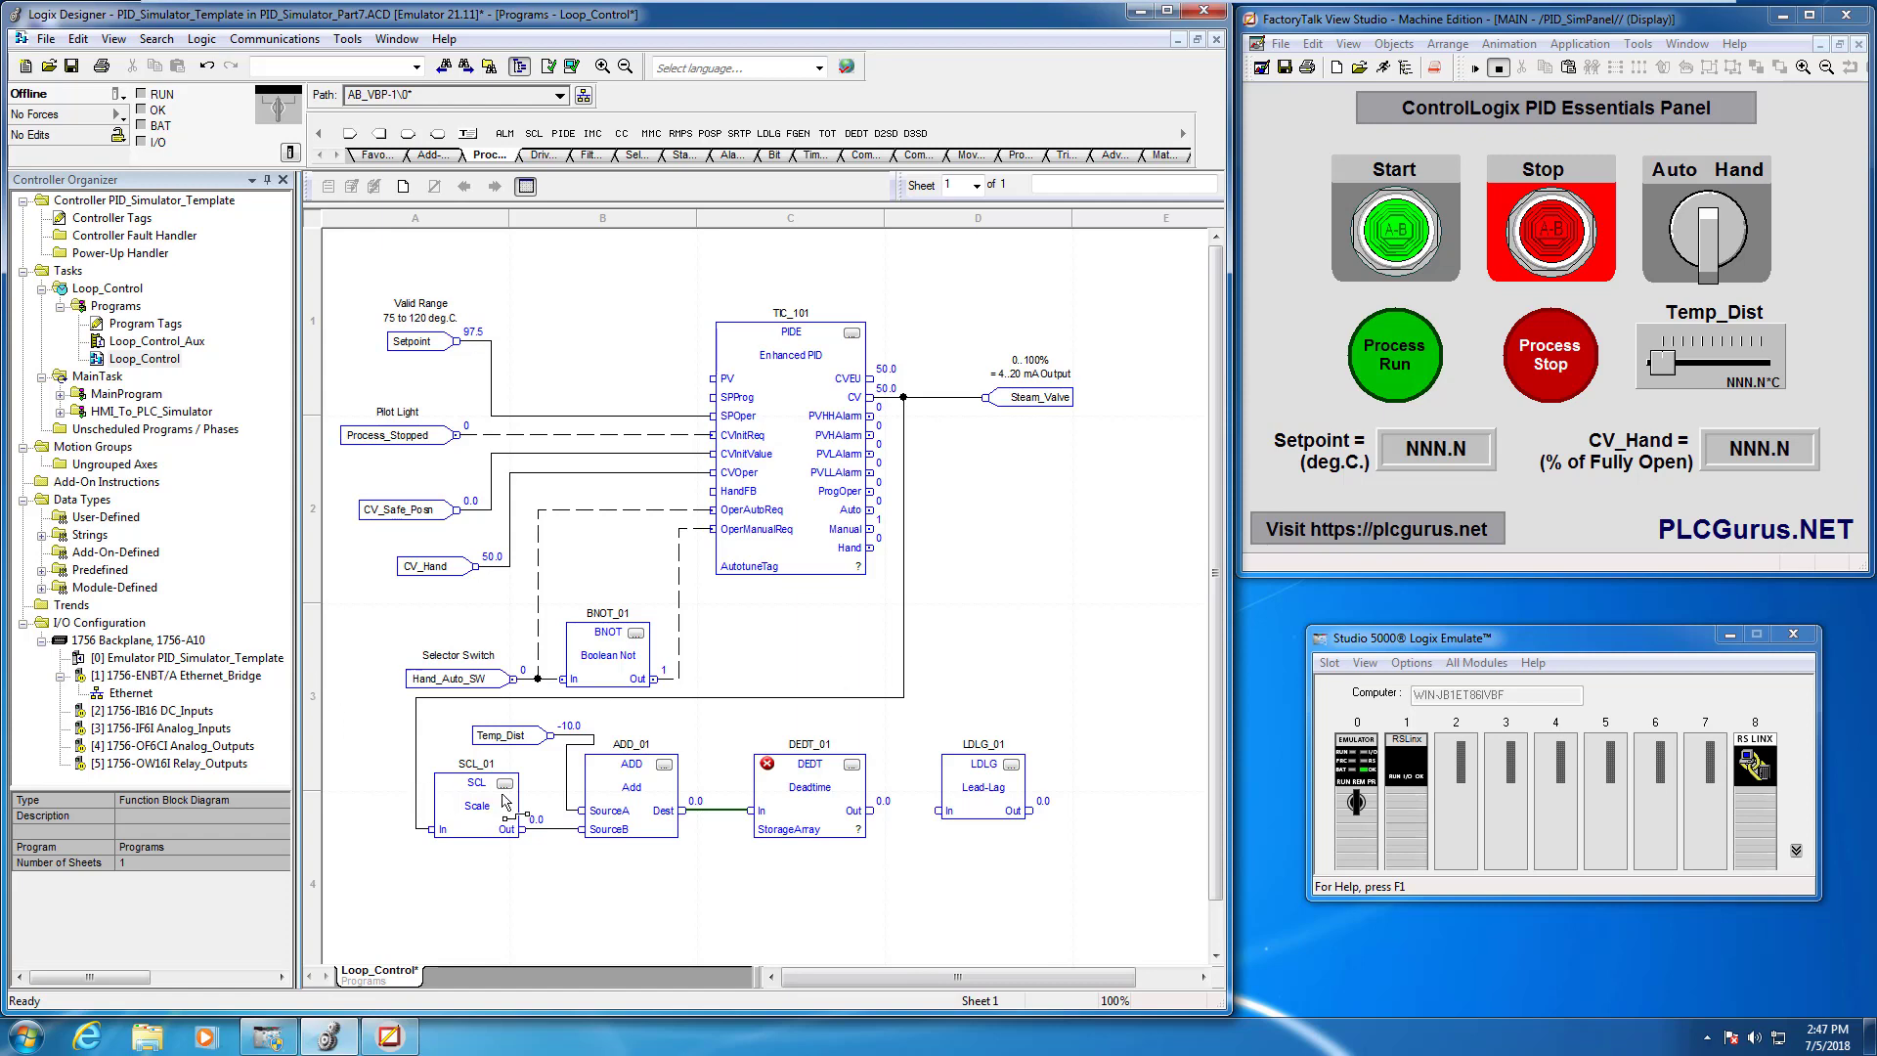
pyautogui.moveTo(692, 829)
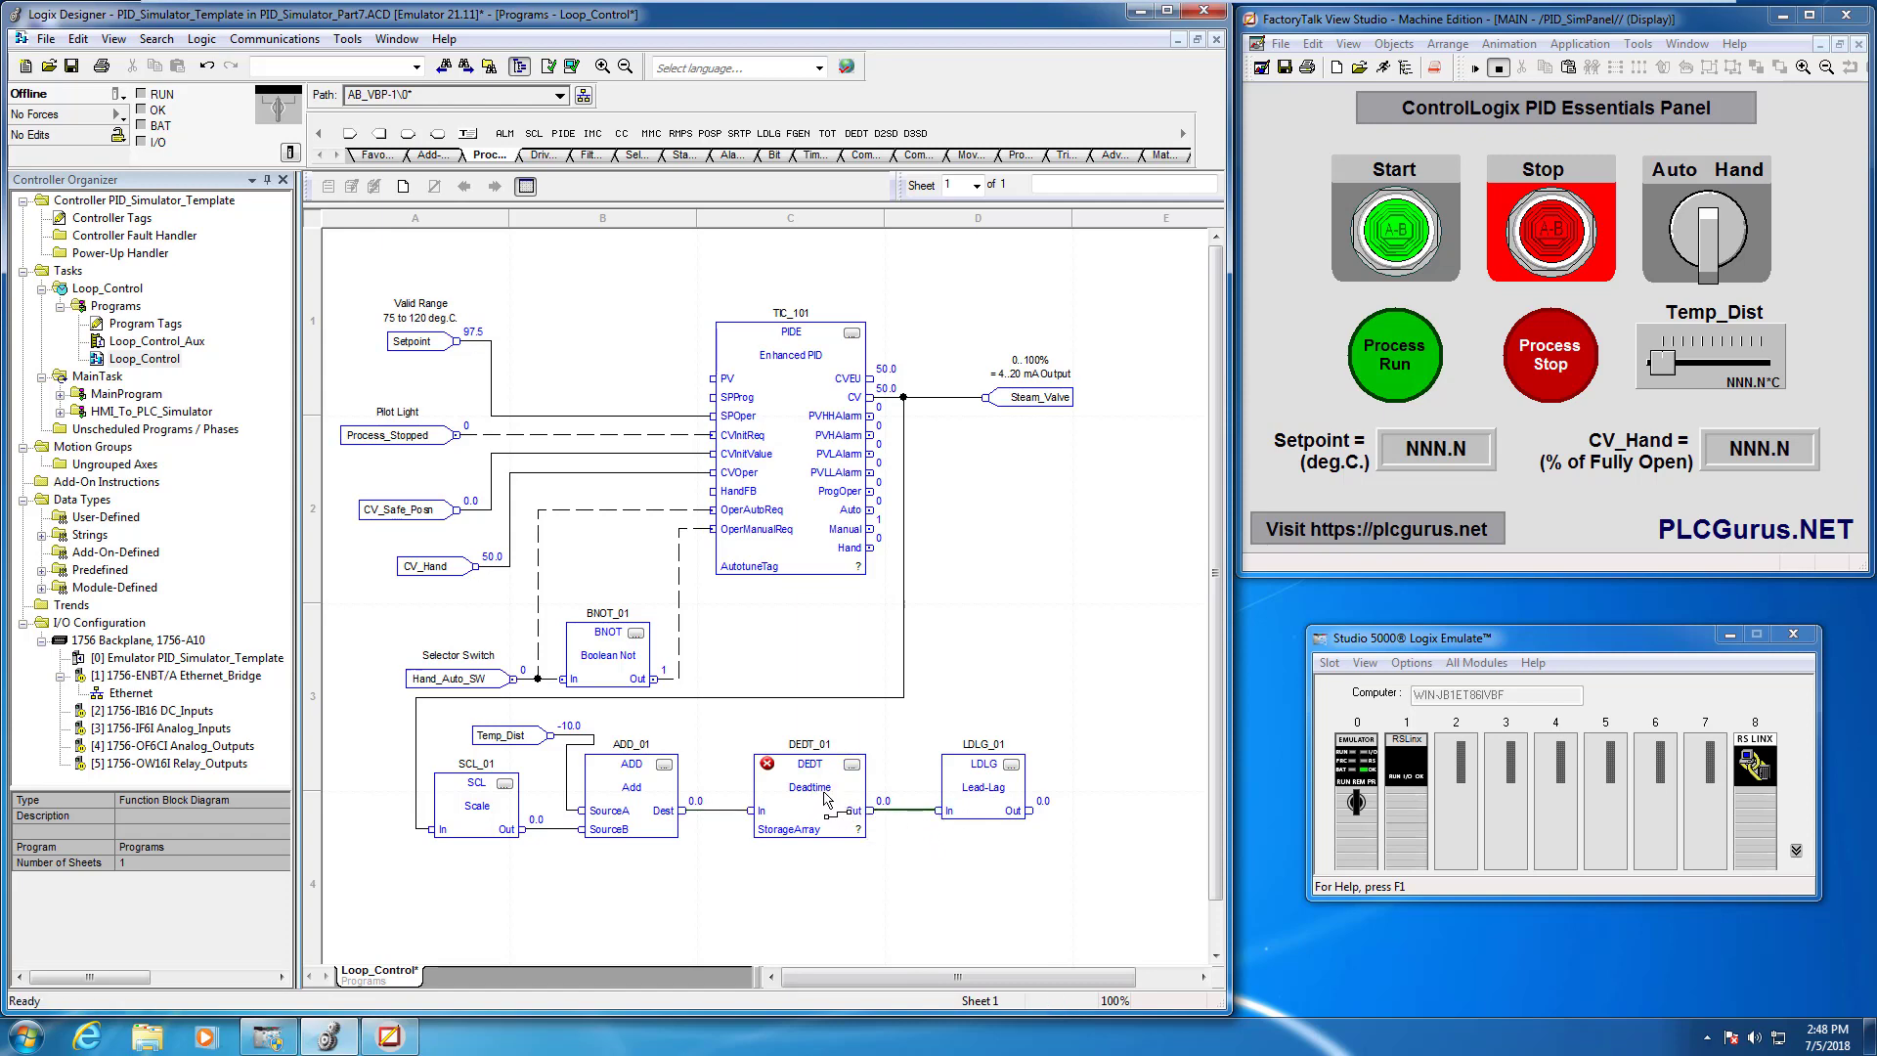
pyautogui.moveTo(983, 800)
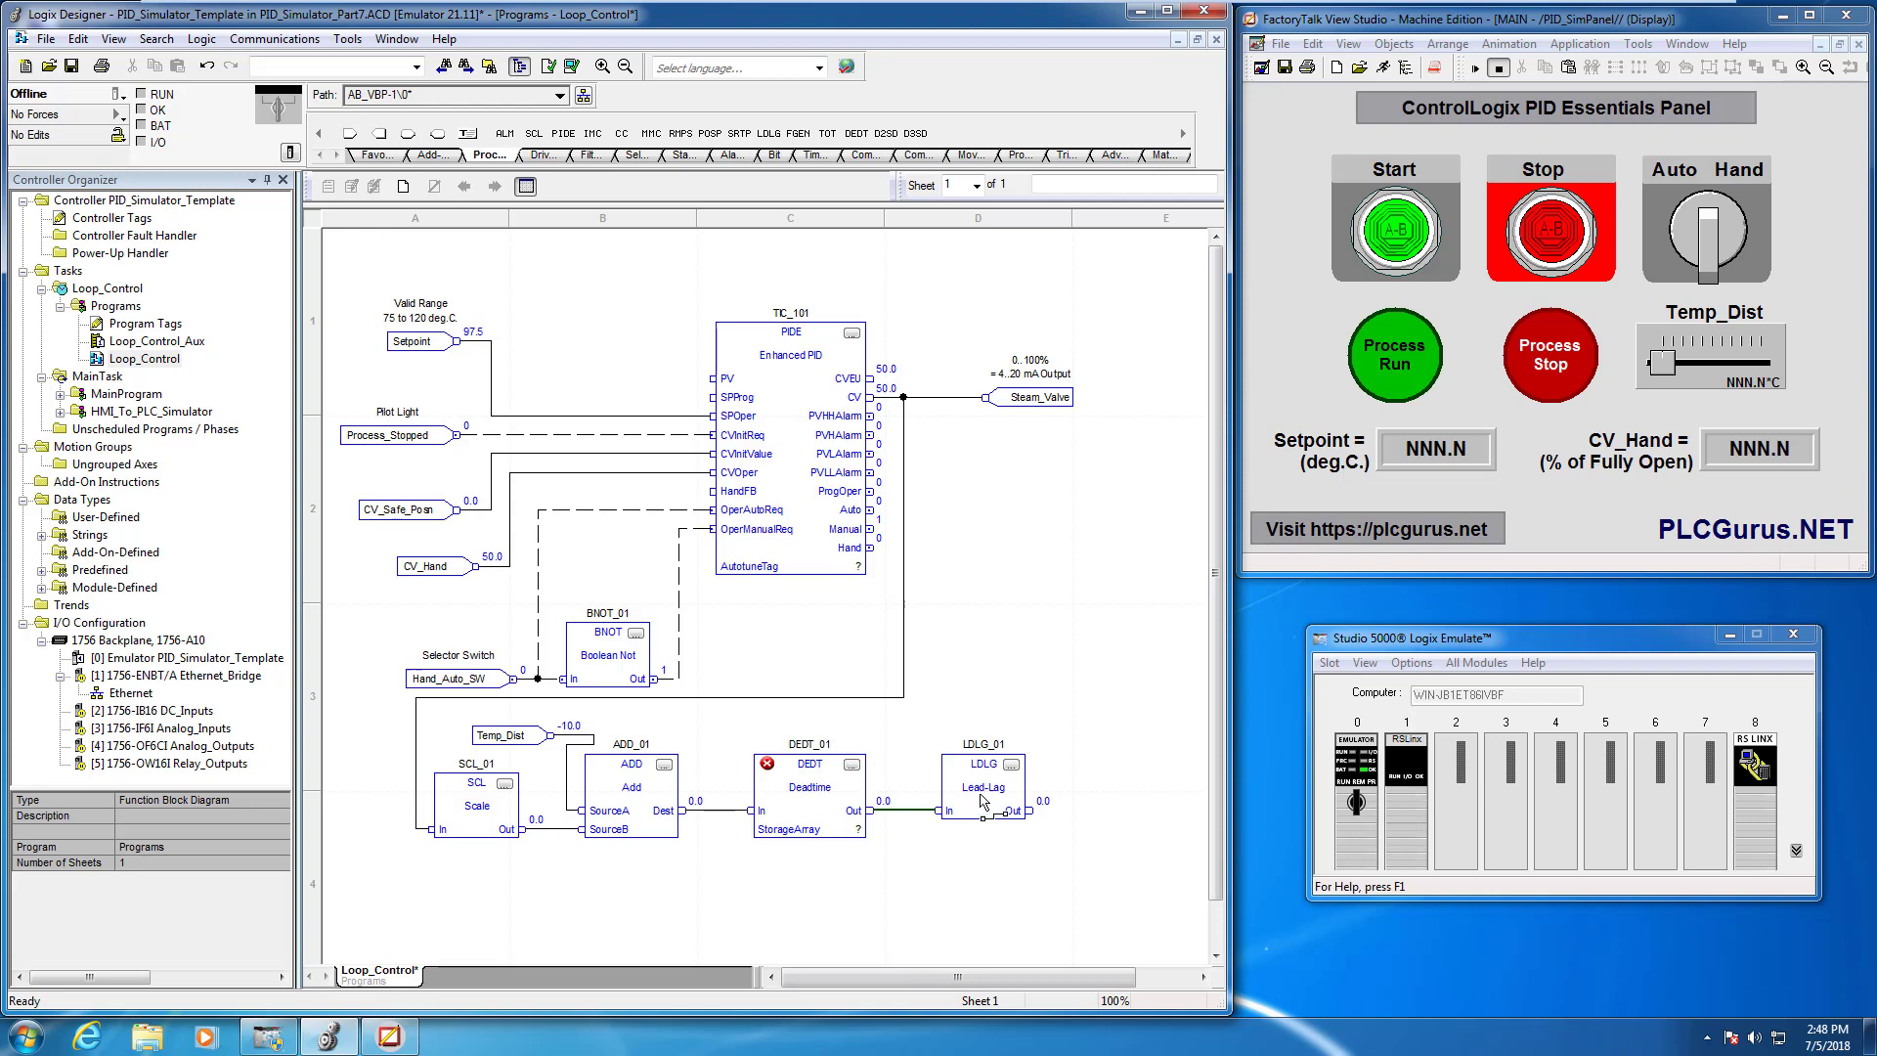
pyautogui.moveTo(1013, 806)
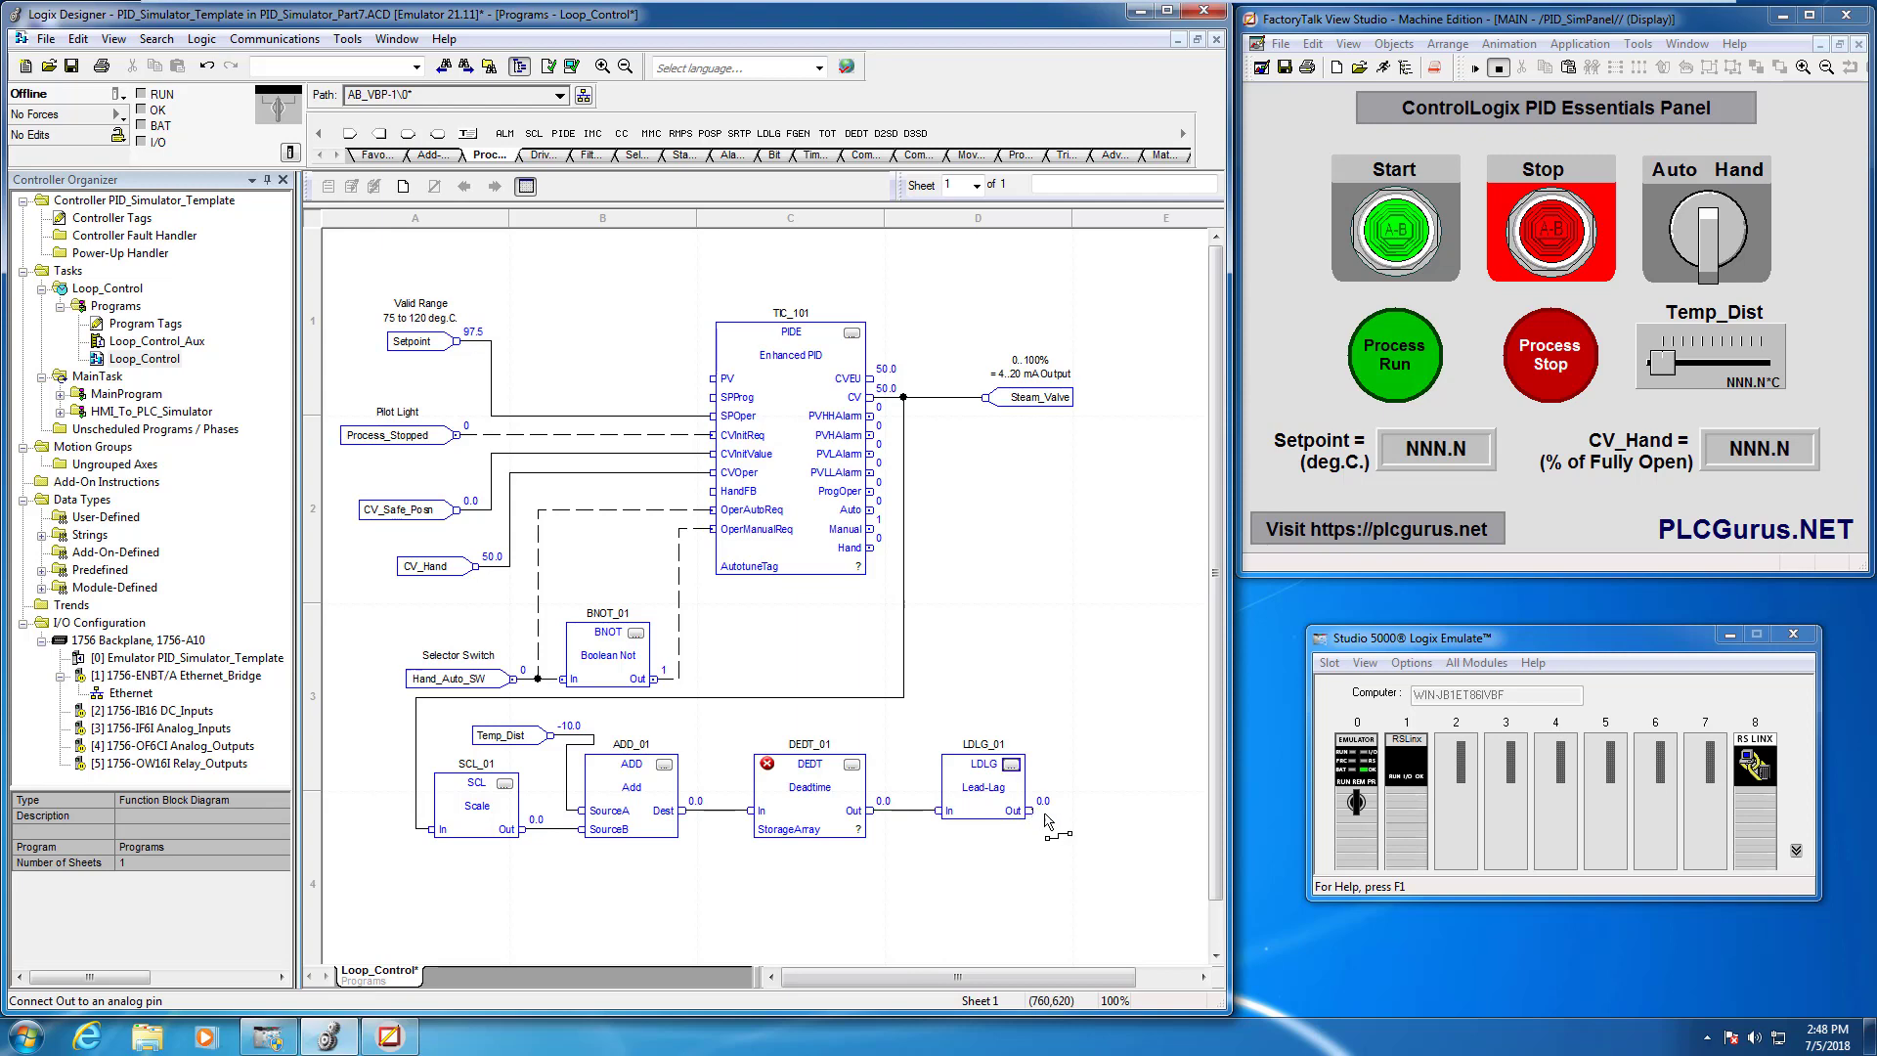
# Wire LDLG_01 Out back up to the TIC_101 PIDE PV input
pyautogui.moveTo(1029, 809); pyautogui.dragTo(689, 434)
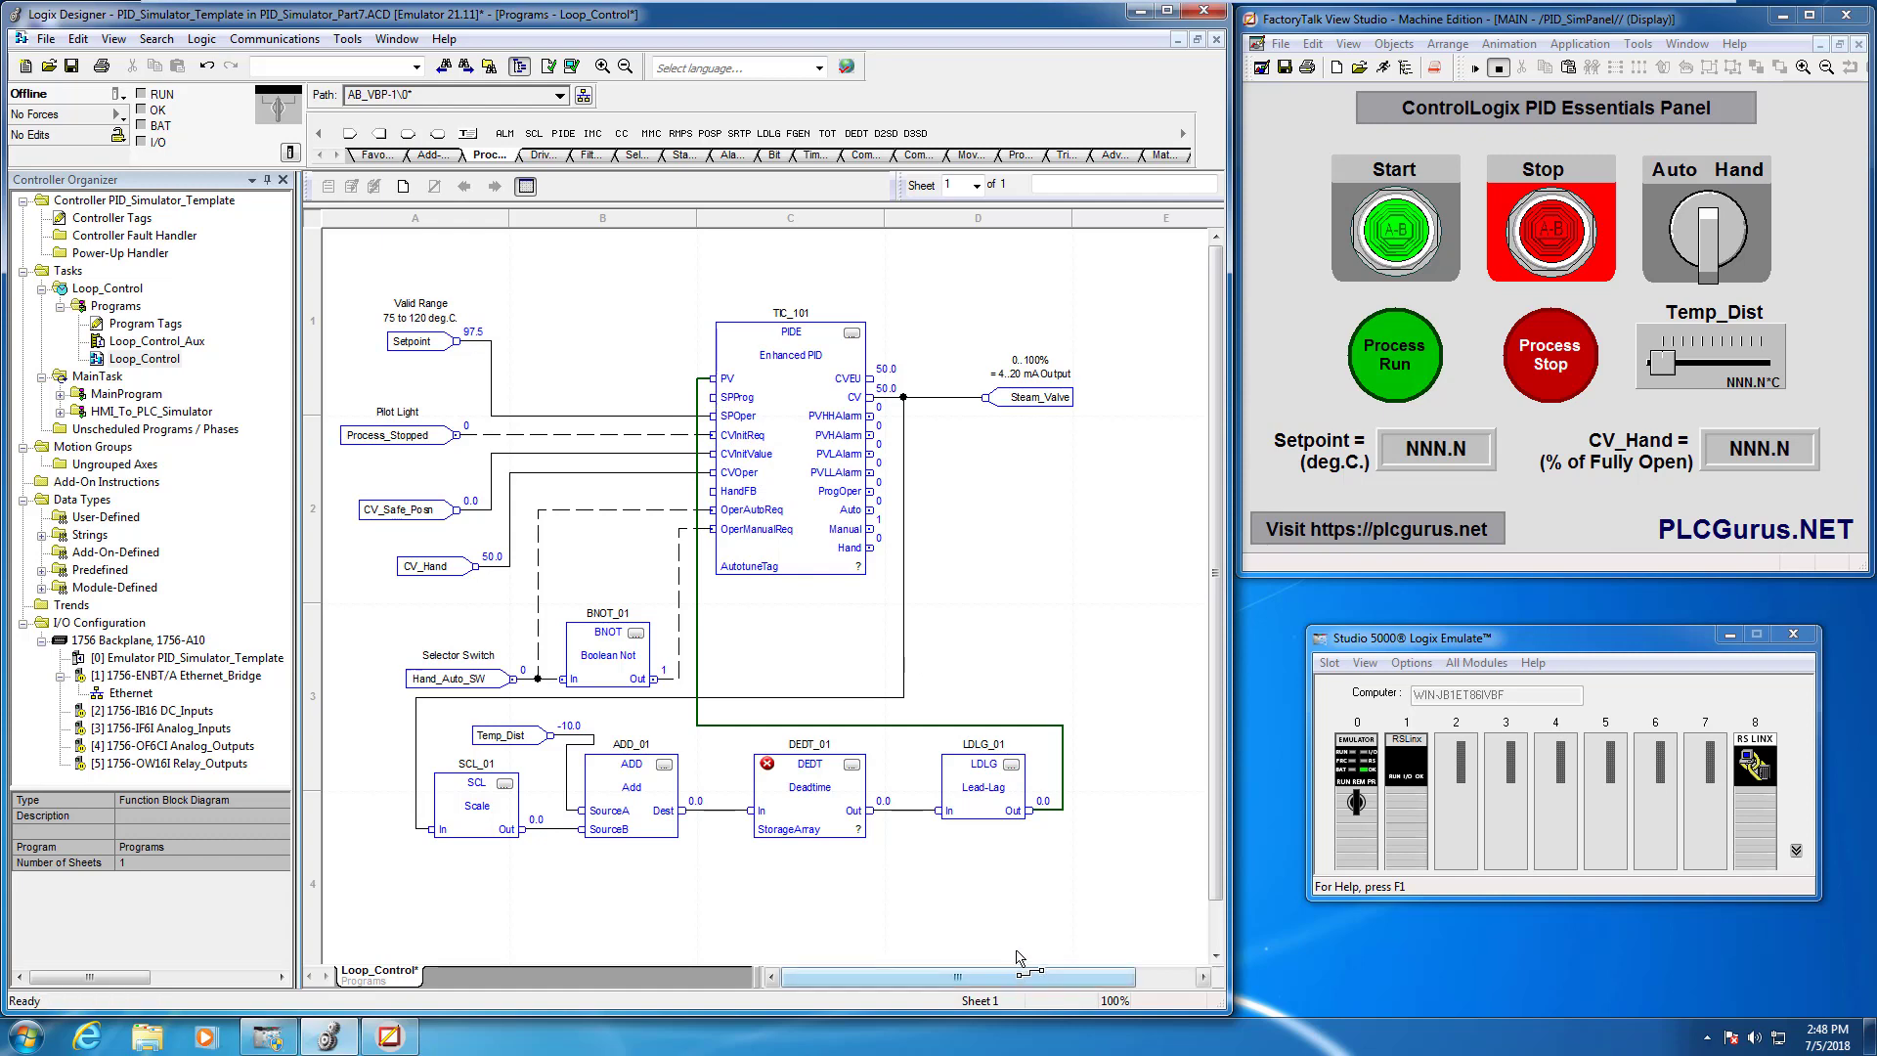
pyautogui.moveTo(868, 888)
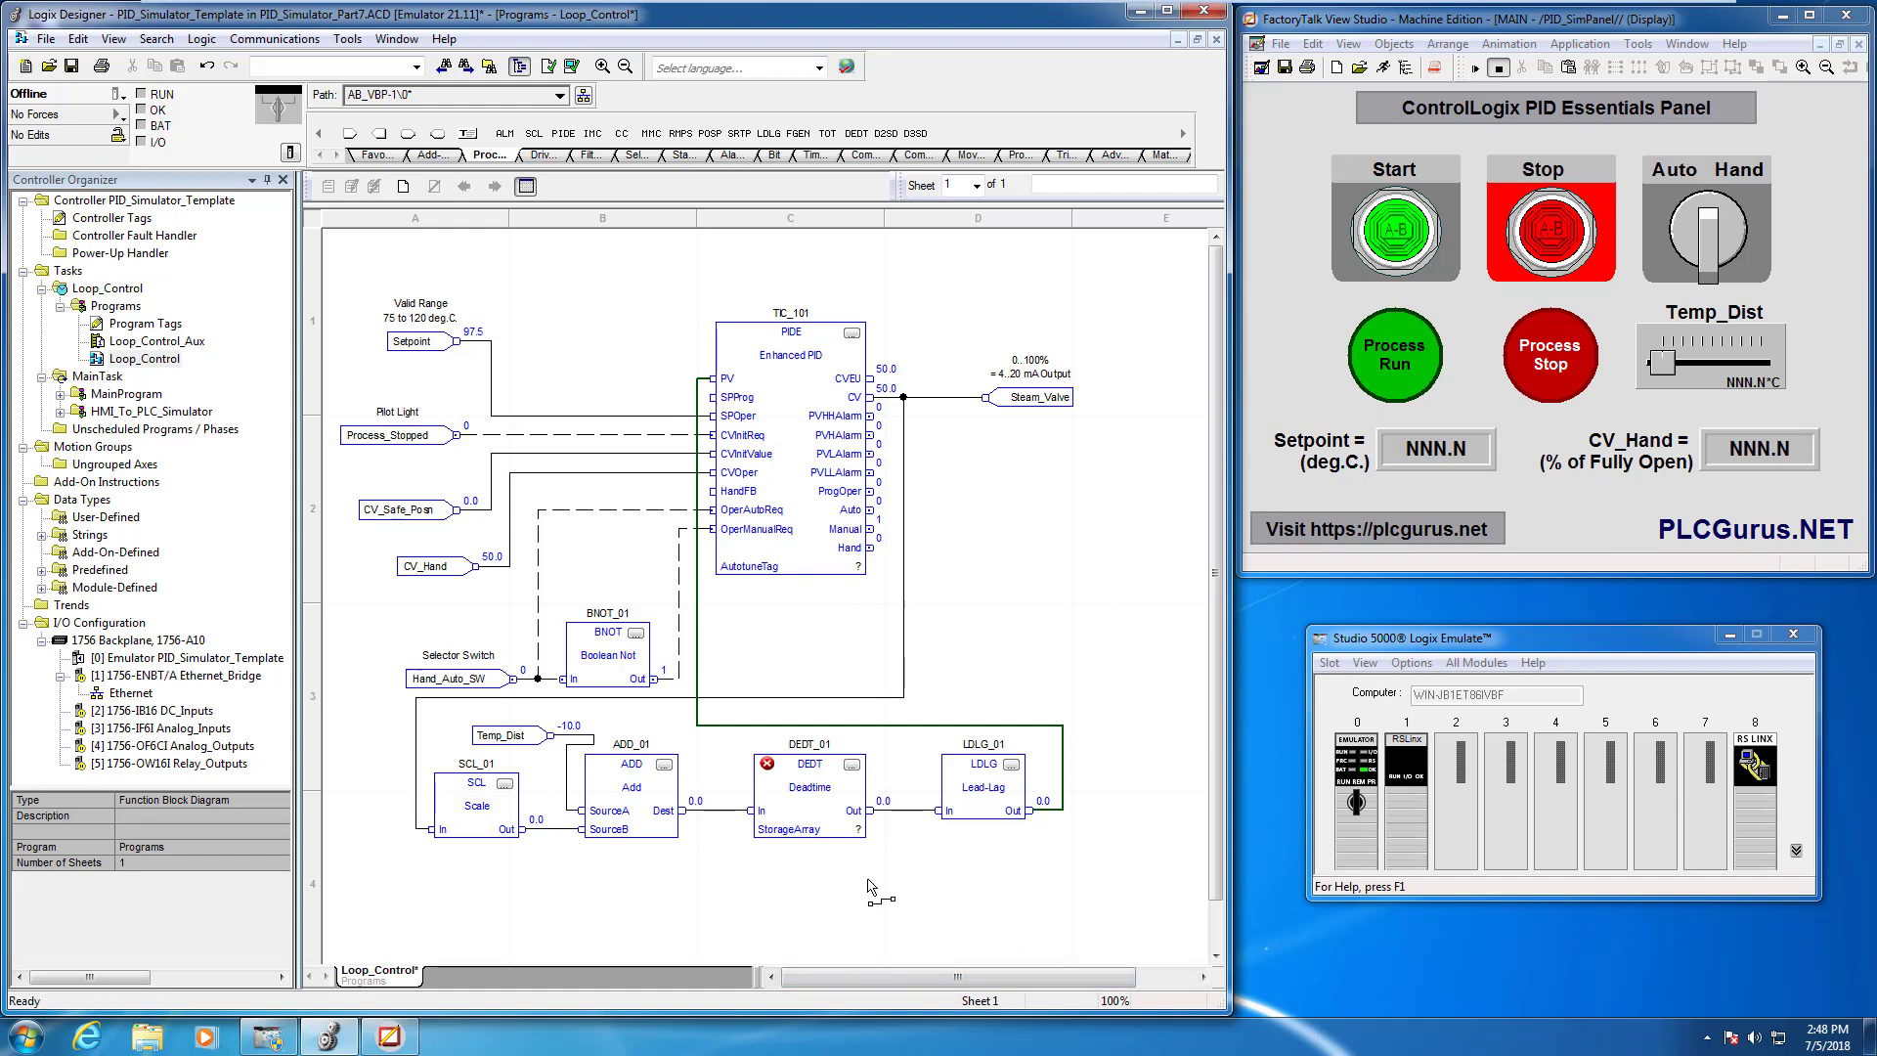
pyautogui.moveTo(1083, 783)
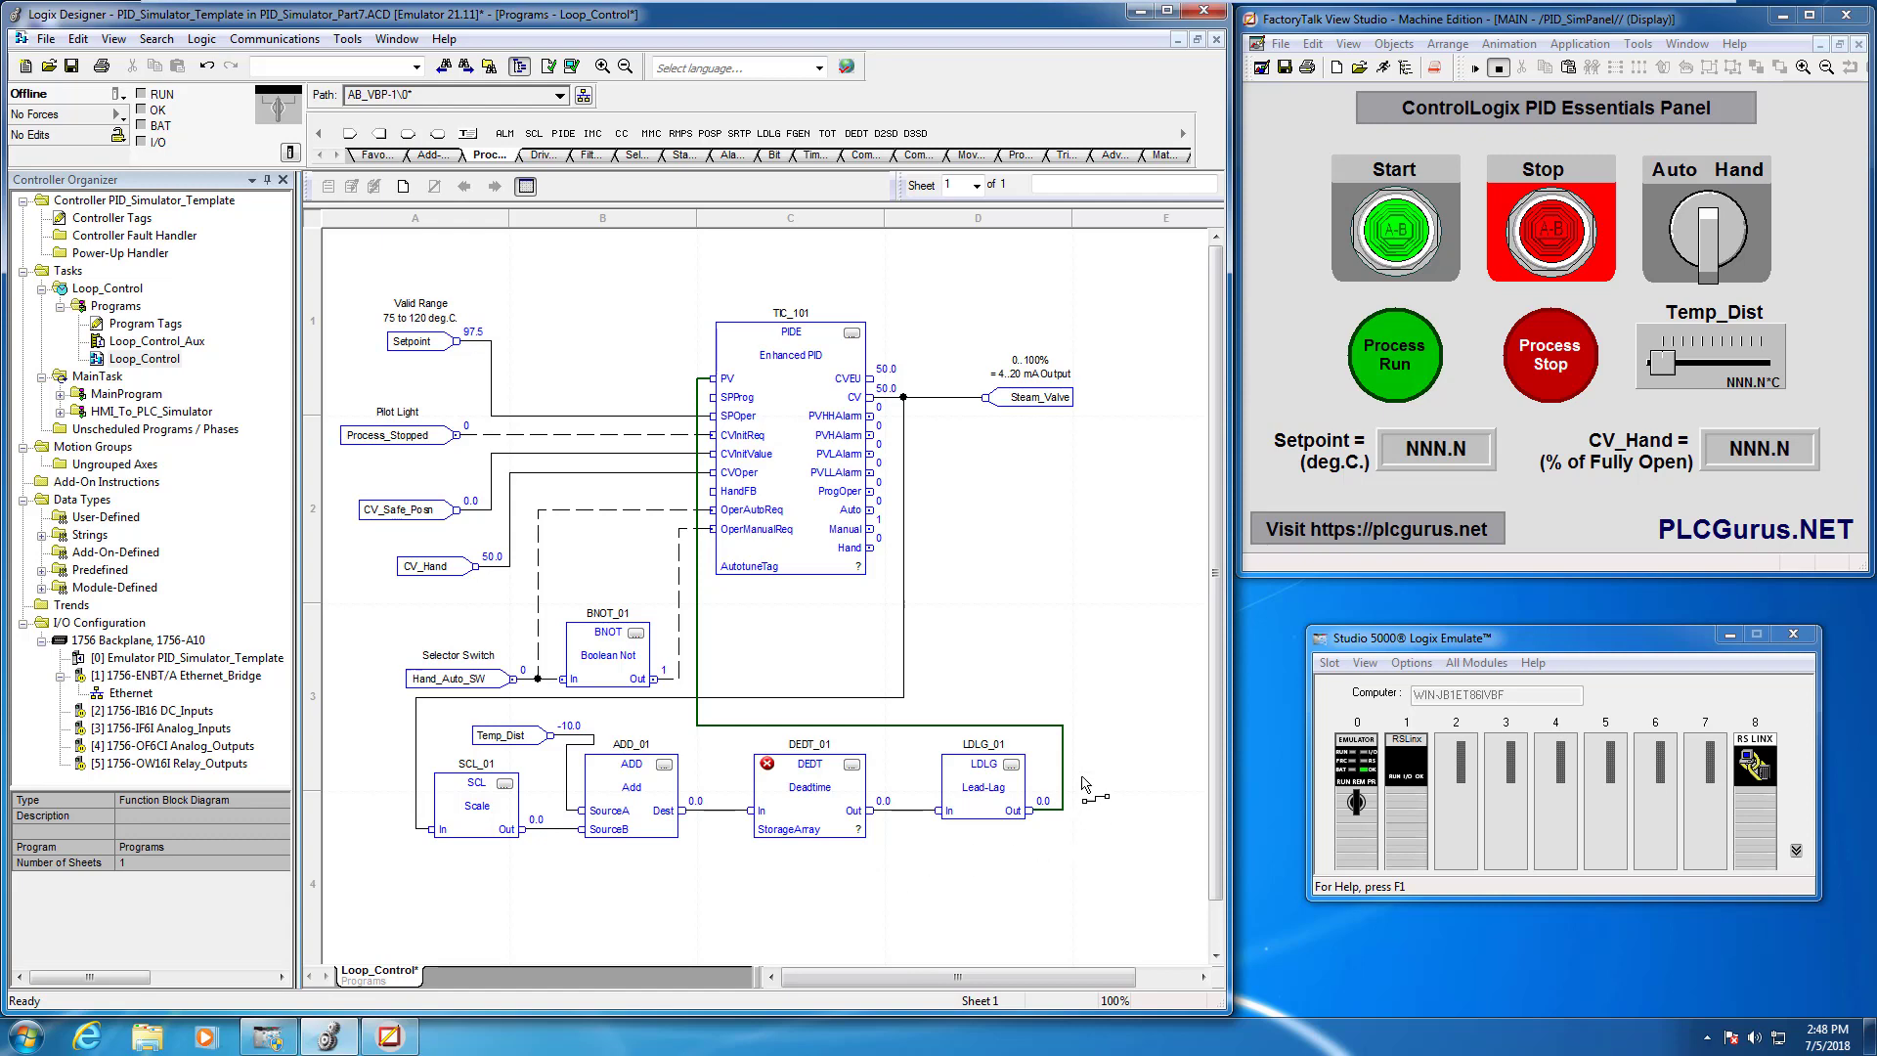
pyautogui.moveTo(1040, 813)
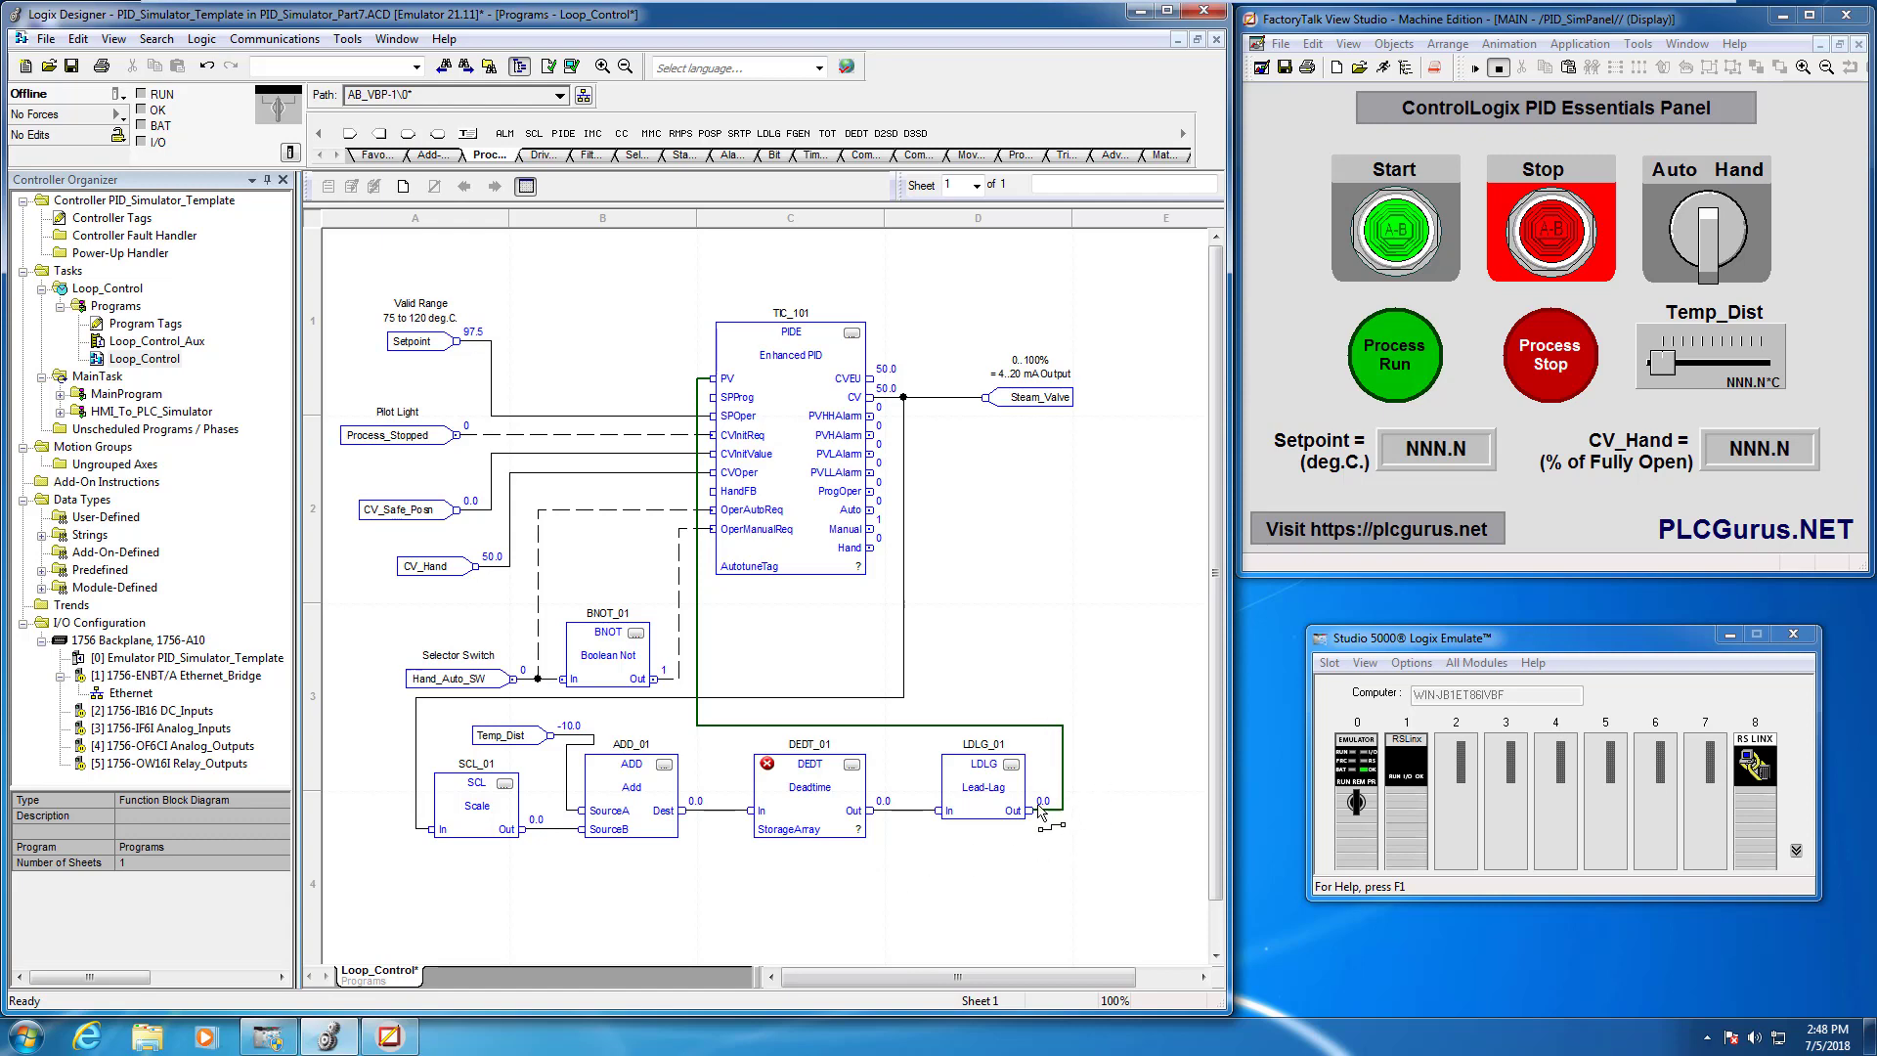
pyautogui.moveTo(1025, 739)
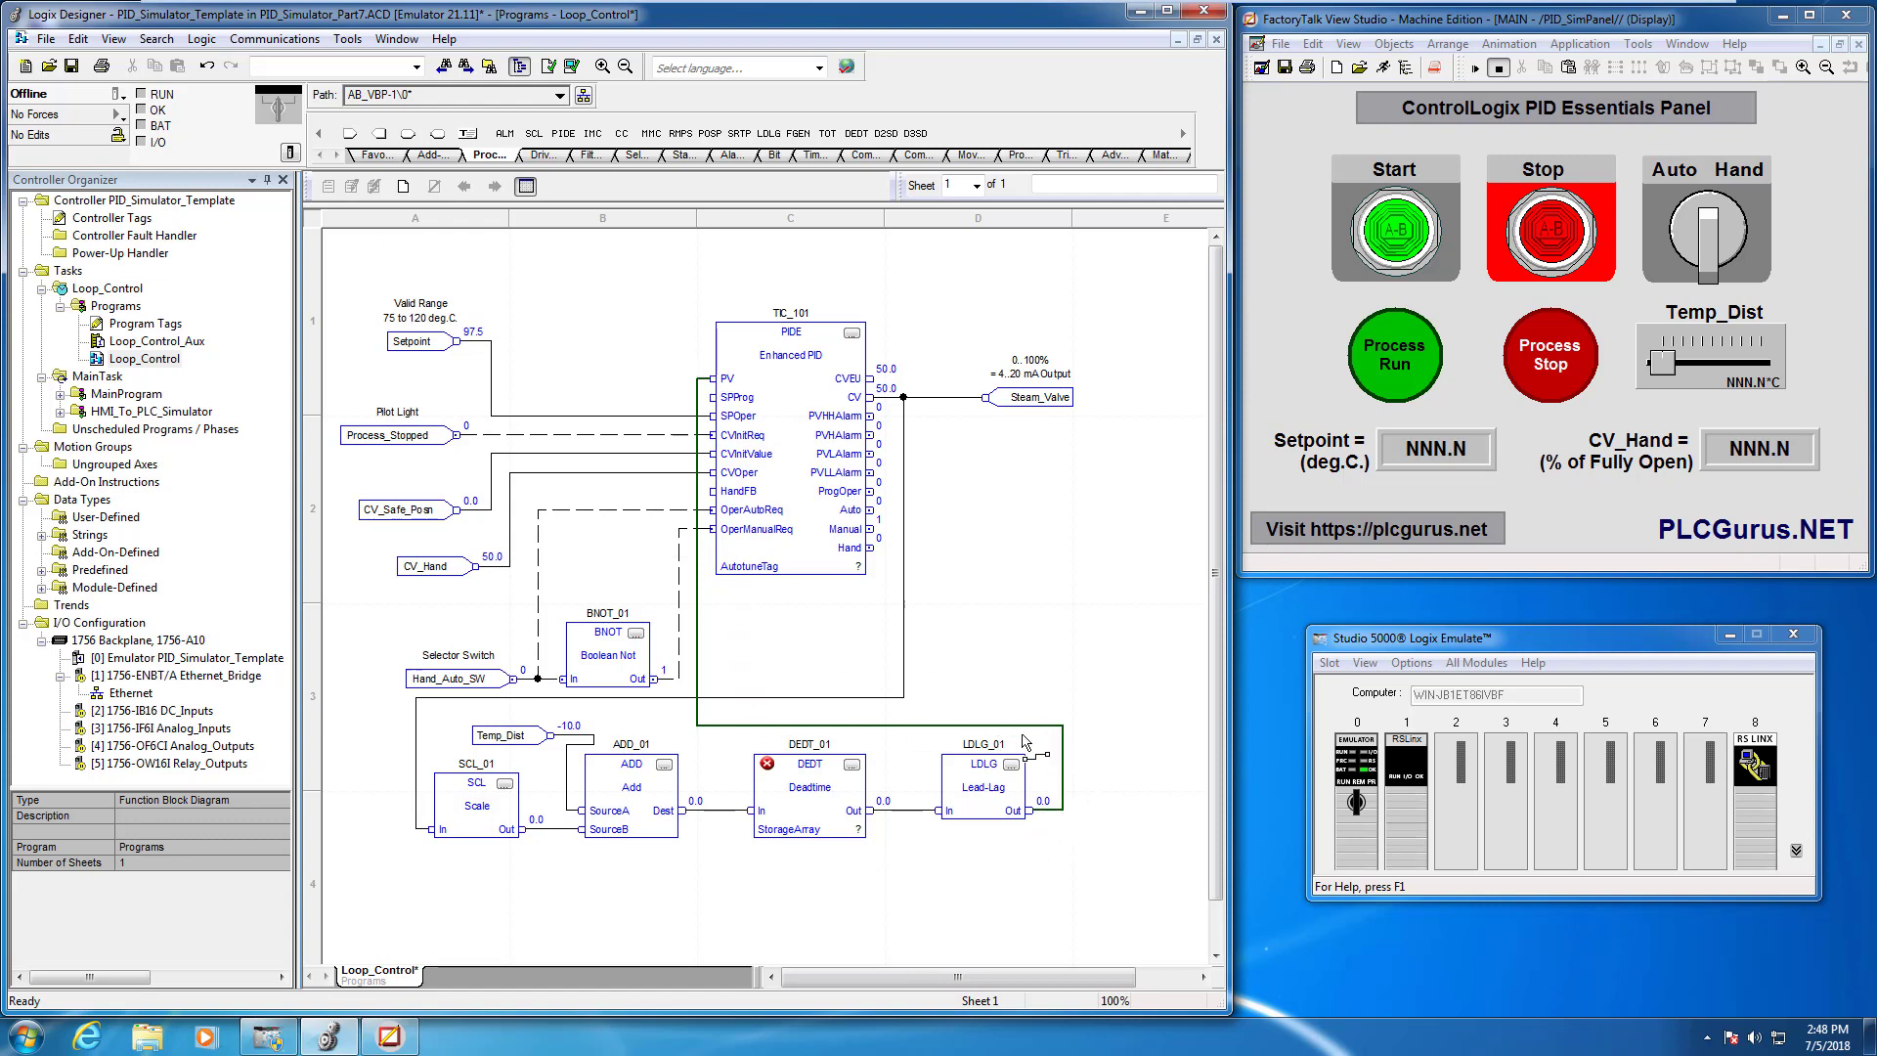
pyautogui.moveTo(1032, 729)
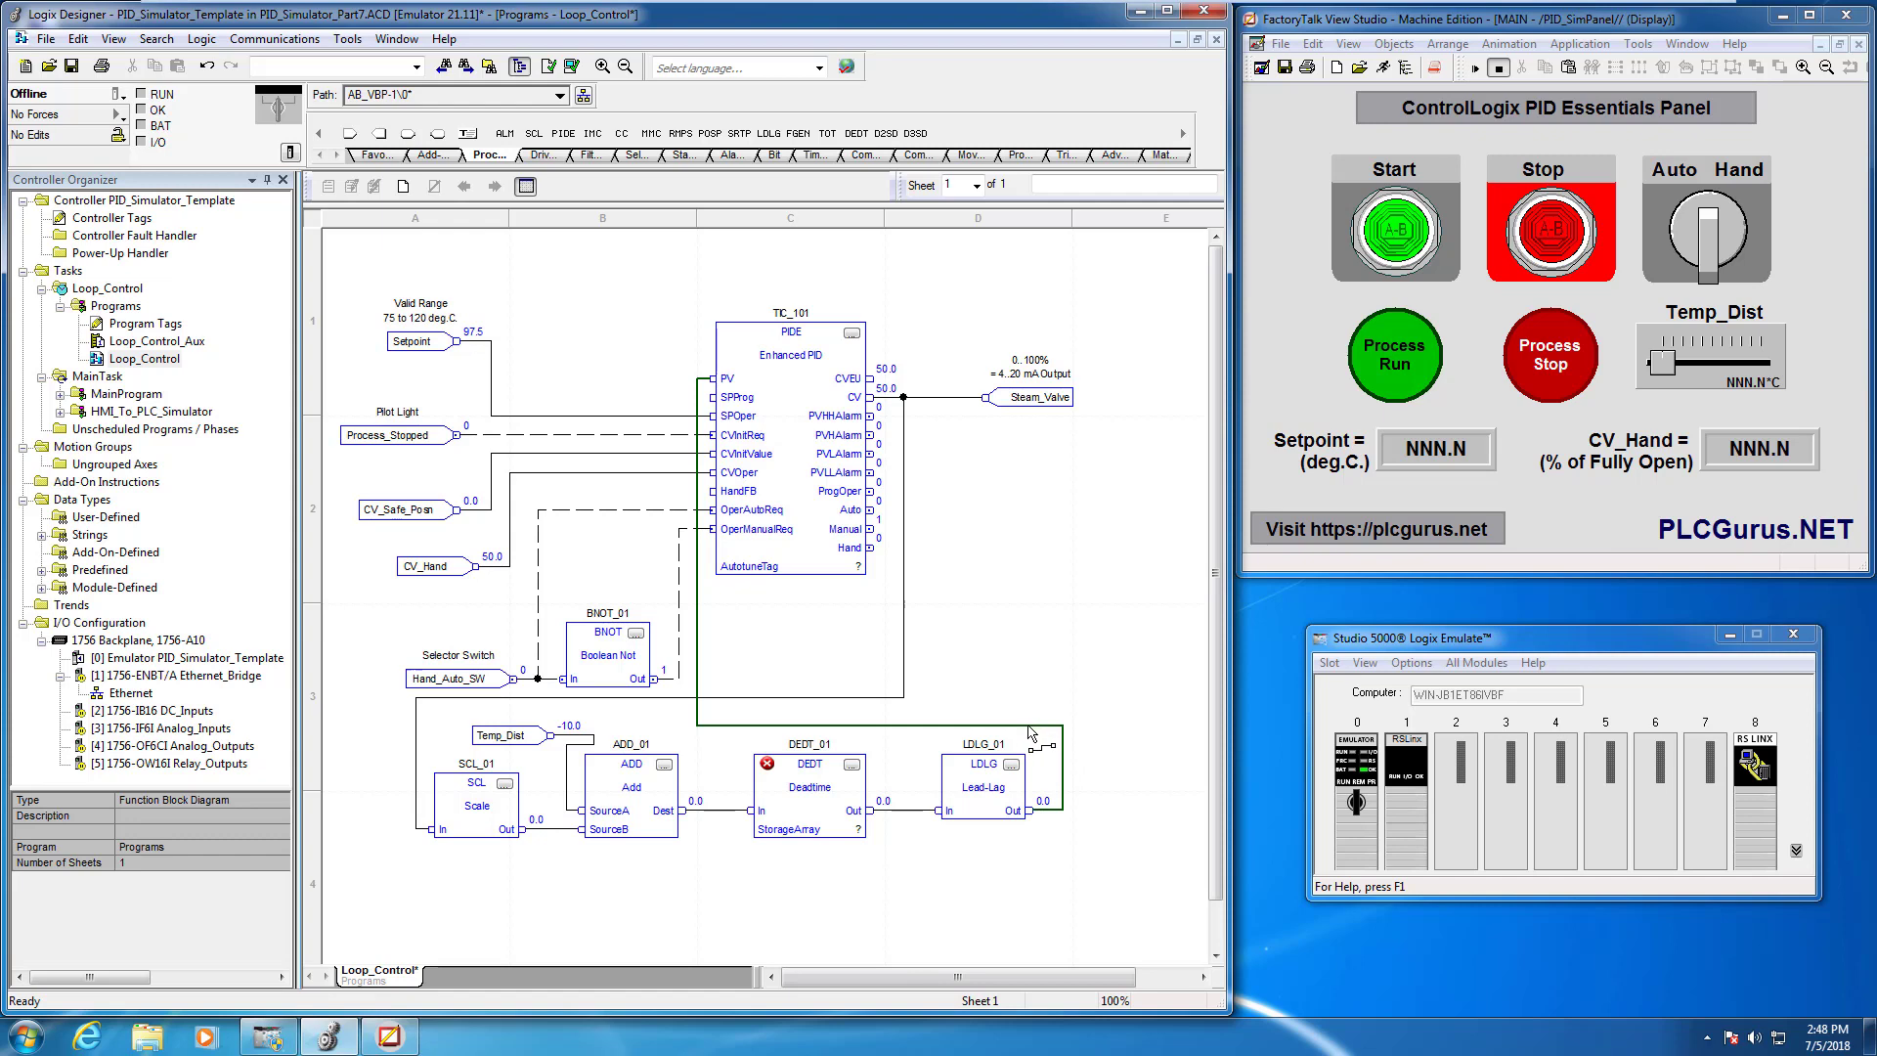
pyautogui.moveTo(1038, 733)
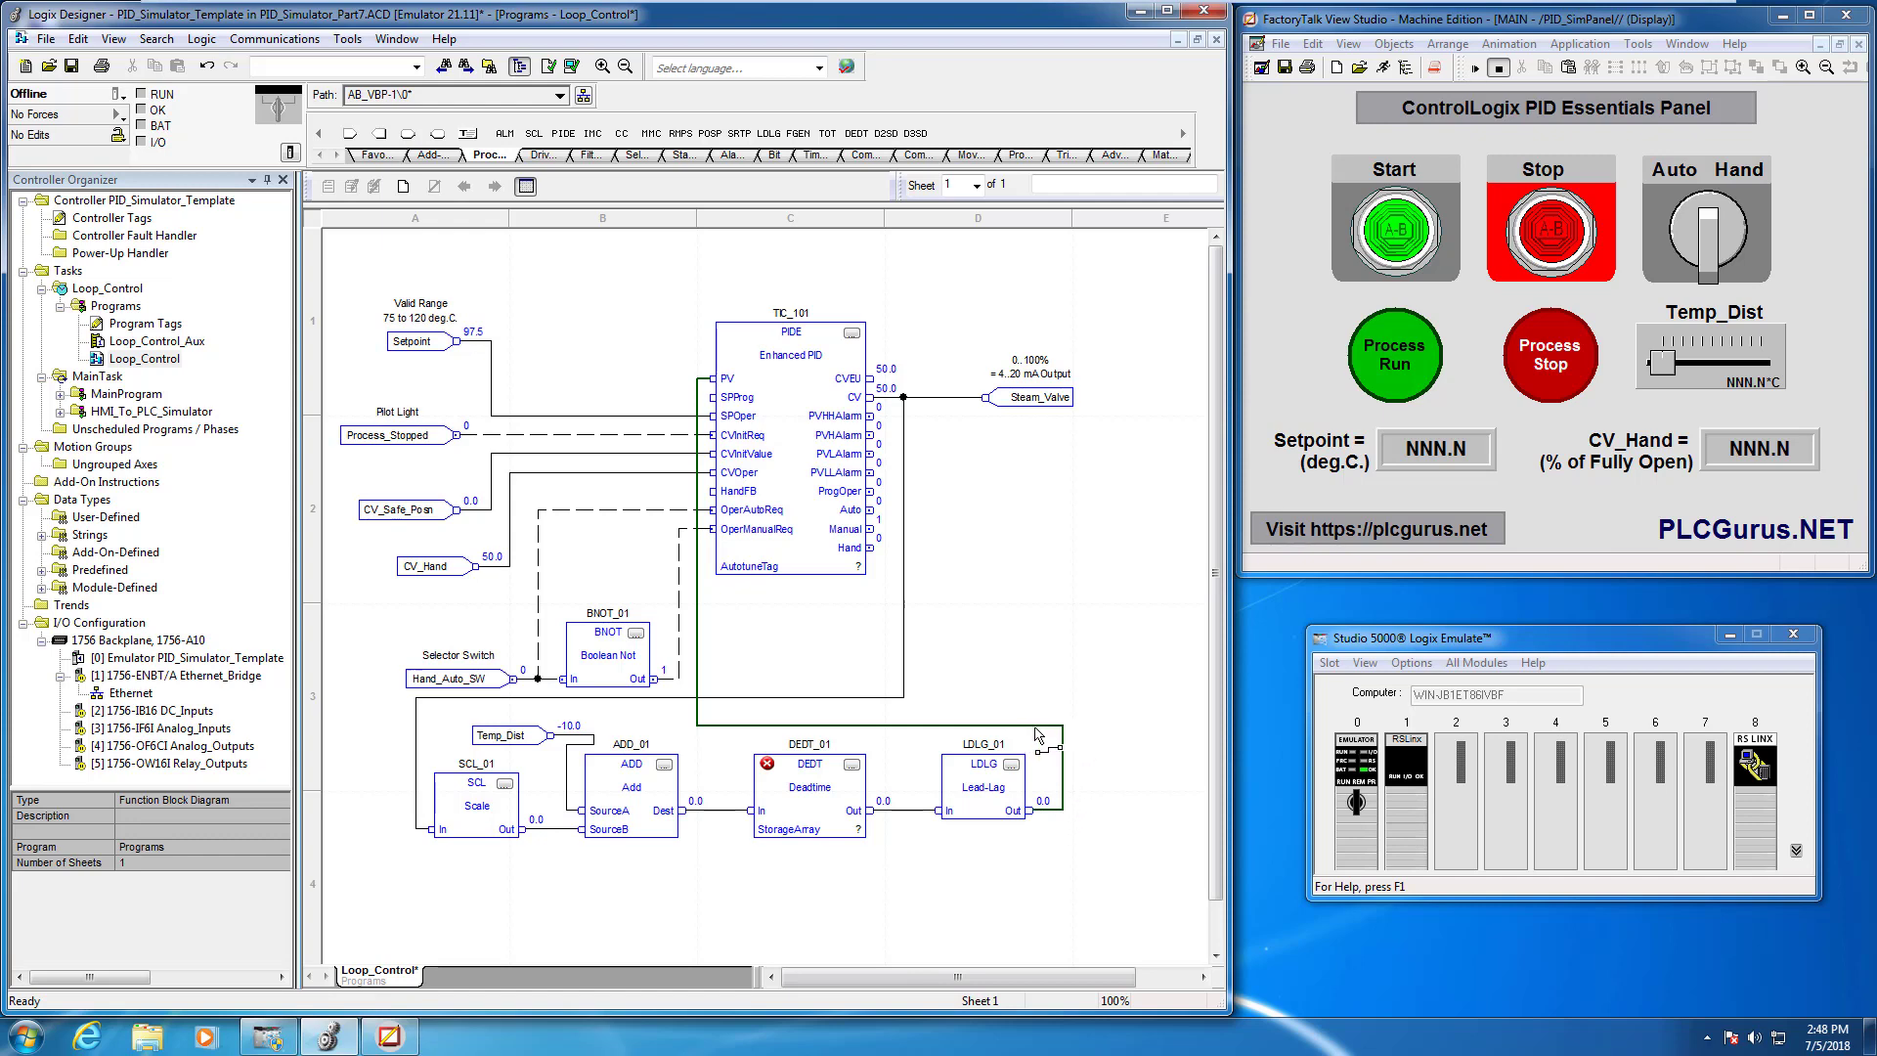
# Flag the LDLG-to-PV feedback wire with Assume Data Available
pyautogui.rightClick(1038, 733)
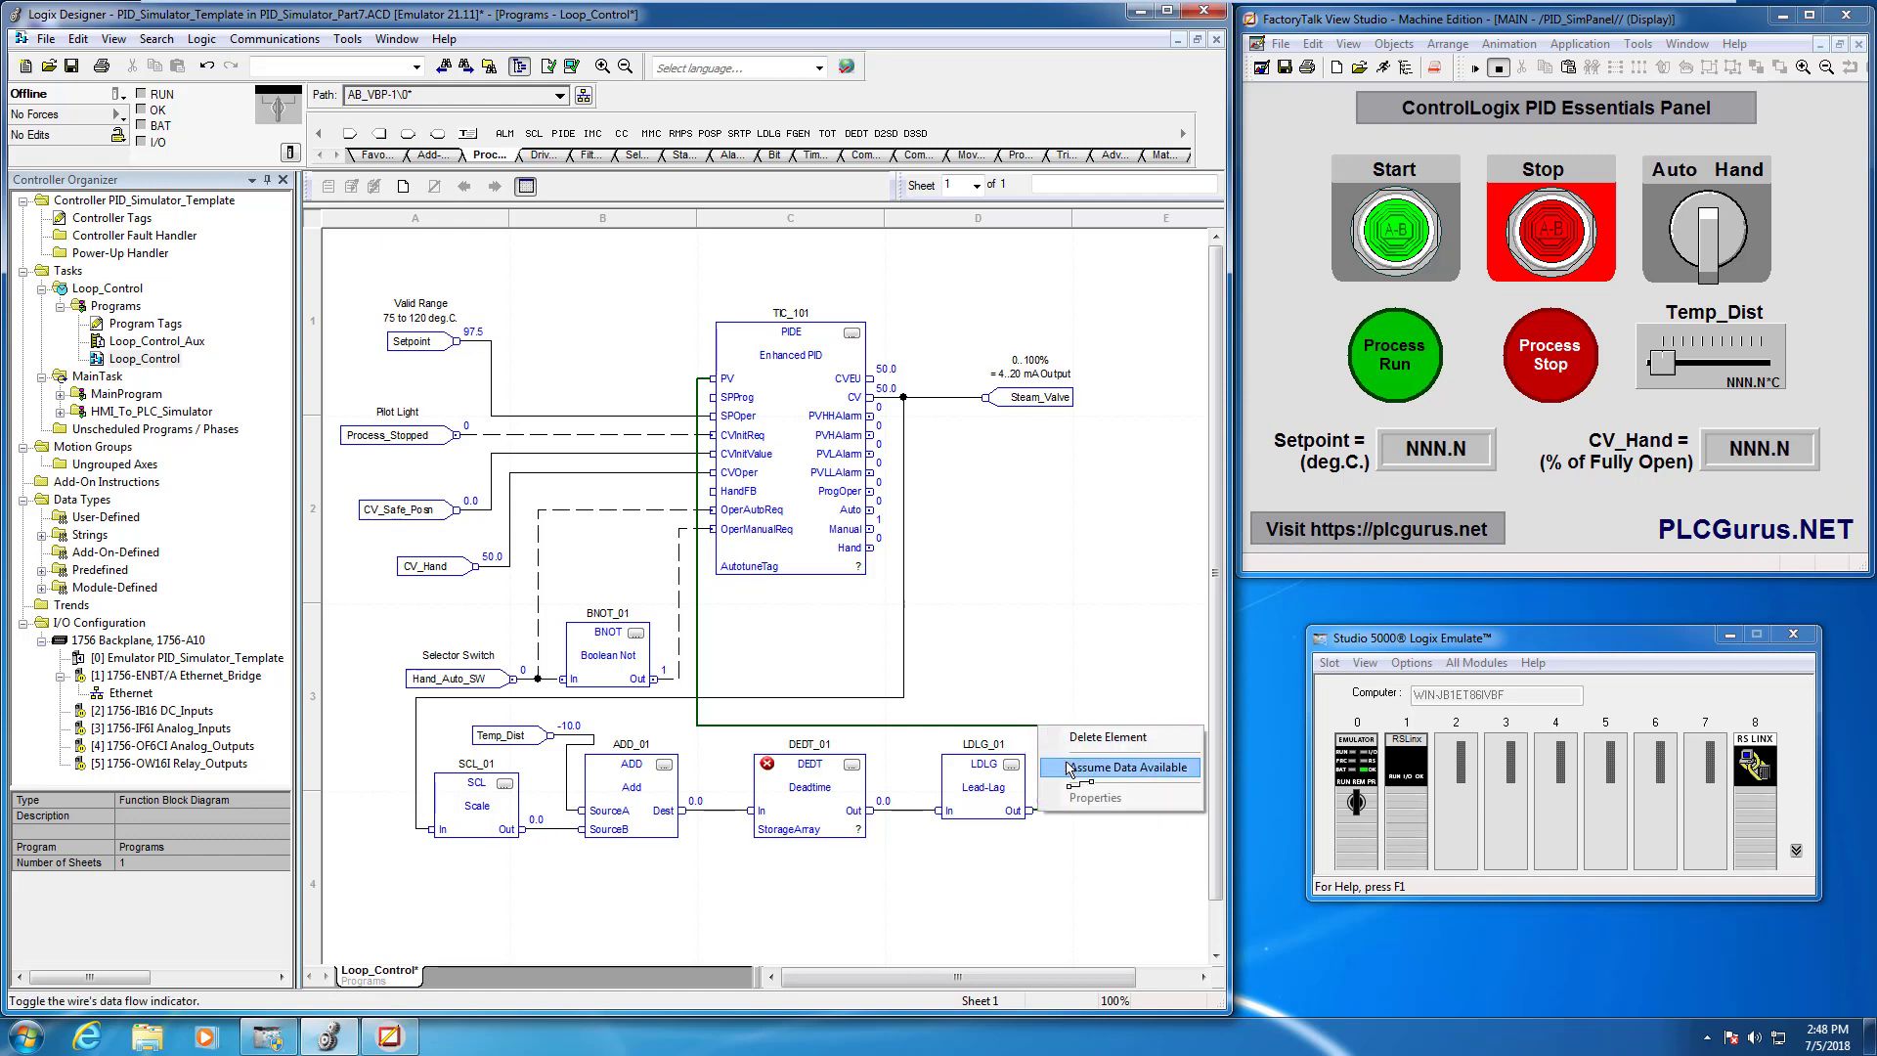
pyautogui.moveTo(1071, 771)
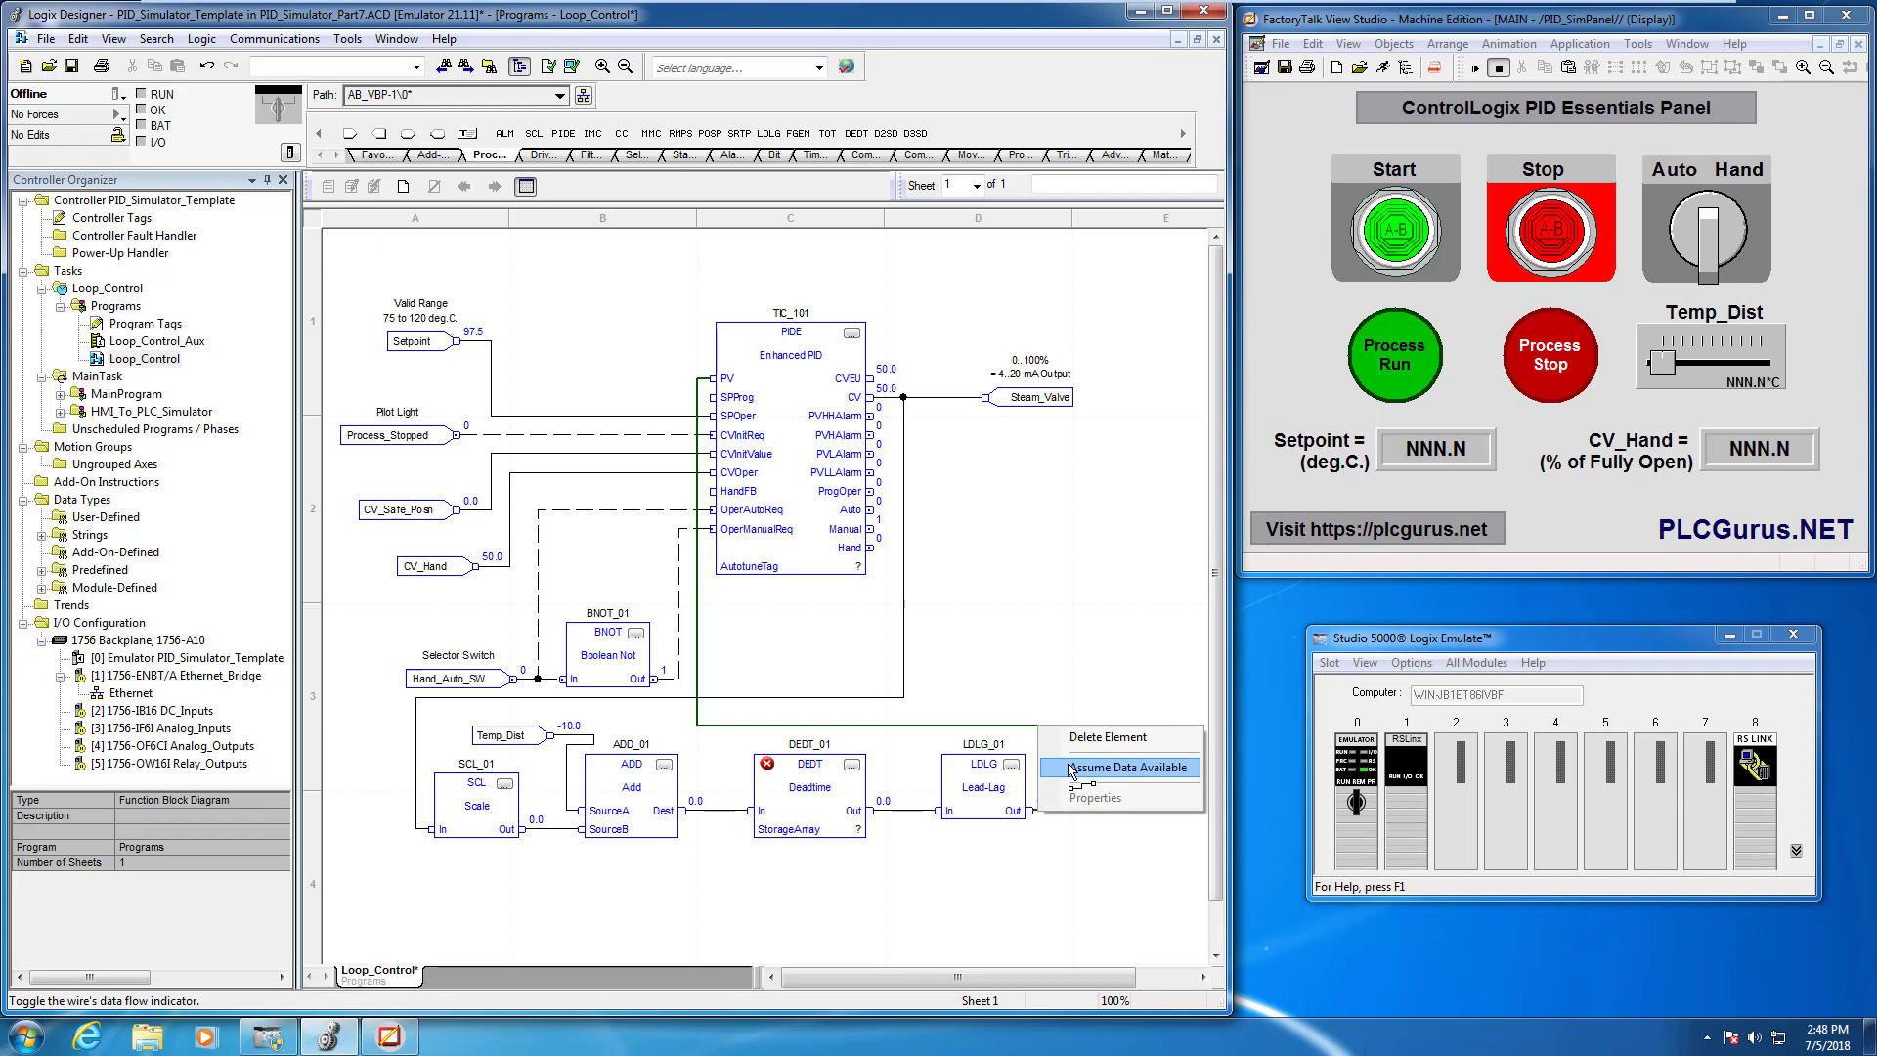
pyautogui.click(1122, 767)
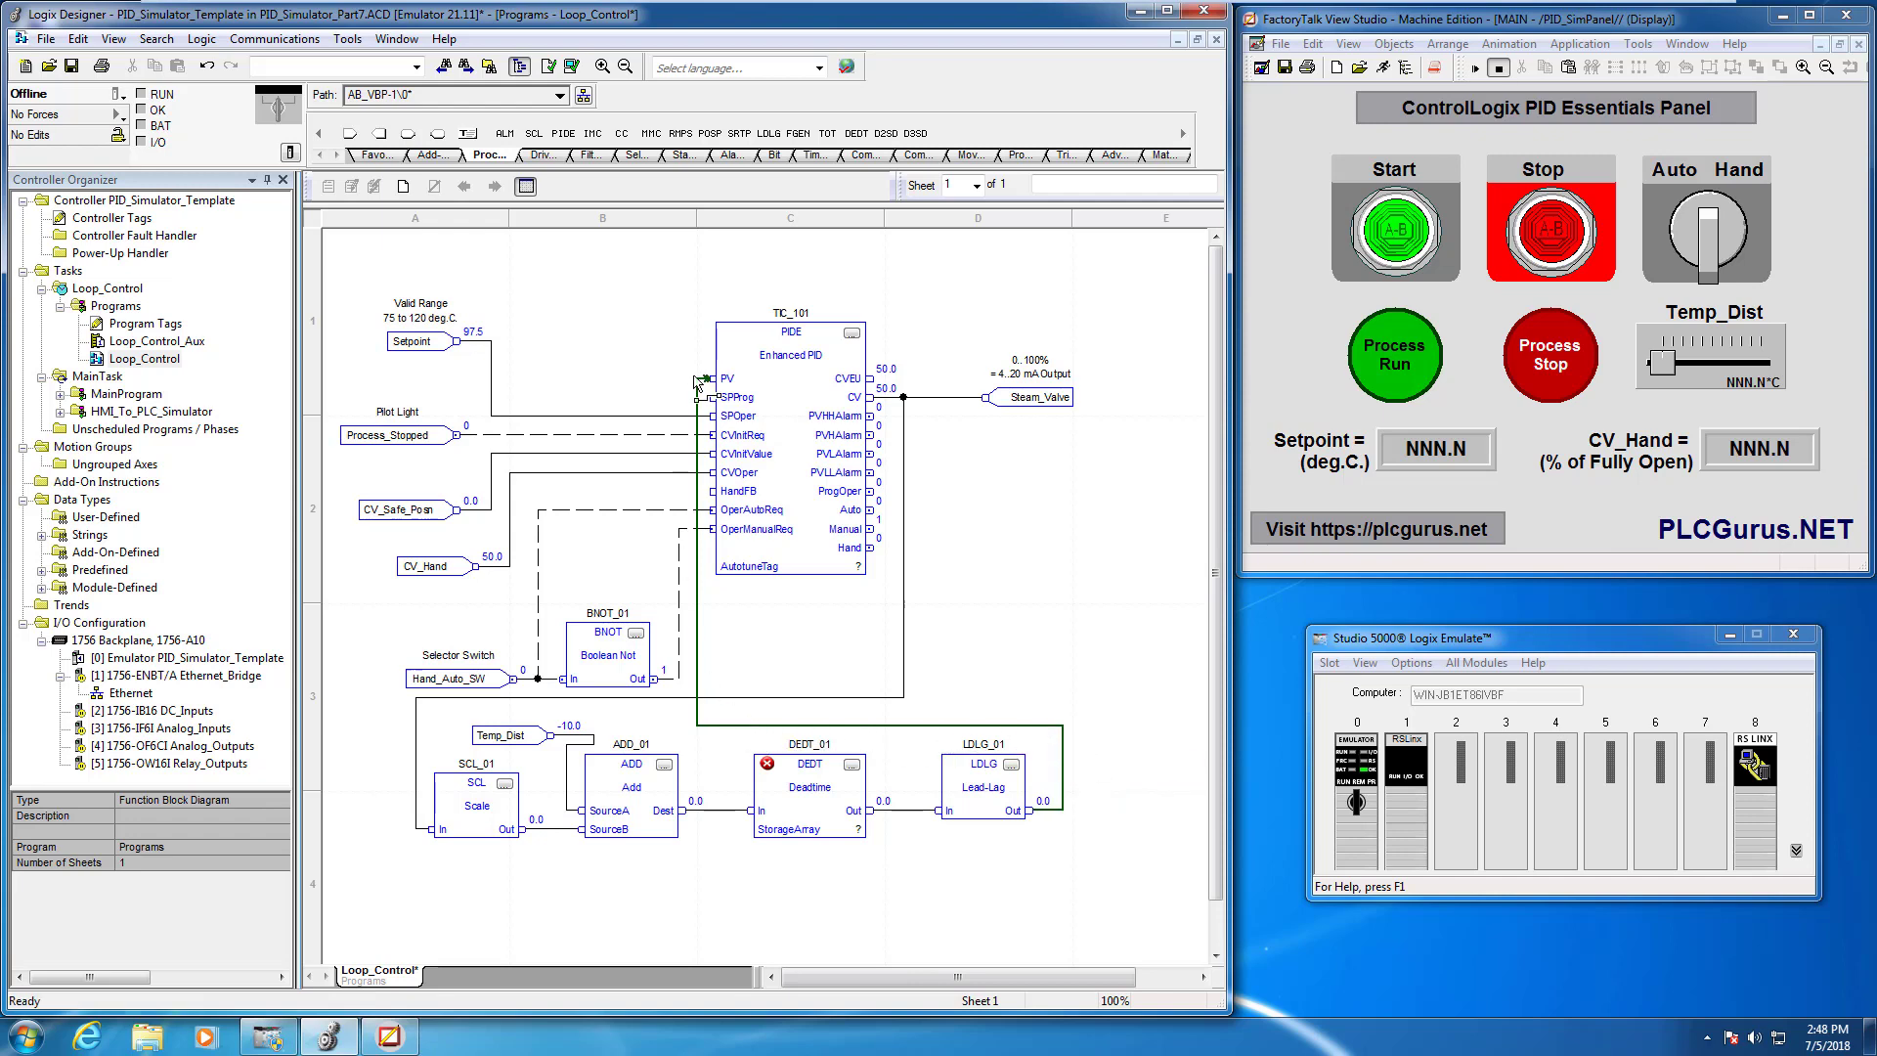
pyautogui.moveTo(1032, 820)
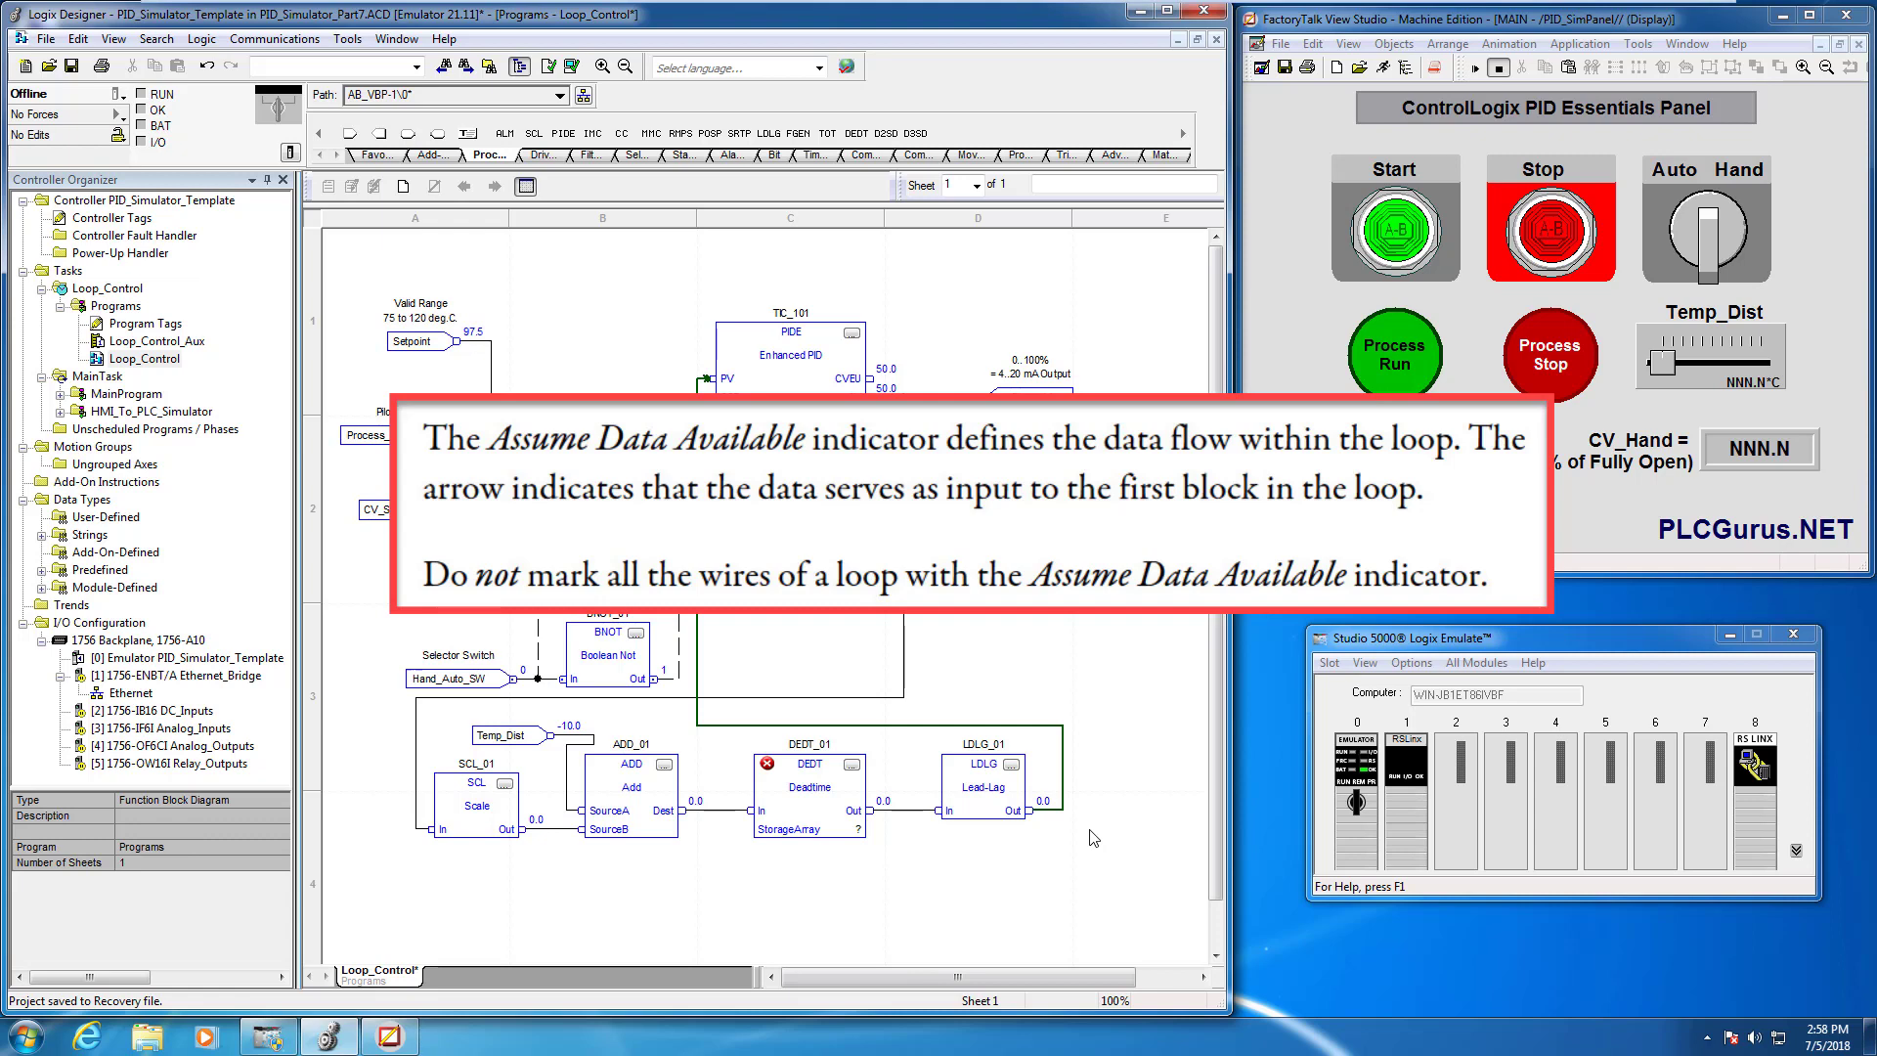
pyautogui.moveTo(1091, 838)
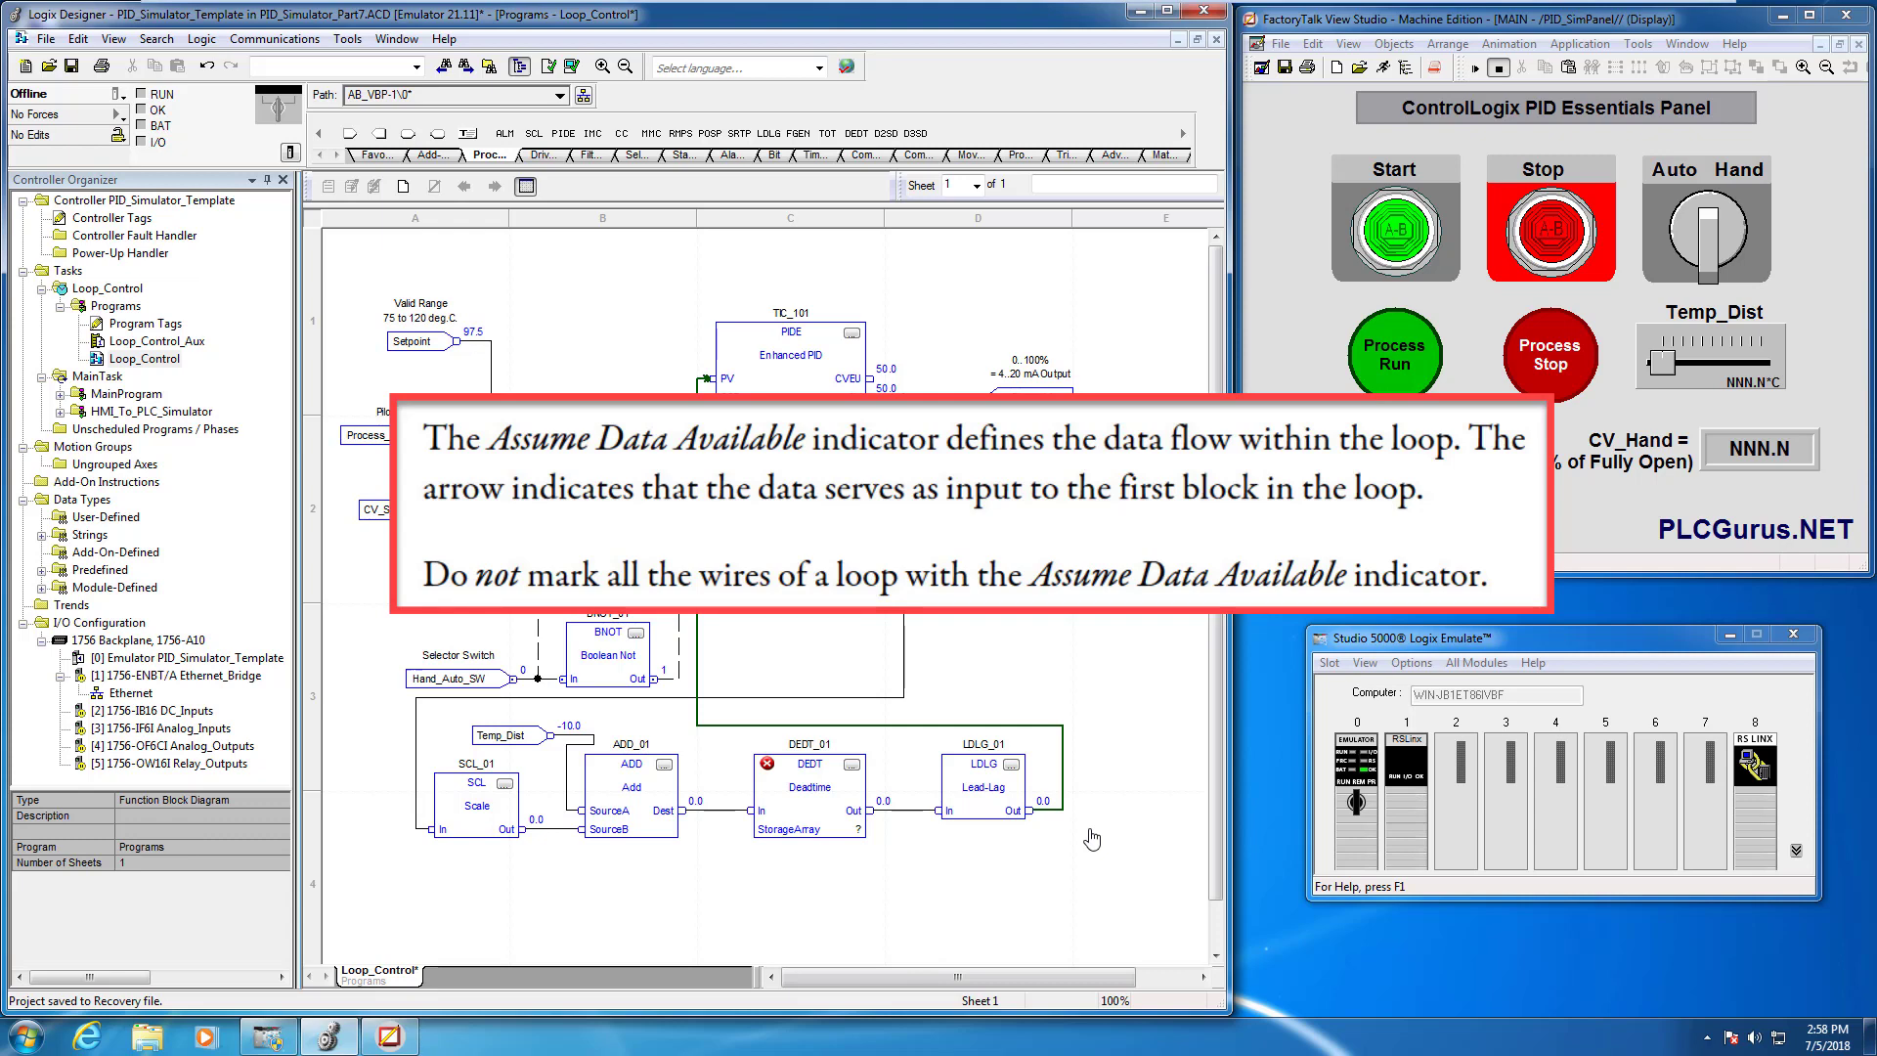
pyautogui.moveTo(915, 747)
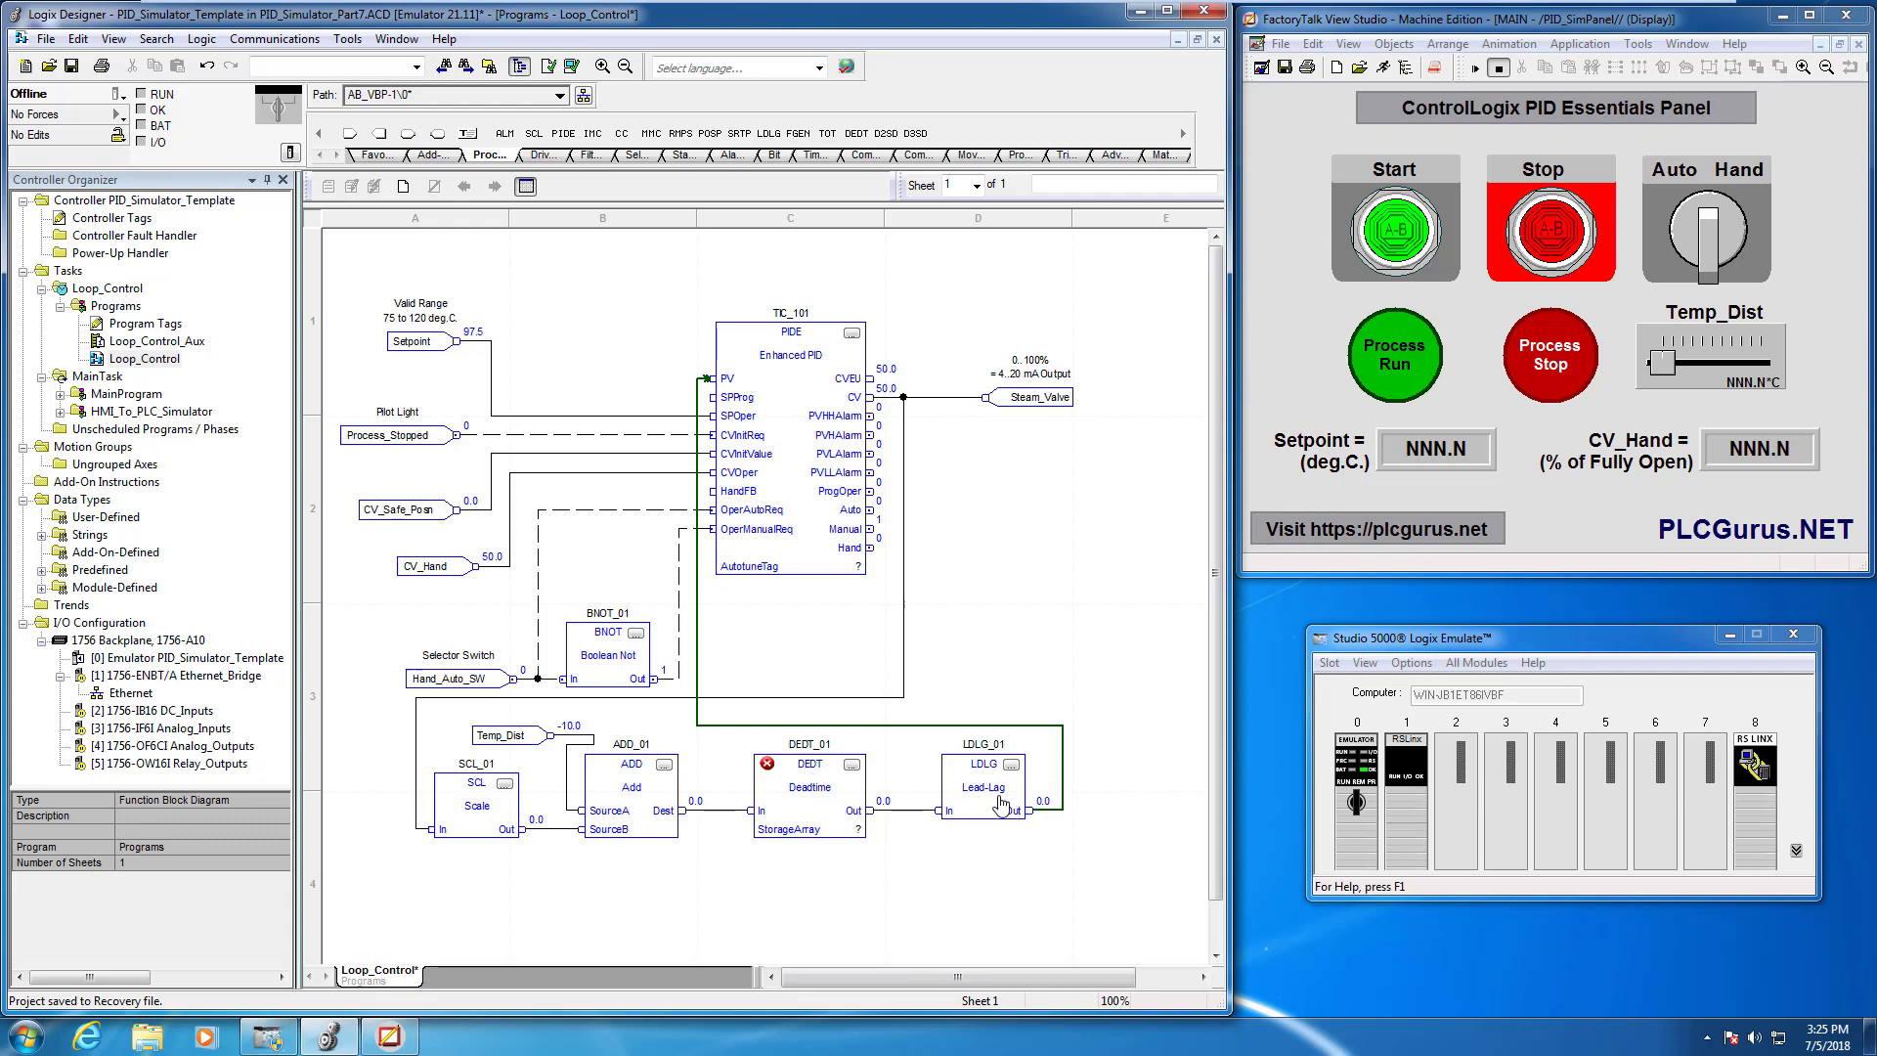
pyautogui.moveTo(856, 849)
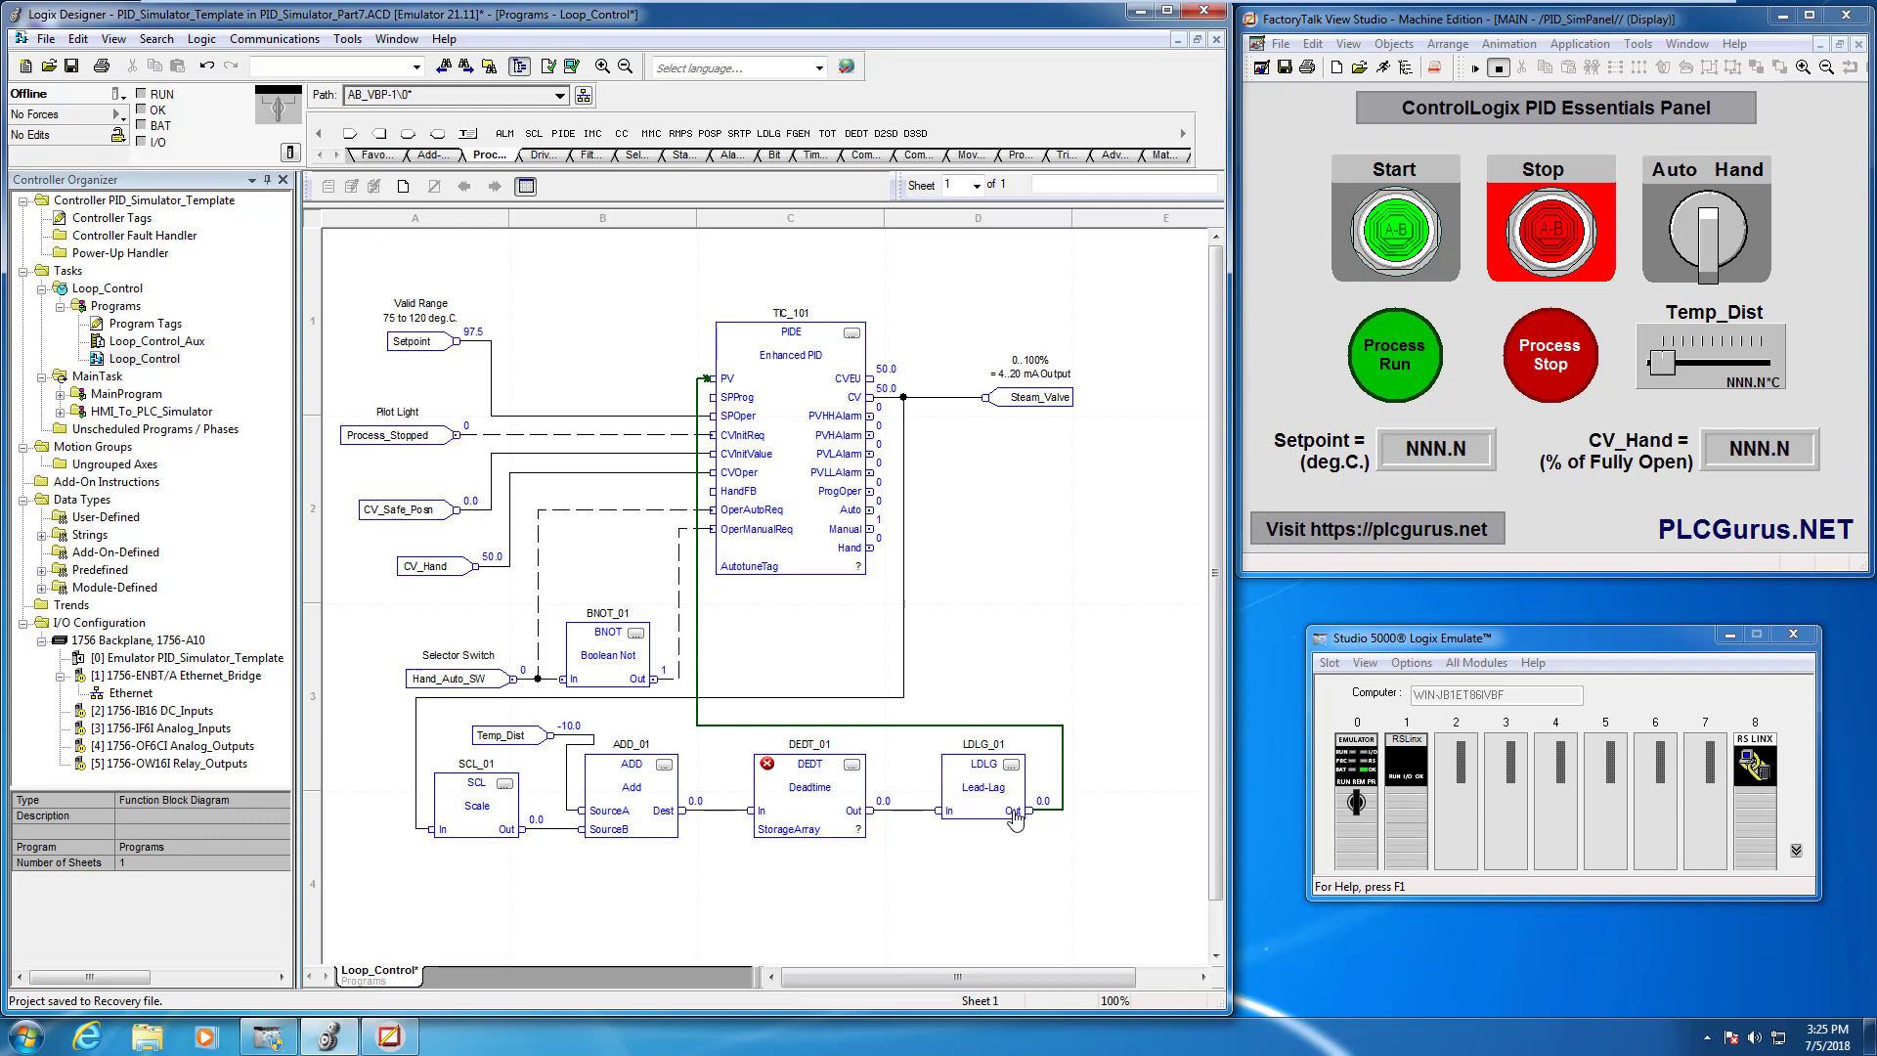
pyautogui.moveTo(845, 812)
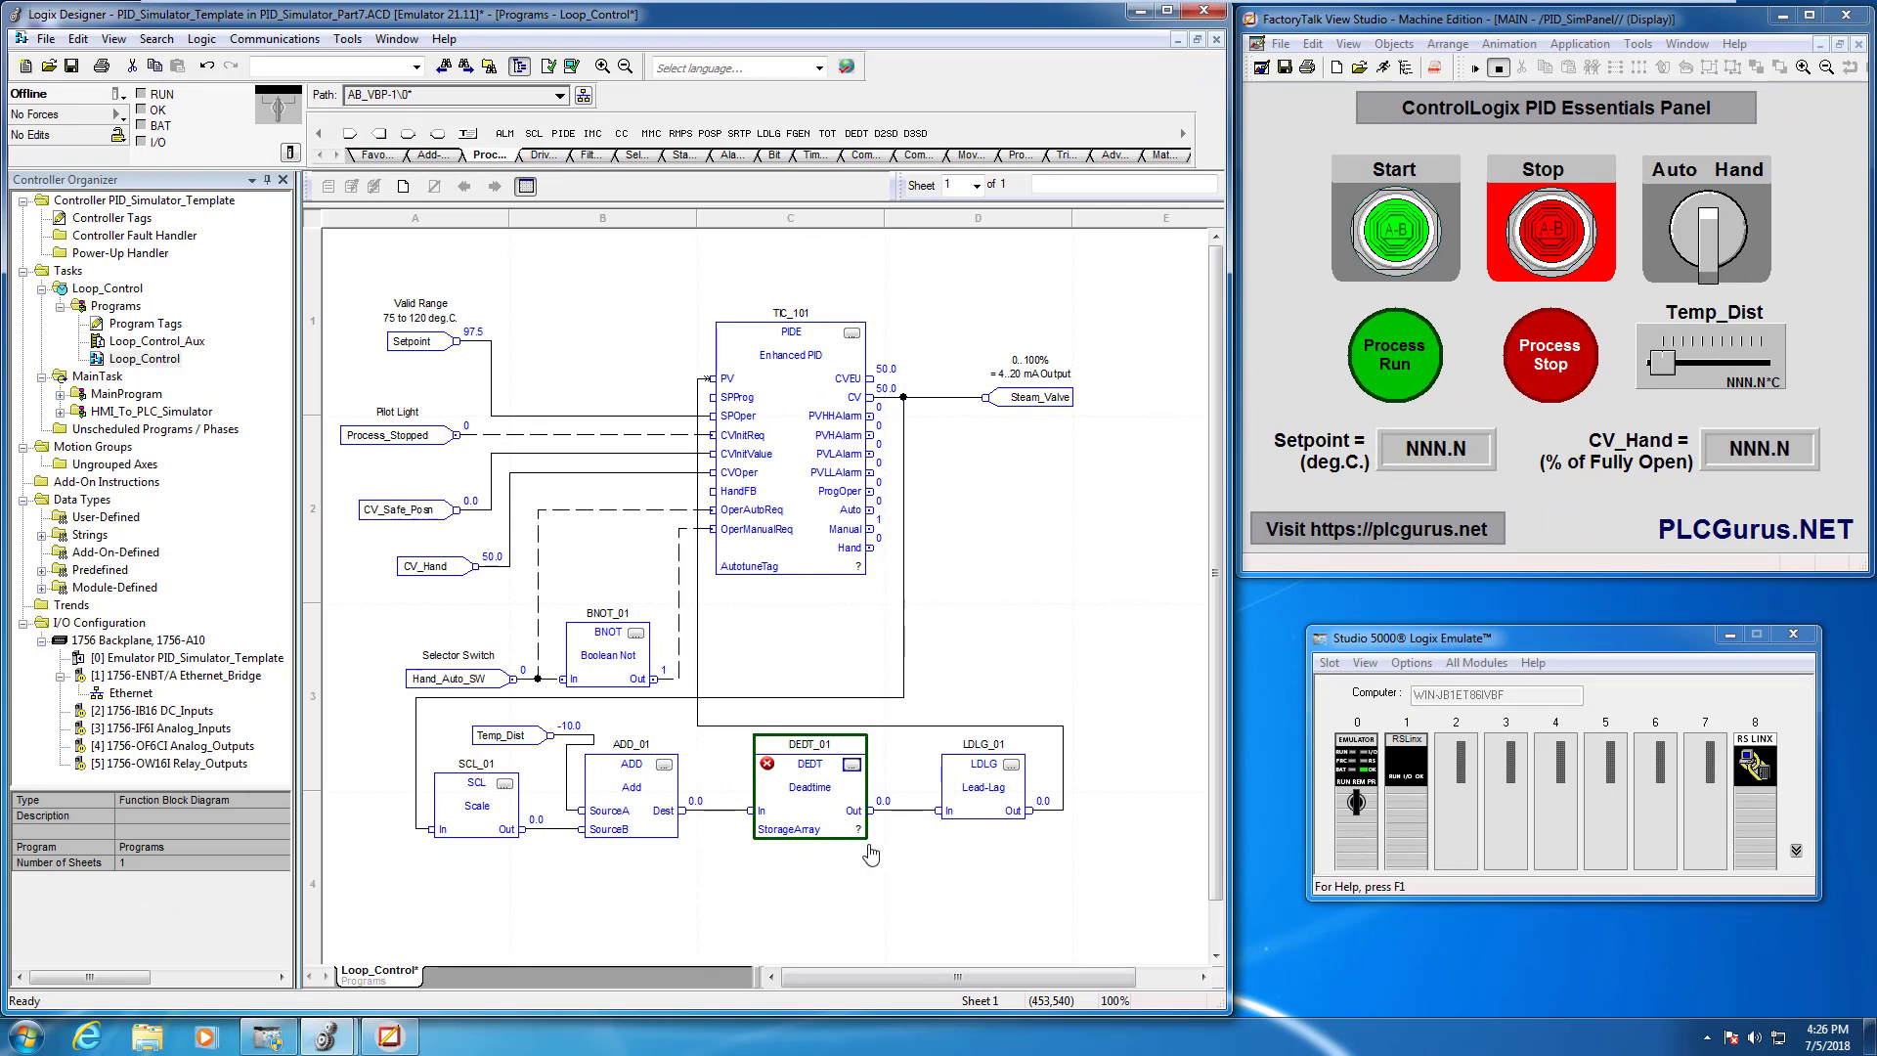
pyautogui.moveTo(915, 459)
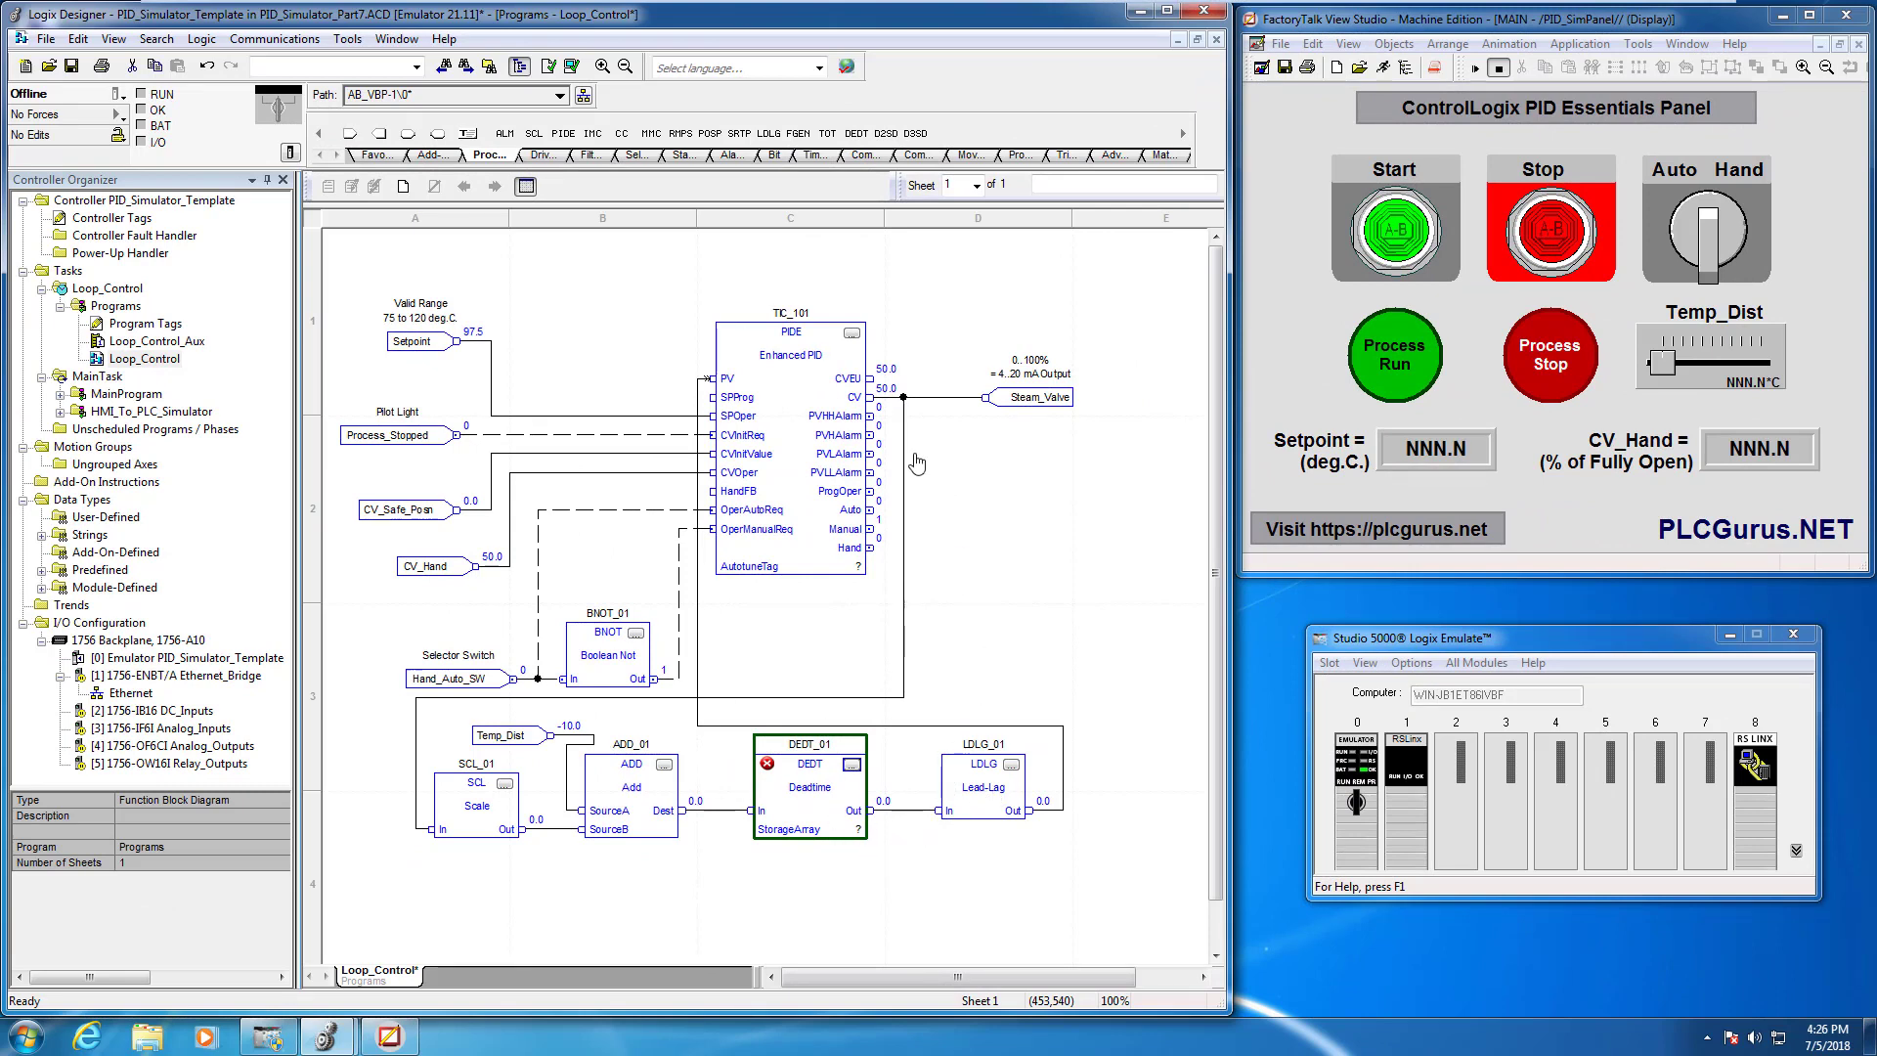
pyautogui.moveTo(833, 856)
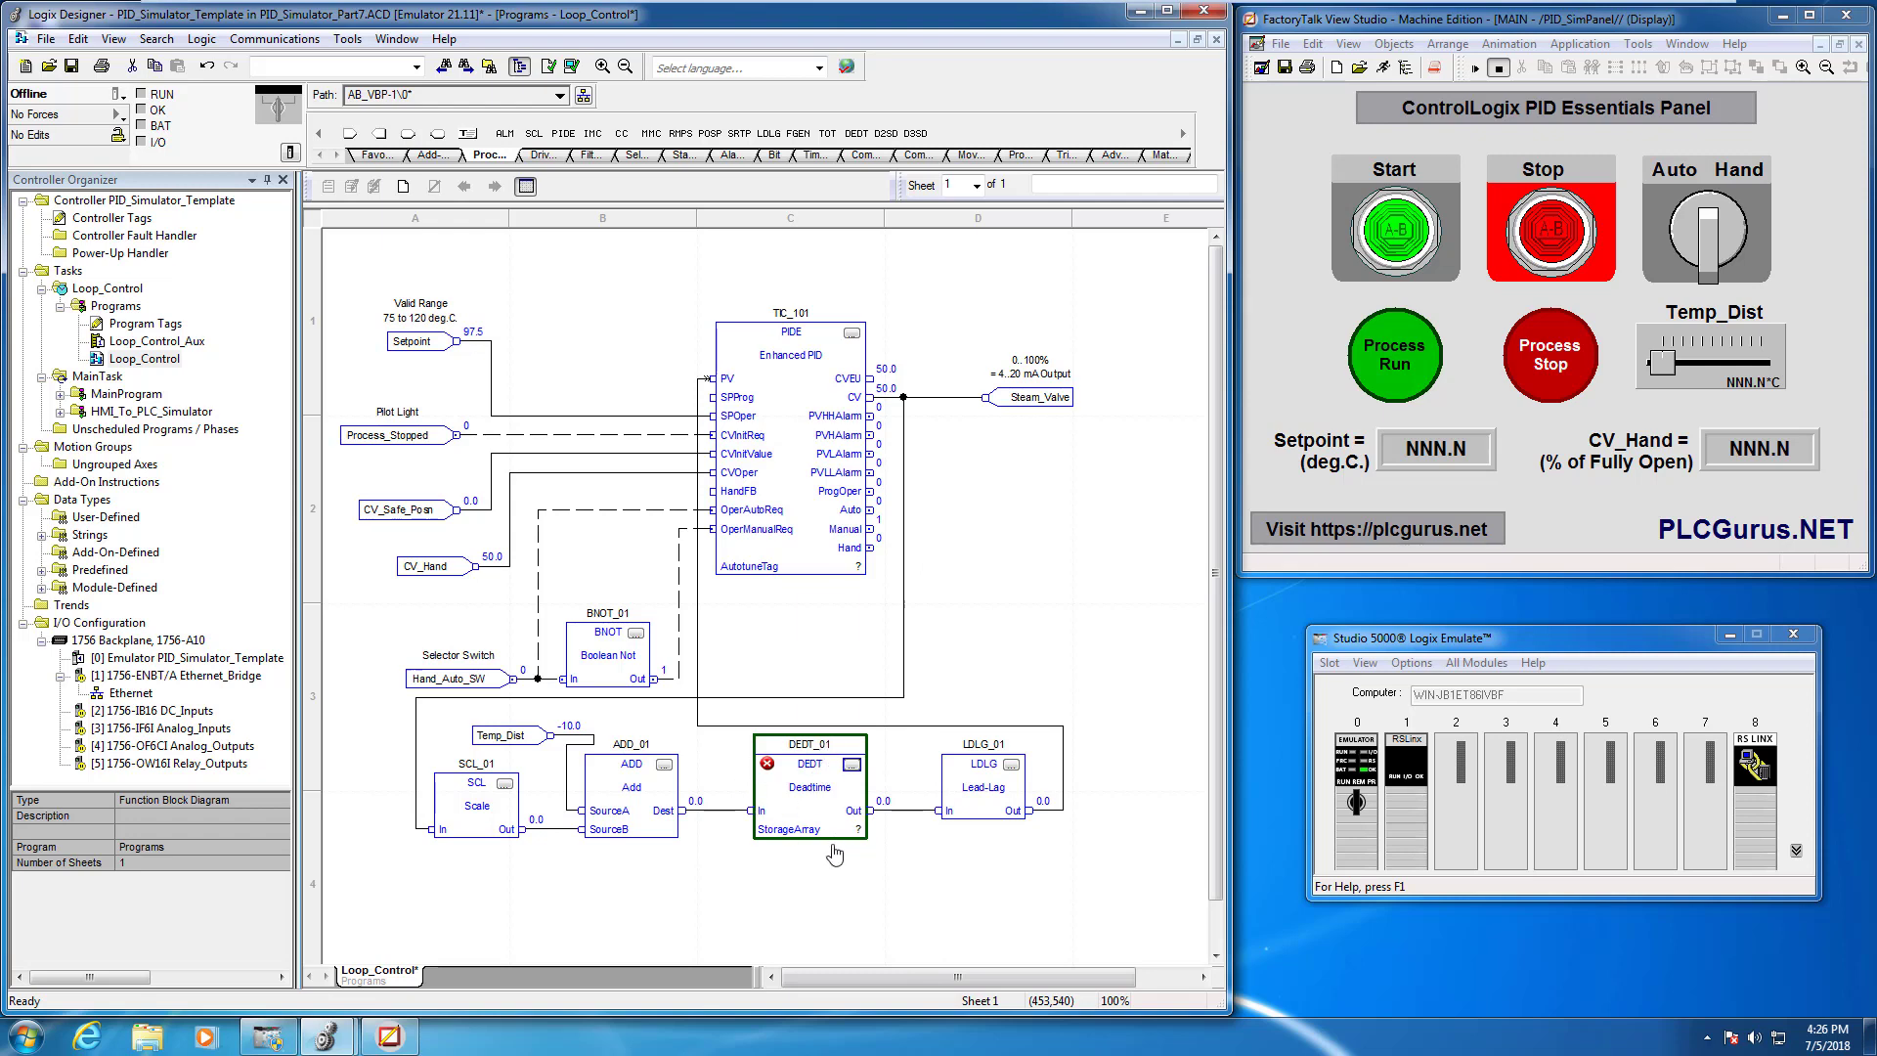
pyautogui.moveTo(805, 786)
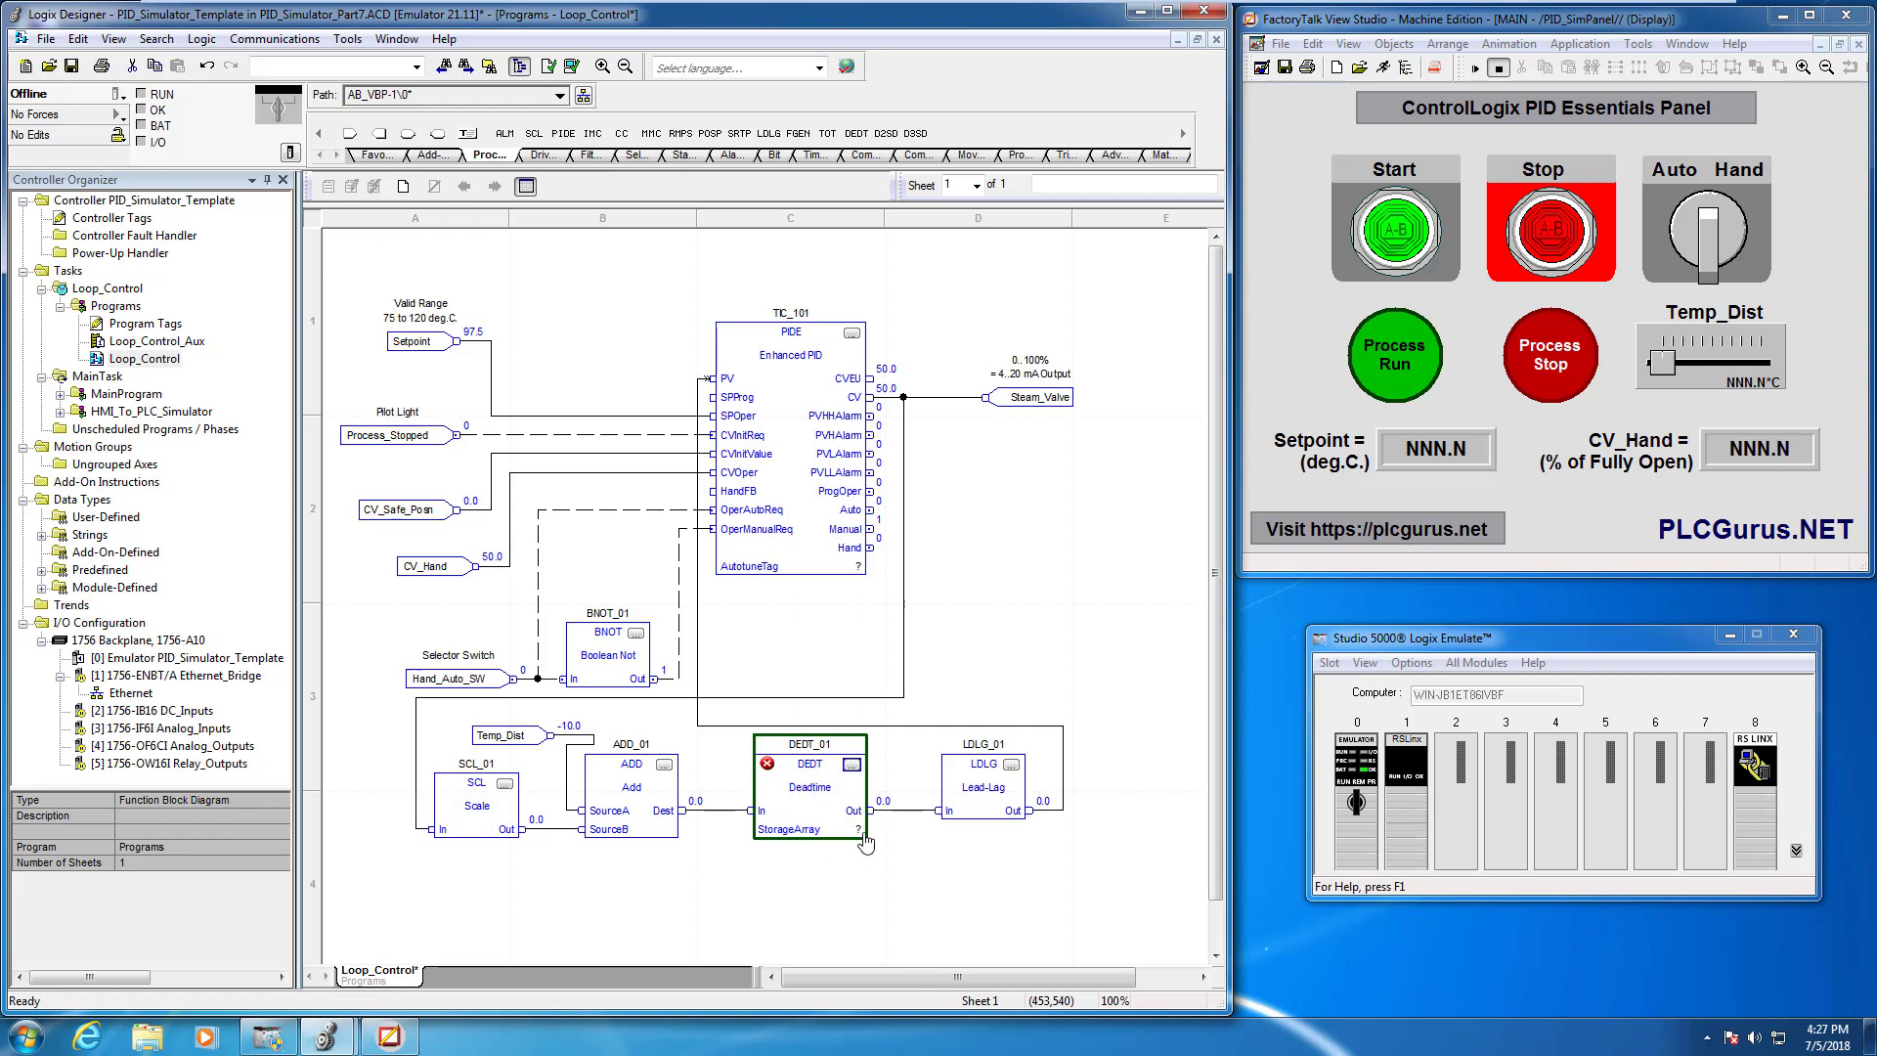
pyautogui.moveTo(762, 665)
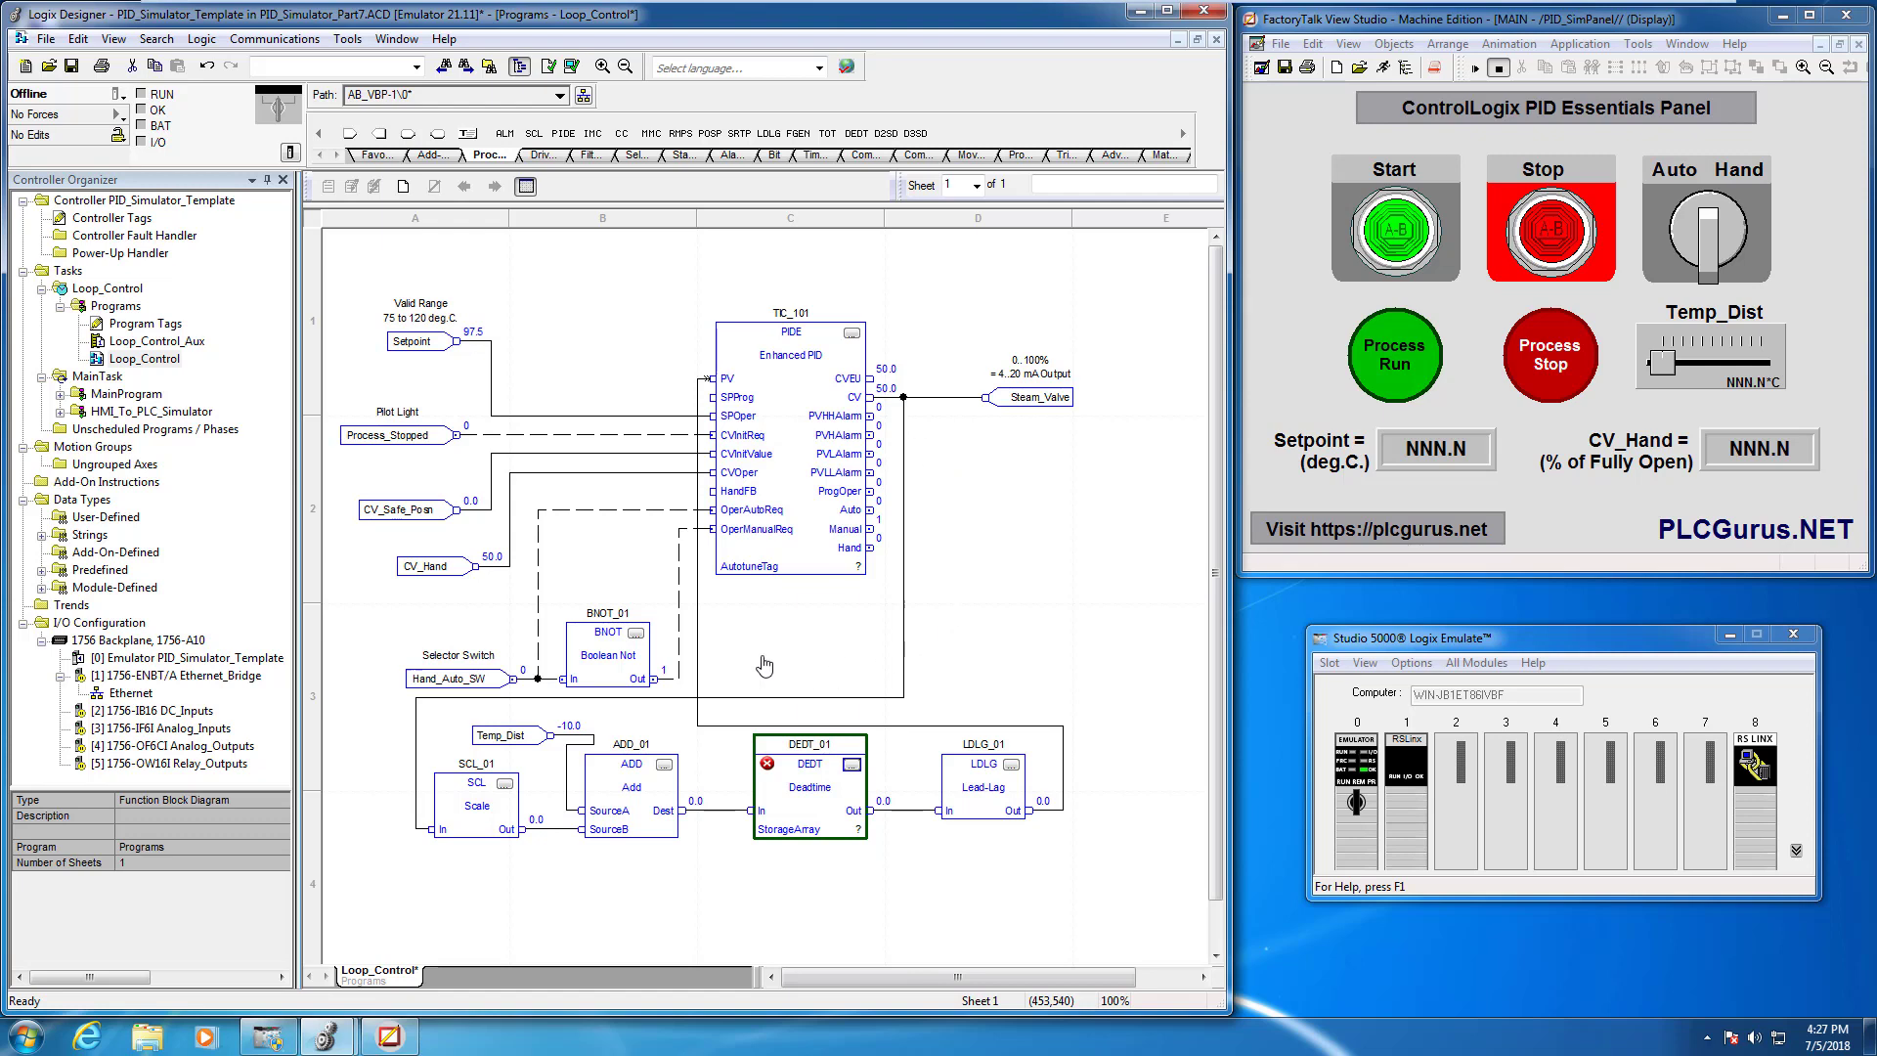
pyautogui.moveTo(673, 655)
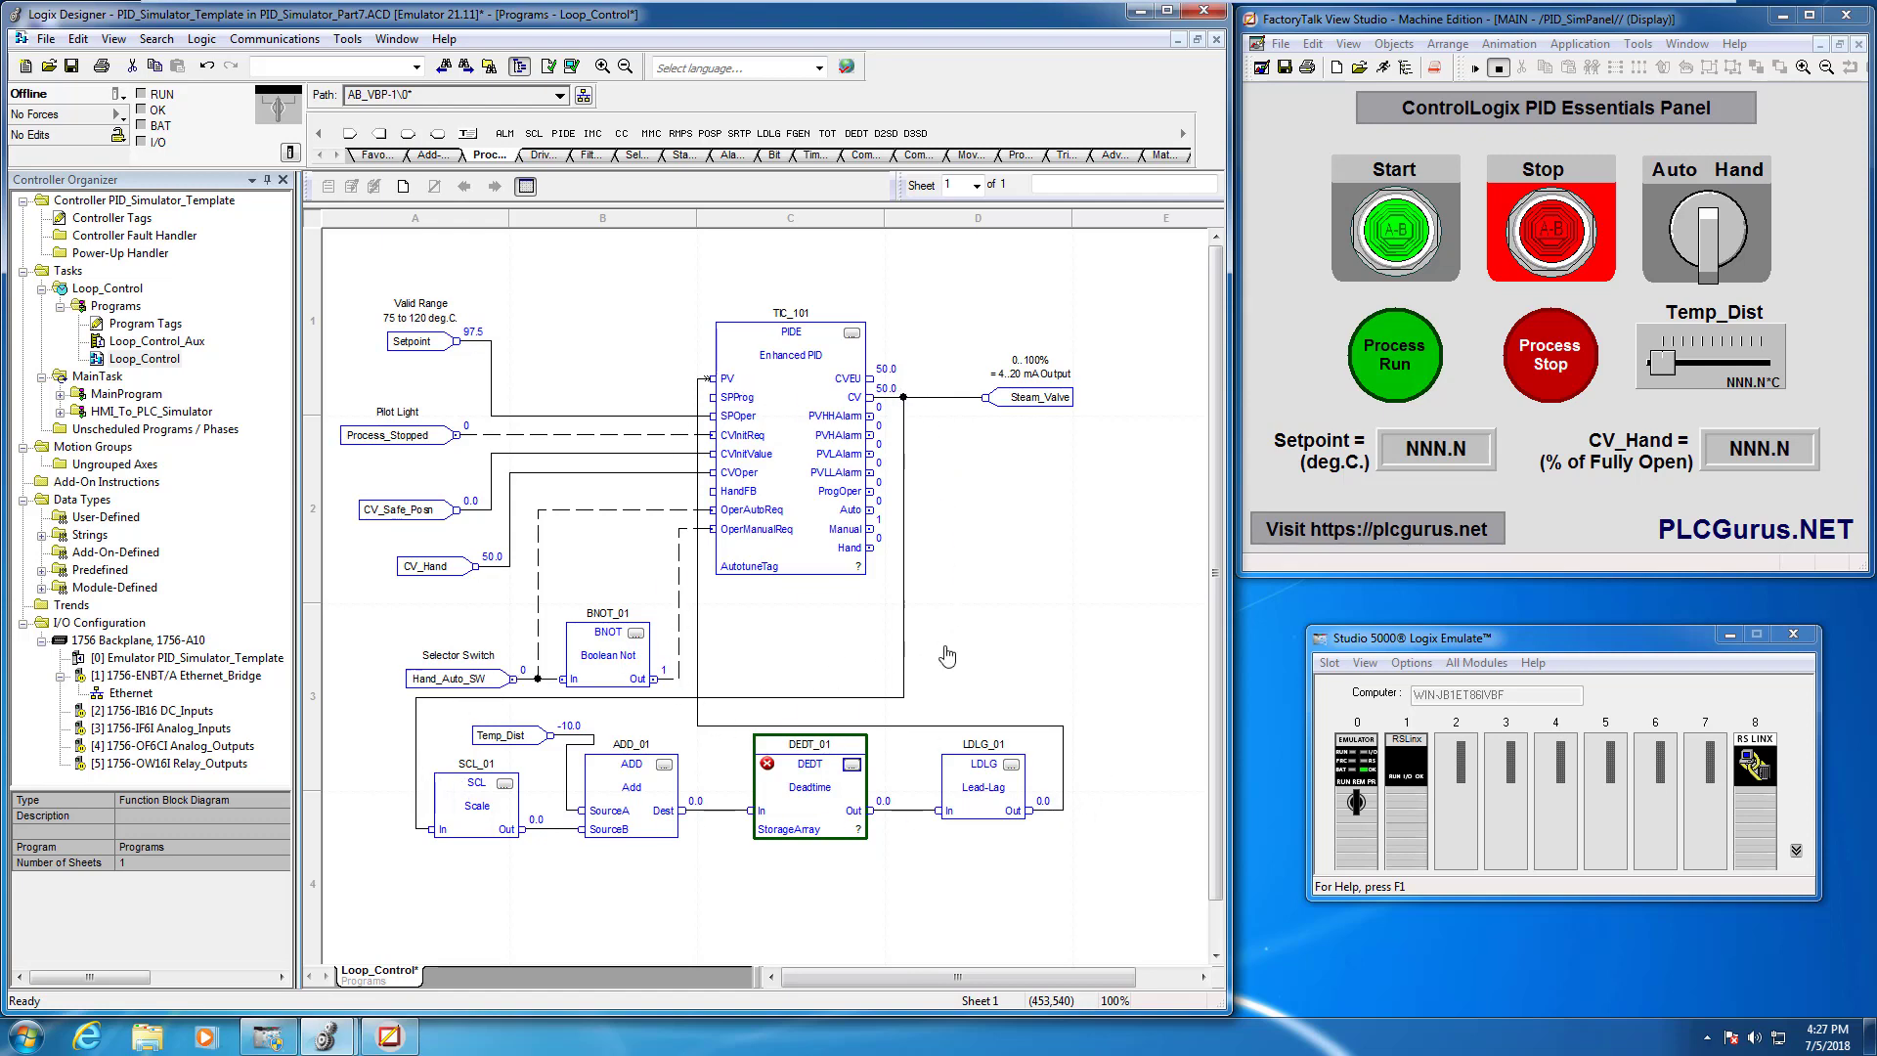
pyautogui.moveTo(1042, 837)
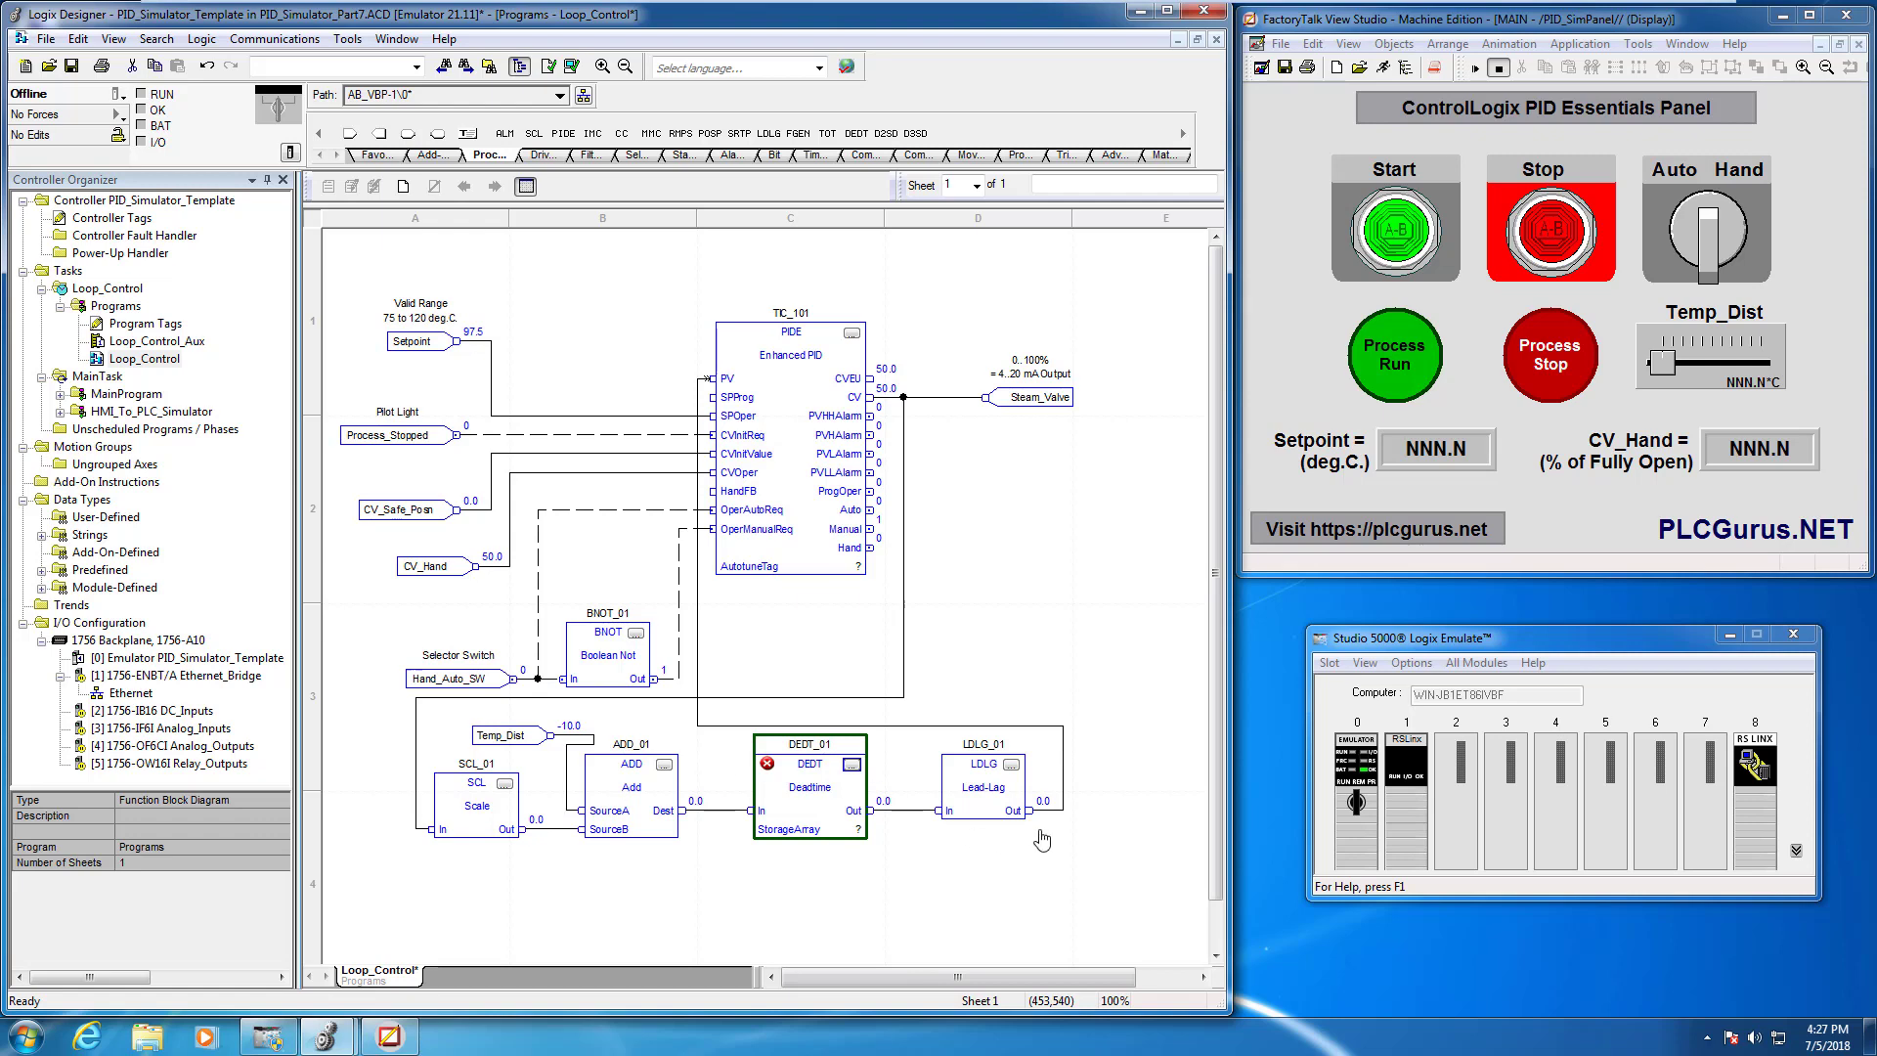
pyautogui.moveTo(805, 731)
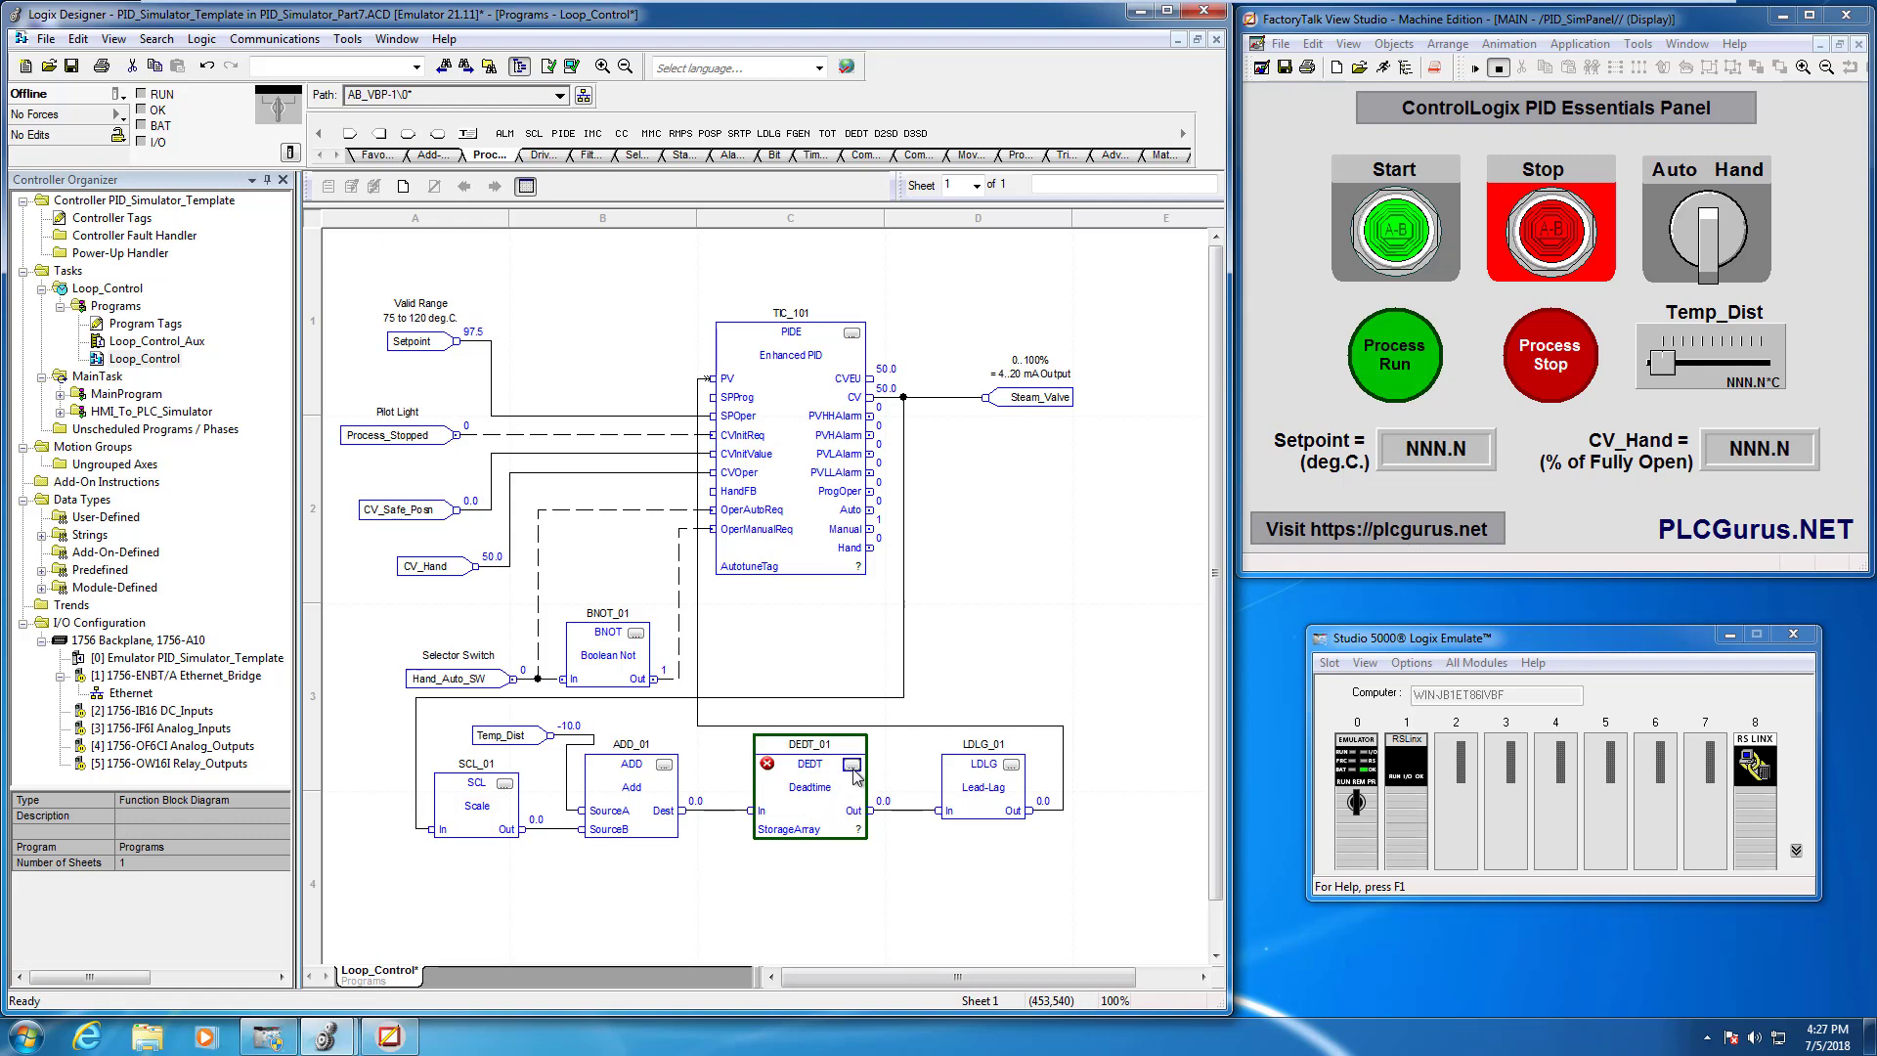
pyautogui.doubleClick(853, 765)
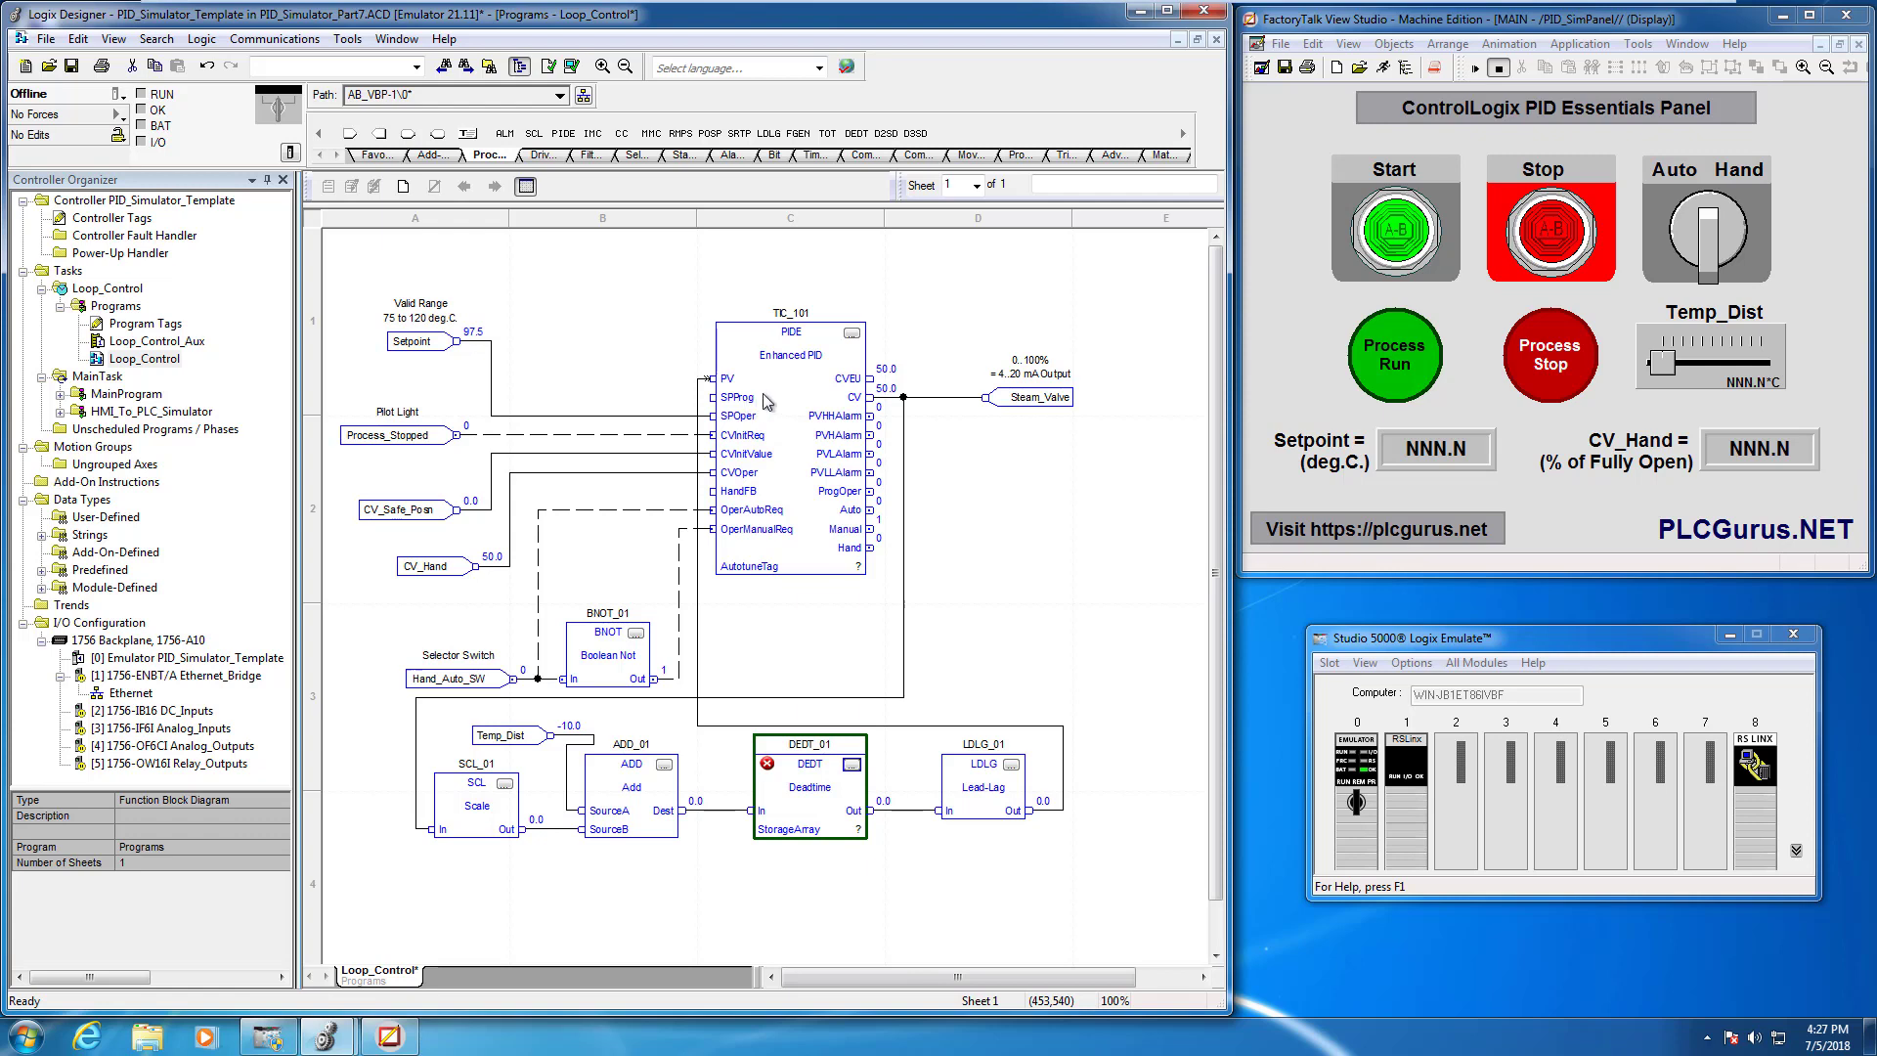
pyautogui.moveTo(913, 399)
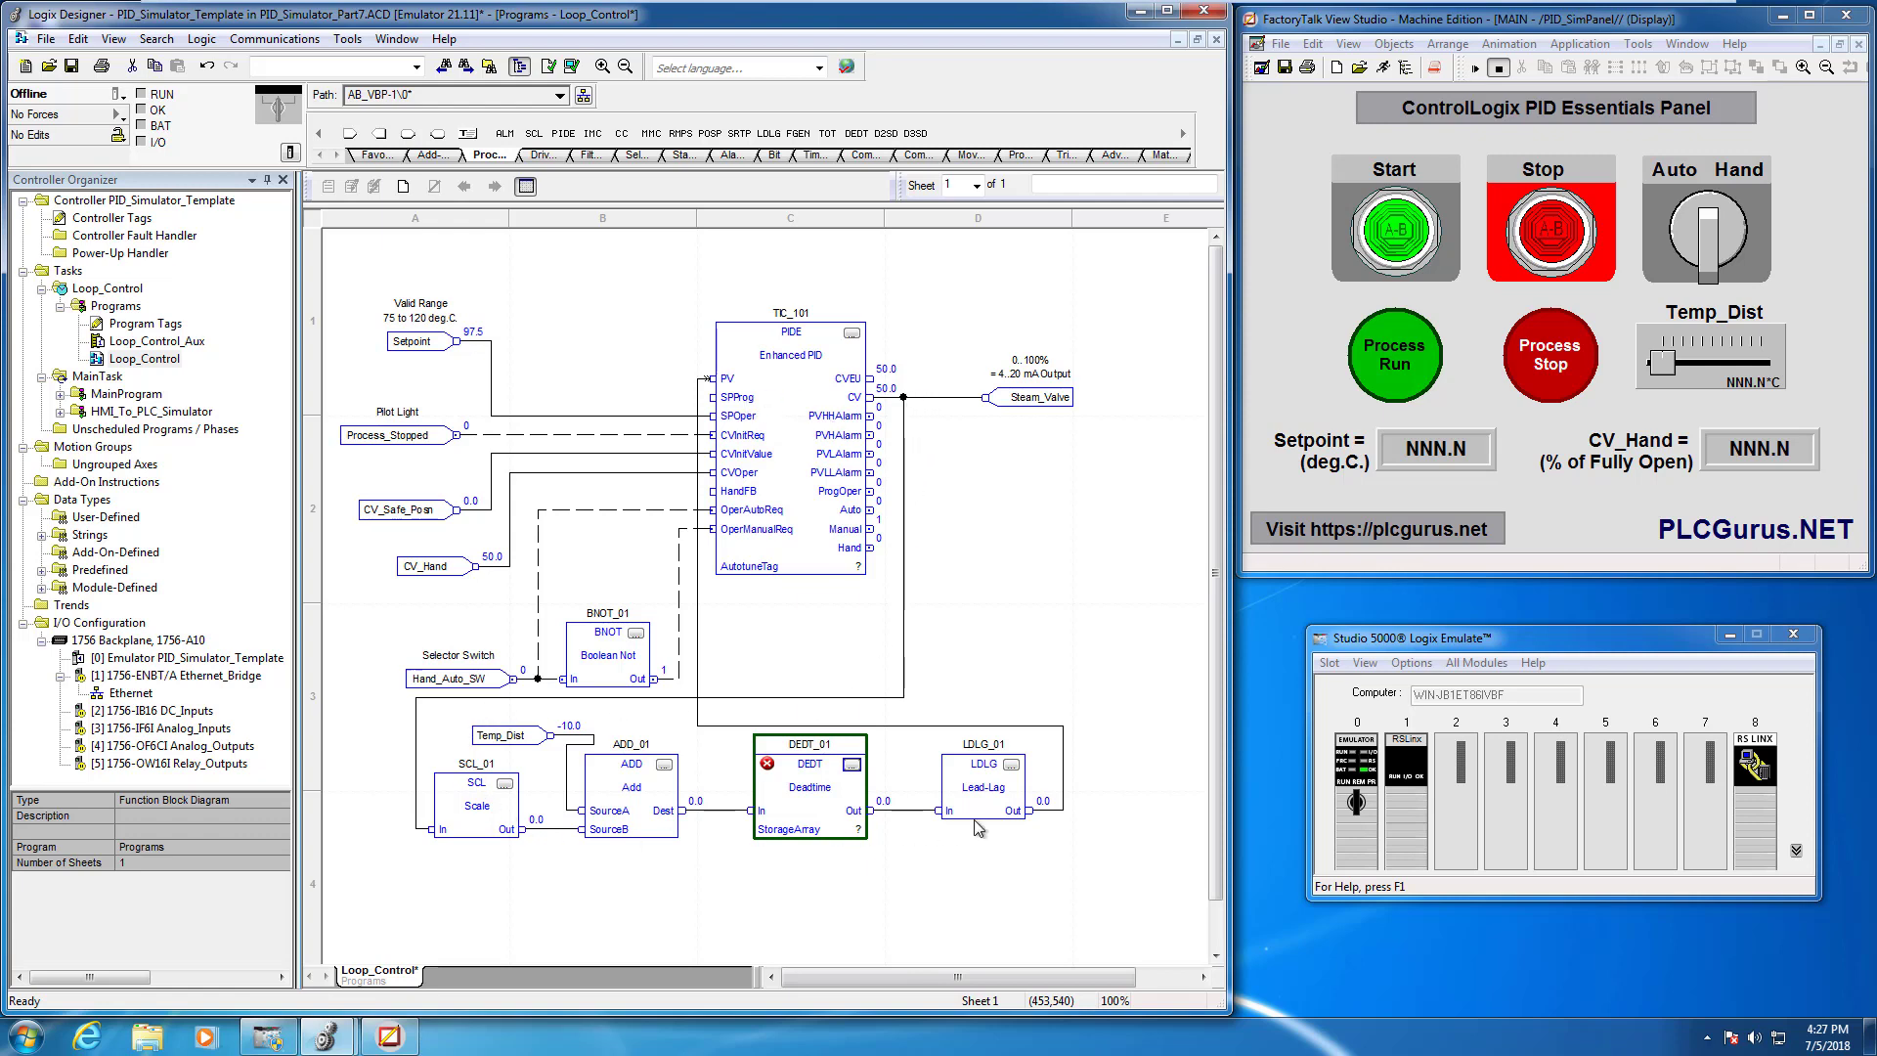
pyautogui.moveTo(775, 395)
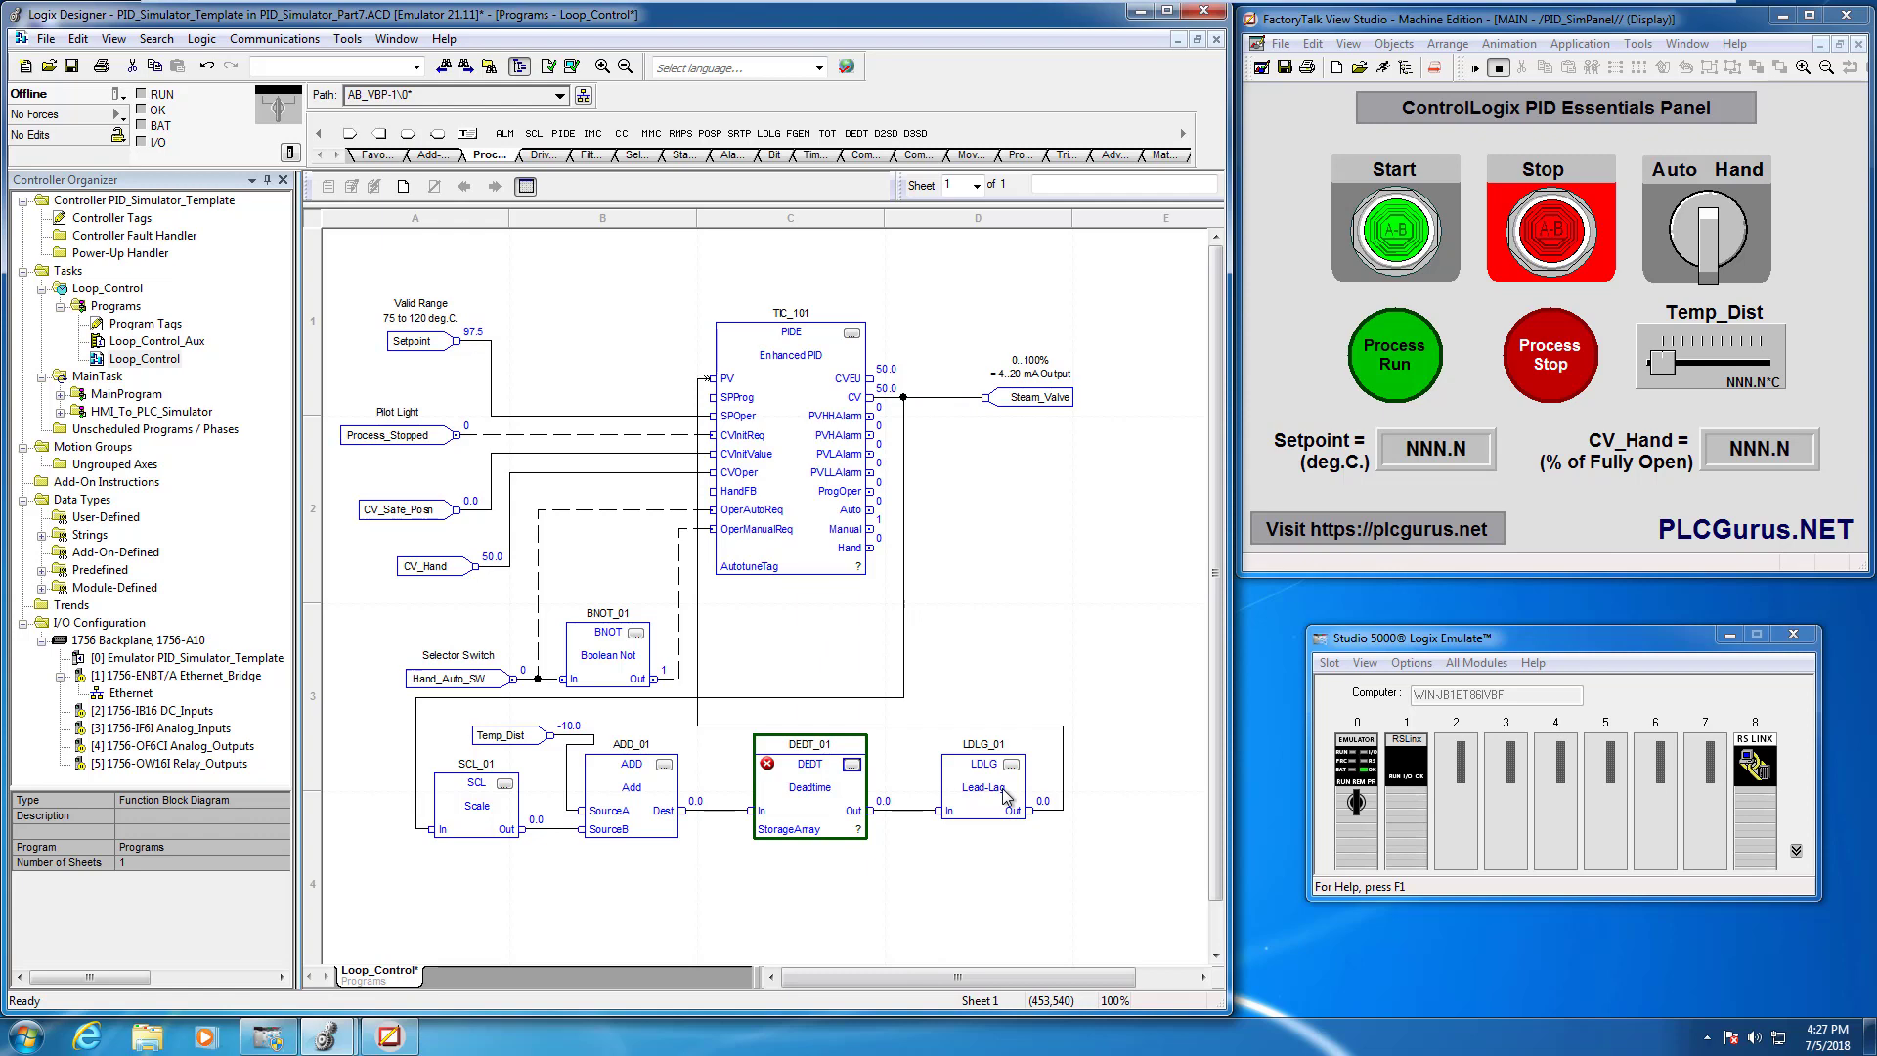
pyautogui.moveTo(822, 831)
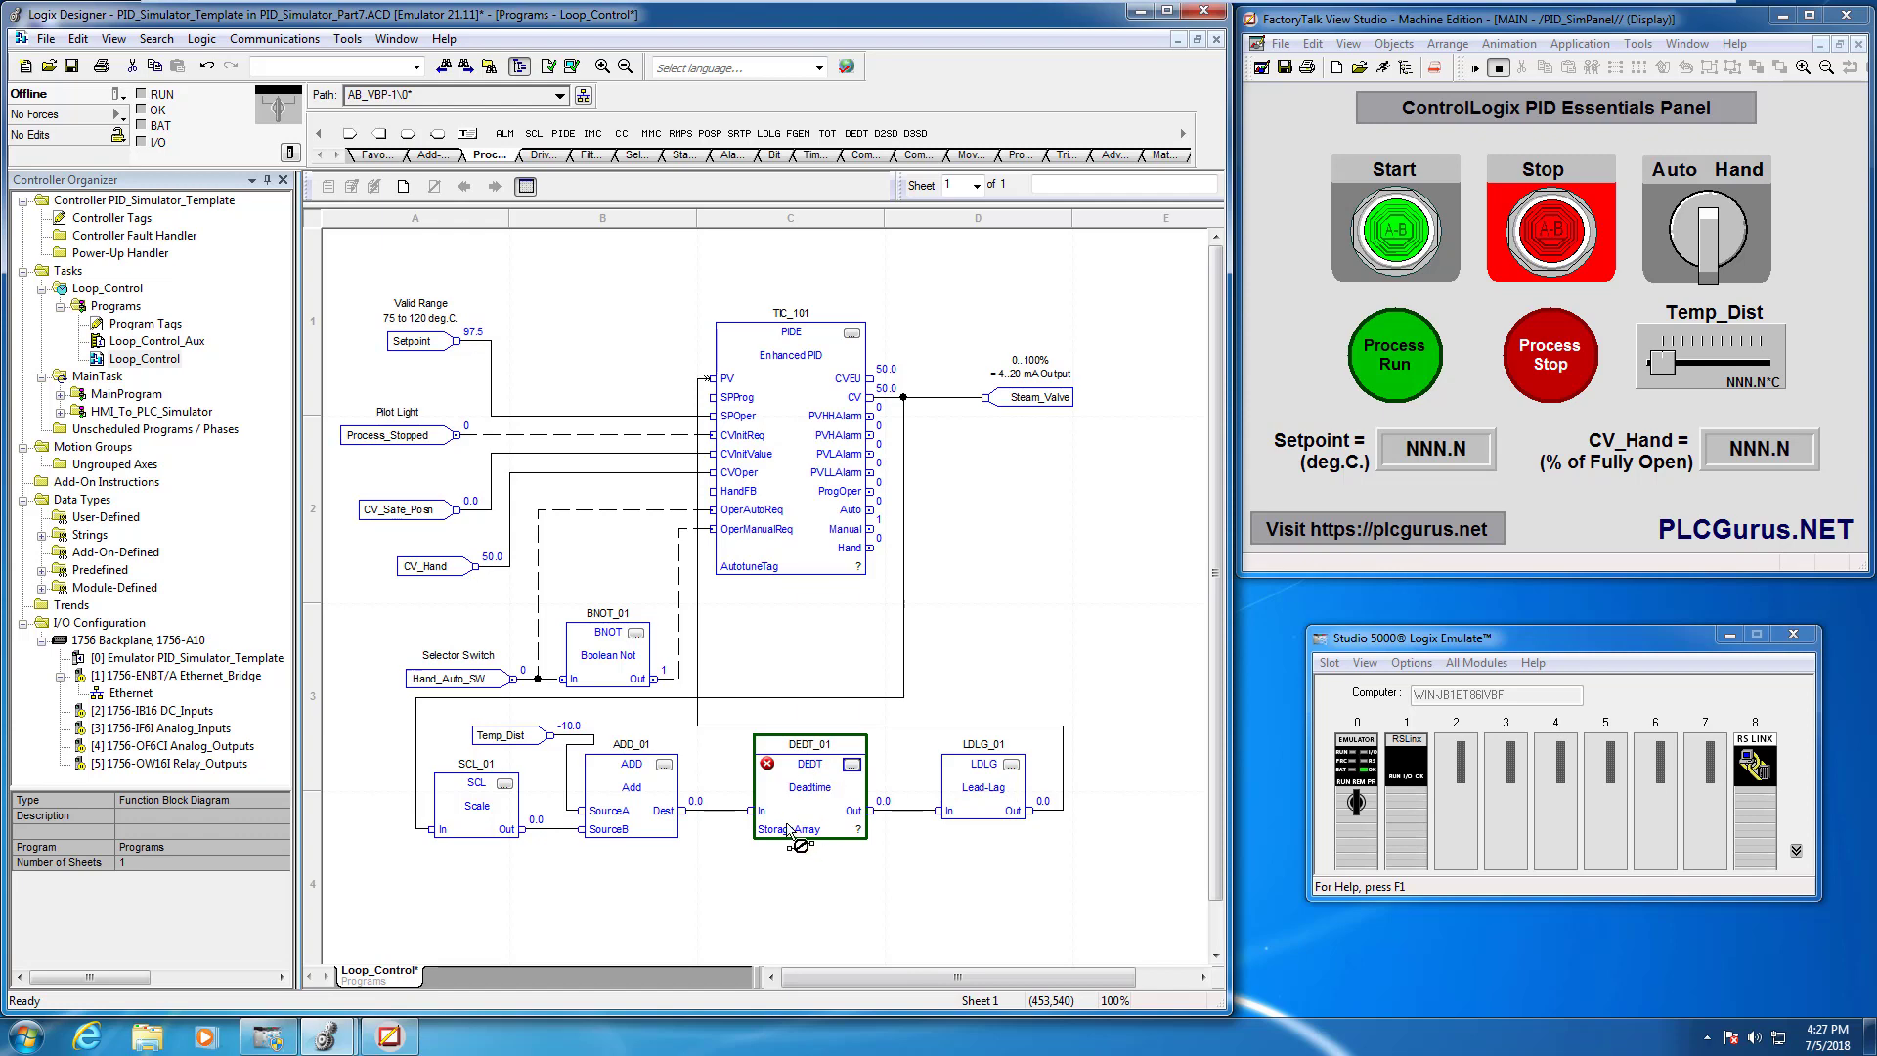
pyautogui.moveTo(796, 821)
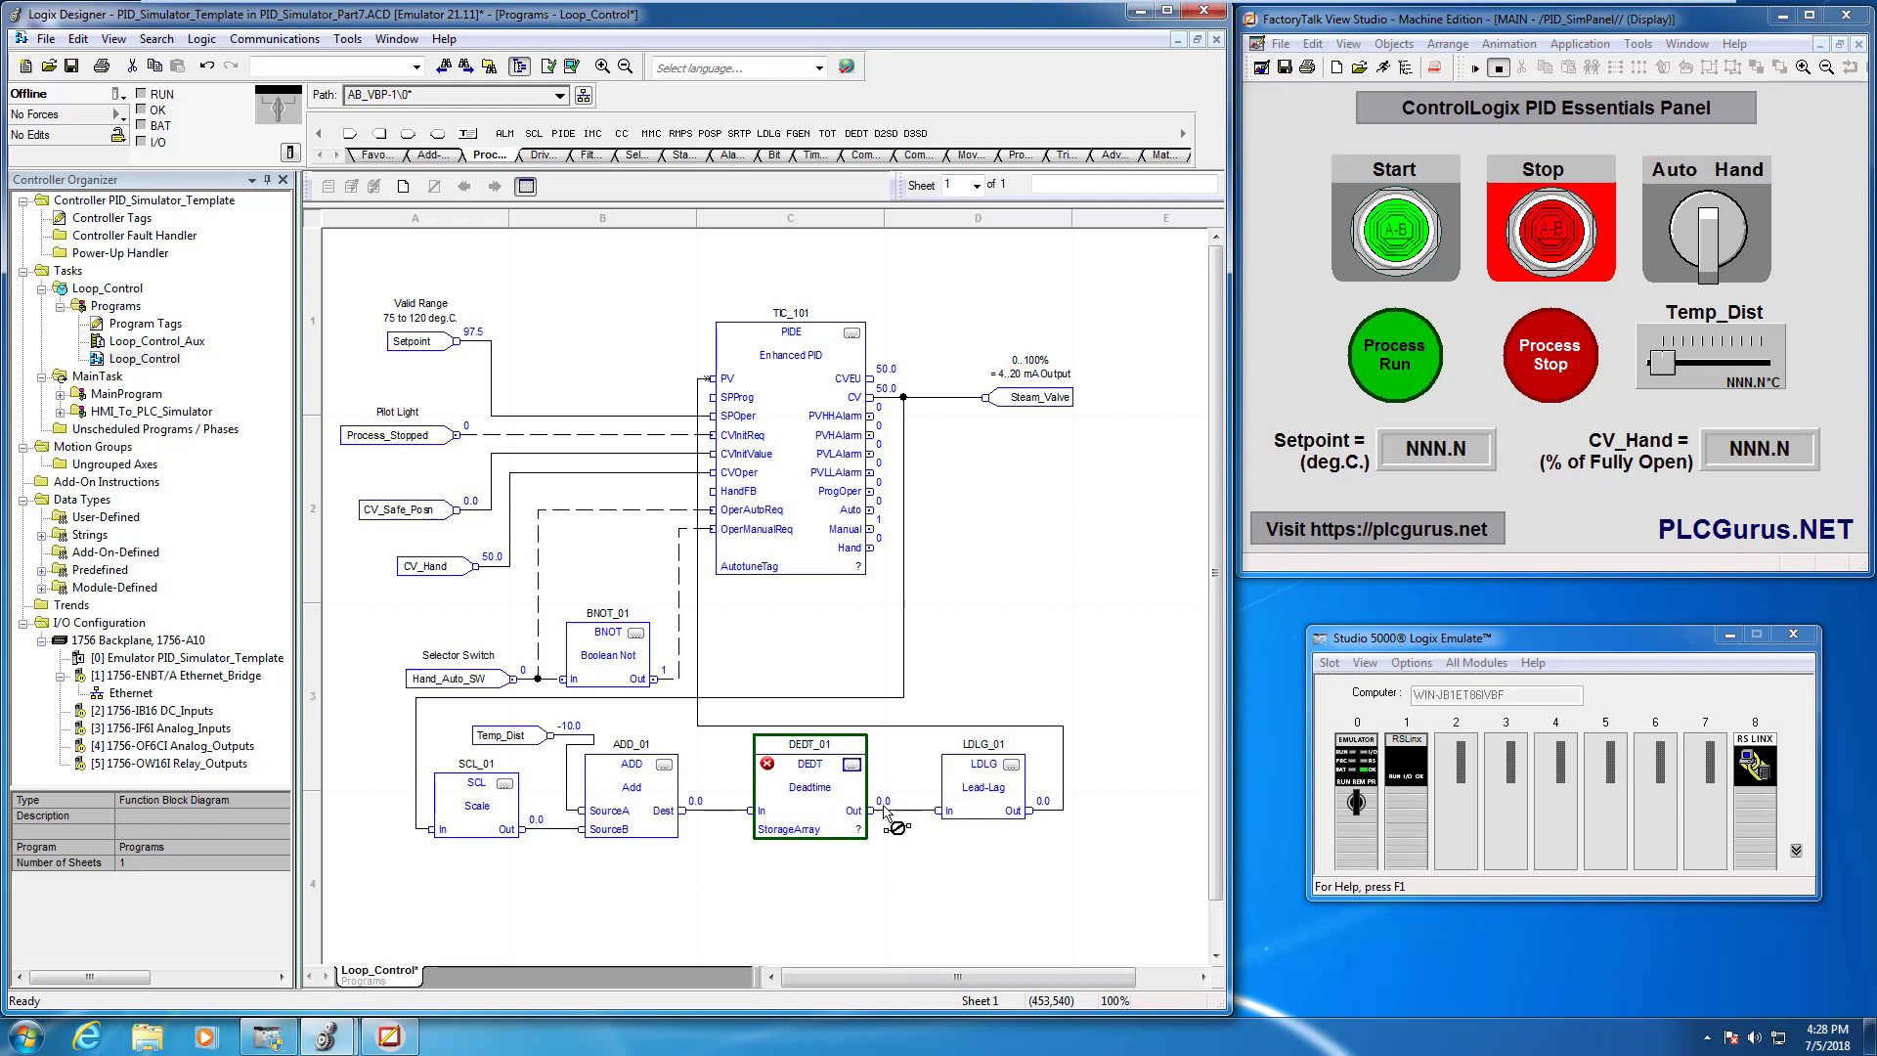
pyautogui.moveTo(769, 405)
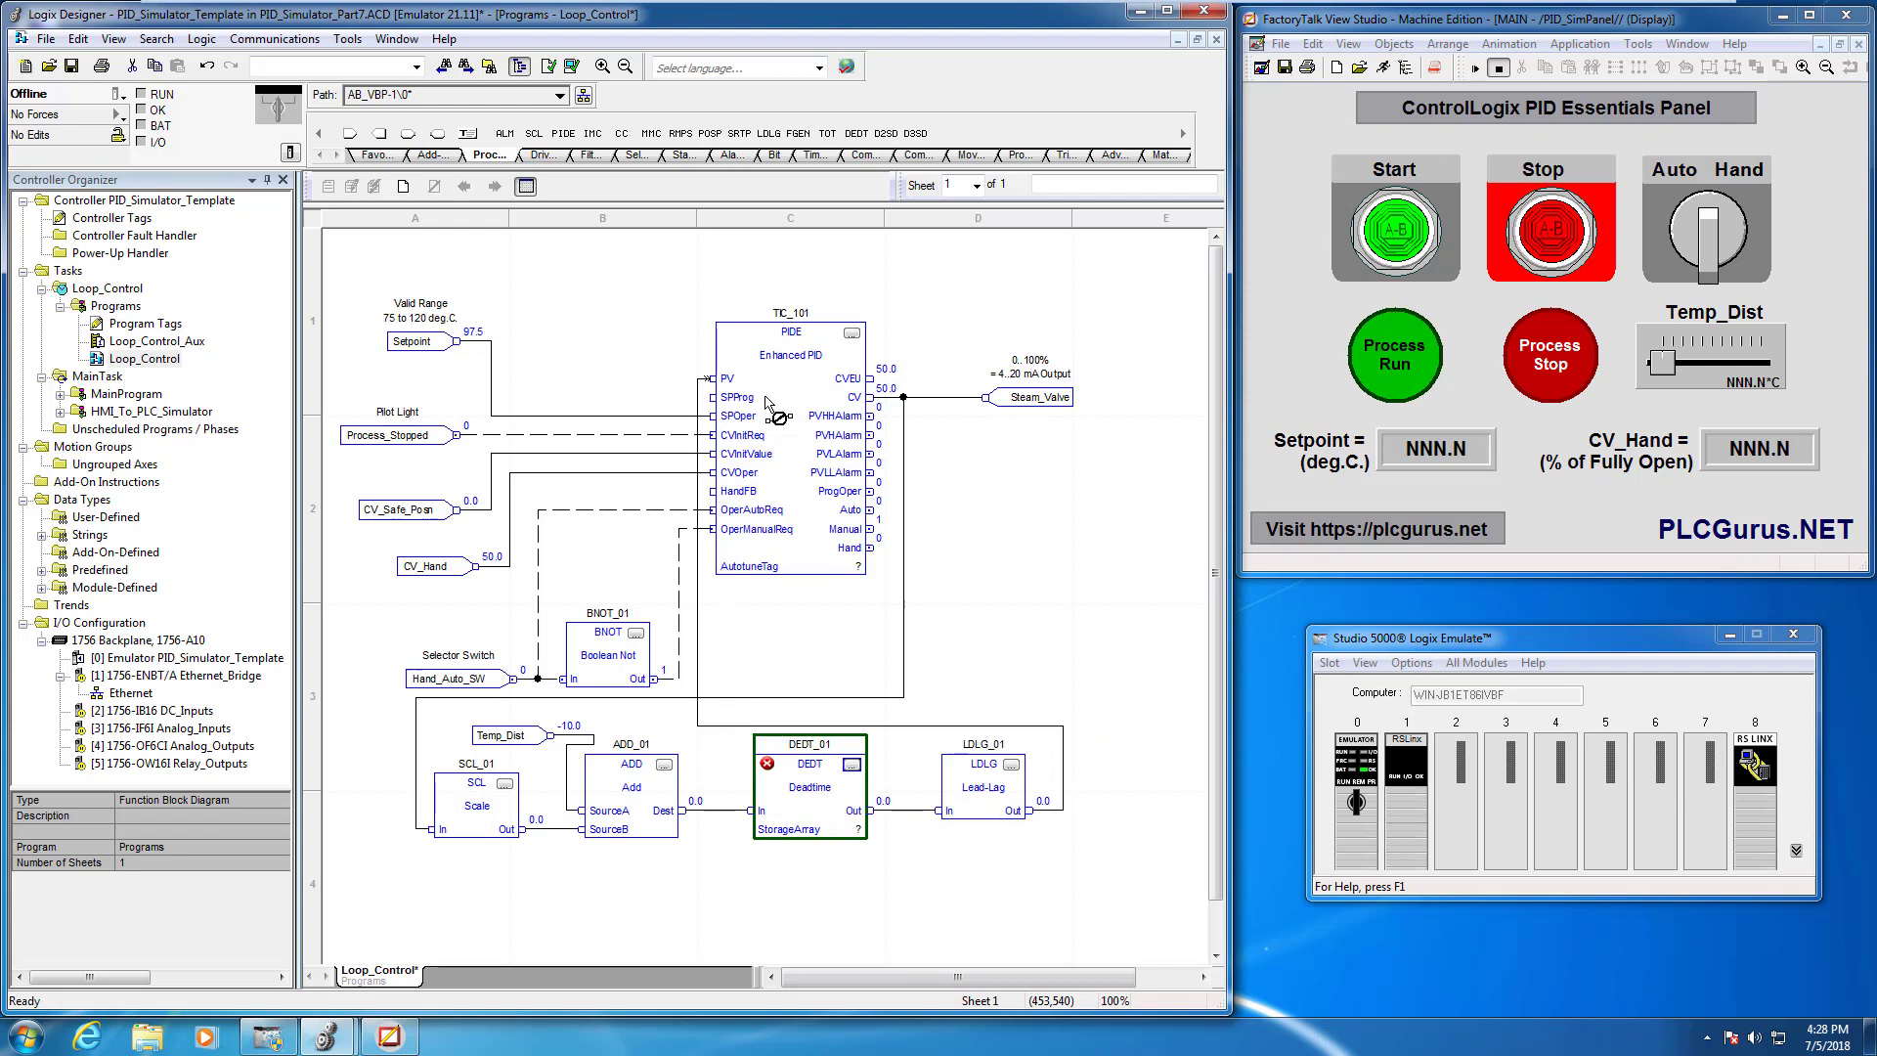
pyautogui.moveTo(833, 798)
pyautogui.write('D')
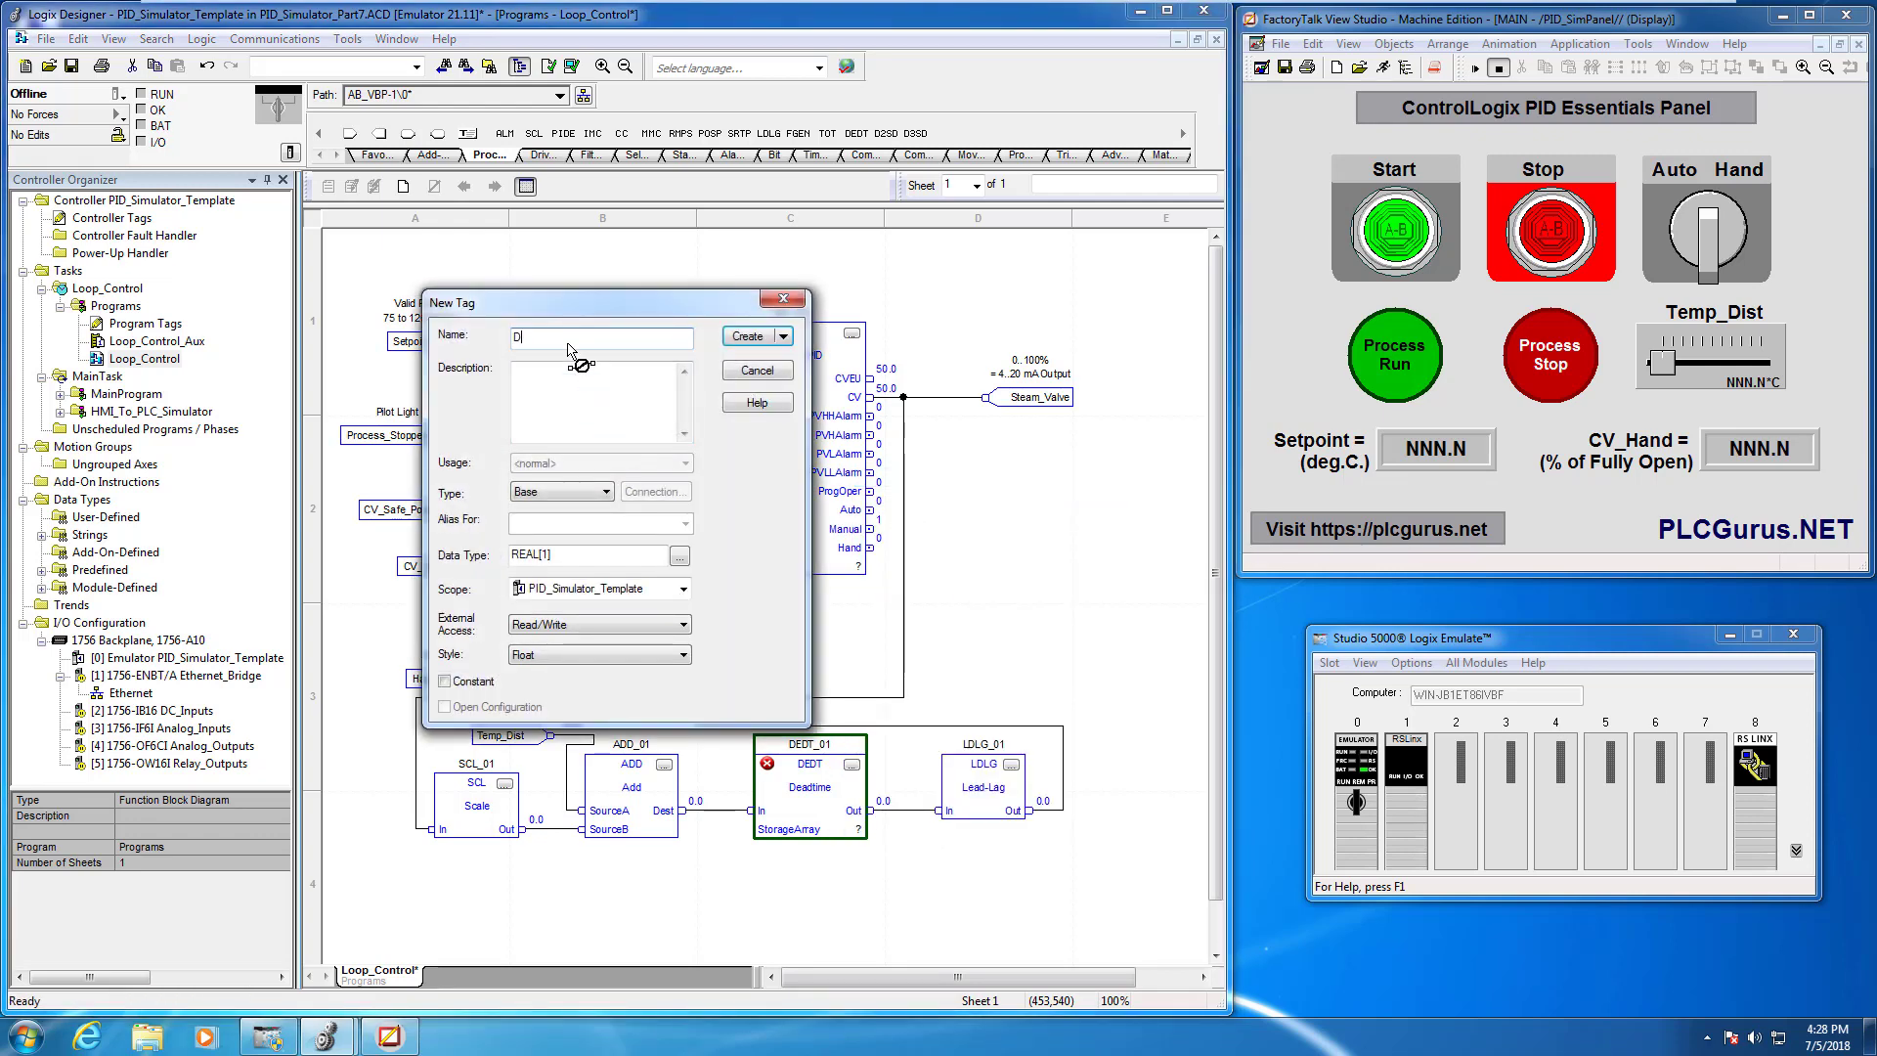
# Create DT as a 100-element REAL storage array for DEDT_01, review its parameters, and cancel out
pyautogui.write('T')
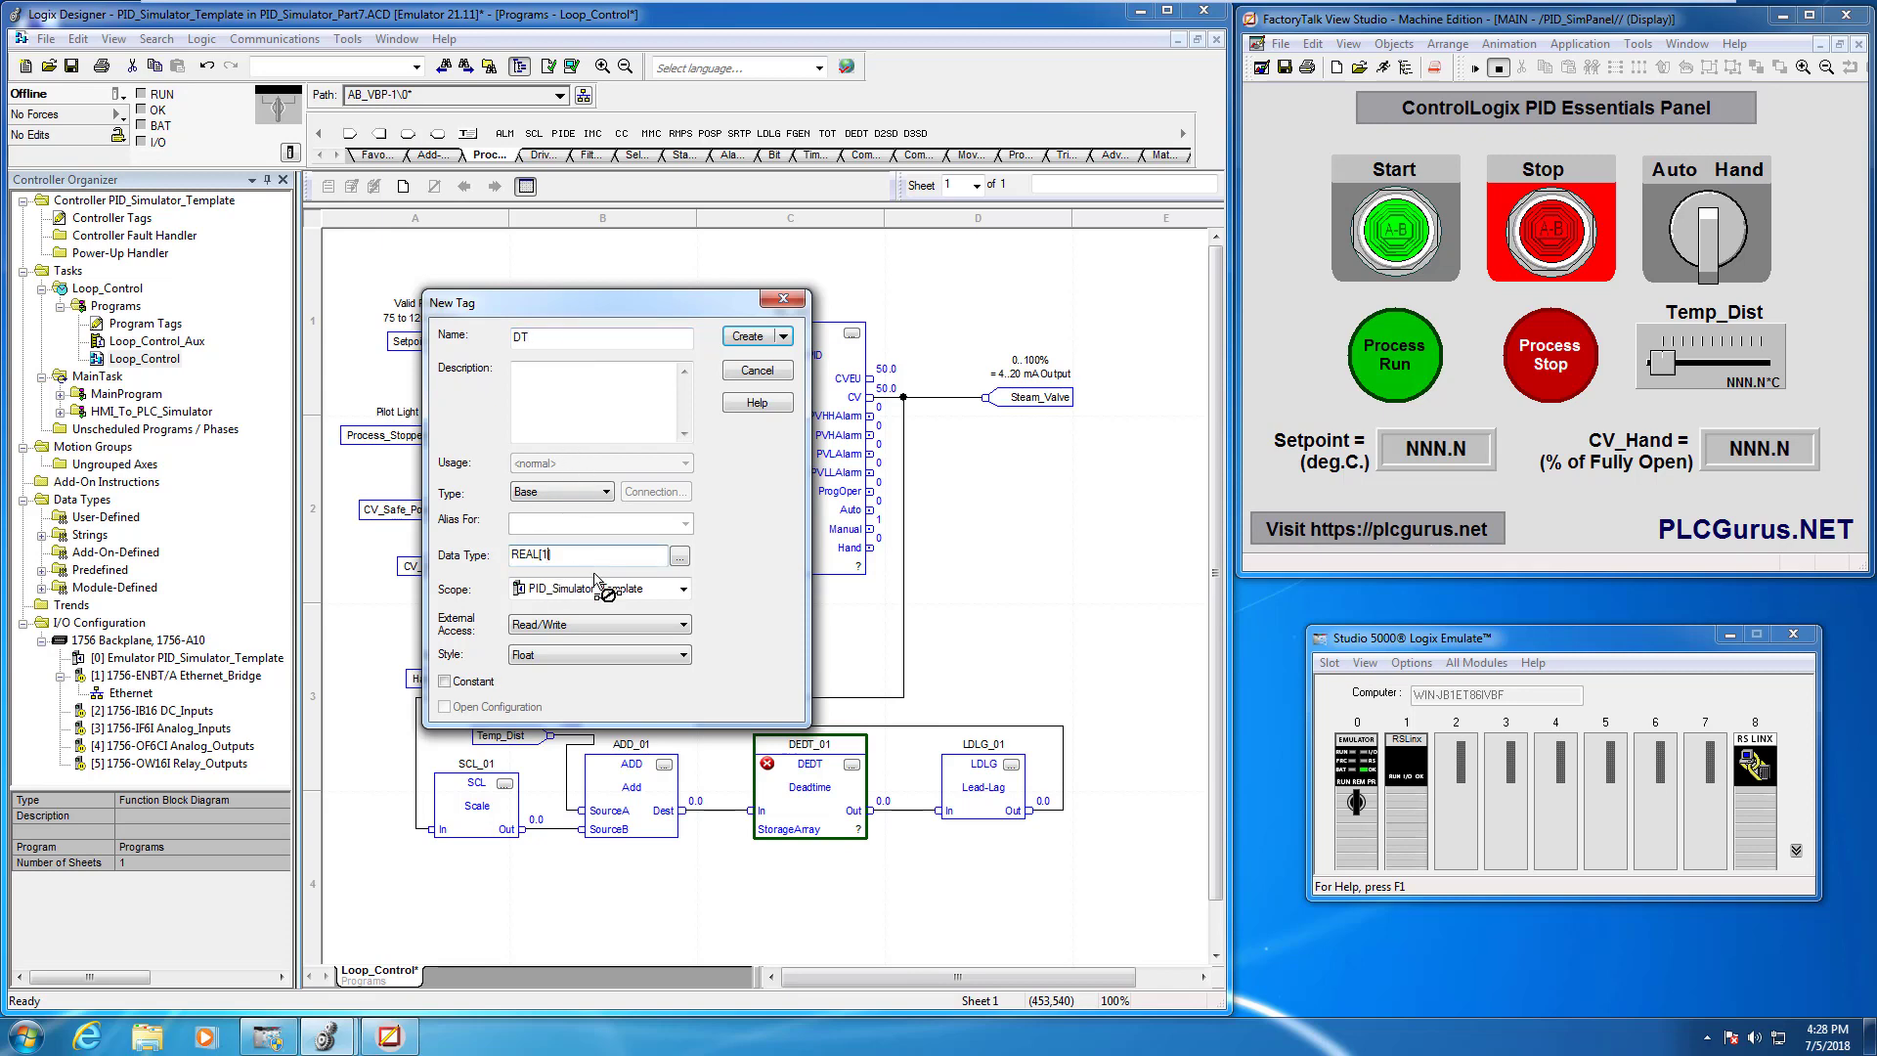
pyautogui.write('00')
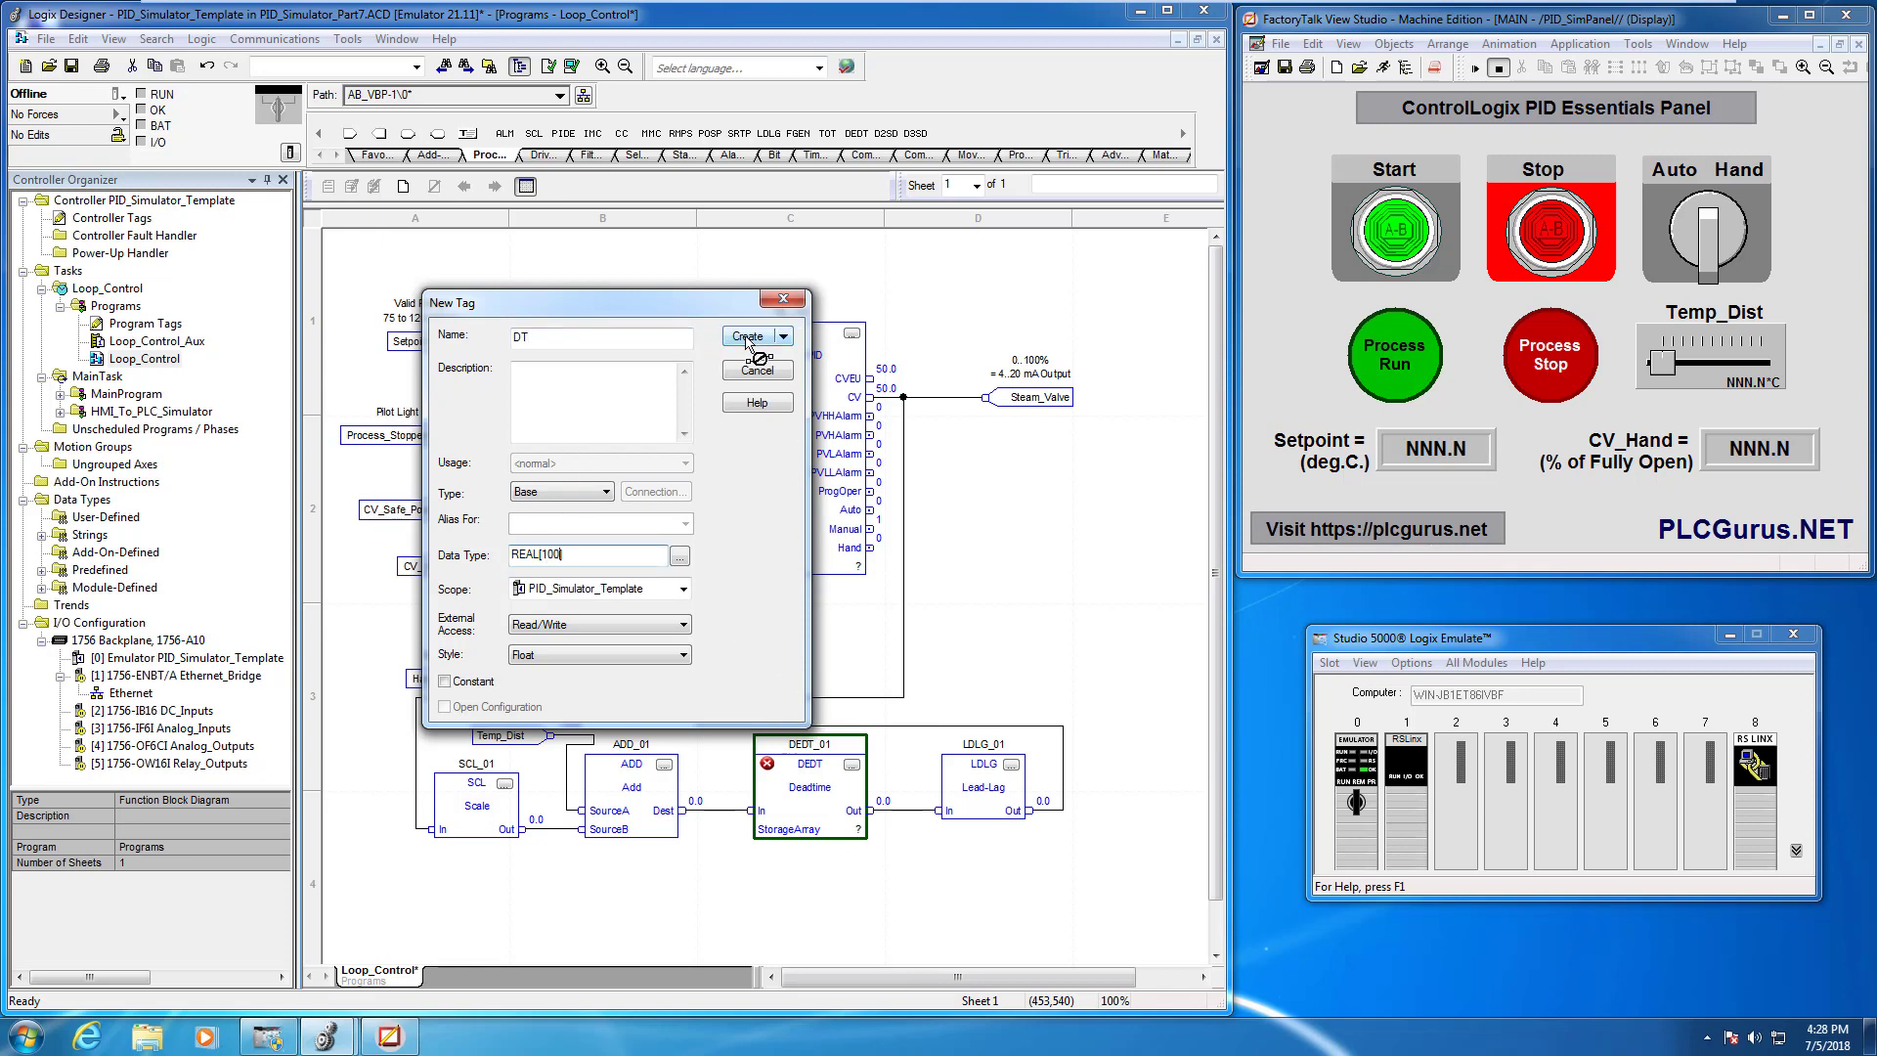
pyautogui.click(748, 336)
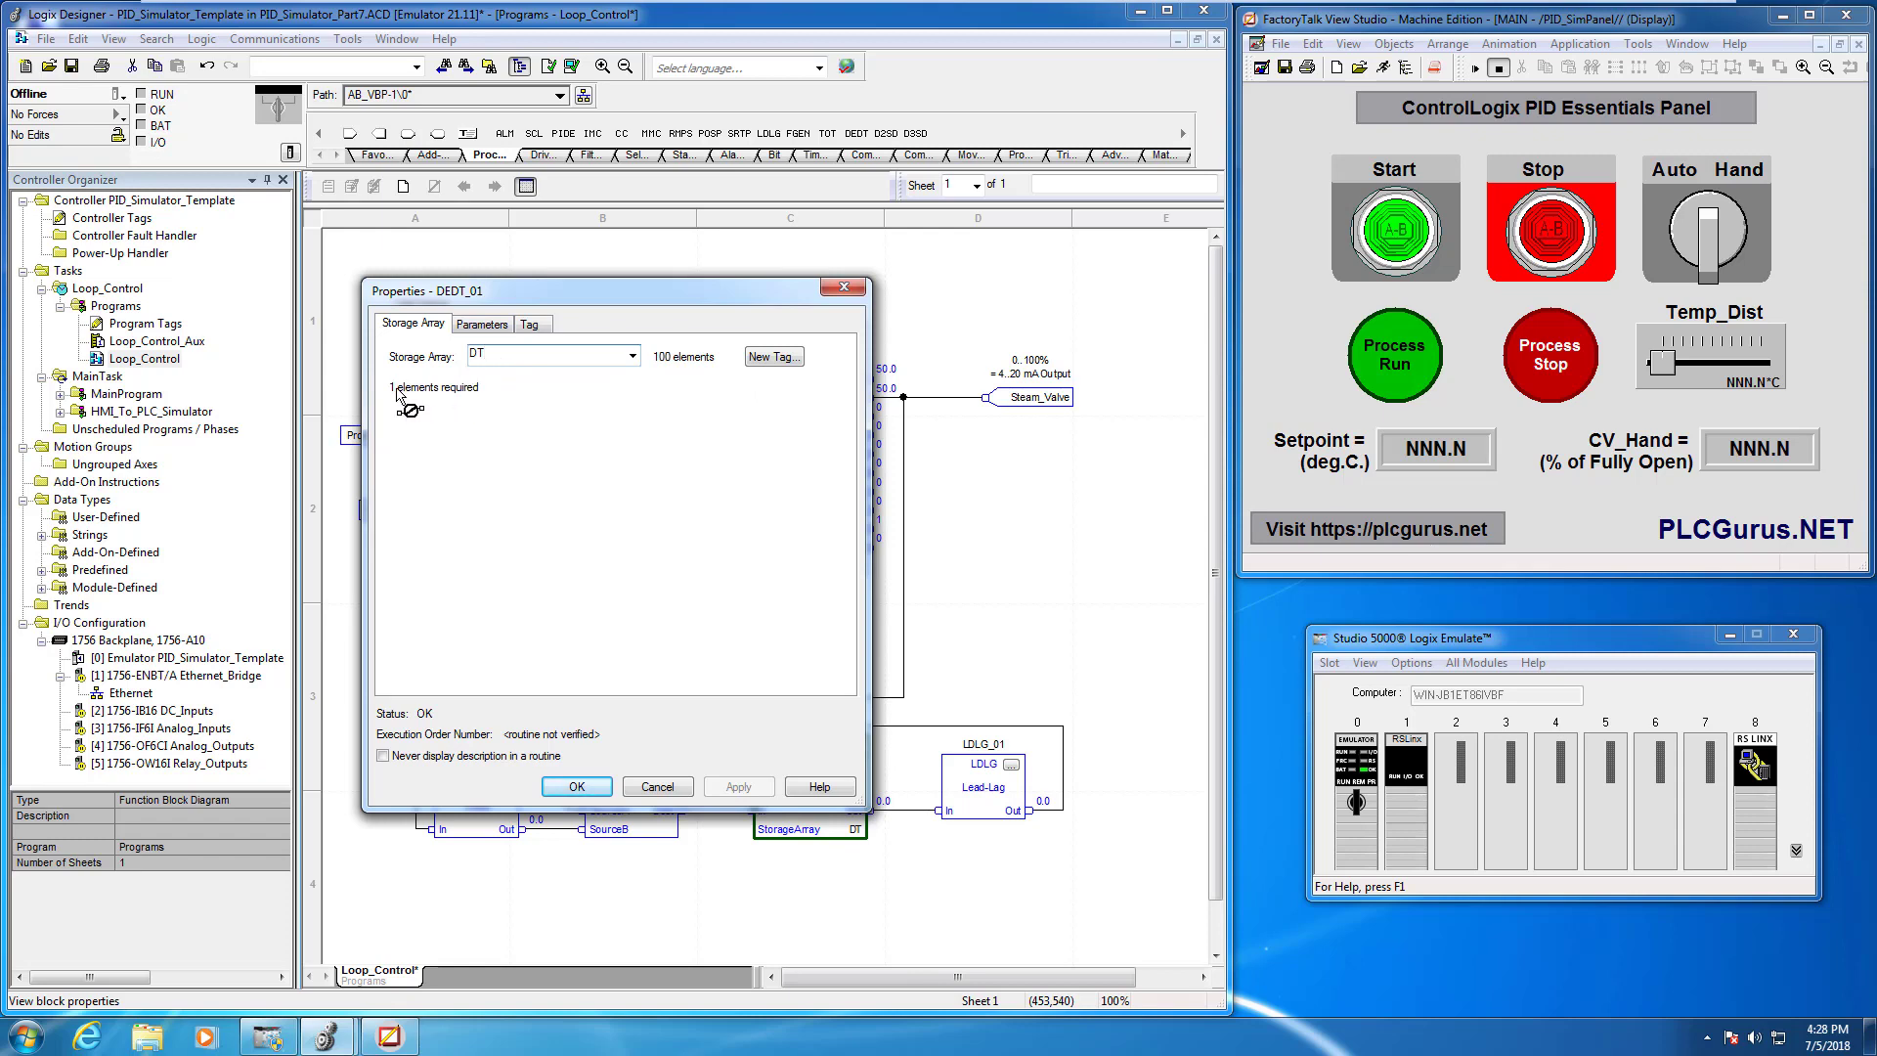
pyautogui.click(481, 324)
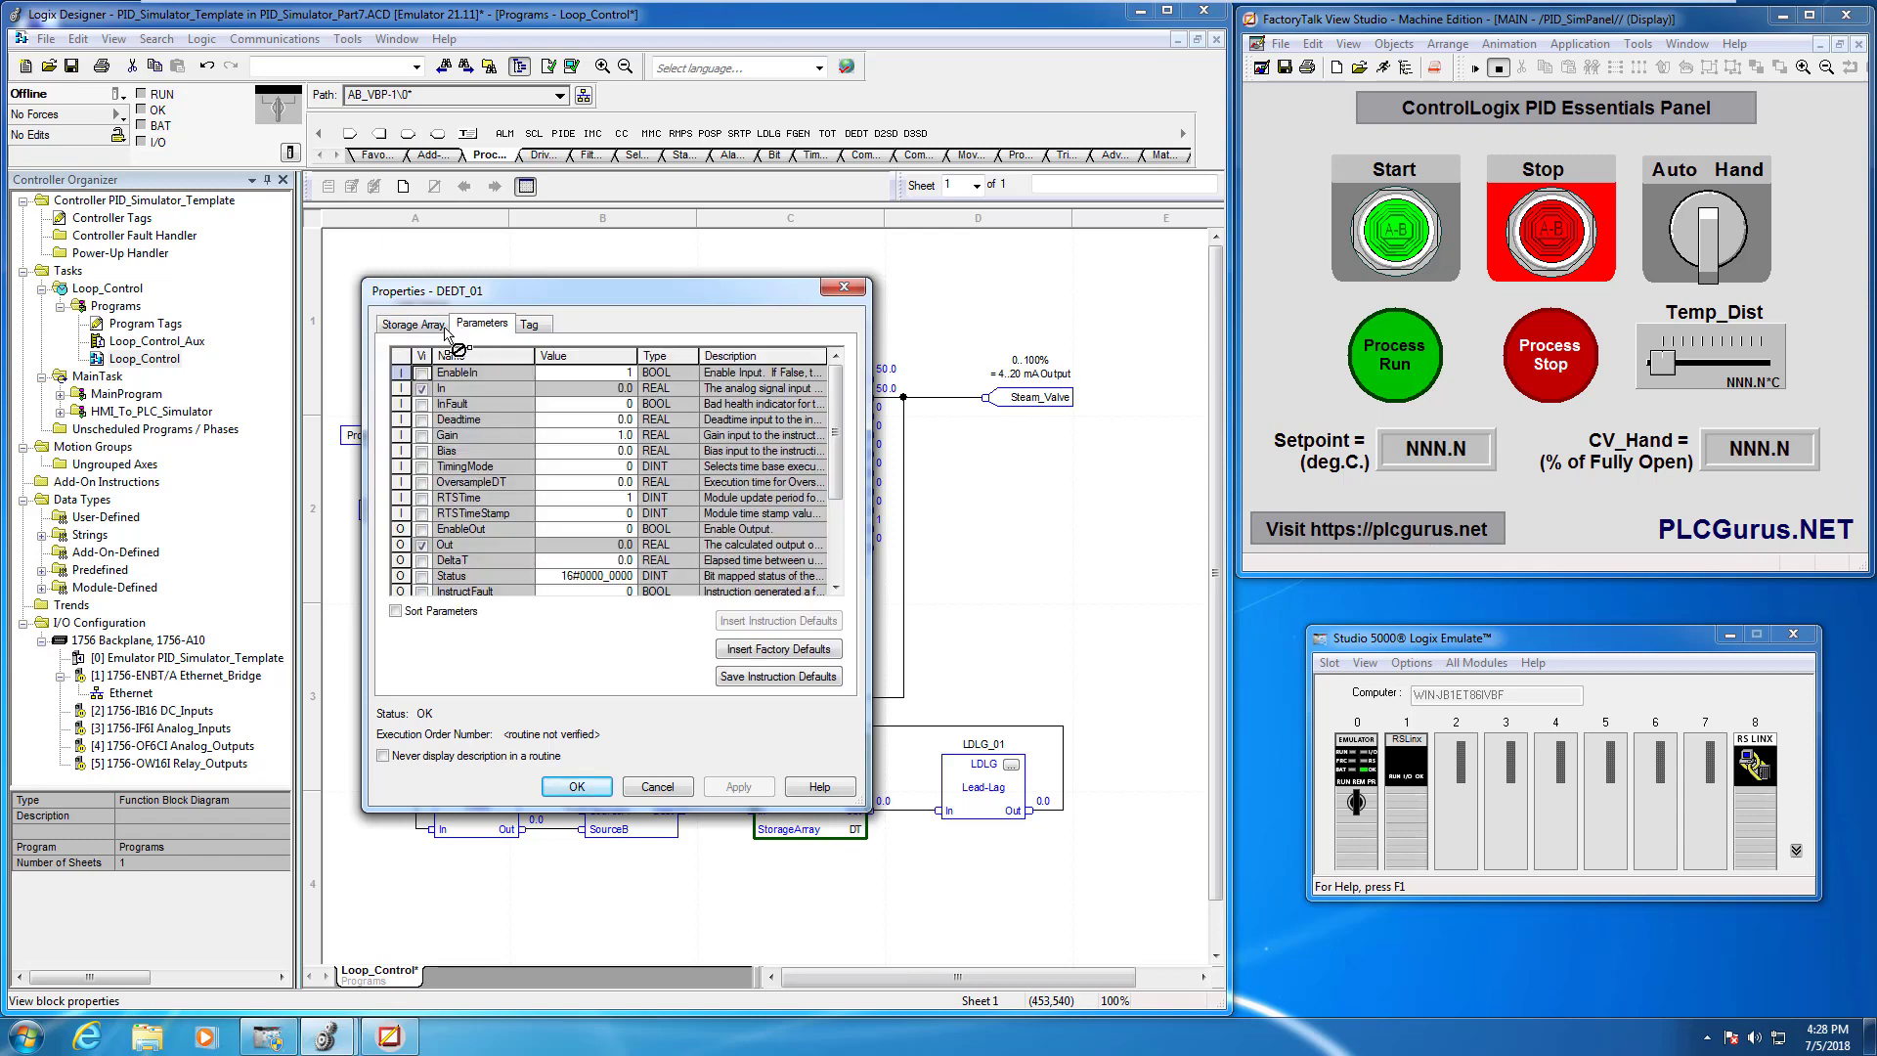
pyautogui.click(415, 322)
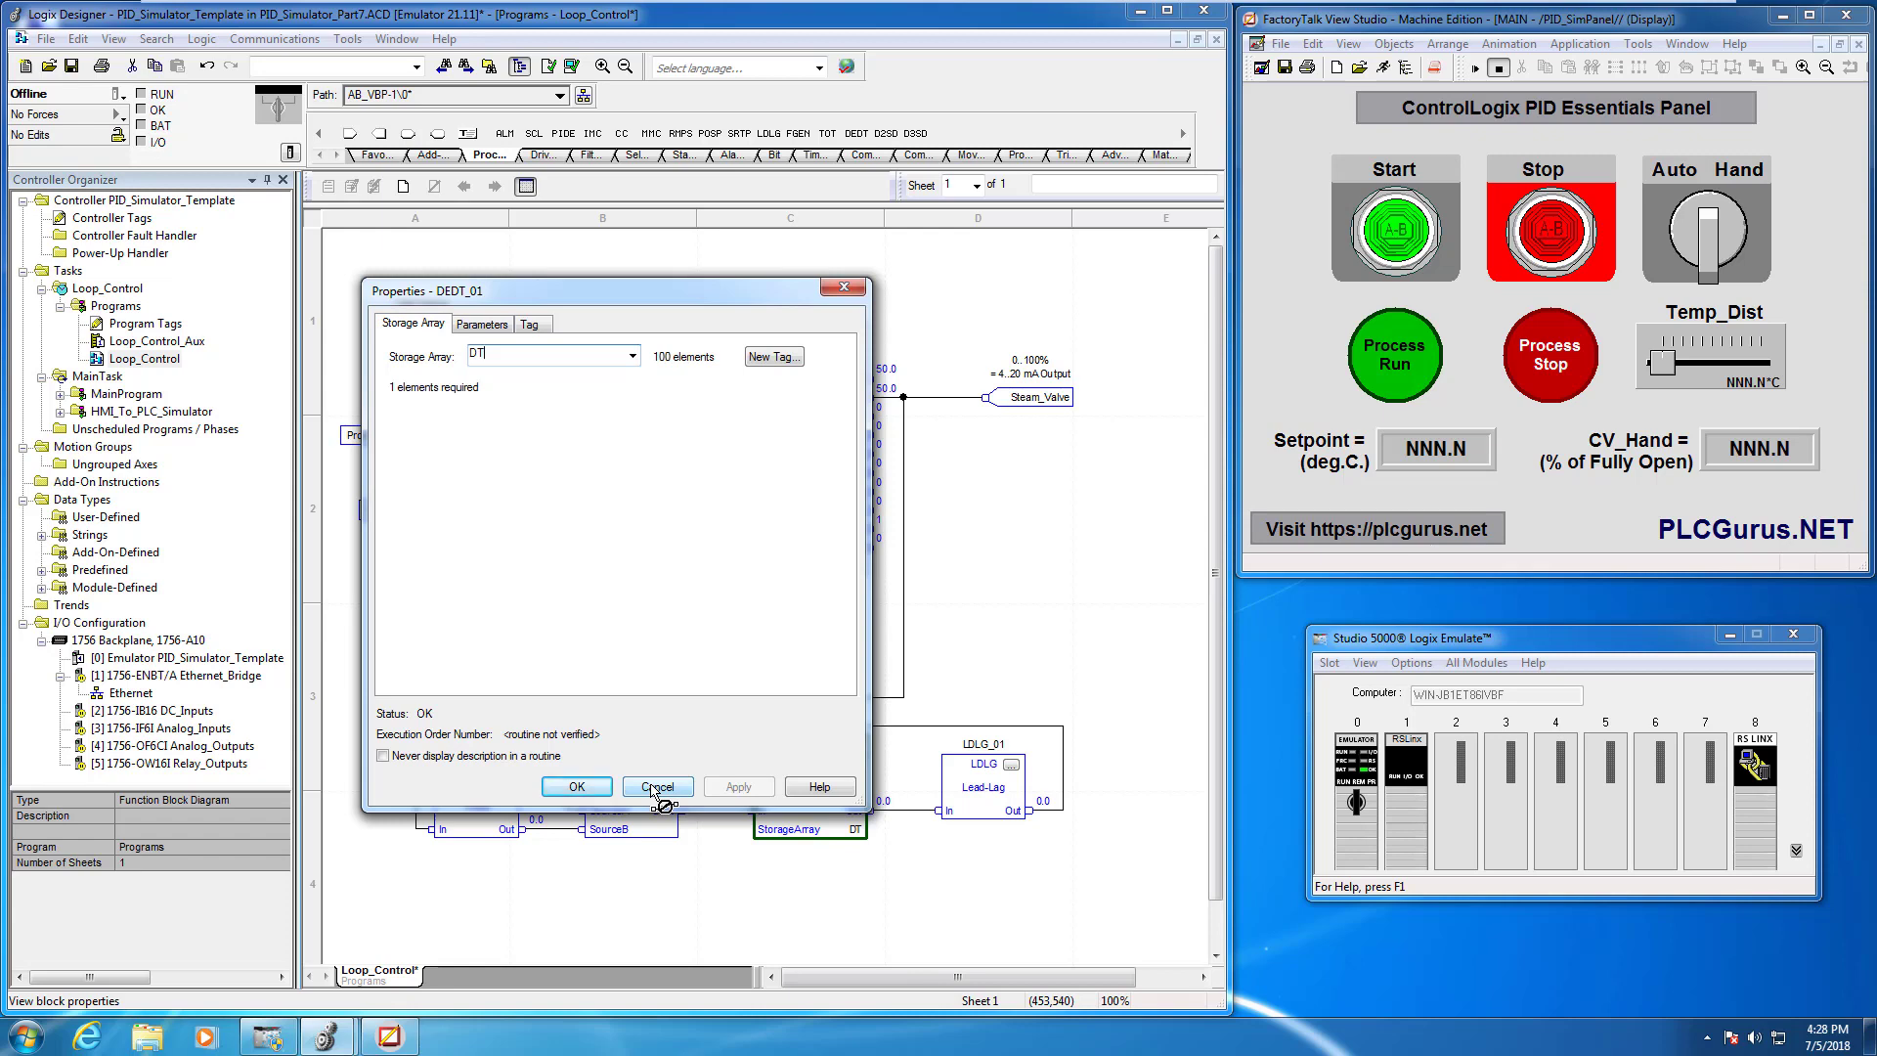
pyautogui.click(657, 786)
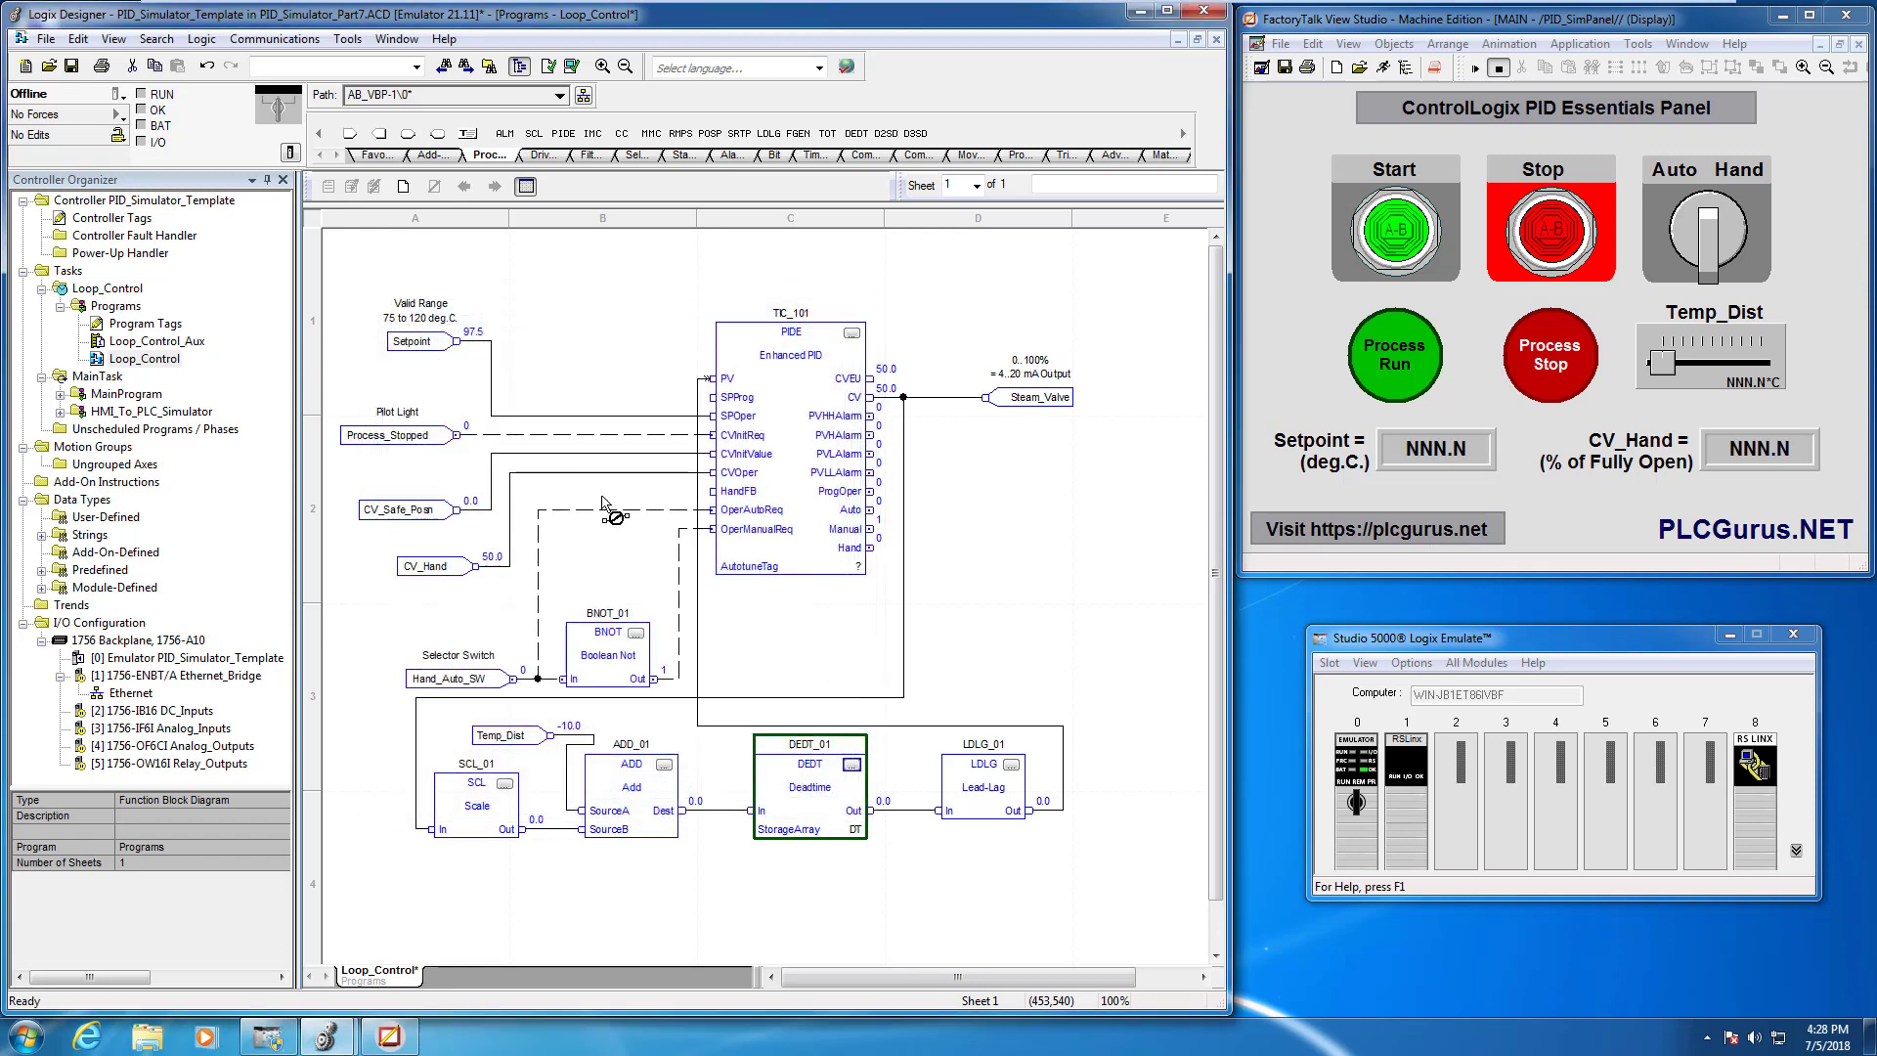
pyautogui.doubleClick(809, 743)
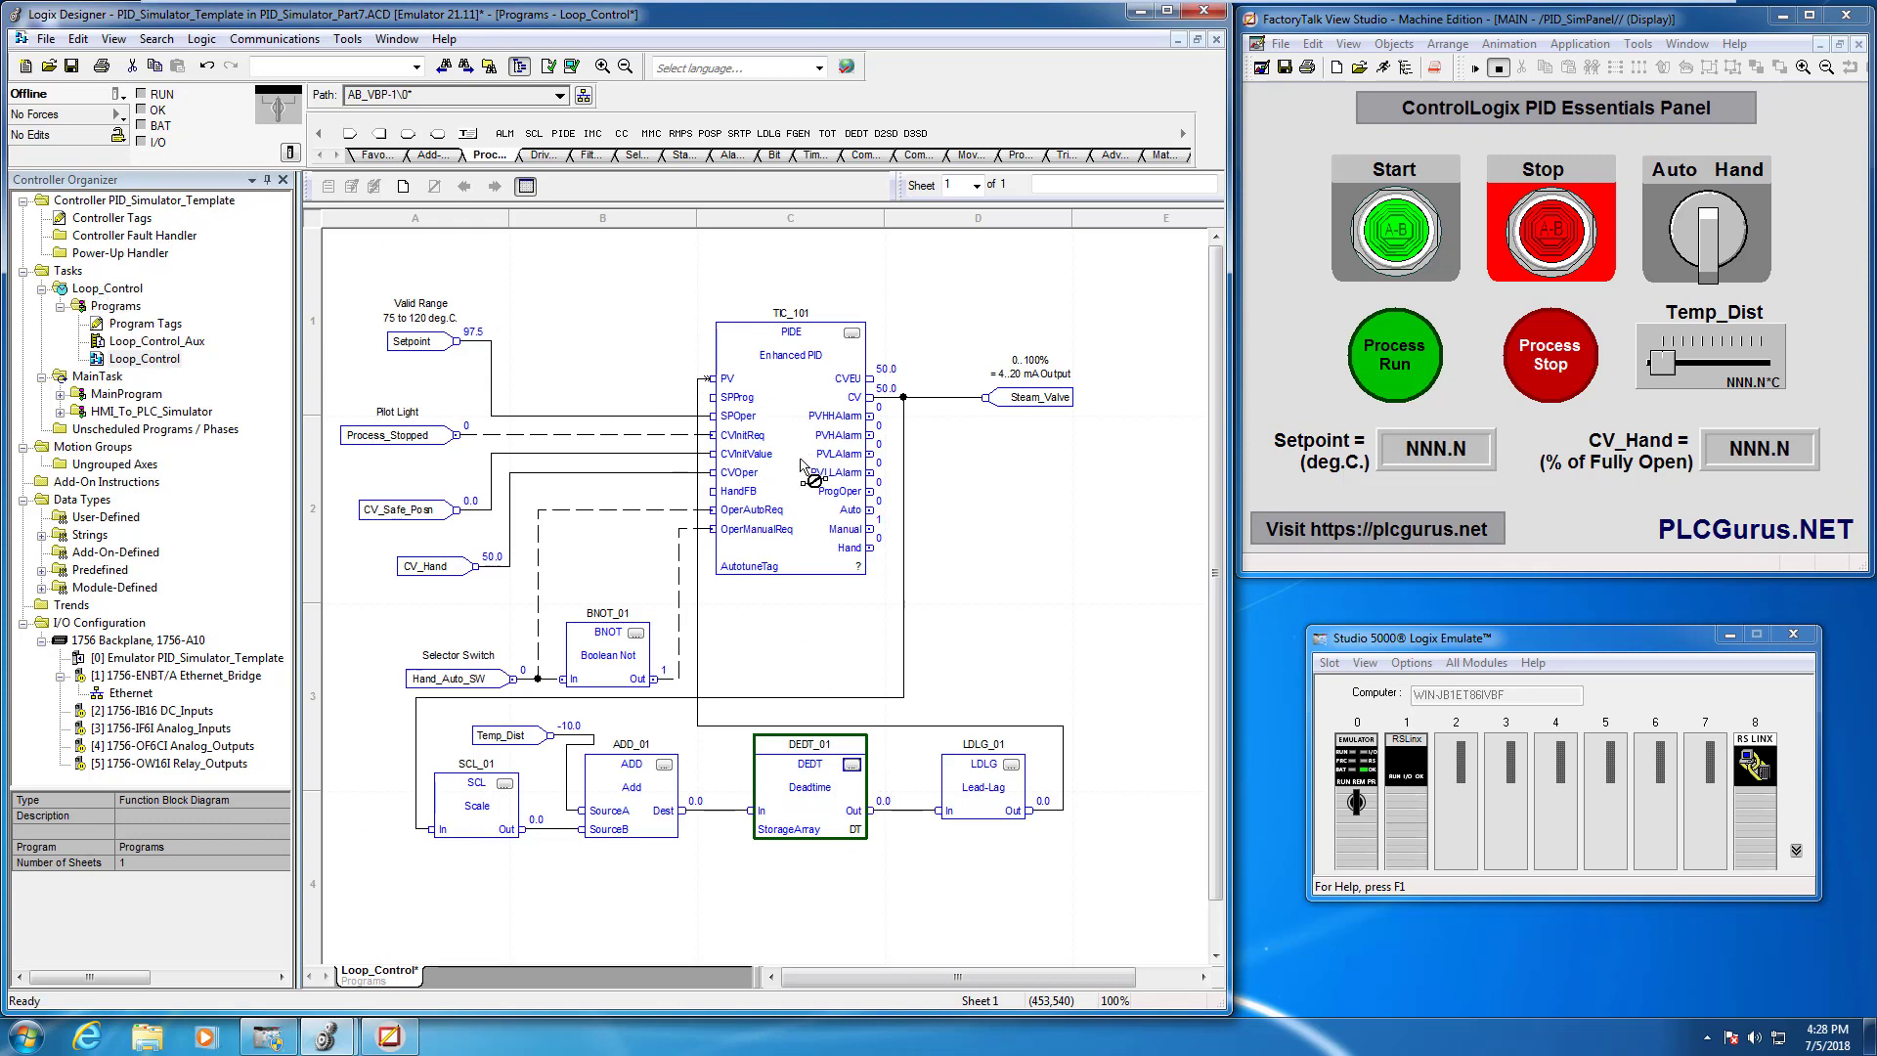
pyautogui.moveTo(114, 303)
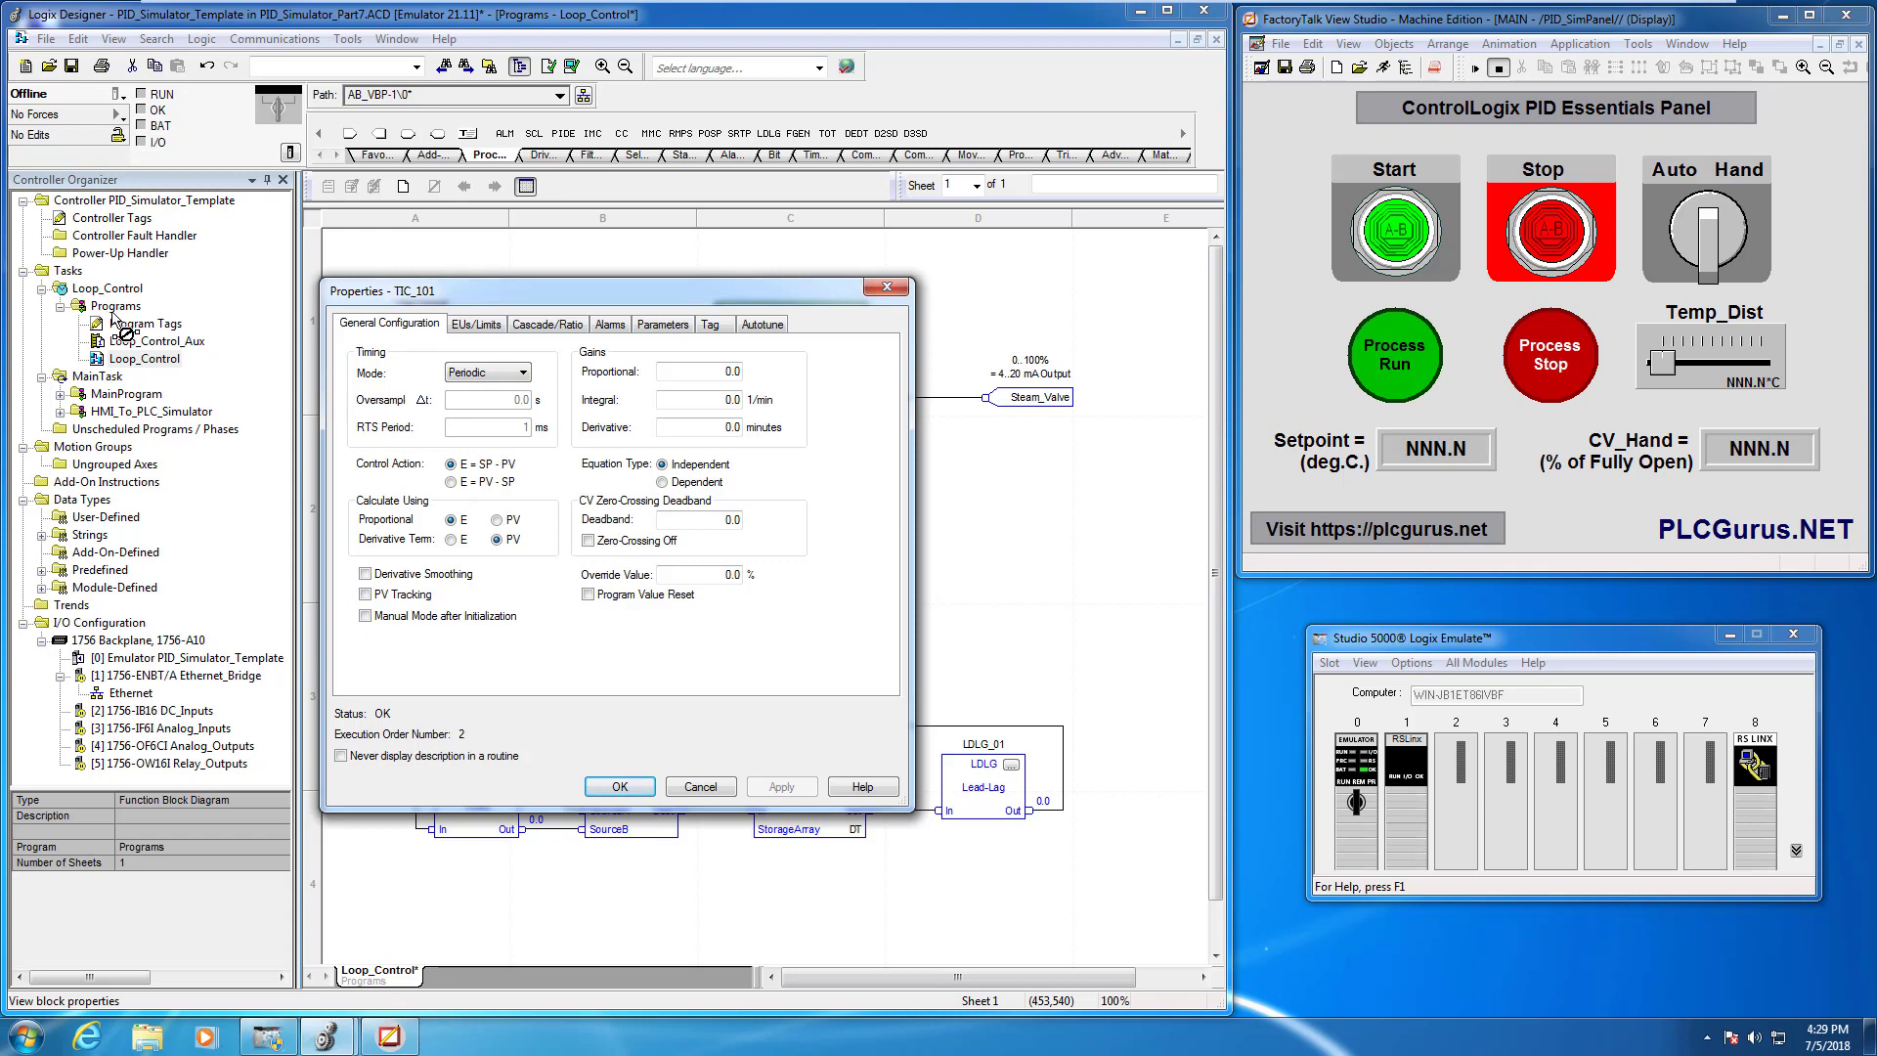
pyautogui.click(620, 786)
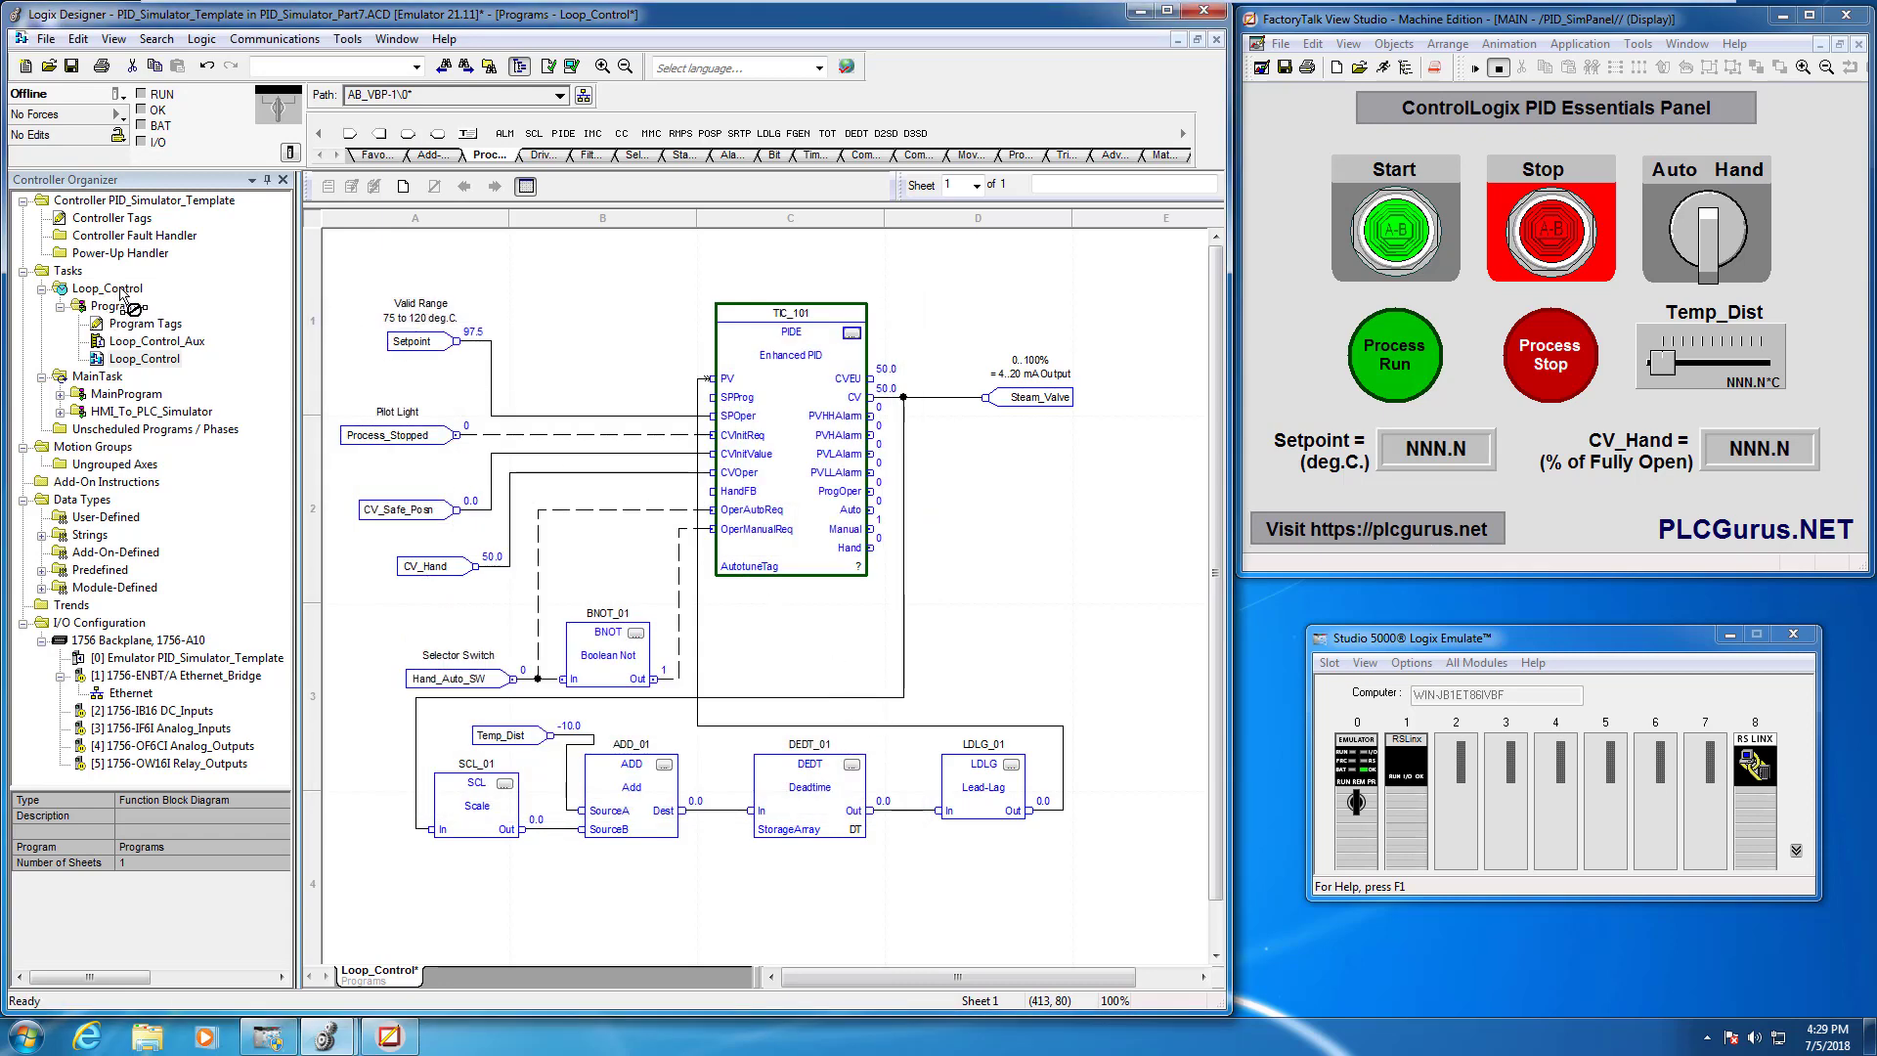
# Bring up the Loop_Control task's Configuration settings to change its period
pyautogui.rightClick(102, 287)
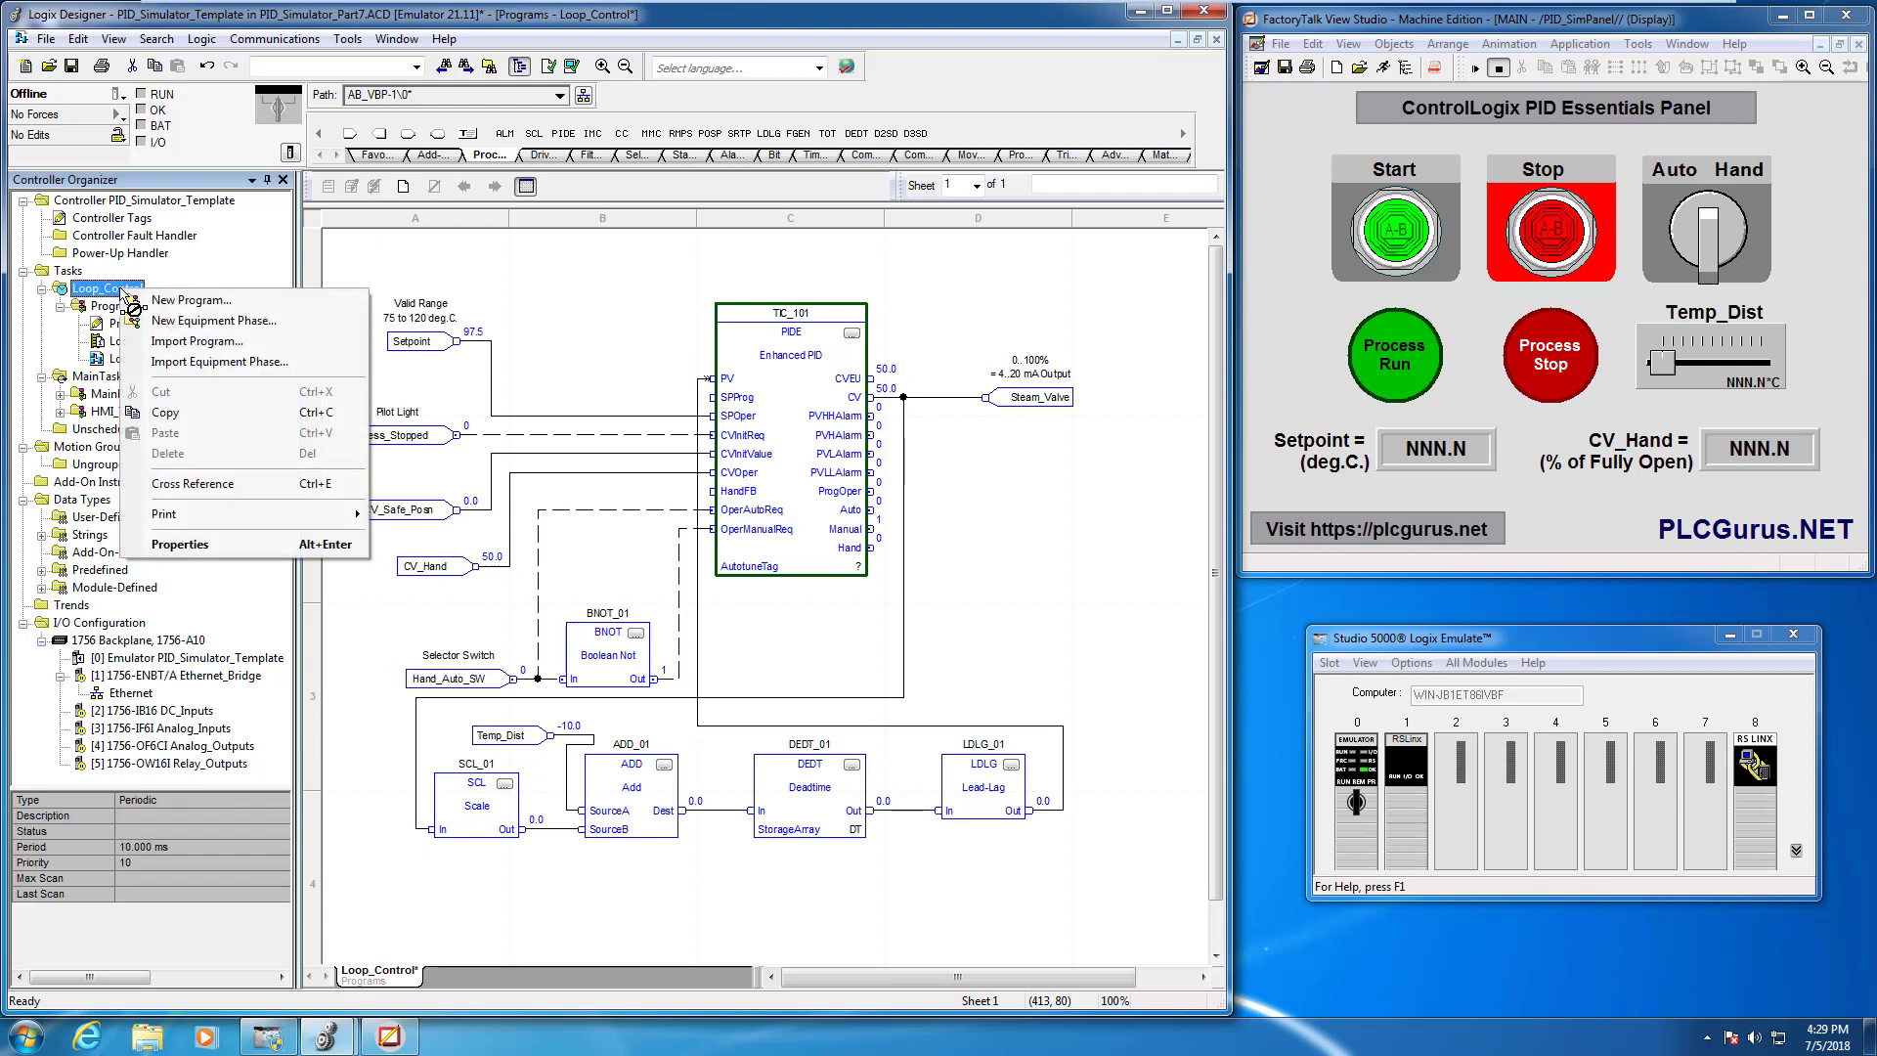
pyautogui.click(180, 544)
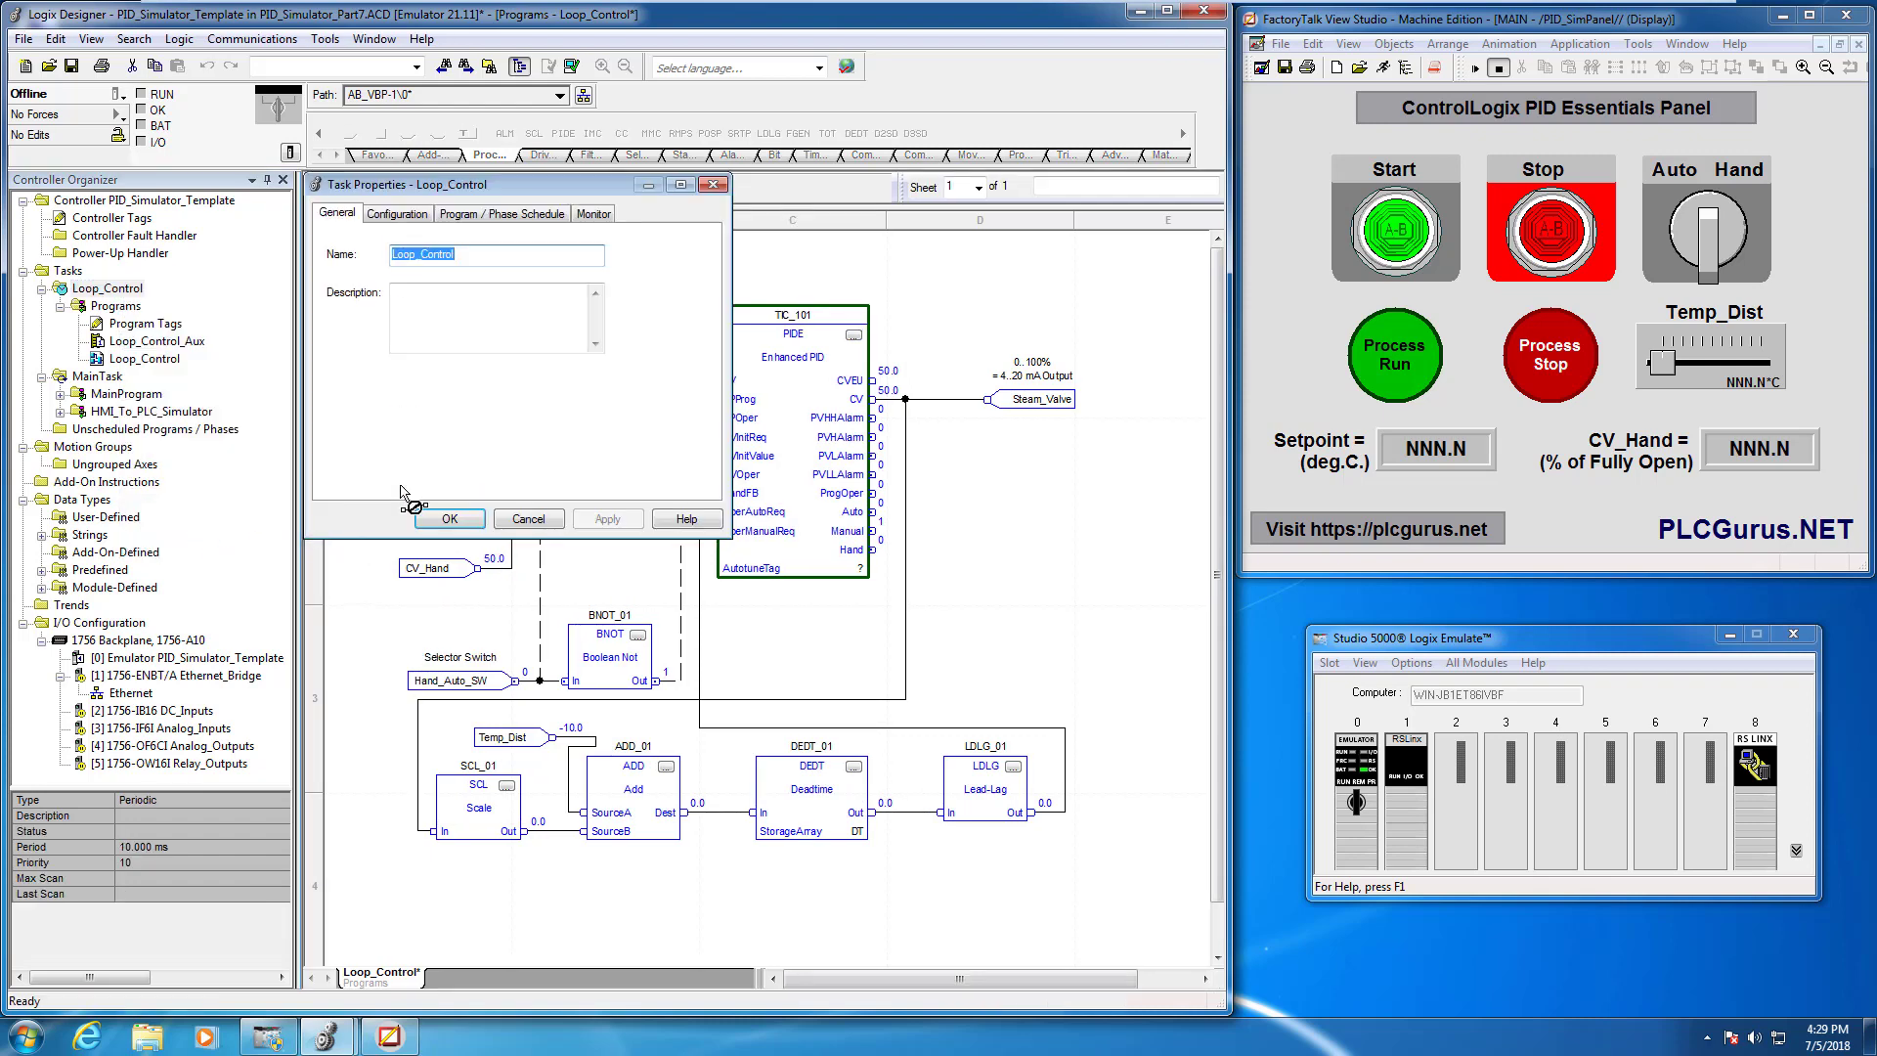
pyautogui.click(397, 213)
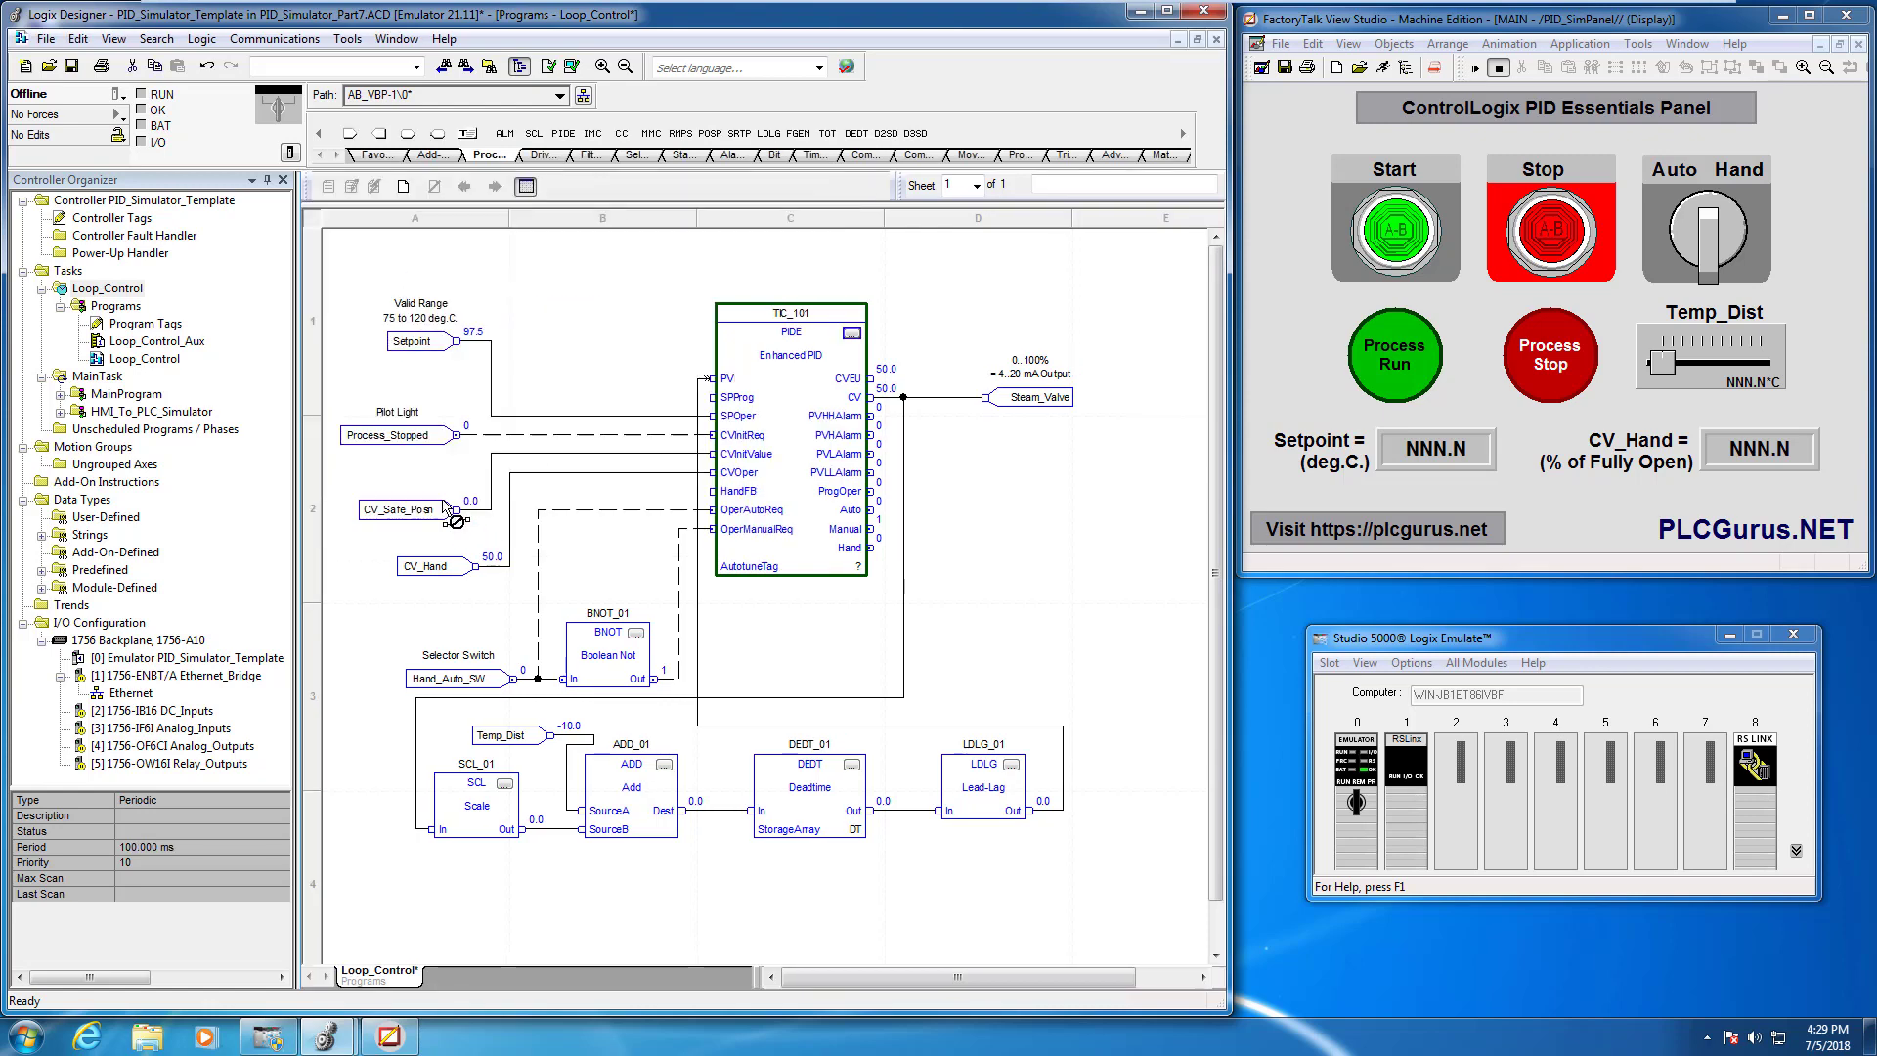
pyautogui.doubleClick(809, 764)
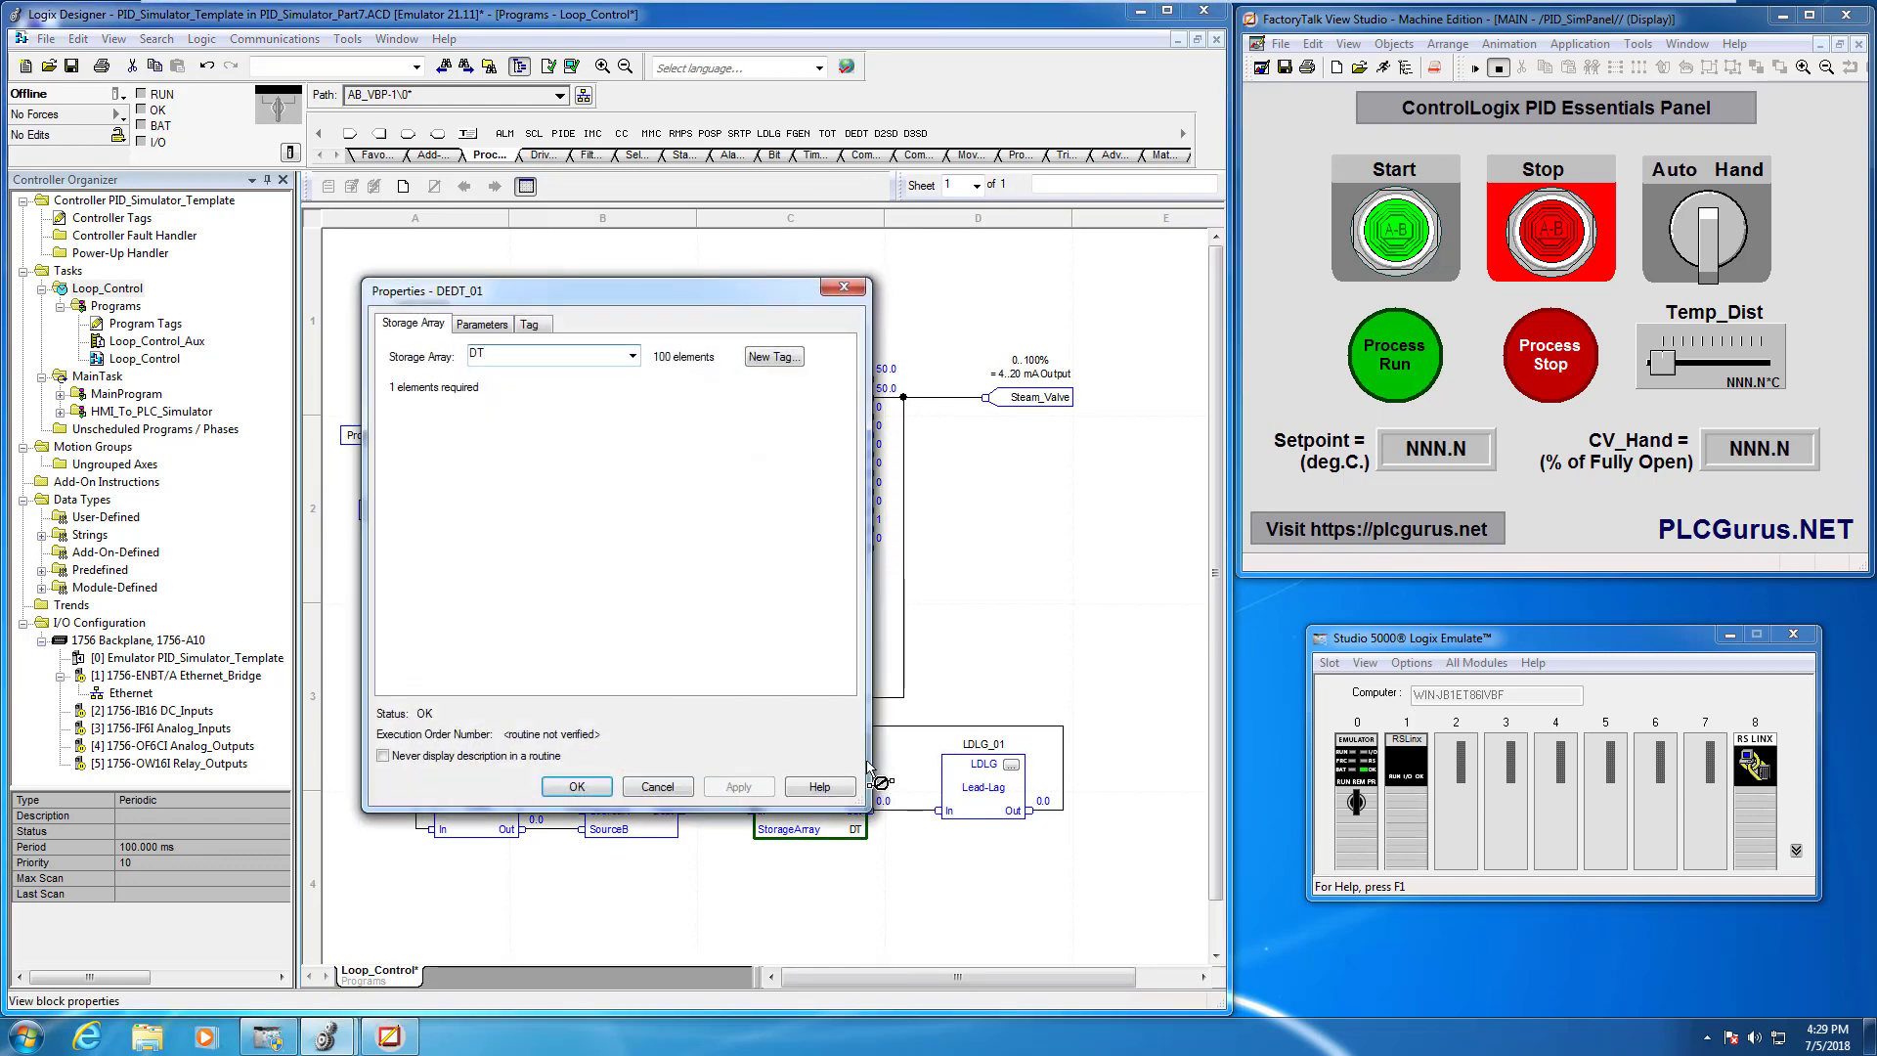
pyautogui.click(481, 324)
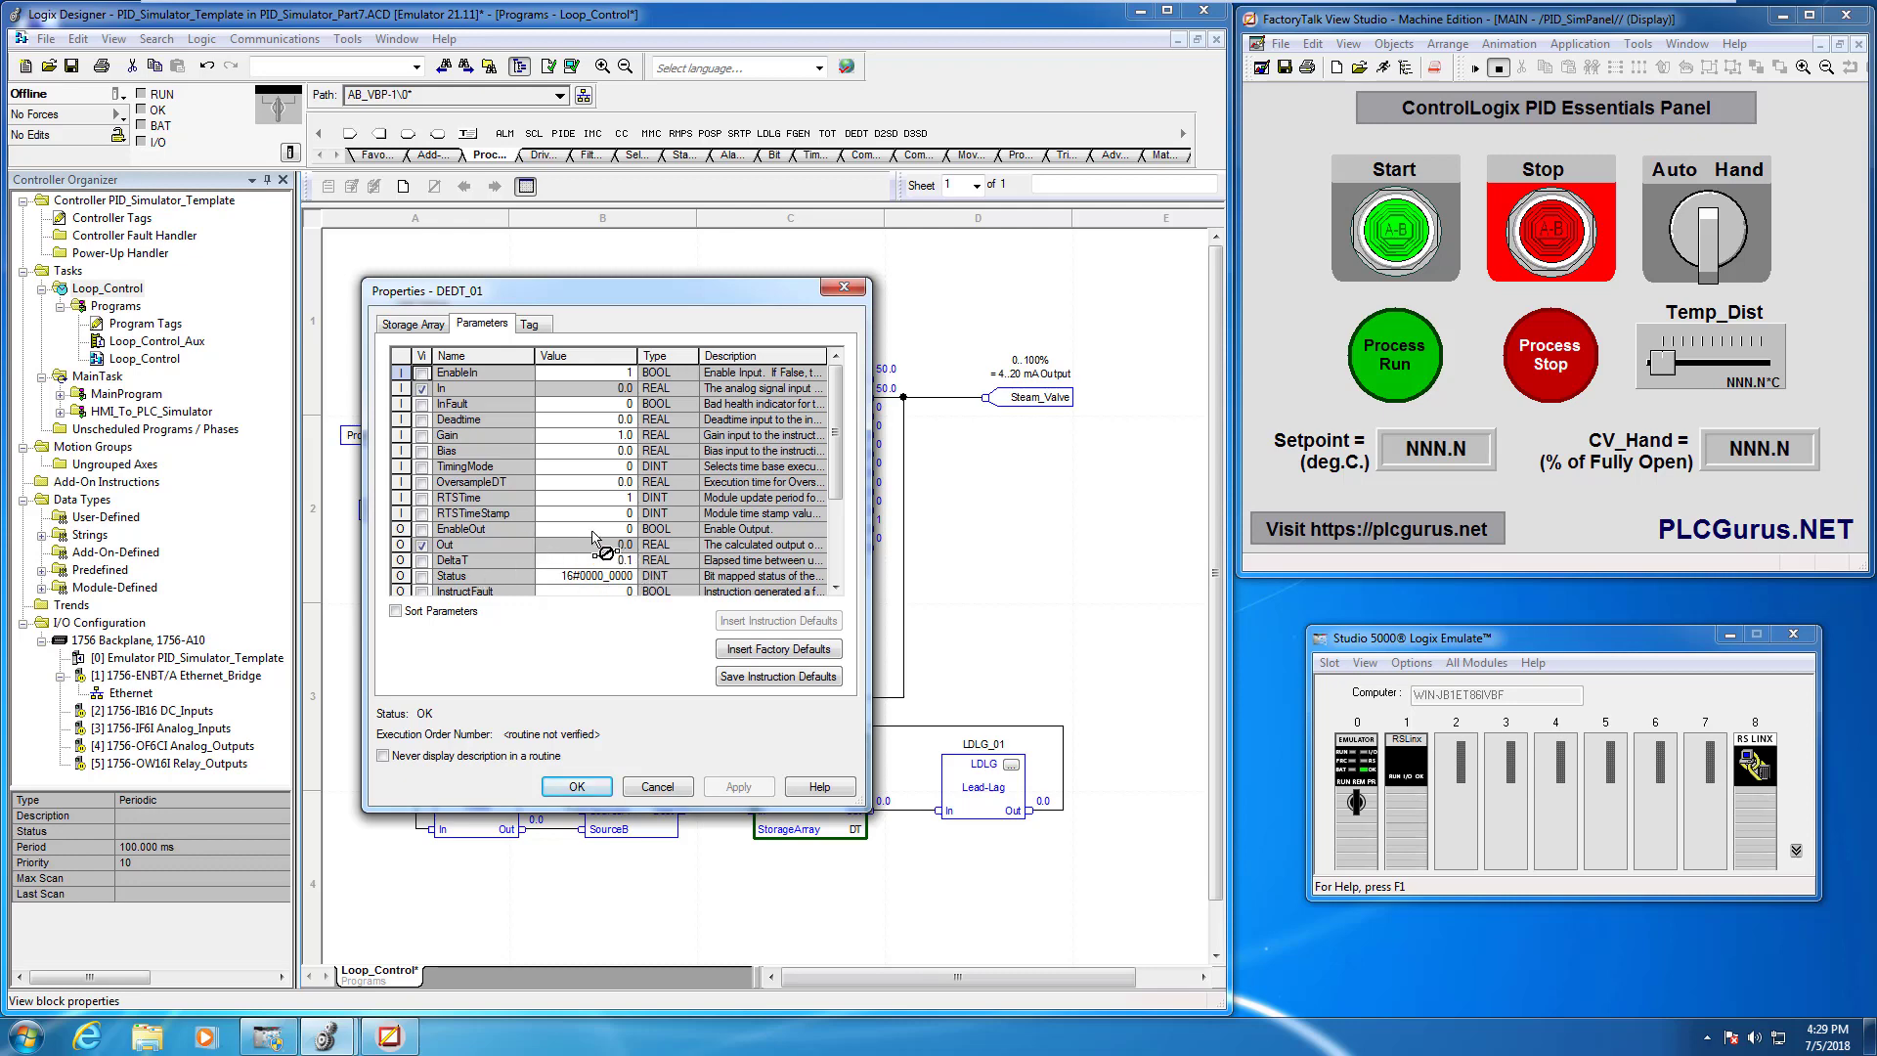
pyautogui.moveTo(992, 544)
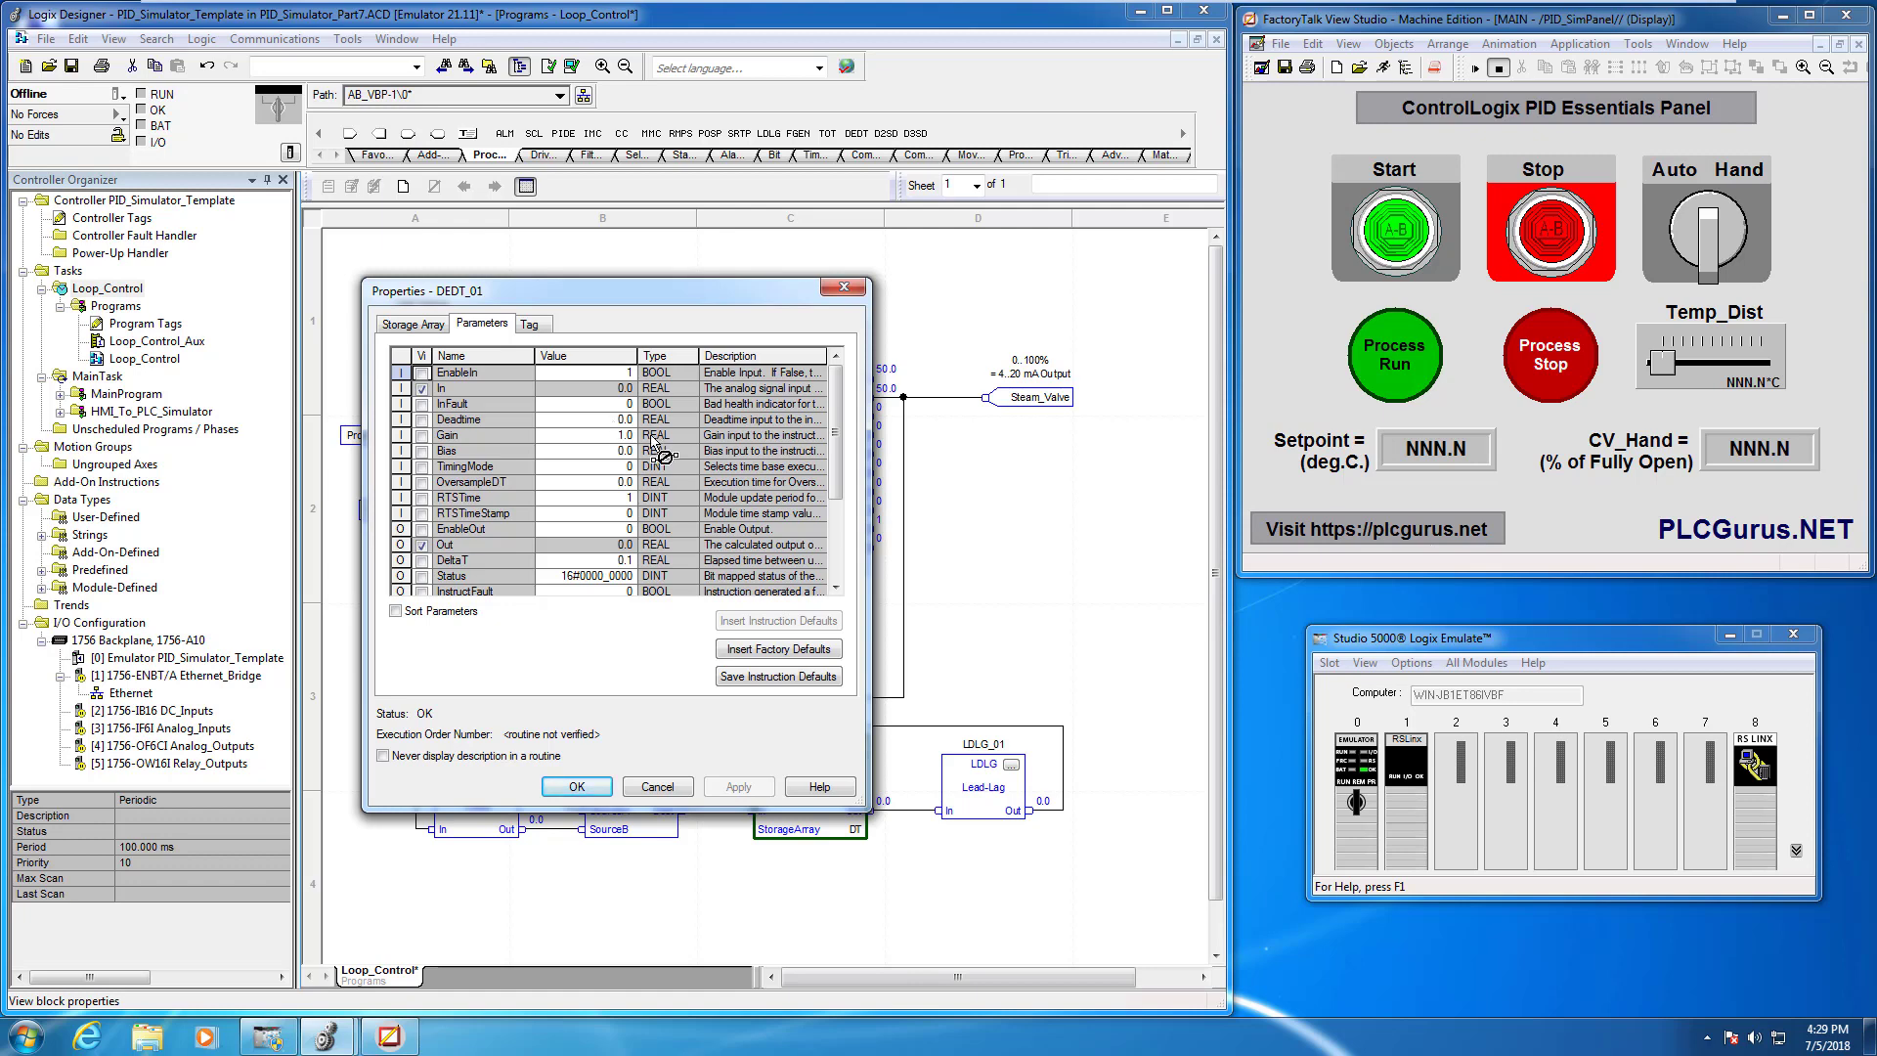
pyautogui.moveTo(678, 612)
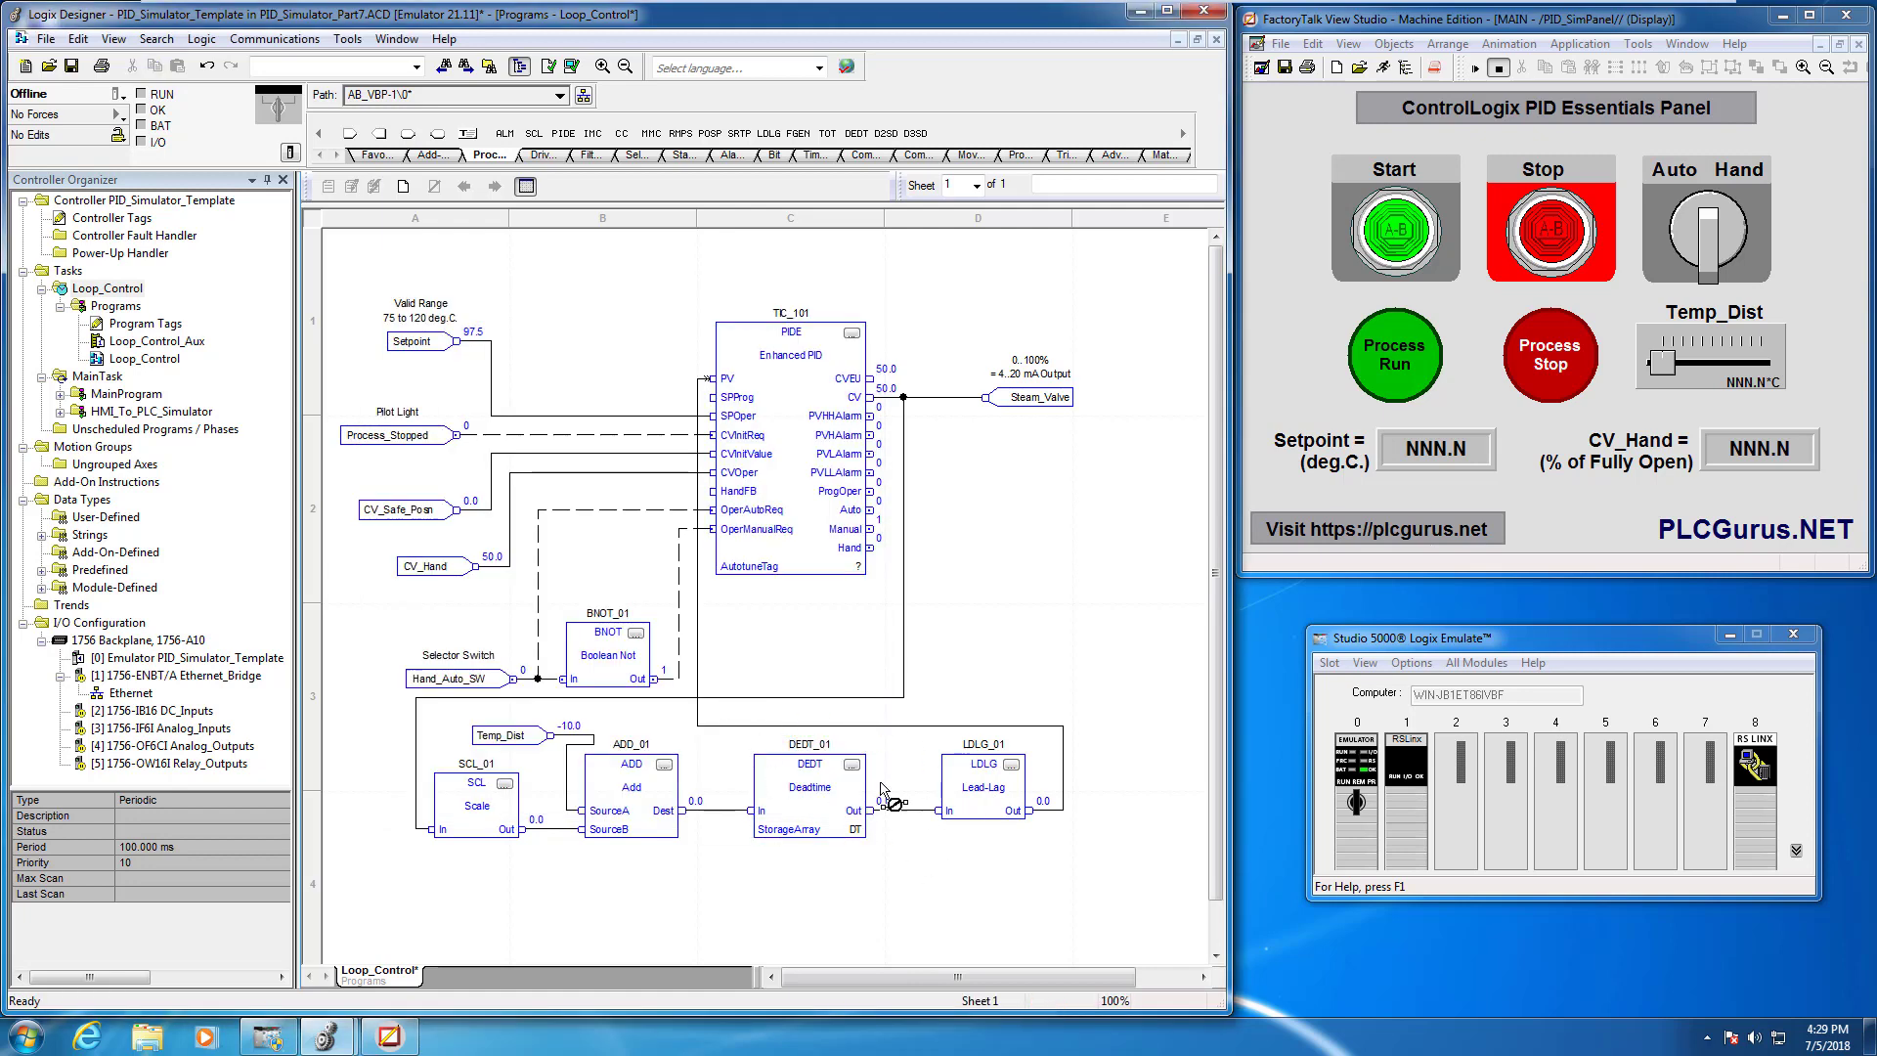
pyautogui.moveTo(839, 816)
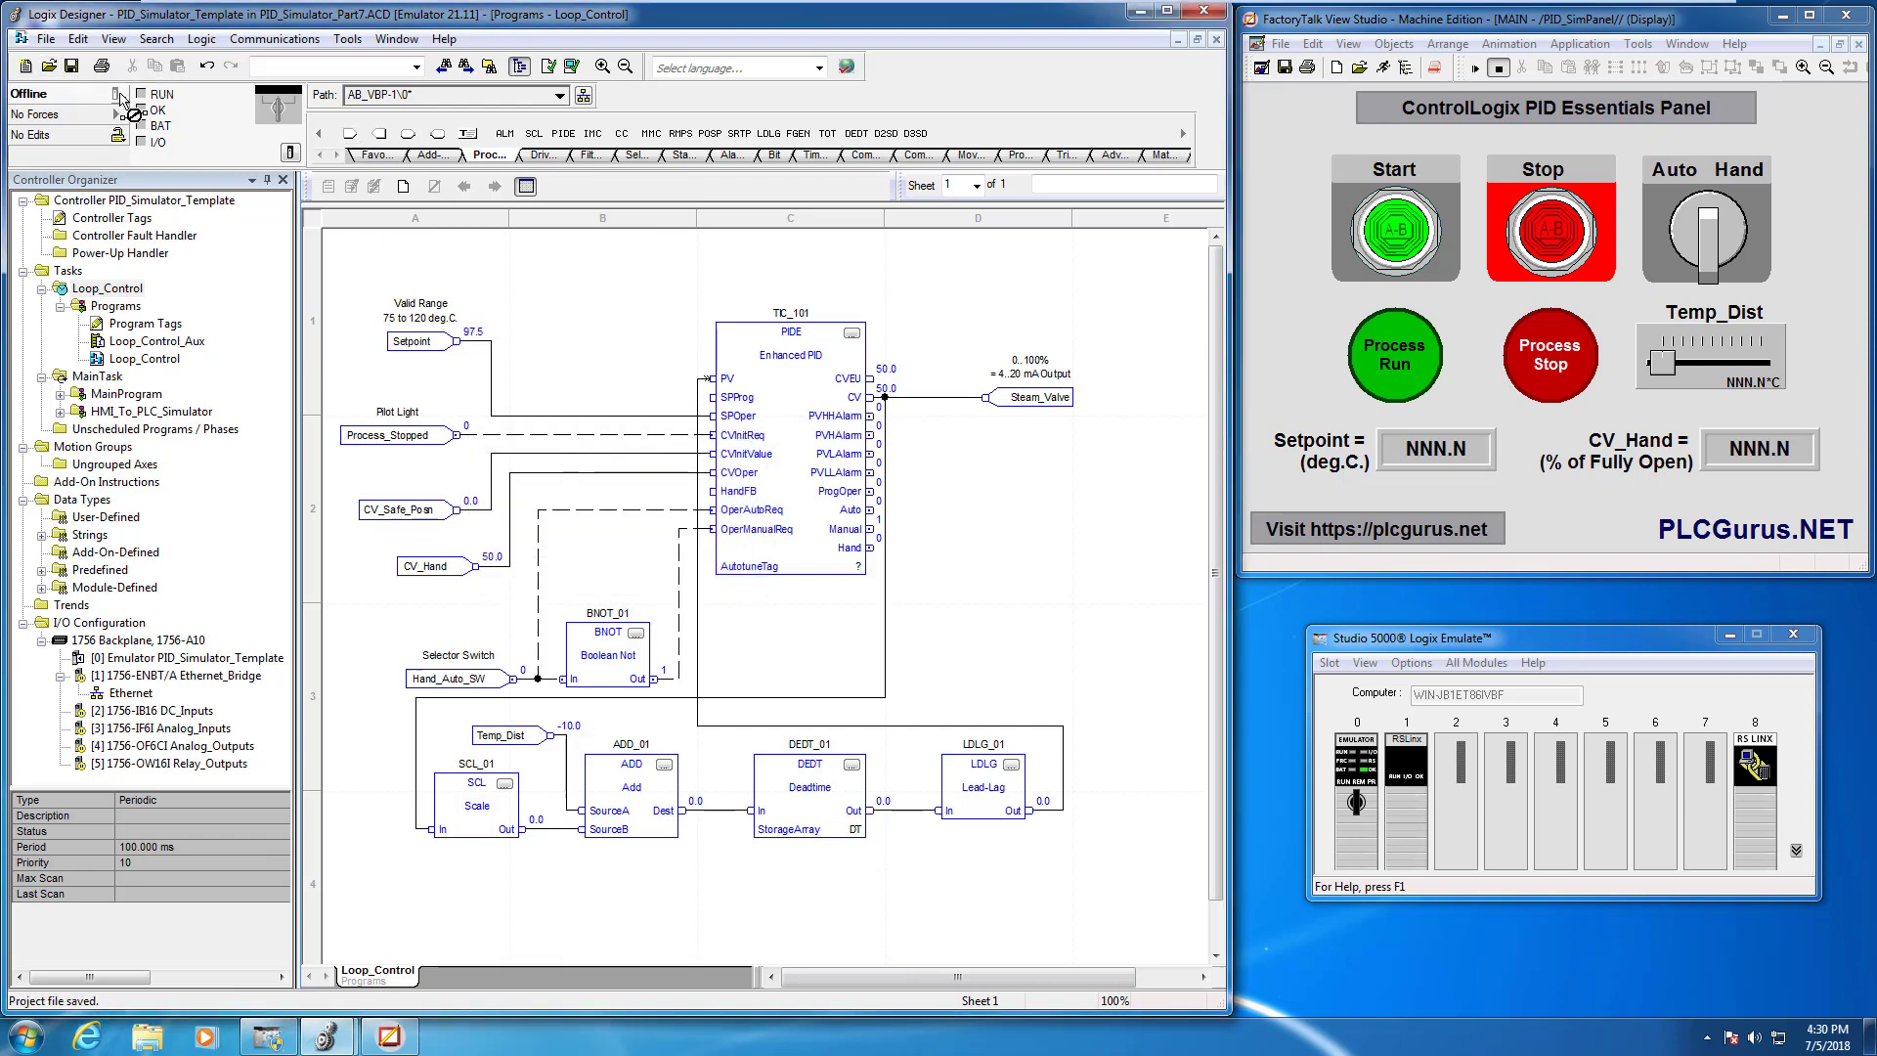
# Download the project to the controller and confirm switching it to Remote Run
pyautogui.click(101, 94)
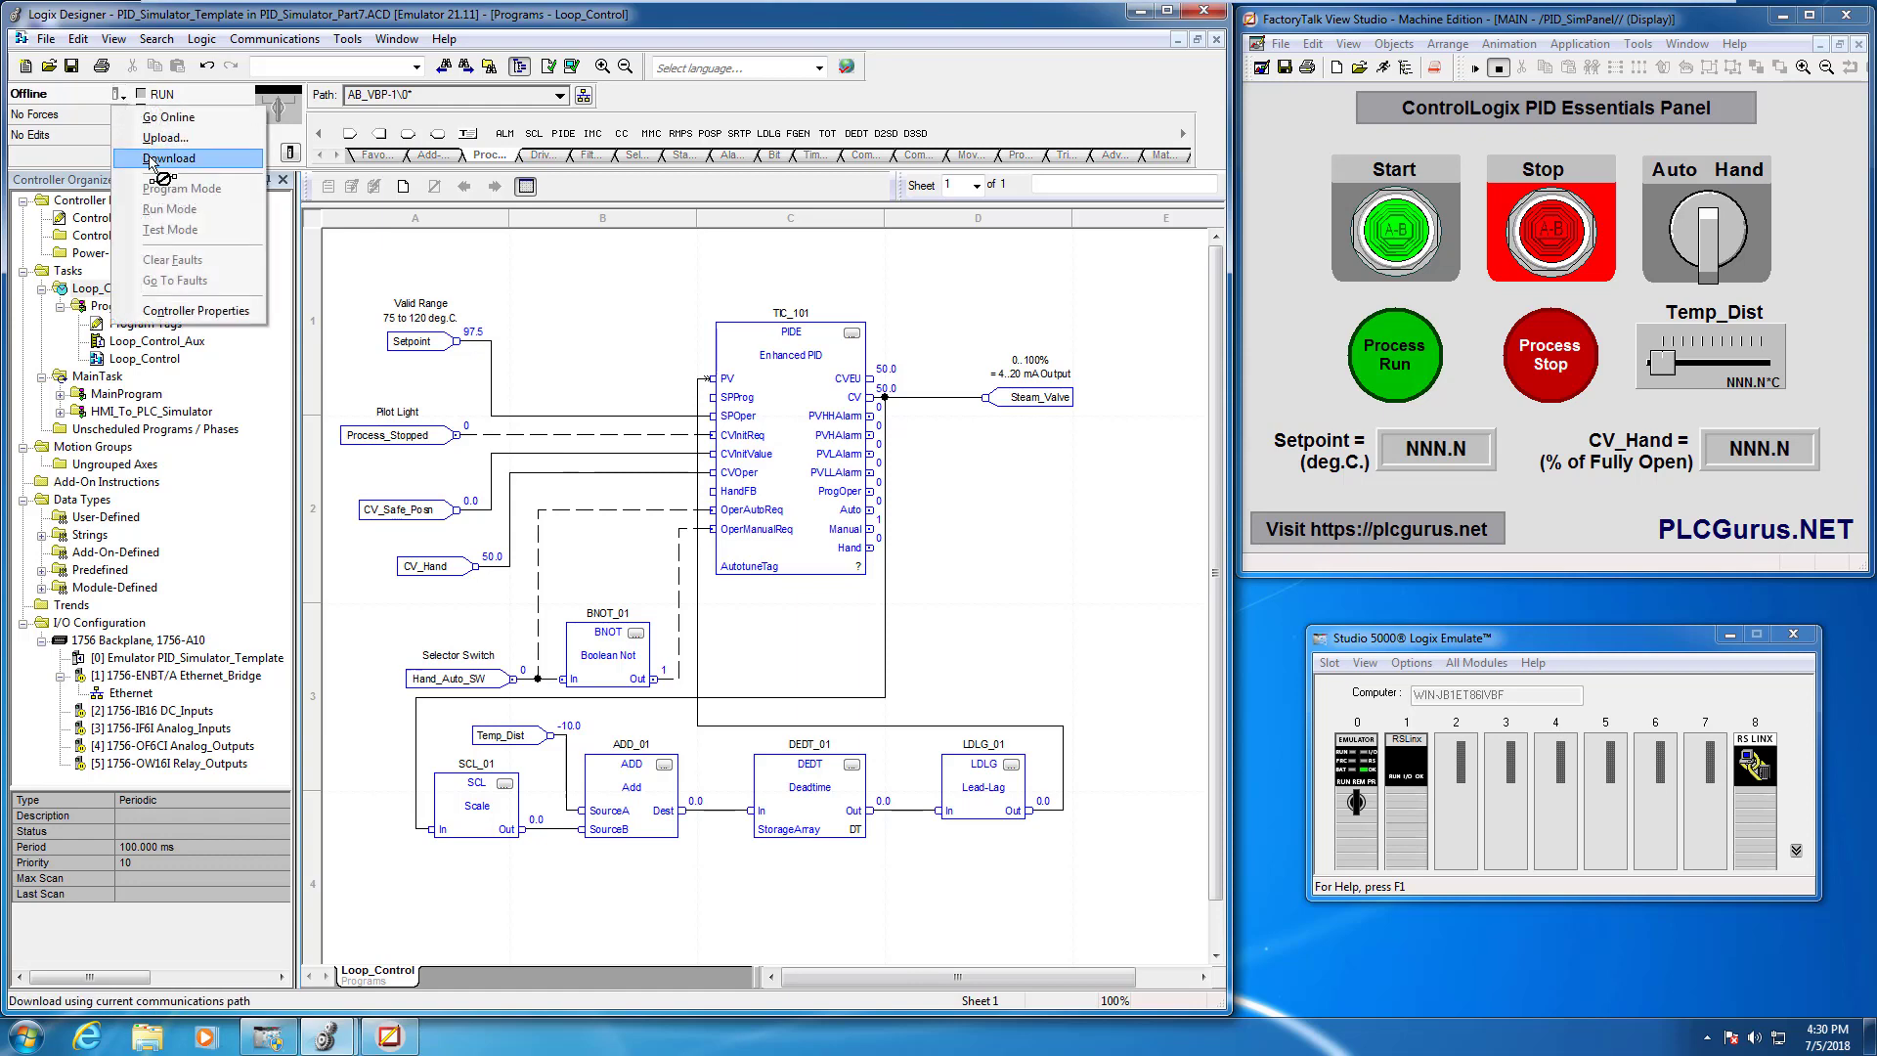
pyautogui.click(168, 157)
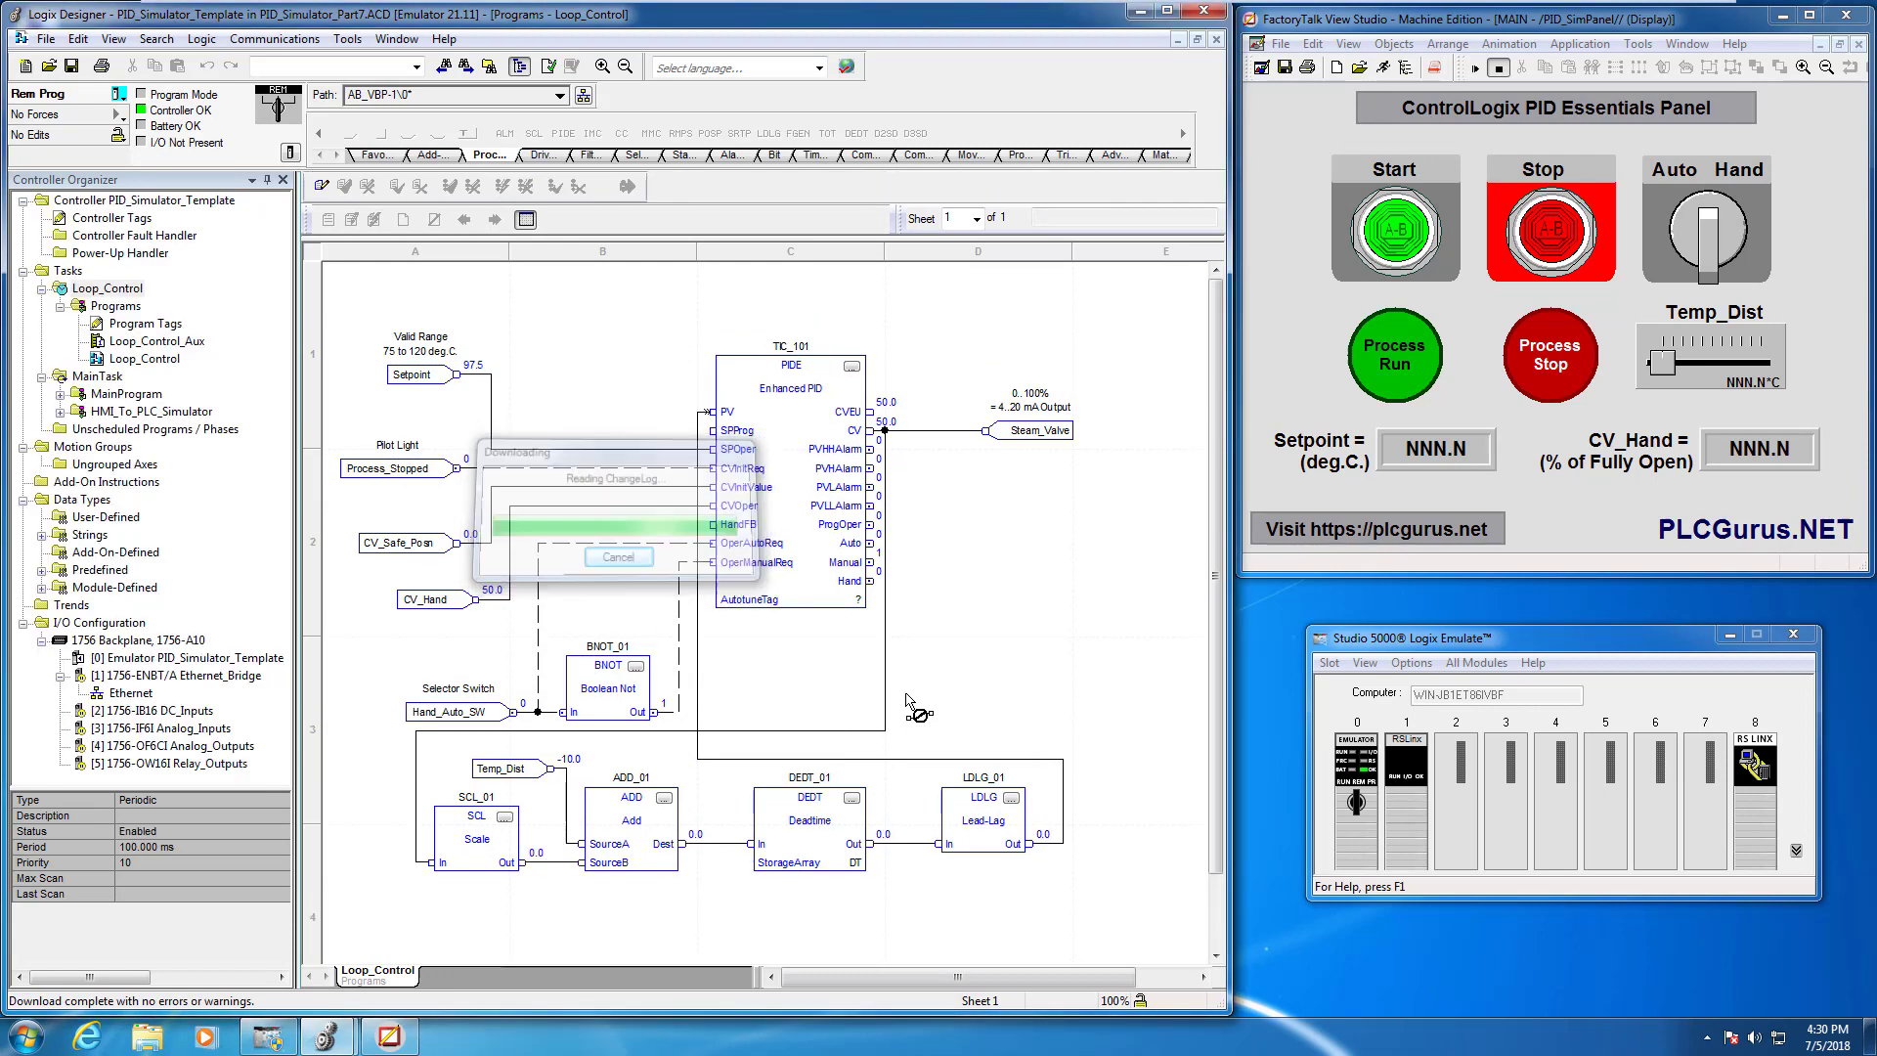
pyautogui.click(107, 96)
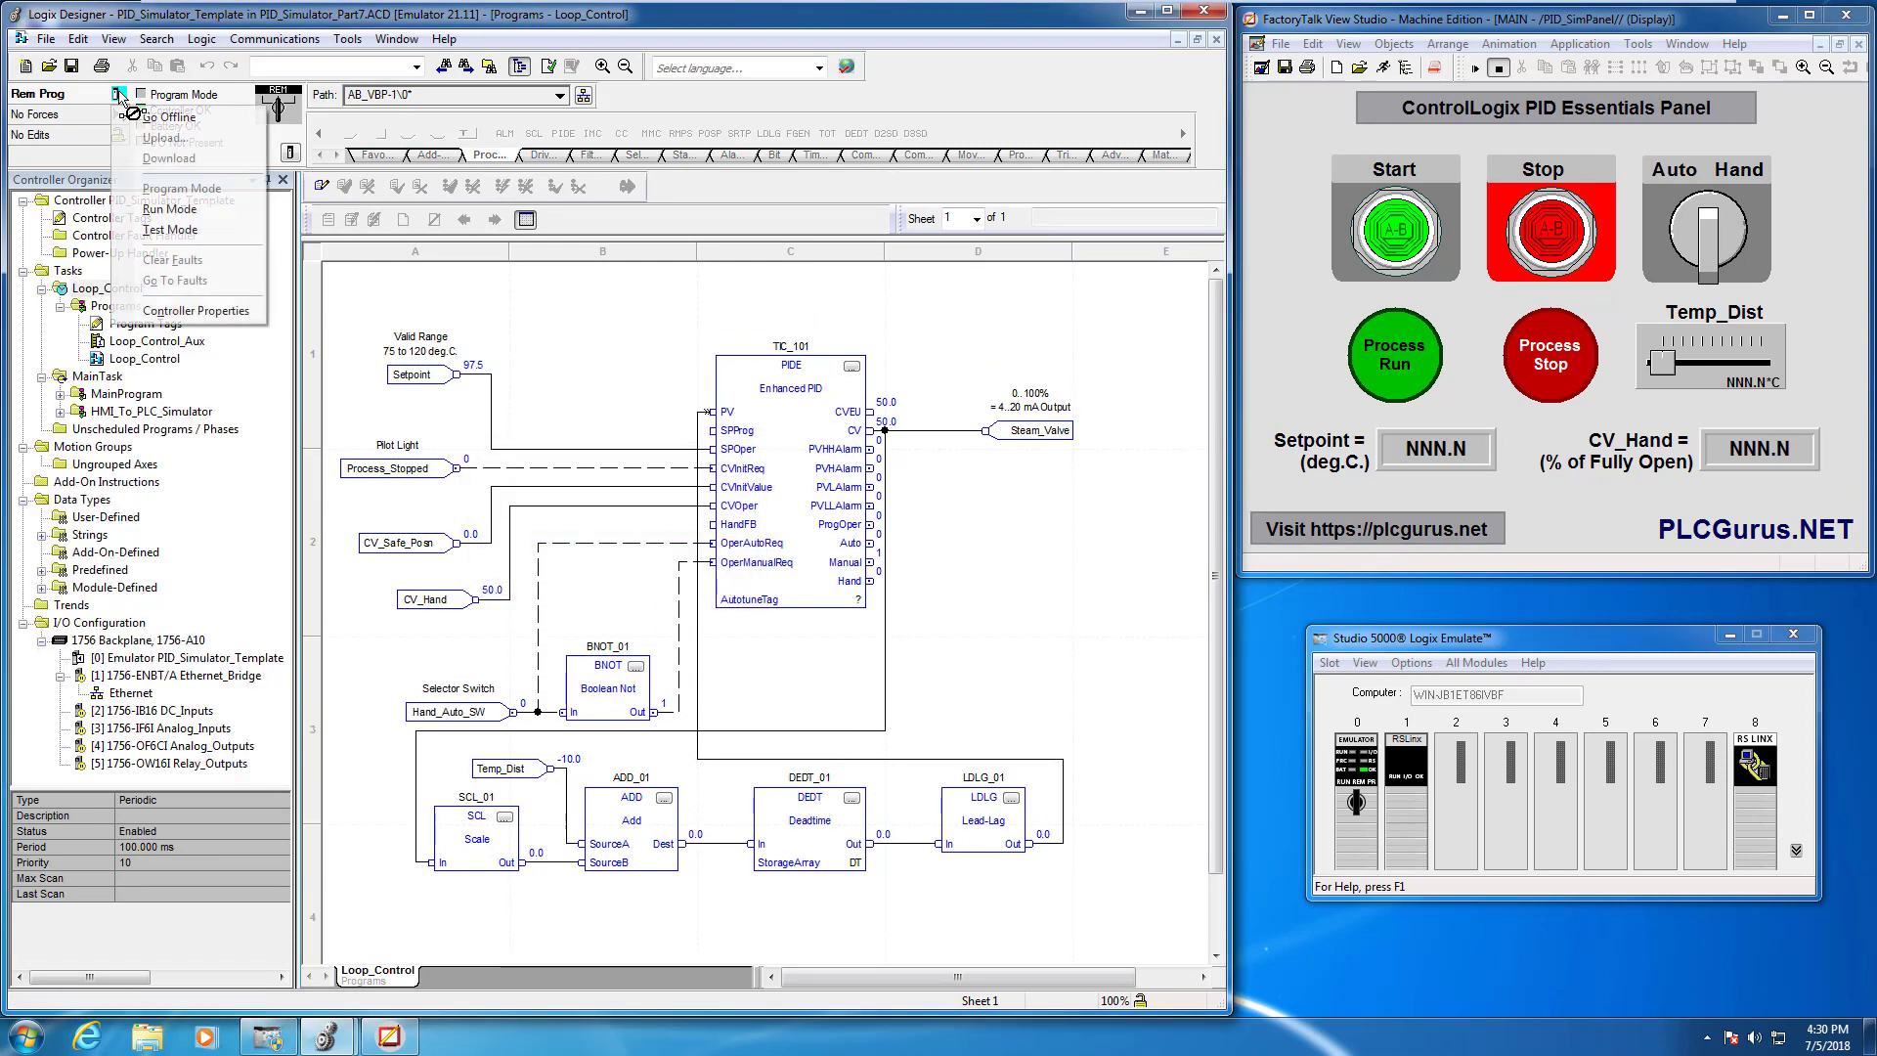
pyautogui.click(169, 207)
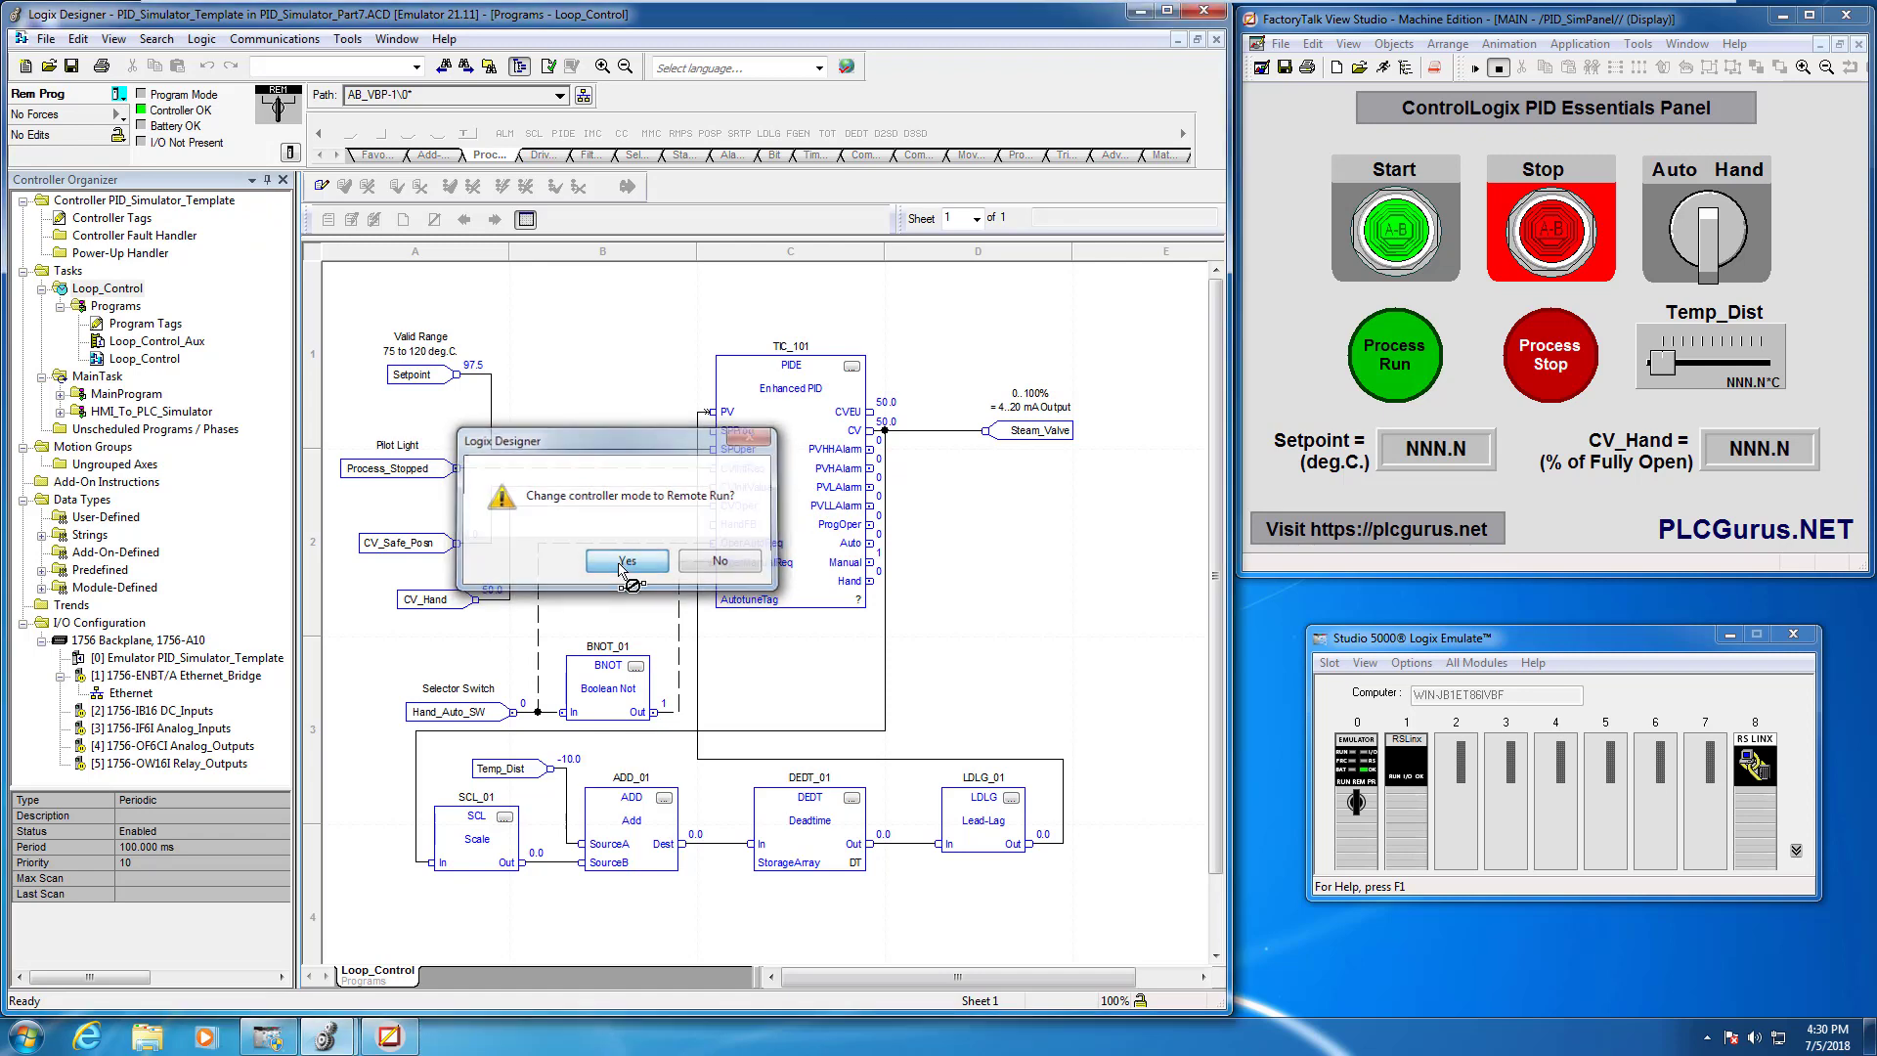
pyautogui.click(628, 559)
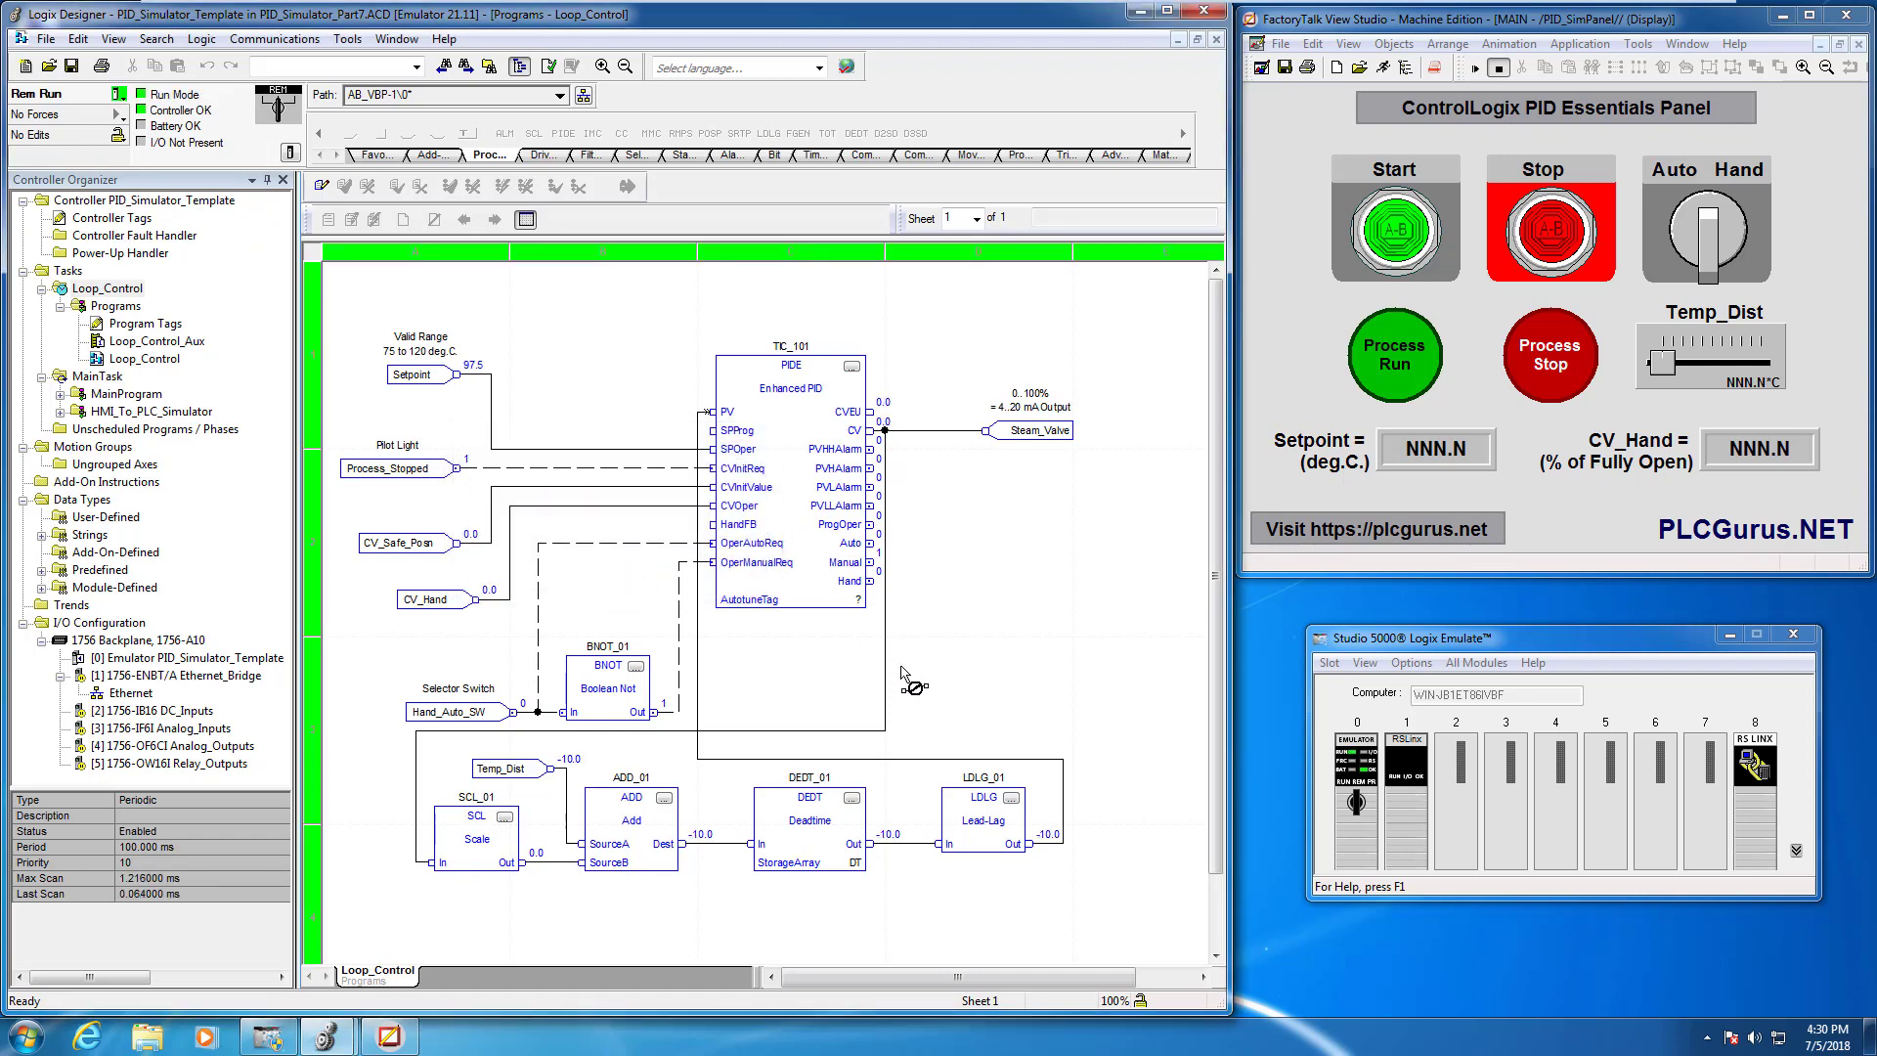
pyautogui.moveTo(935, 449)
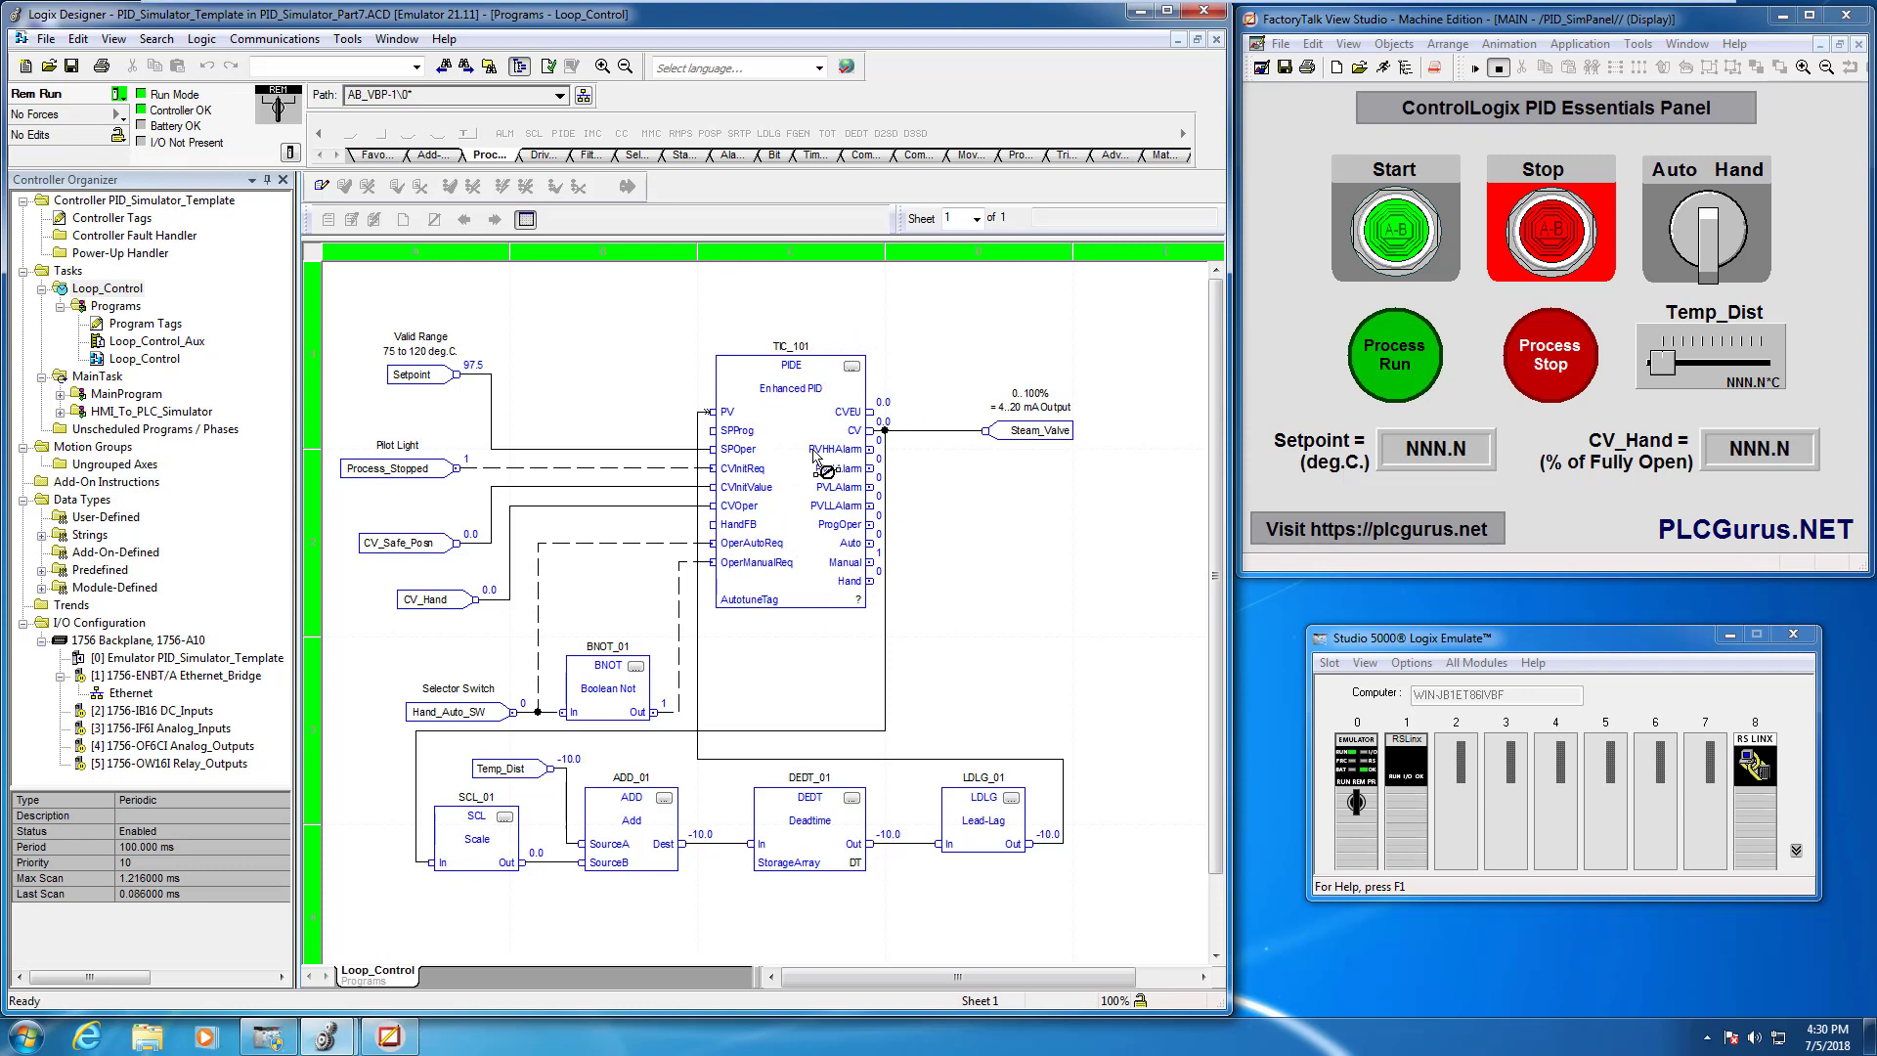
pyautogui.moveTo(716, 633)
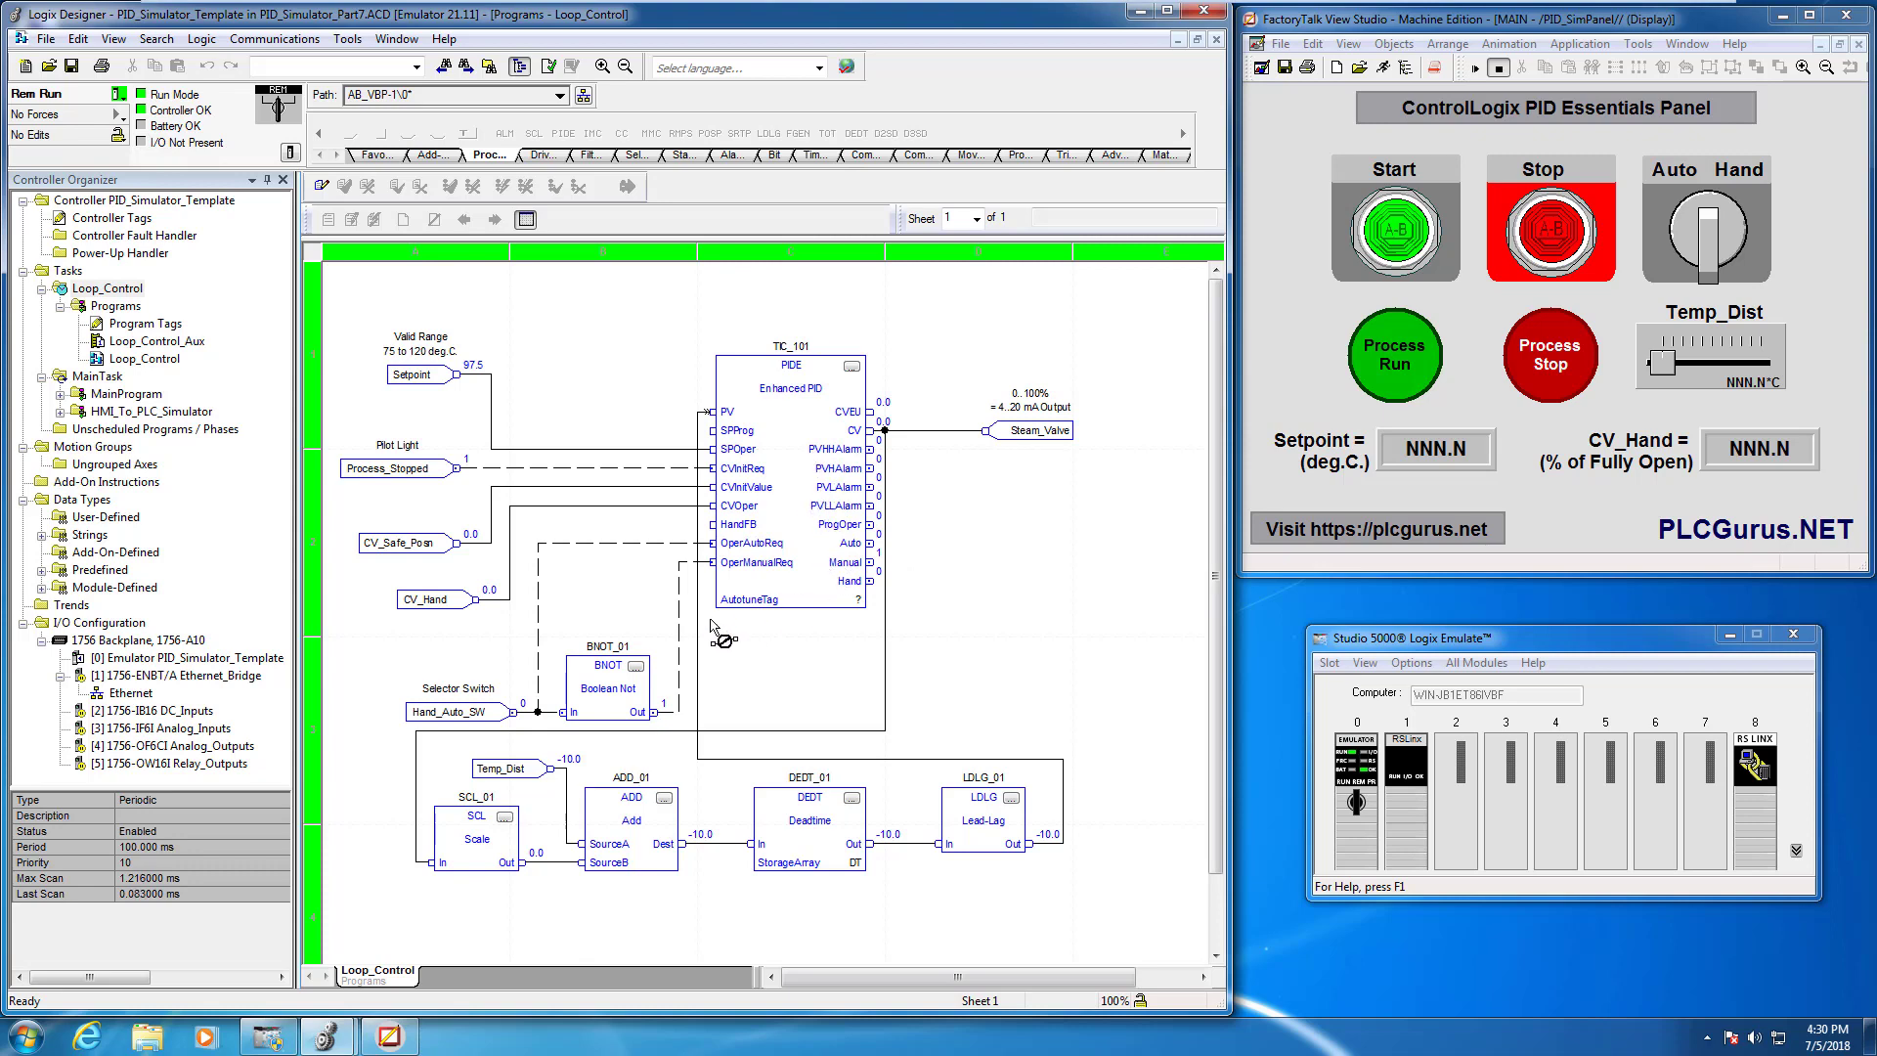
pyautogui.moveTo(599, 474)
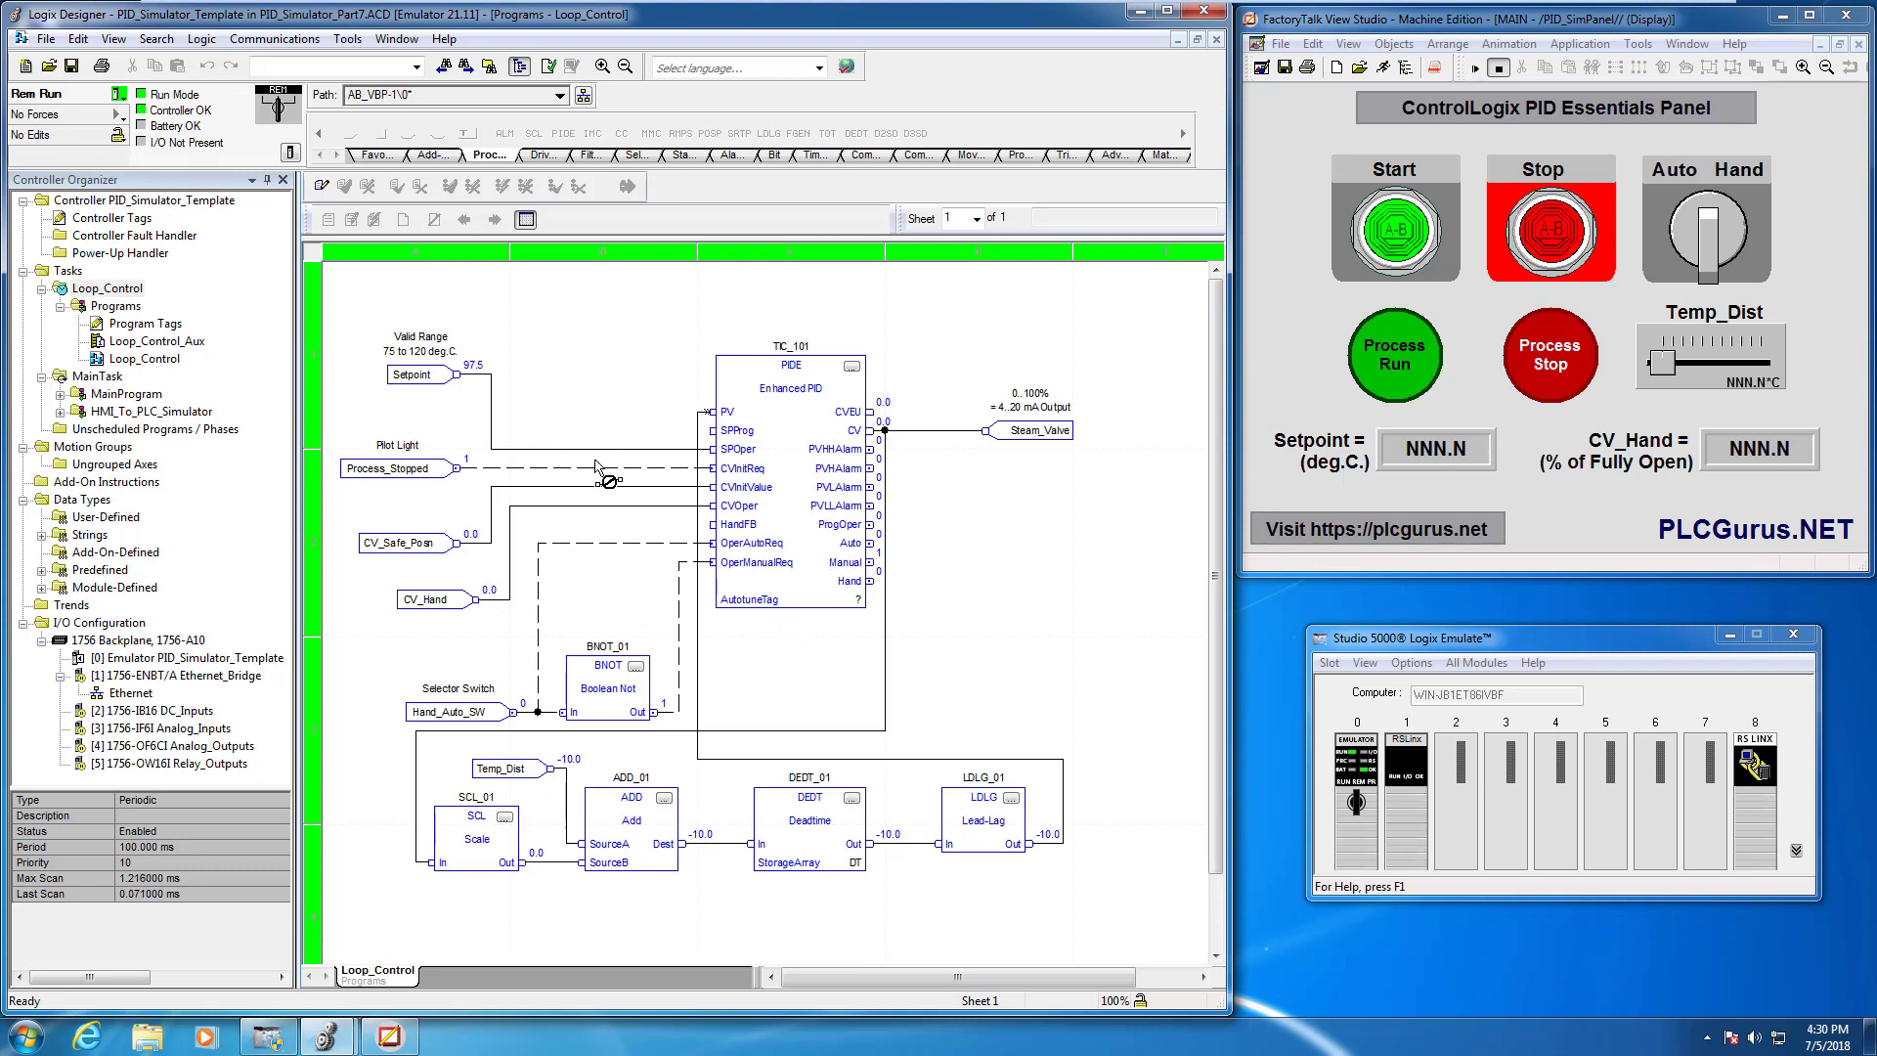
pyautogui.moveTo(692, 419)
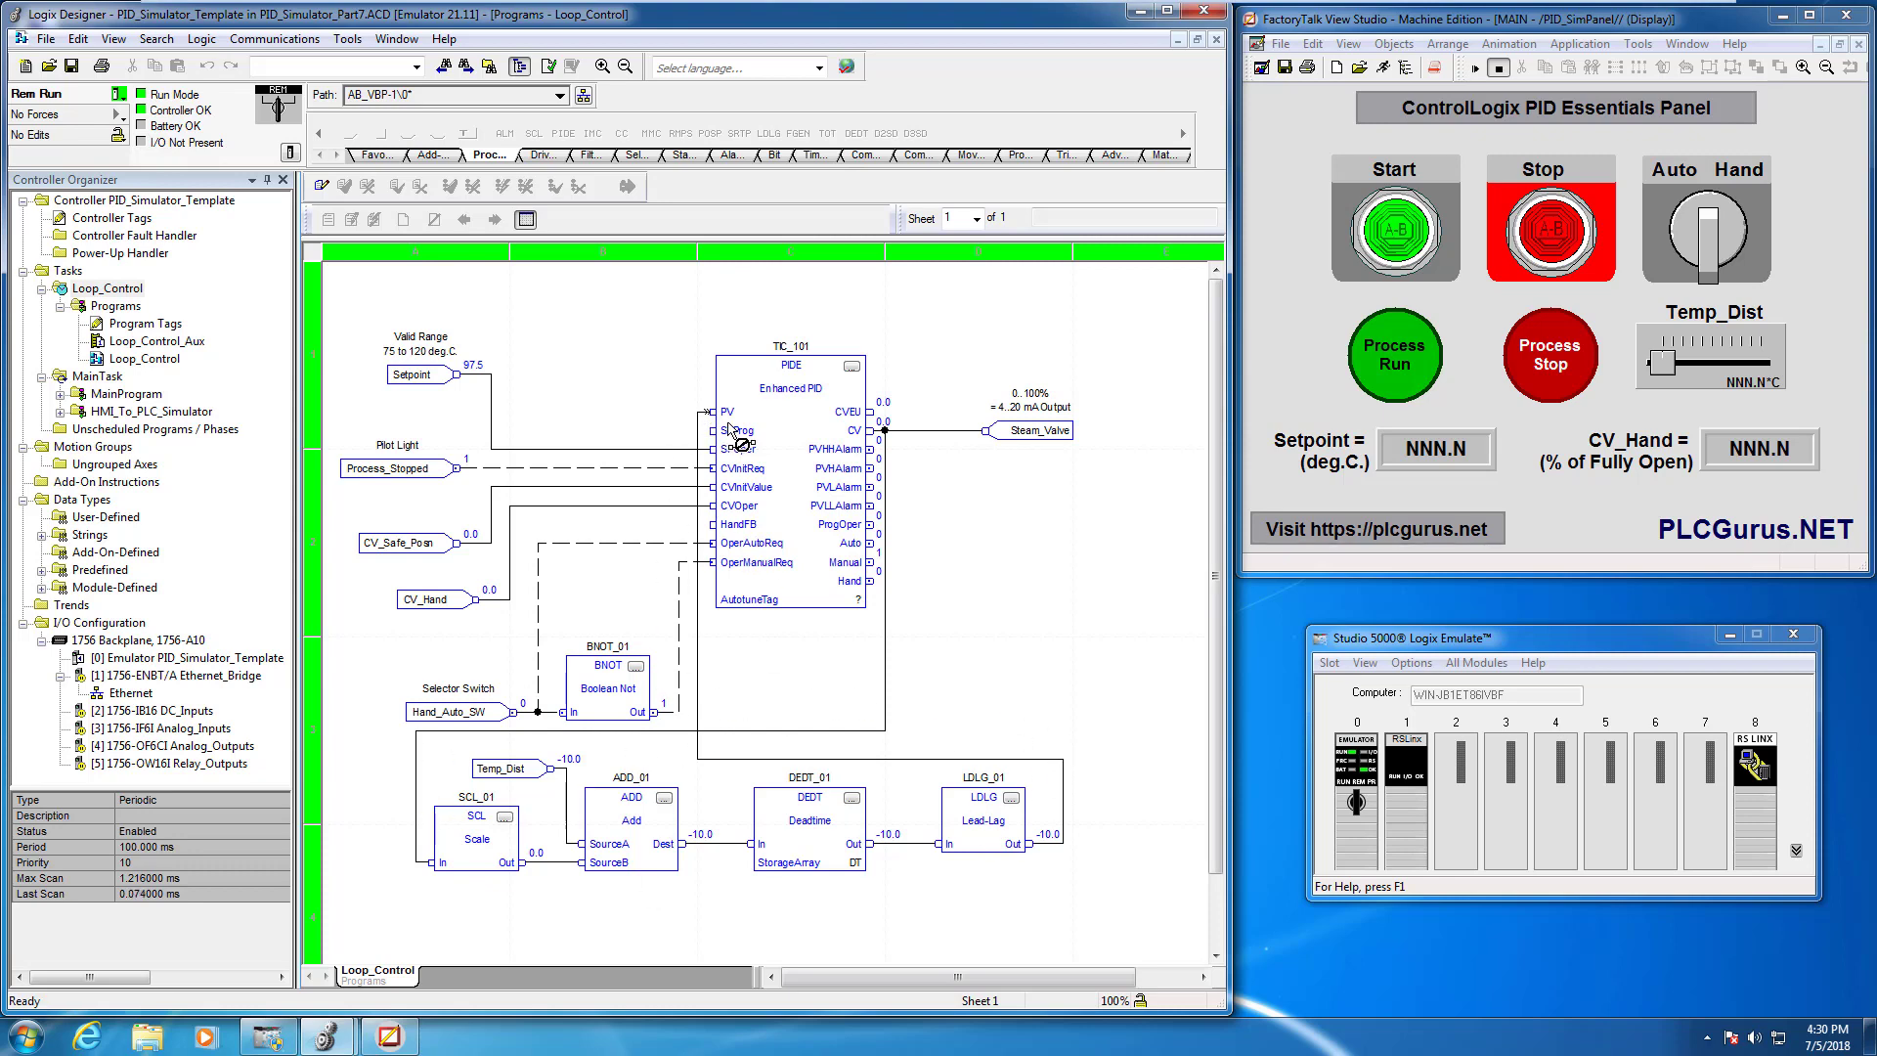
pyautogui.moveTo(696, 855)
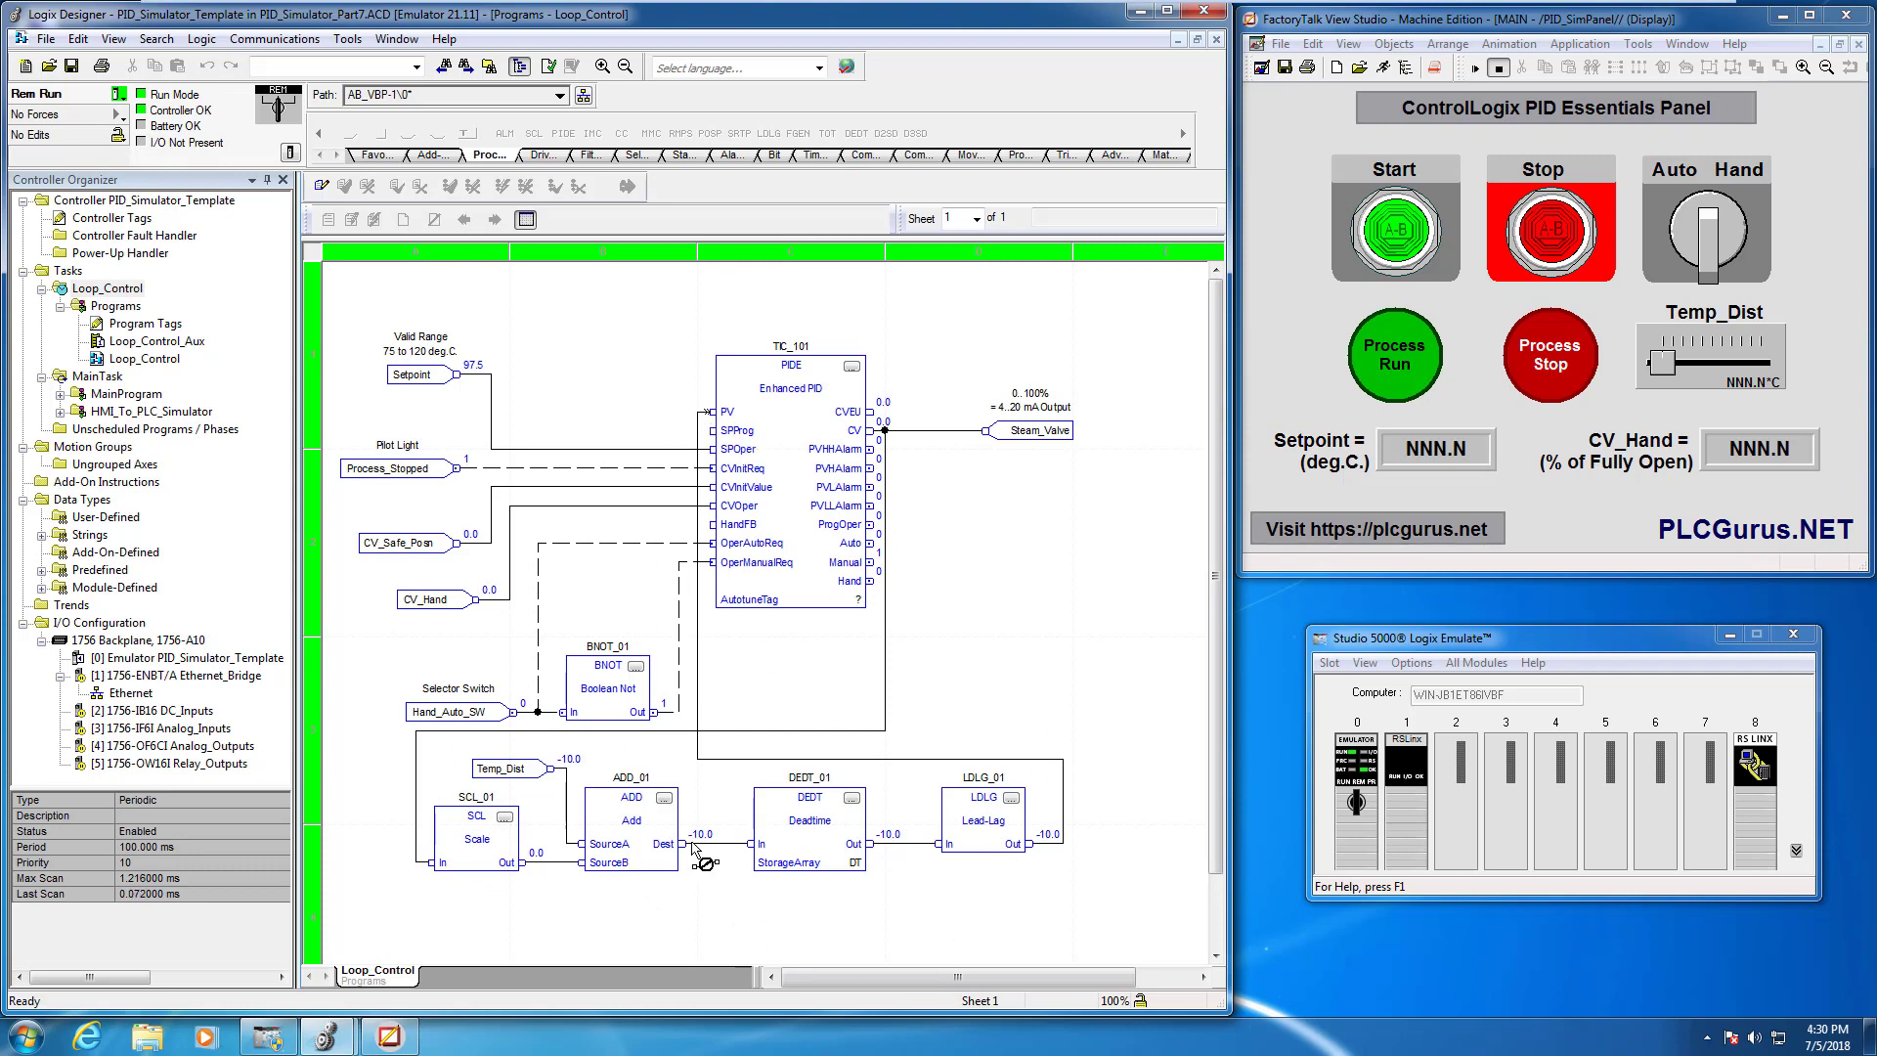